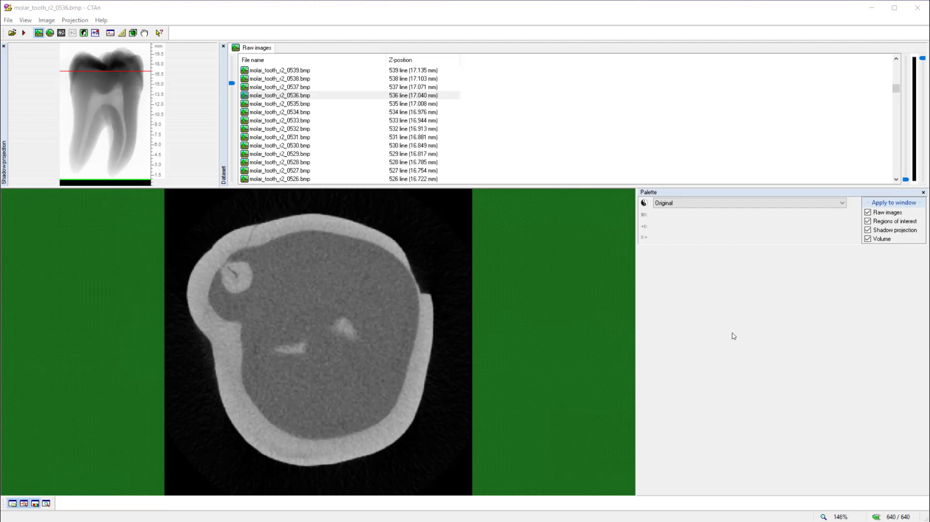
{"action": "mouse_move", "coordinate": [449, 185]}
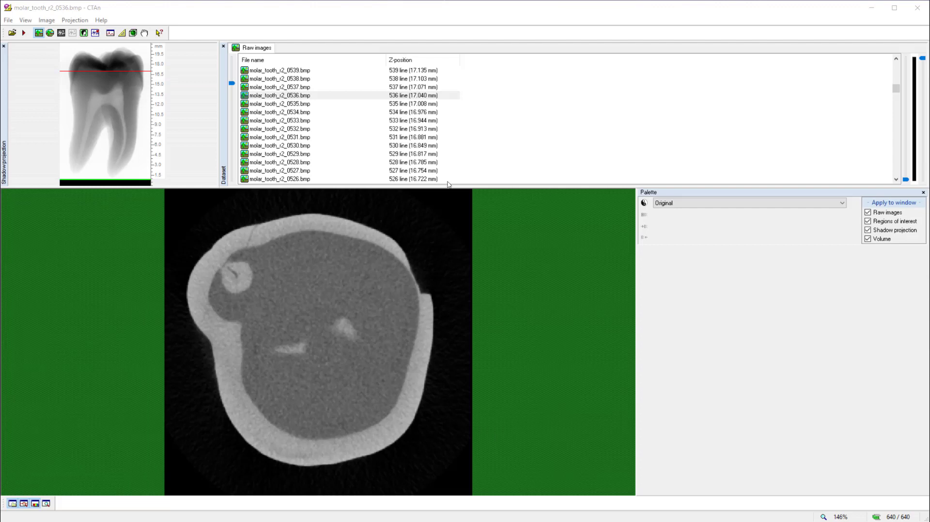
{"action": "mouse_move", "coordinate": [907, 59]}
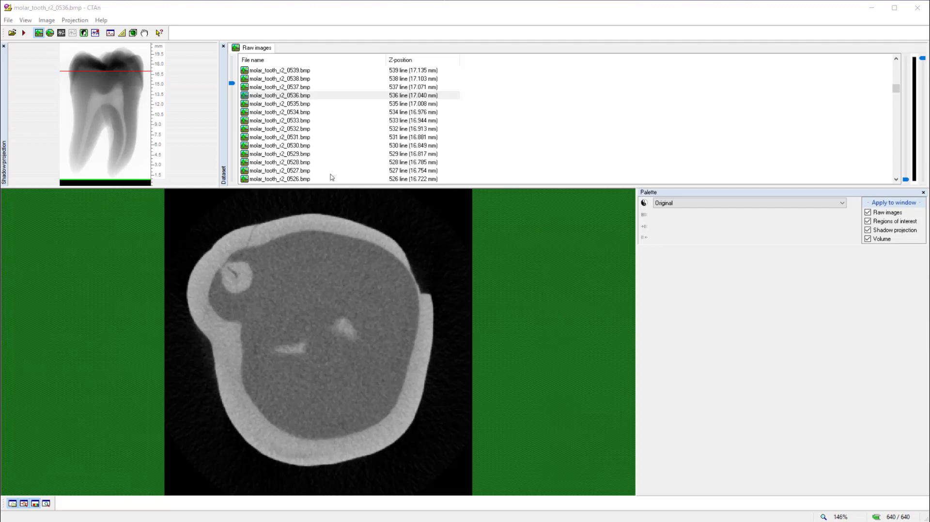
{"action": "mouse_move", "coordinate": [108, 161]}
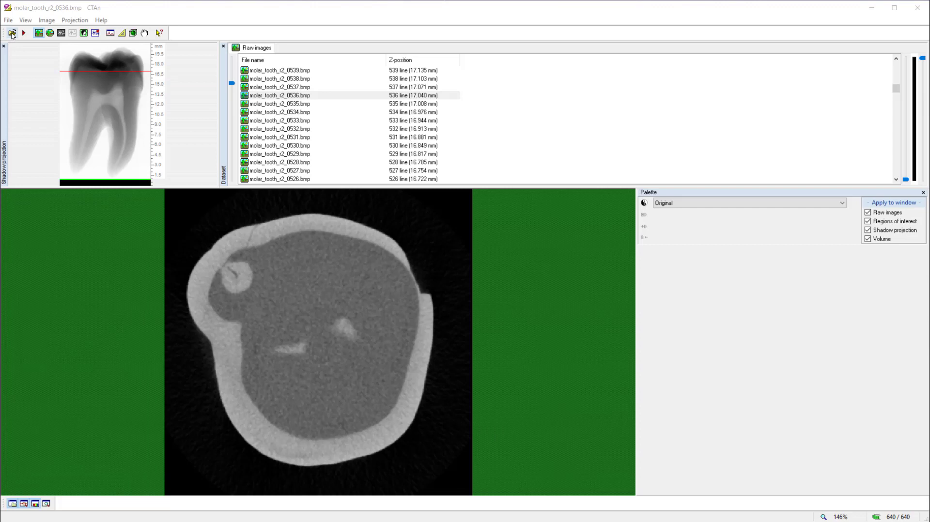
Step: Open molar_tooth_r2_0219.bmp from the Tooth molar folder
{"action": "left_click", "coordinate": [11, 32]}
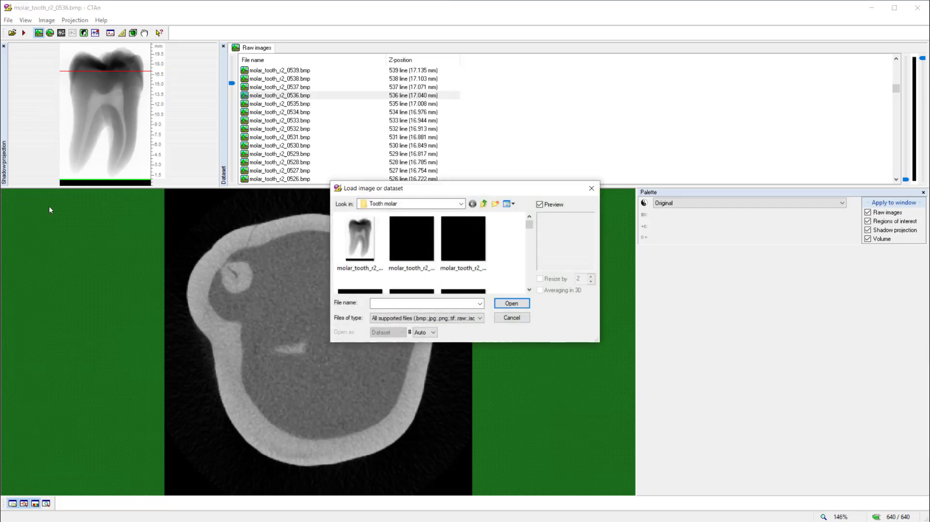
{"action": "mouse_move", "coordinate": [58, 283]}
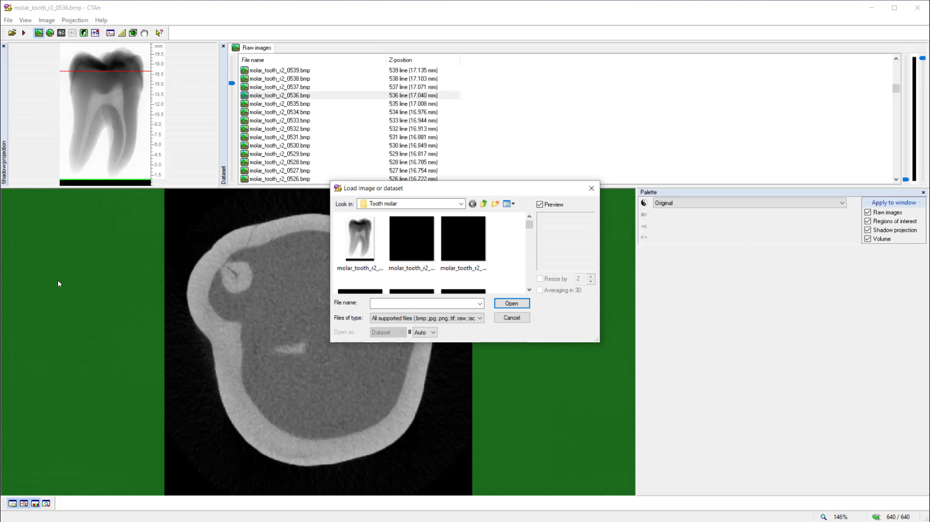
{"action": "mouse_move", "coordinate": [64, 285]}
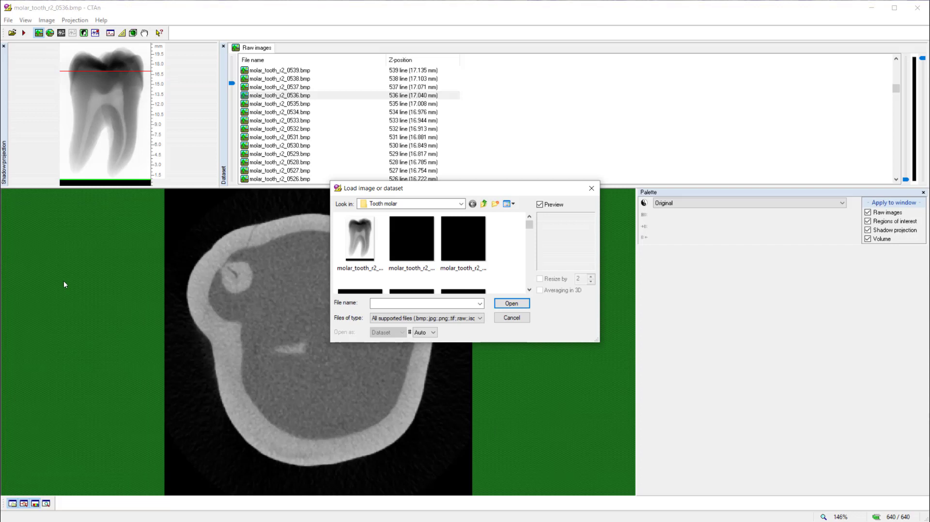
{"action": "mouse_move", "coordinate": [547, 232]}
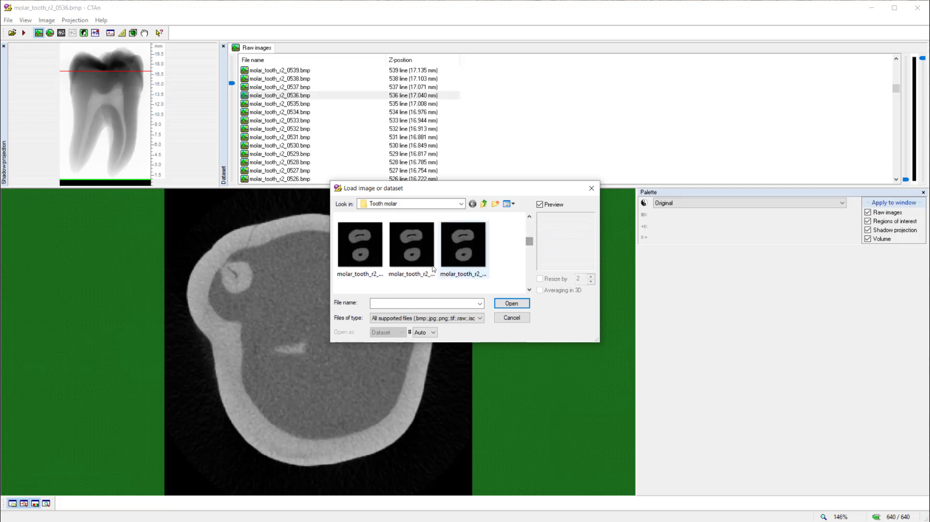
{"action": "left_click", "coordinate": [411, 243]}
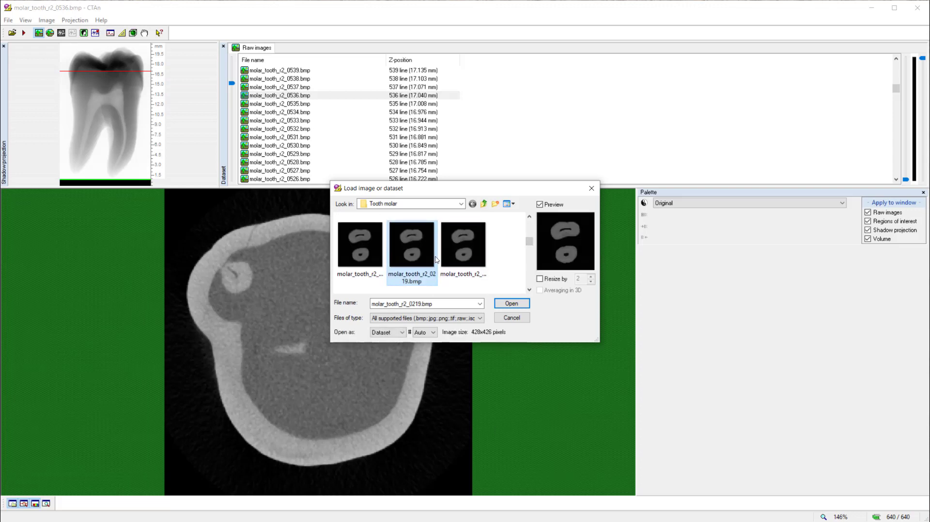
{"action": "mouse_move", "coordinate": [411, 243]}
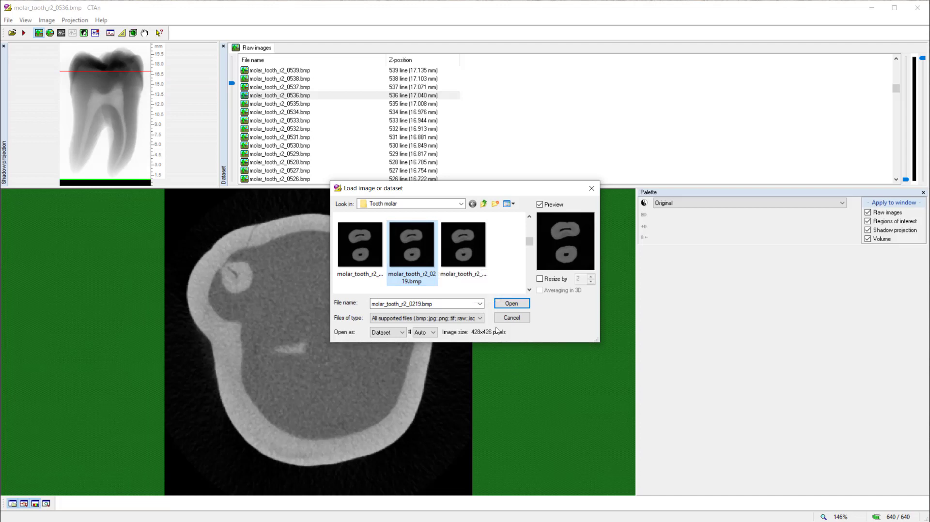
{"action": "left_click", "coordinate": [510, 303]}
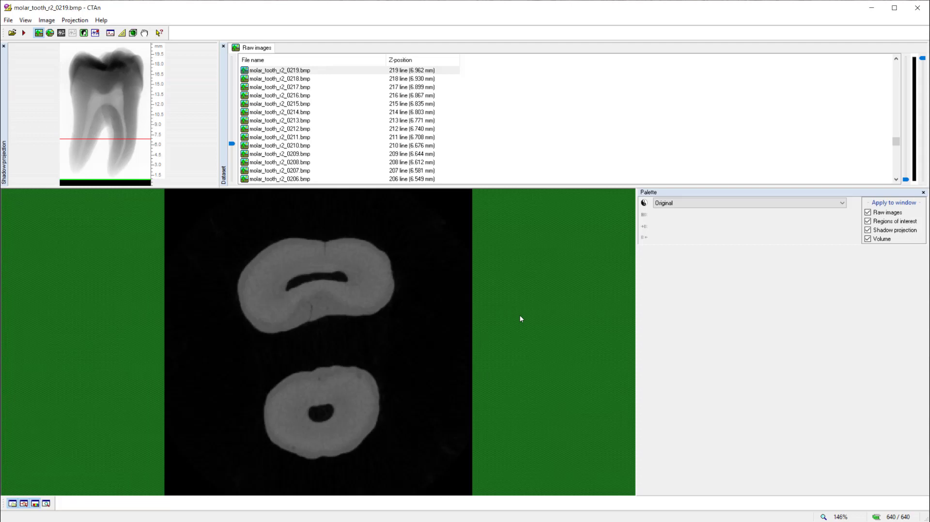
{"action": "mouse_move", "coordinate": [521, 309]}
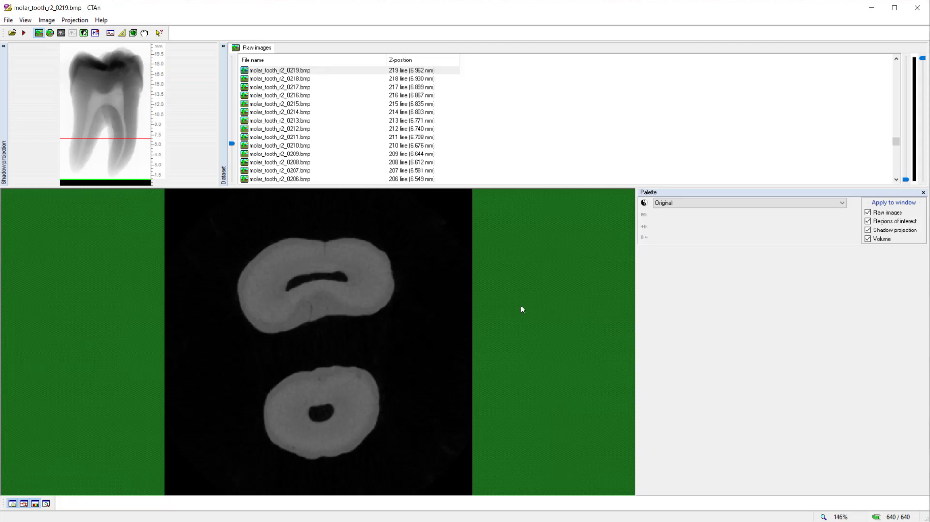
{"action": "mouse_move", "coordinate": [515, 313]}
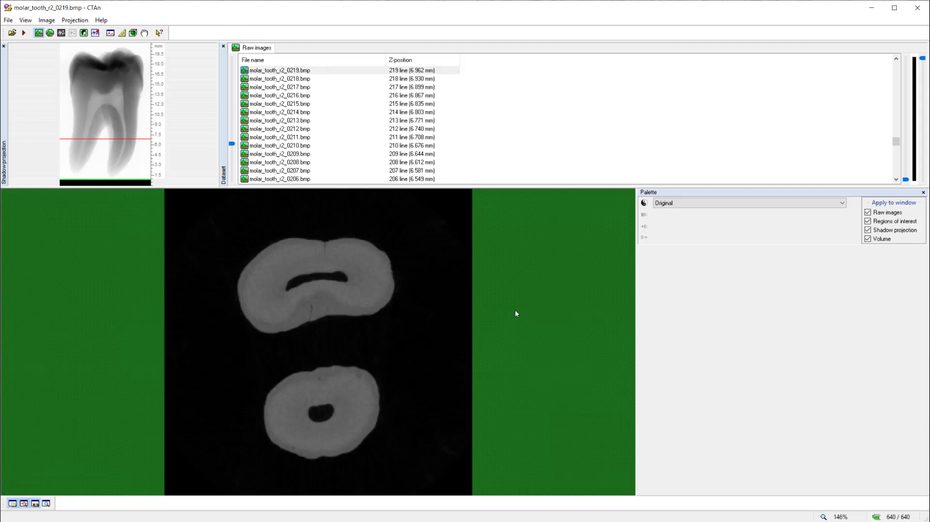
{"action": "mouse_move", "coordinate": [518, 320]}
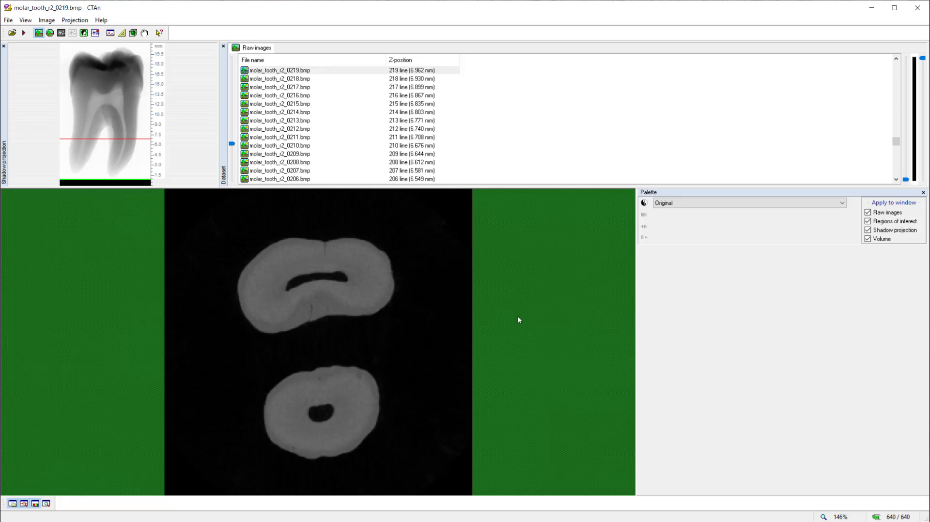
{"action": "mouse_move", "coordinate": [540, 303]}
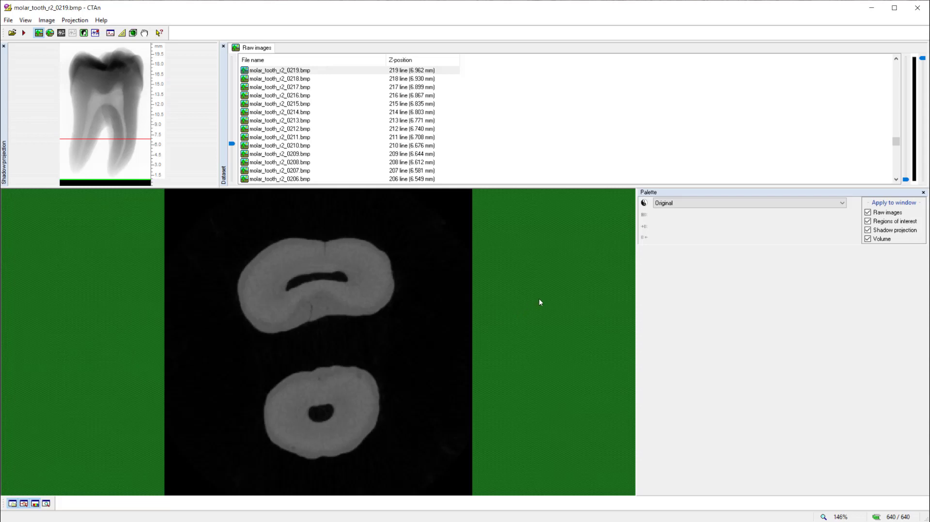
{"action": "mouse_move", "coordinate": [535, 257]}
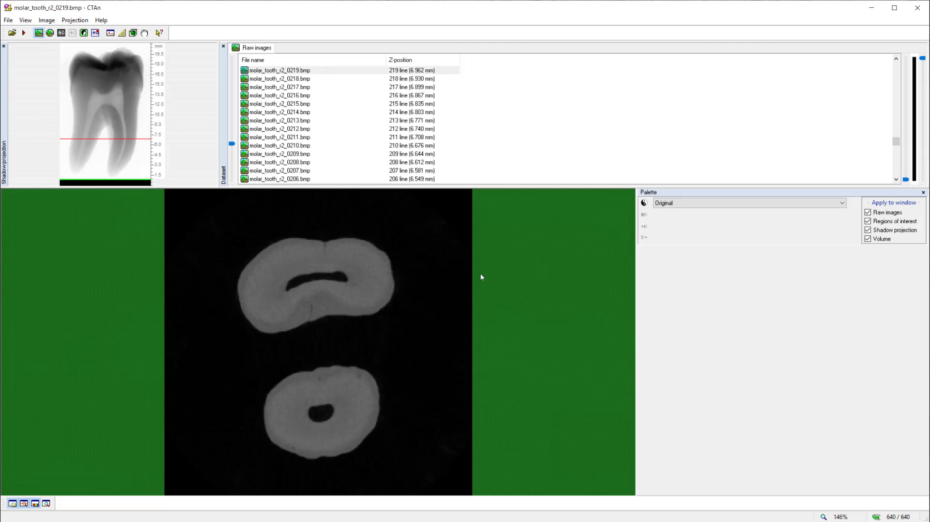
{"action": "mouse_move", "coordinate": [484, 308]}
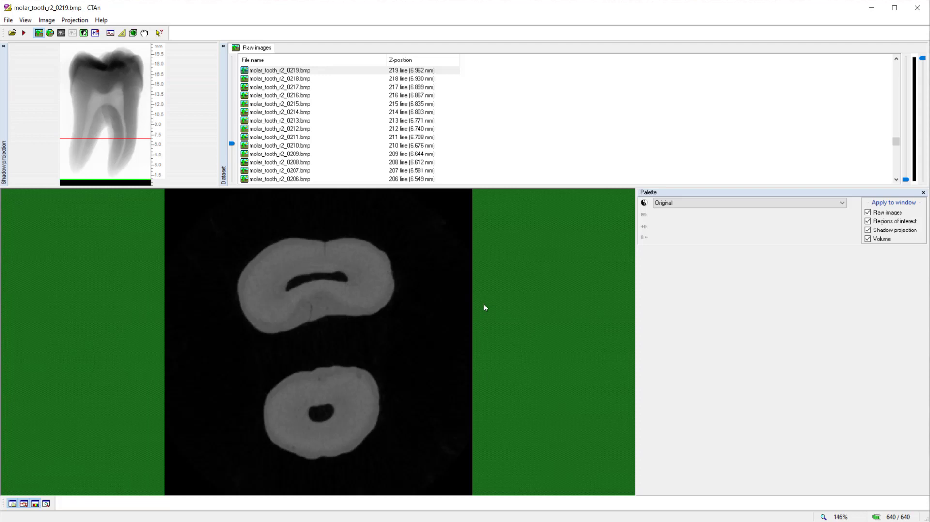
{"action": "mouse_move", "coordinate": [343, 212]}
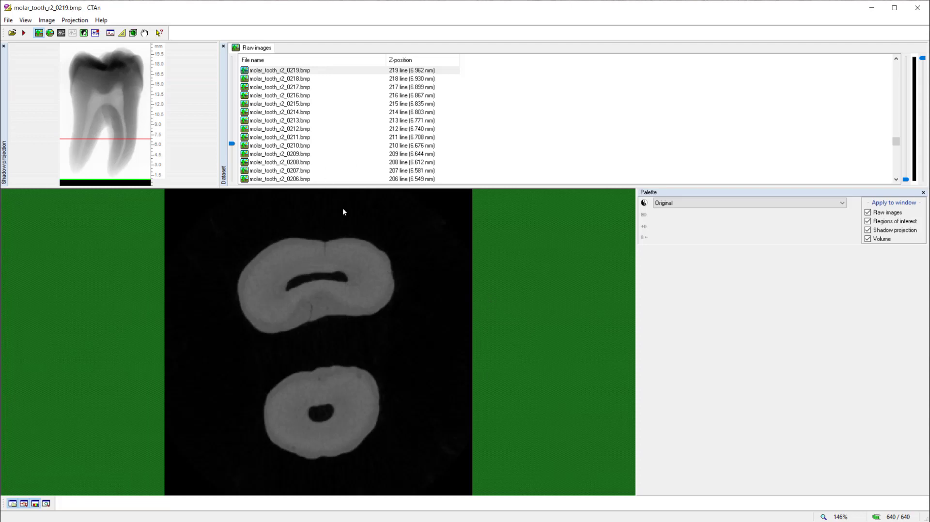
{"action": "mouse_move", "coordinate": [108, 119]}
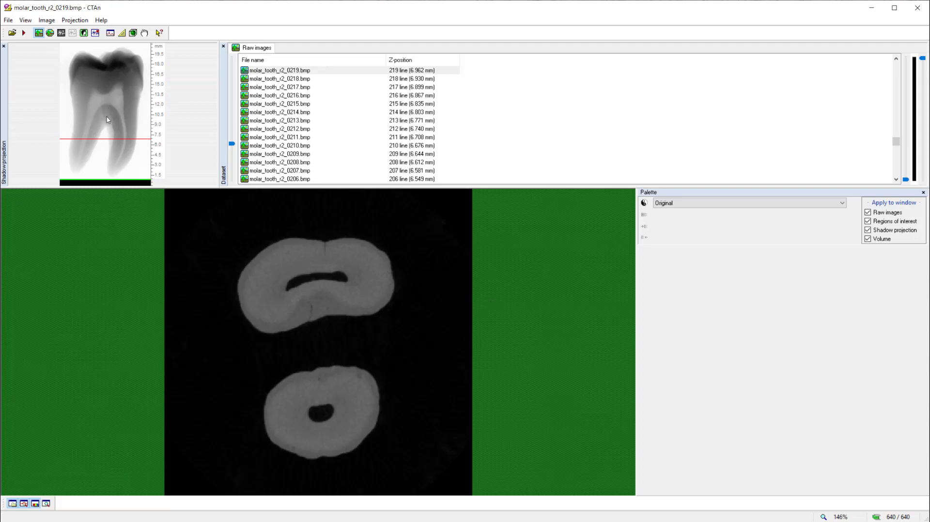
{"action": "mouse_move", "coordinate": [119, 149]}
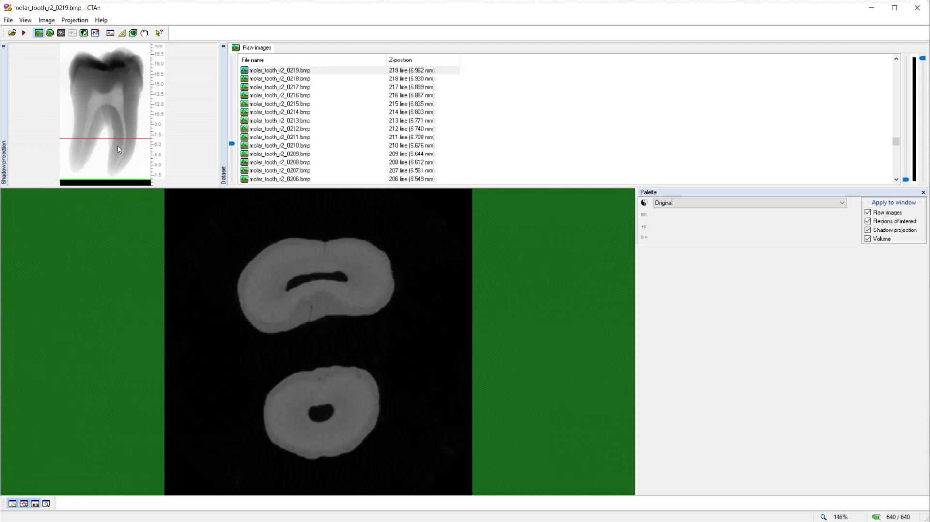
{"action": "mouse_move", "coordinate": [116, 150]}
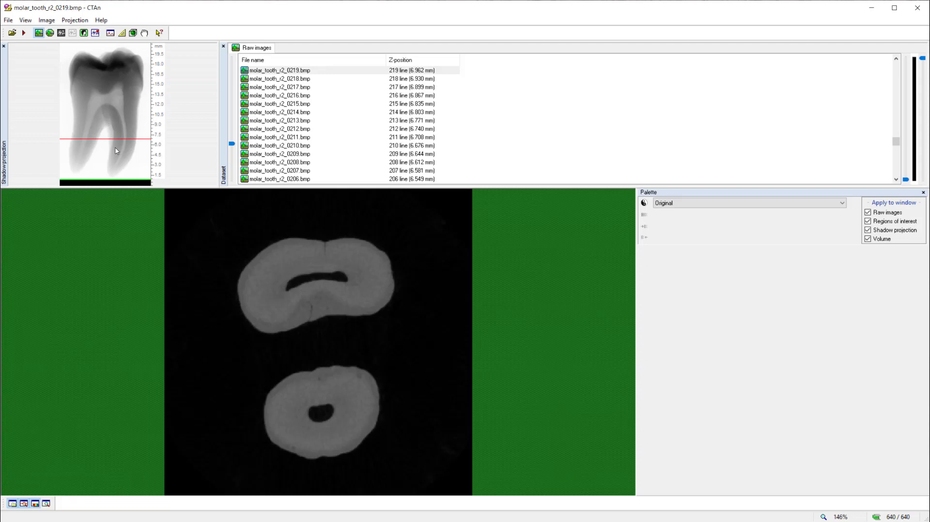
{"action": "mouse_move", "coordinate": [120, 109]}
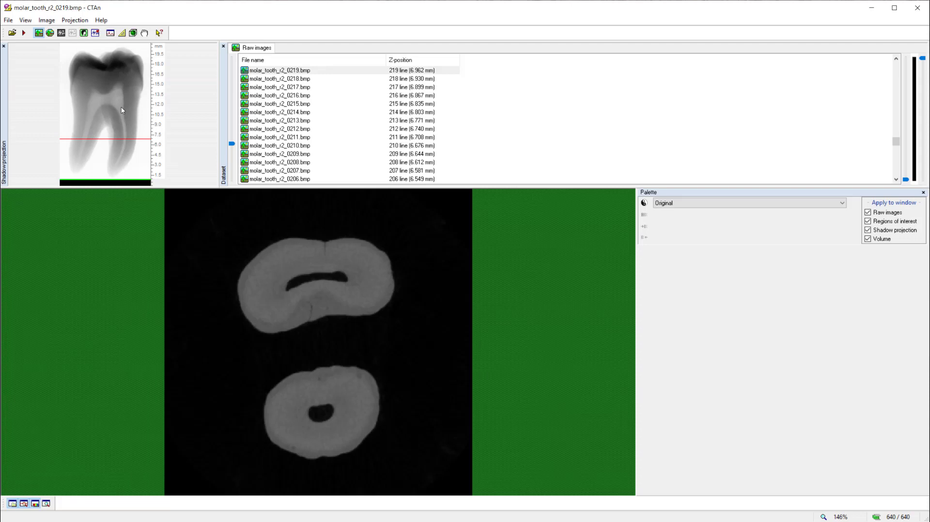
{"action": "mouse_move", "coordinate": [124, 144]}
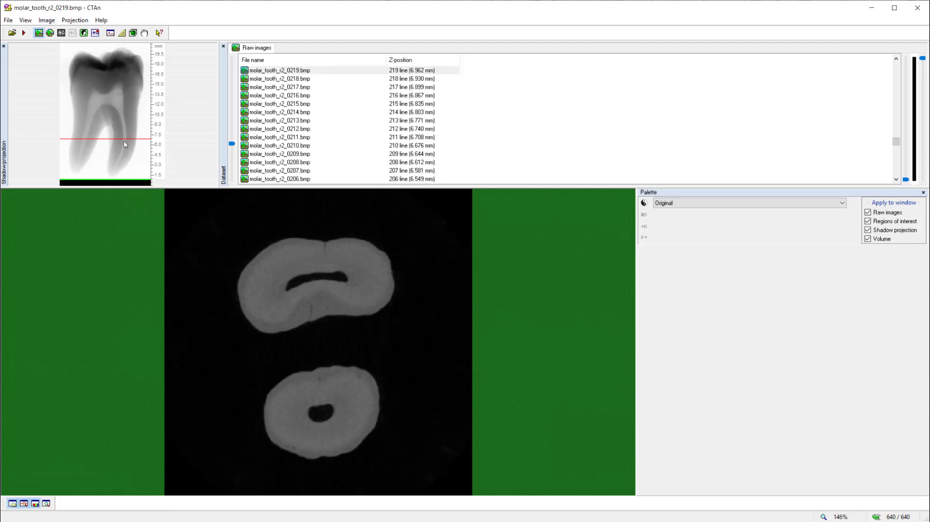
{"action": "mouse_move", "coordinate": [103, 148]}
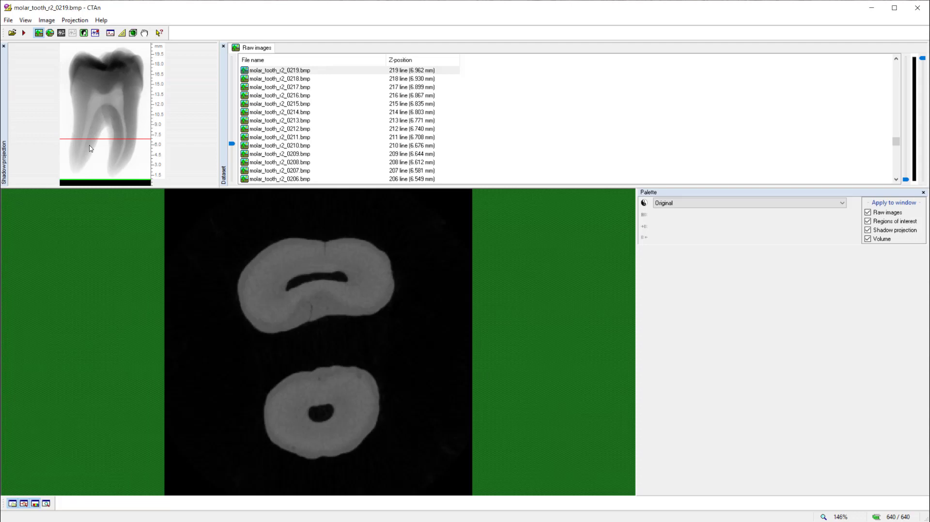
{"action": "mouse_move", "coordinate": [348, 326]}
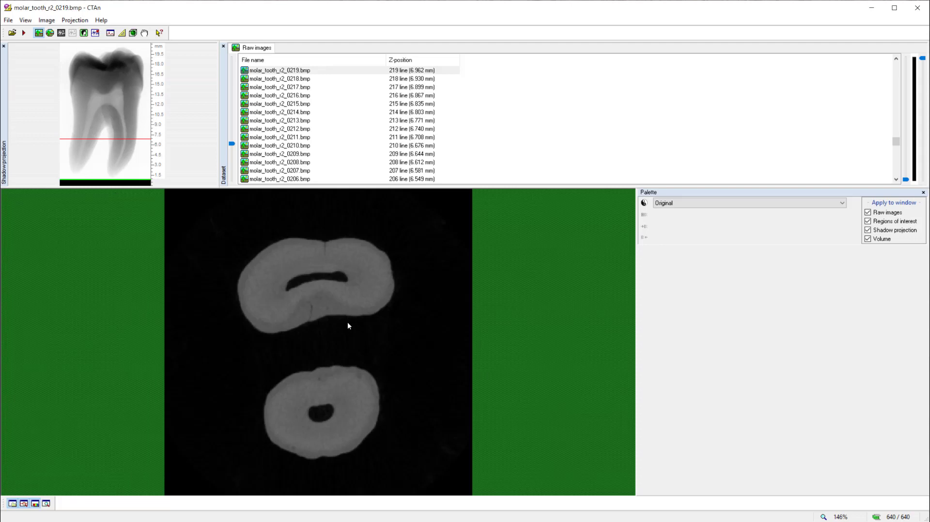
{"action": "mouse_move", "coordinate": [339, 309]}
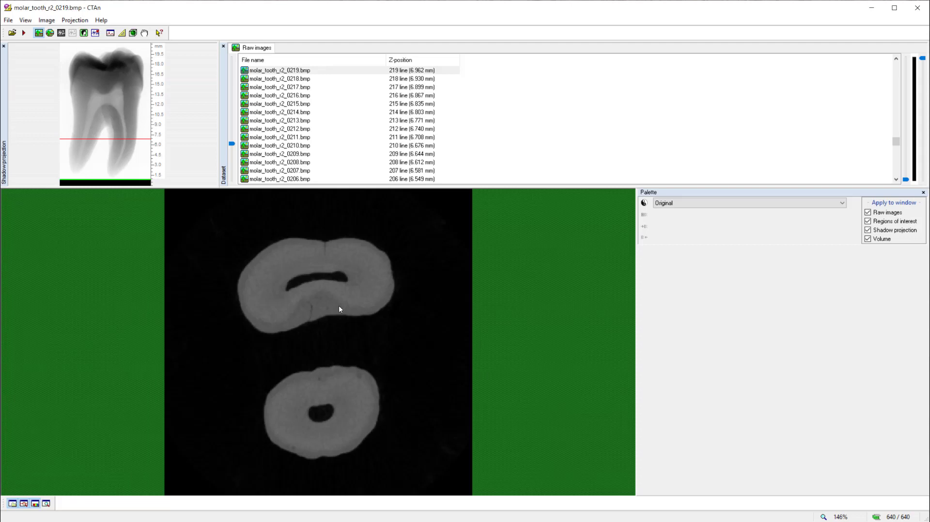
{"action": "mouse_move", "coordinate": [116, 100]}
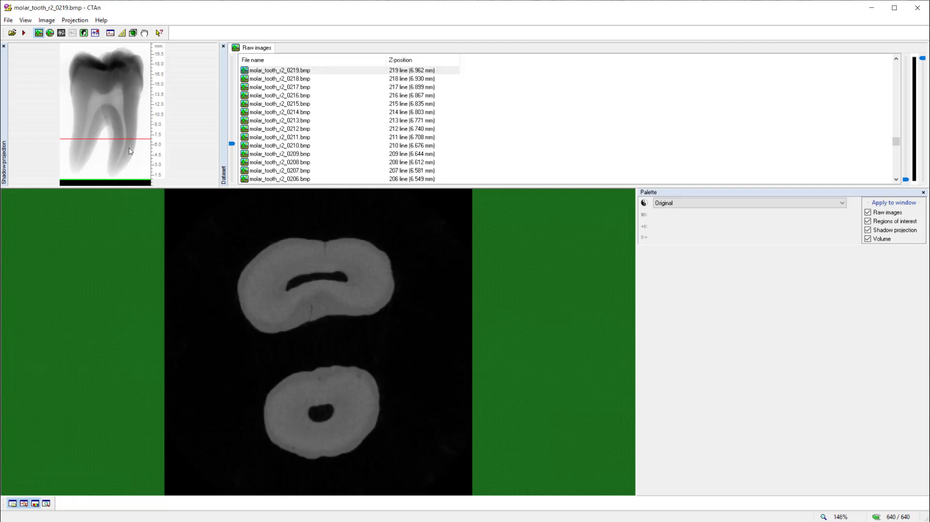
{"action": "mouse_move", "coordinate": [112, 145]}
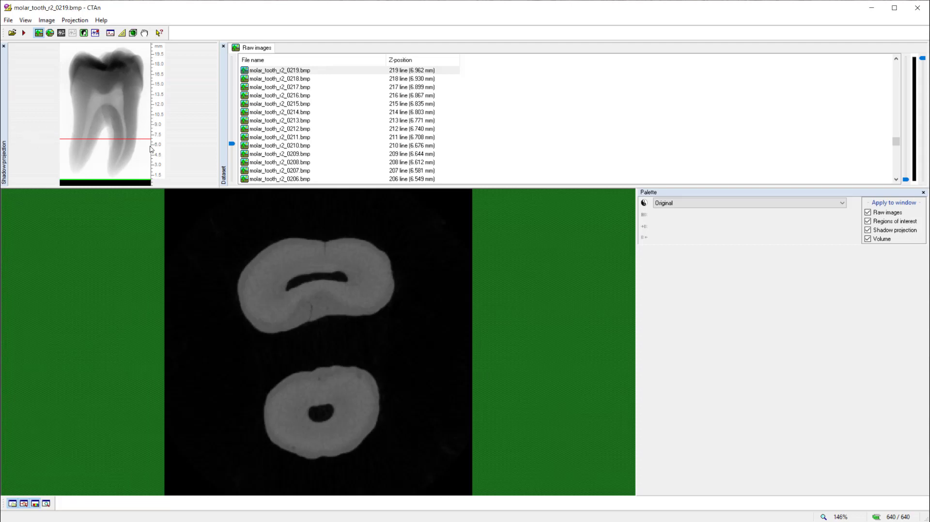
{"action": "mouse_move", "coordinate": [79, 145]}
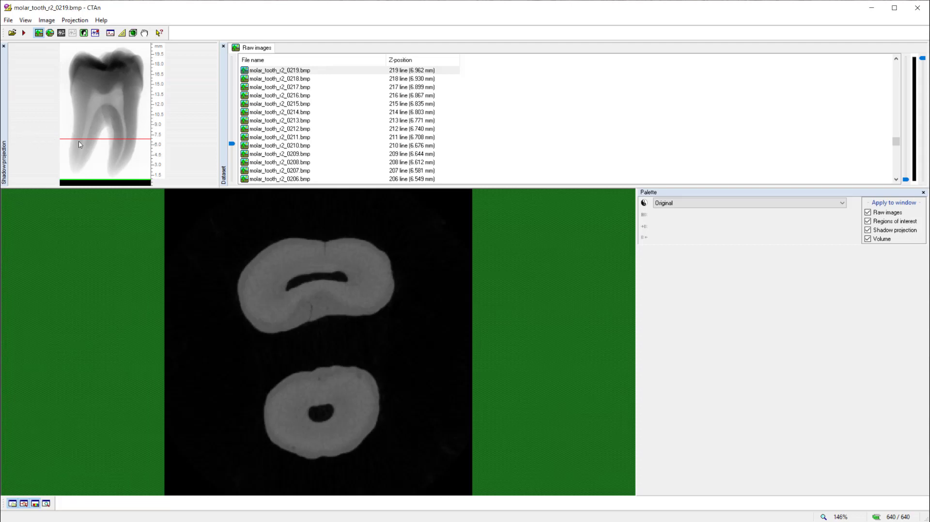
{"action": "mouse_move", "coordinate": [107, 147]}
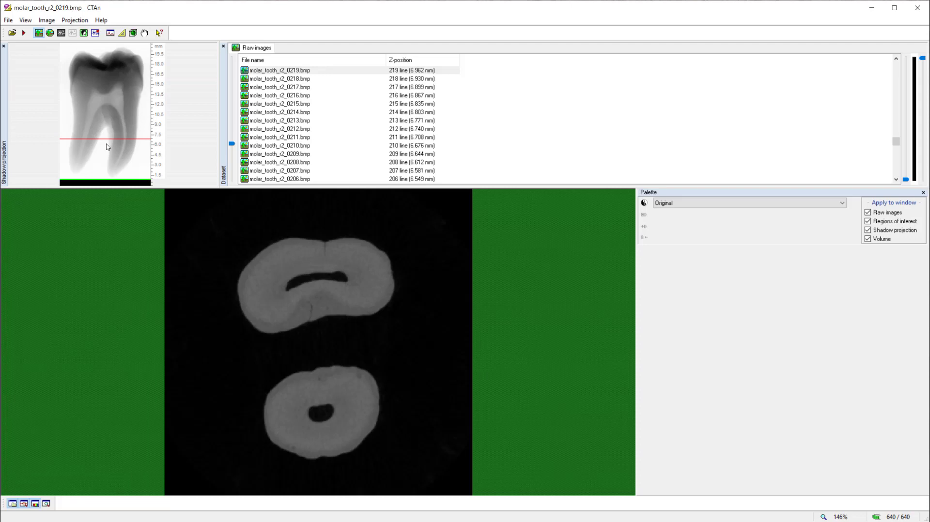
{"action": "mouse_move", "coordinate": [215, 143]}
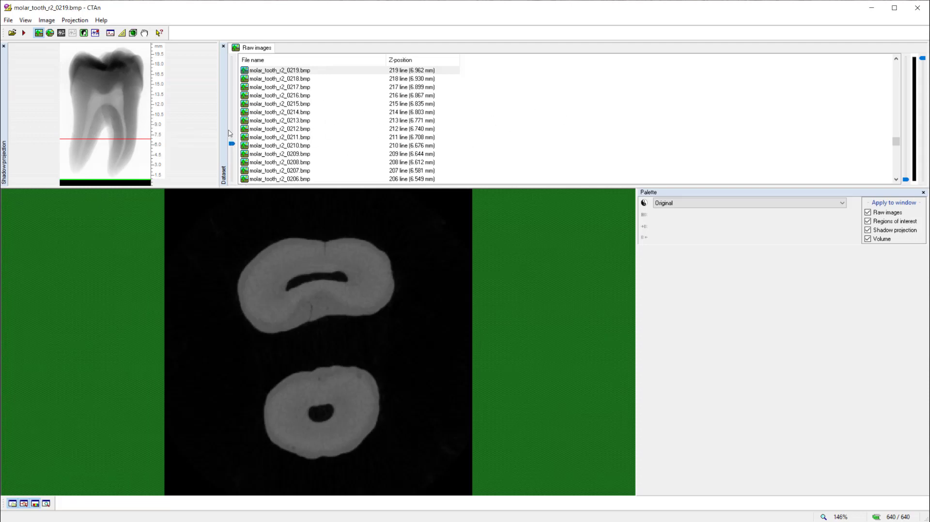
{"action": "mouse_move", "coordinate": [232, 147]}
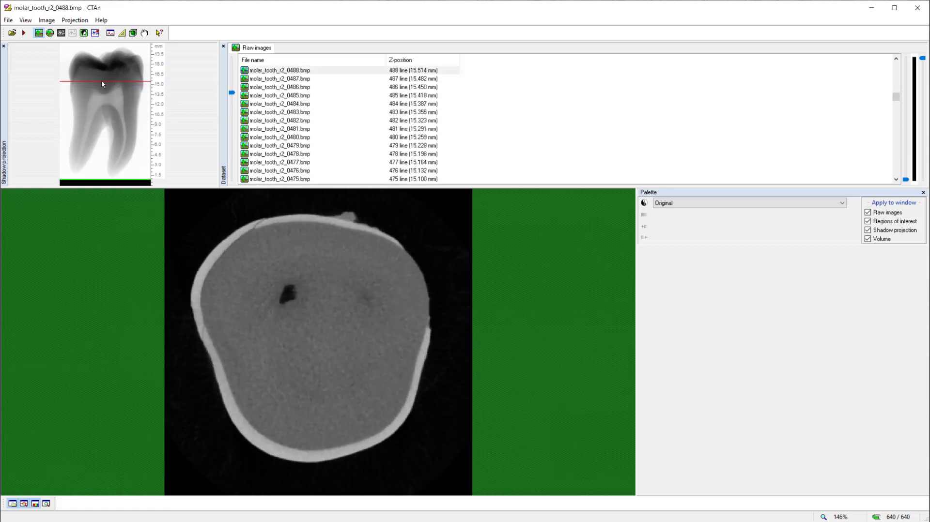
{"action": "mouse_move", "coordinate": [236, 90]}
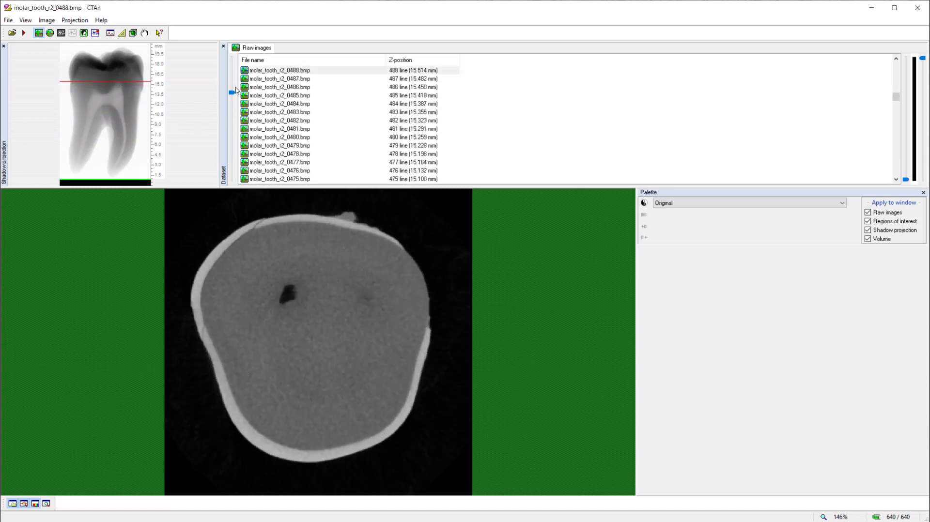
Step: Scroll the Raw images list up toward slice 0547 in the upper crown
{"action": "scroll", "scroll_direction": "down", "scroll_amount": 3}
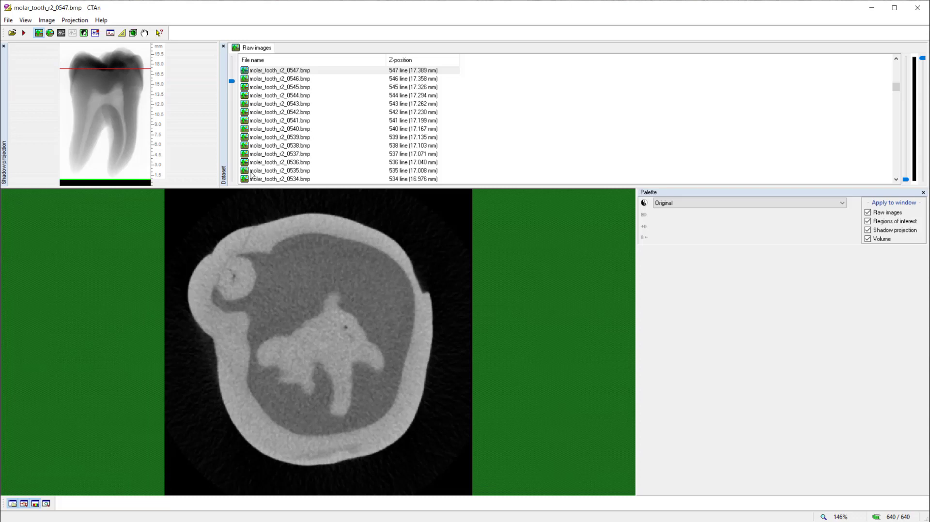
{"action": "mouse_move", "coordinate": [105, 169]}
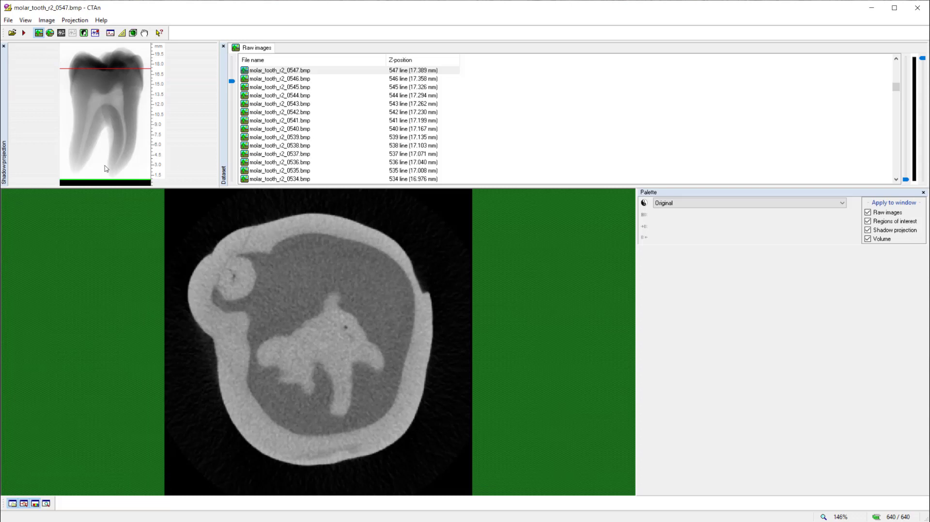
{"action": "mouse_move", "coordinate": [127, 109]}
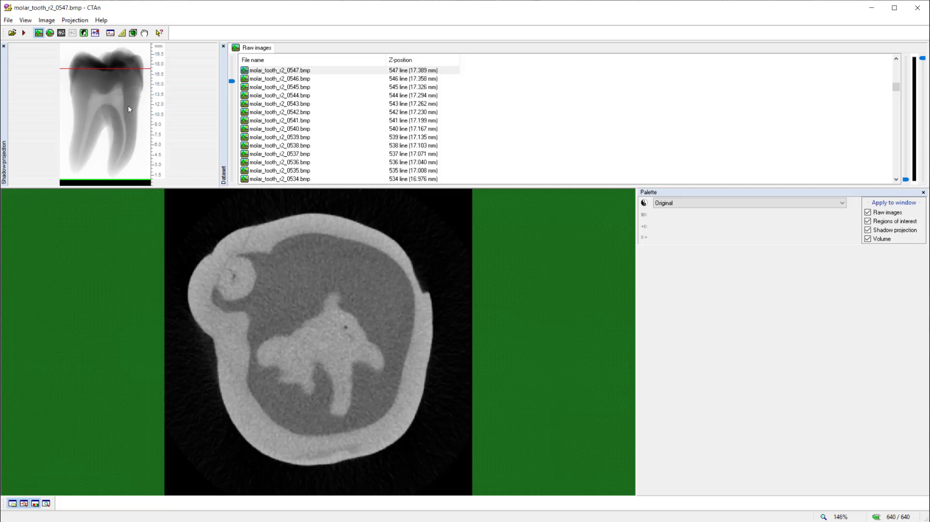
{"action": "mouse_move", "coordinate": [233, 84]}
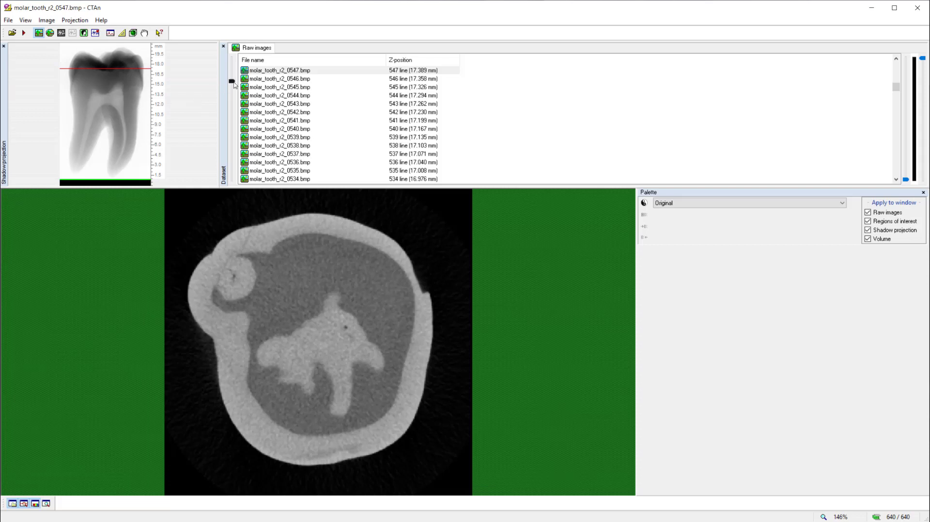
{"action": "scroll", "scroll_direction": "down", "scroll_amount": 3}
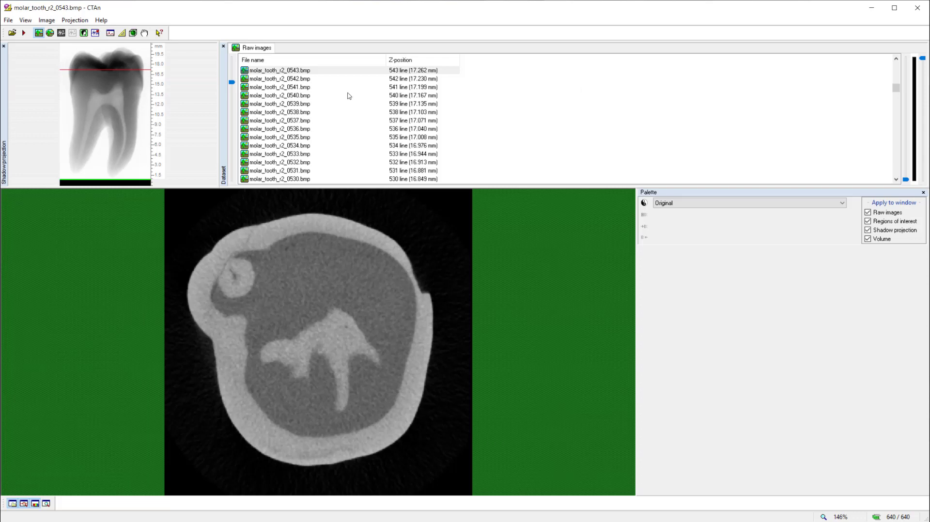
{"action": "mouse_move", "coordinate": [175, 106]}
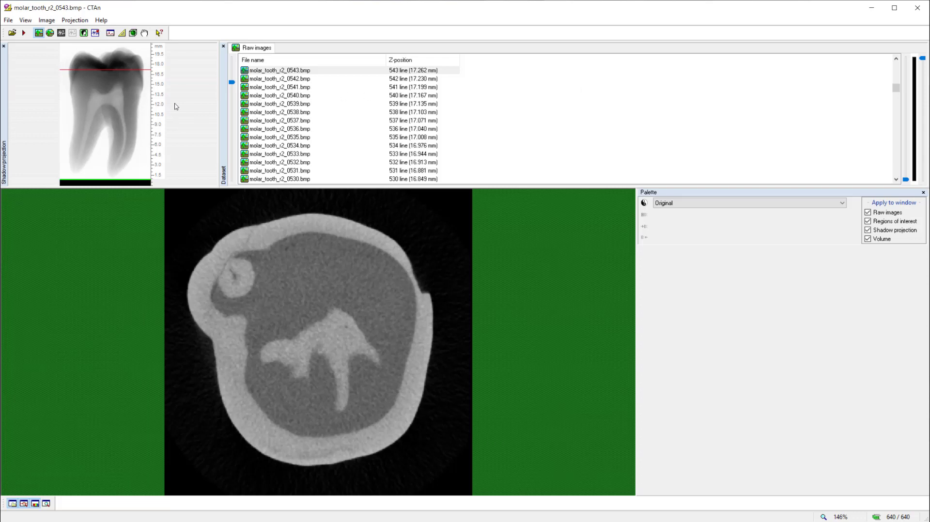
{"action": "mouse_move", "coordinate": [100, 113]}
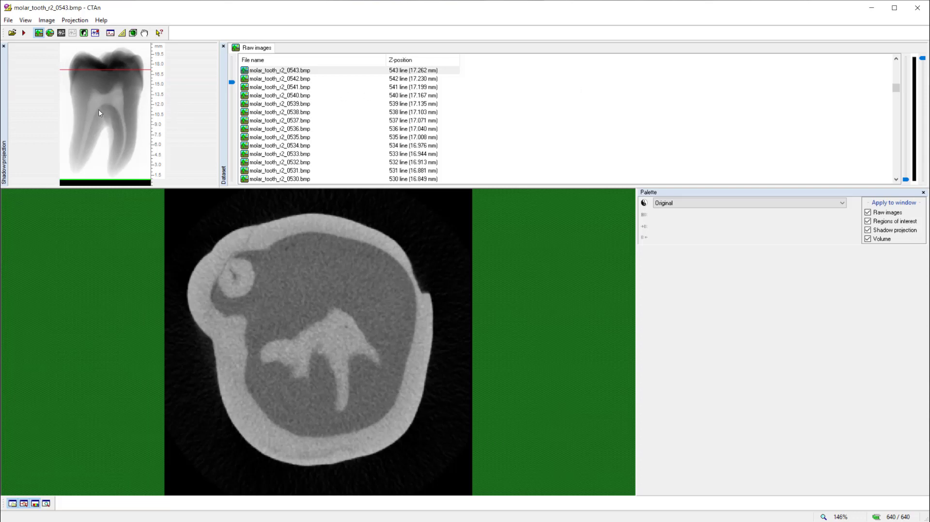
{"action": "mouse_move", "coordinate": [359, 119]}
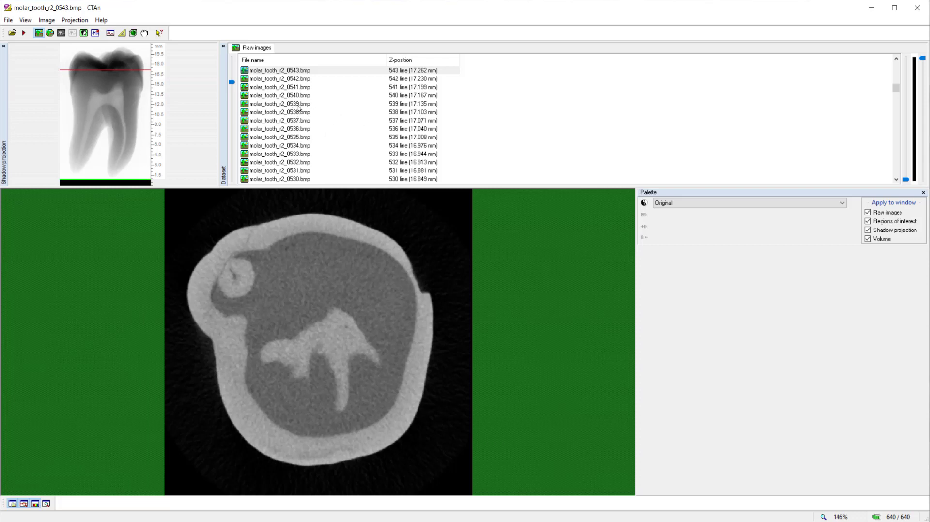
Step: Preview slices 539, 538 and 535, ending on slice 537
{"action": "left_click", "coordinate": [279, 104]}
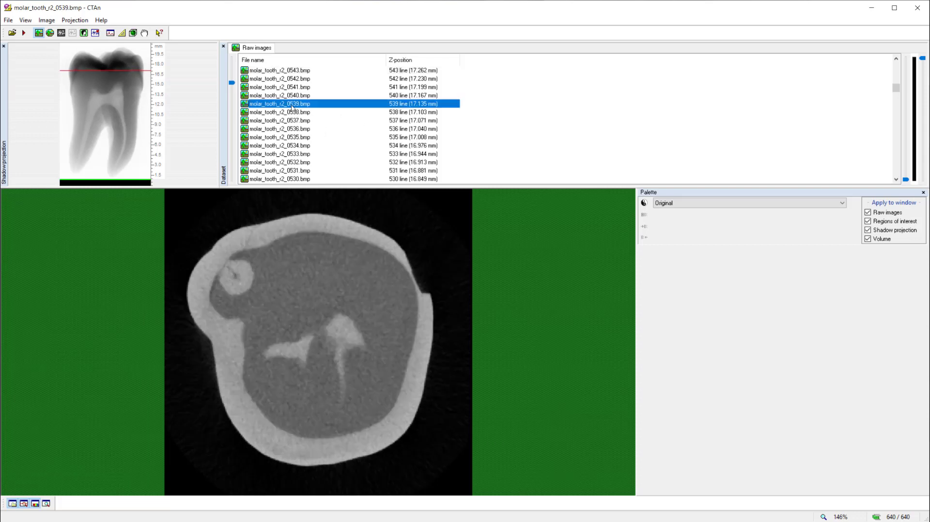
{"action": "left_click", "coordinate": [279, 112]}
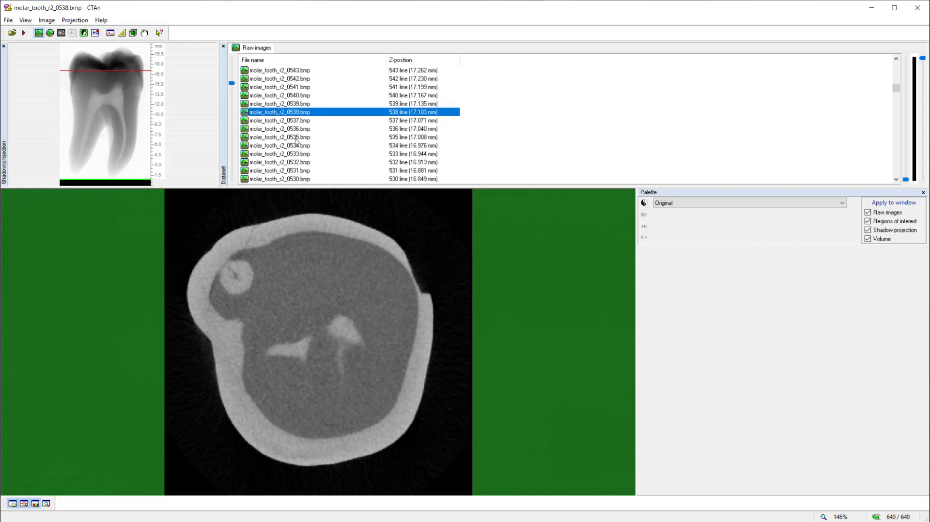
{"action": "left_click", "coordinate": [279, 137]}
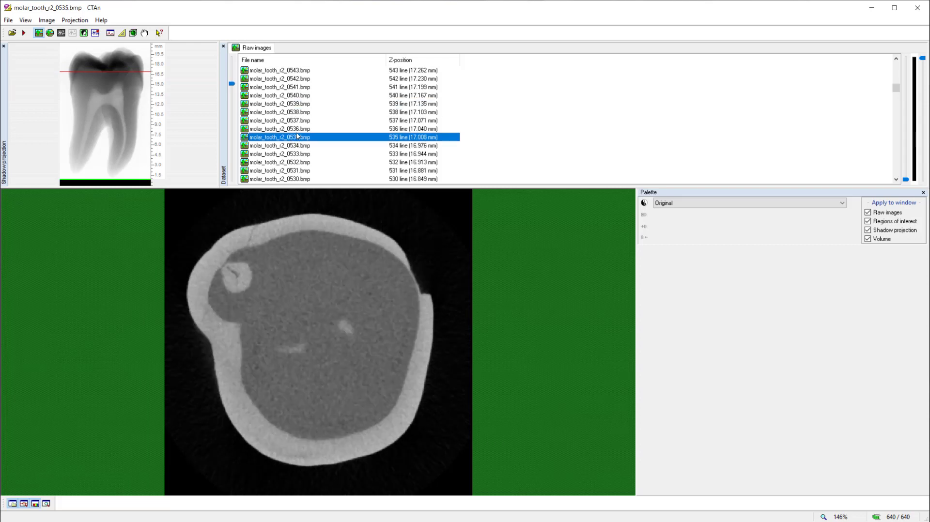
{"action": "left_click", "coordinate": [279, 121]}
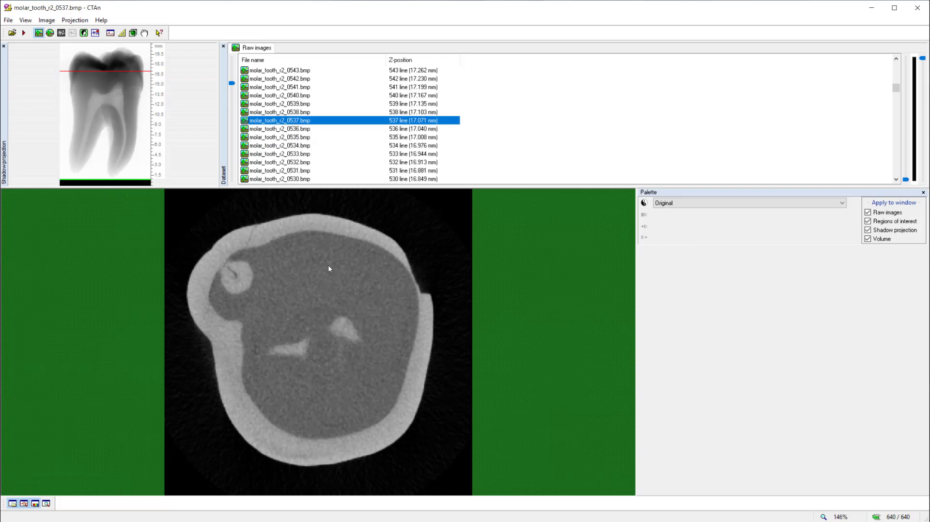
{"action": "mouse_move", "coordinate": [357, 327]}
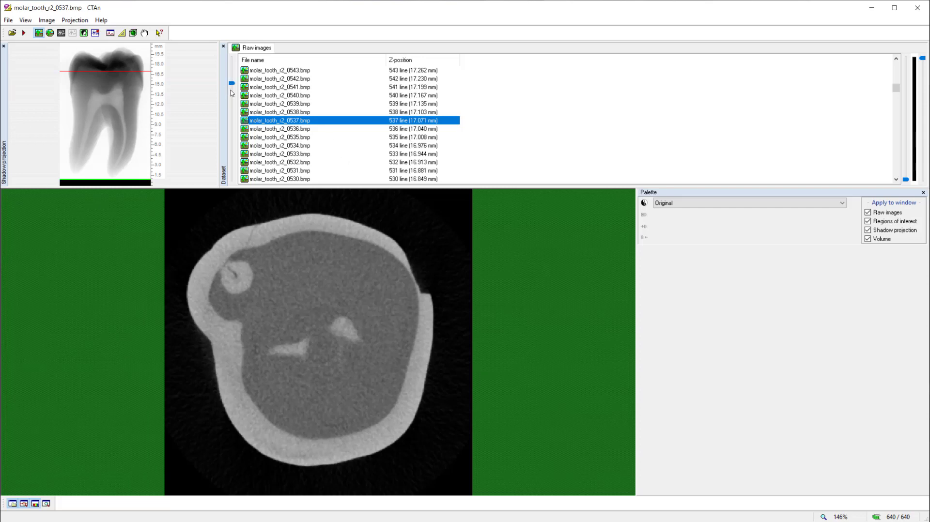
{"action": "mouse_move", "coordinate": [232, 87]}
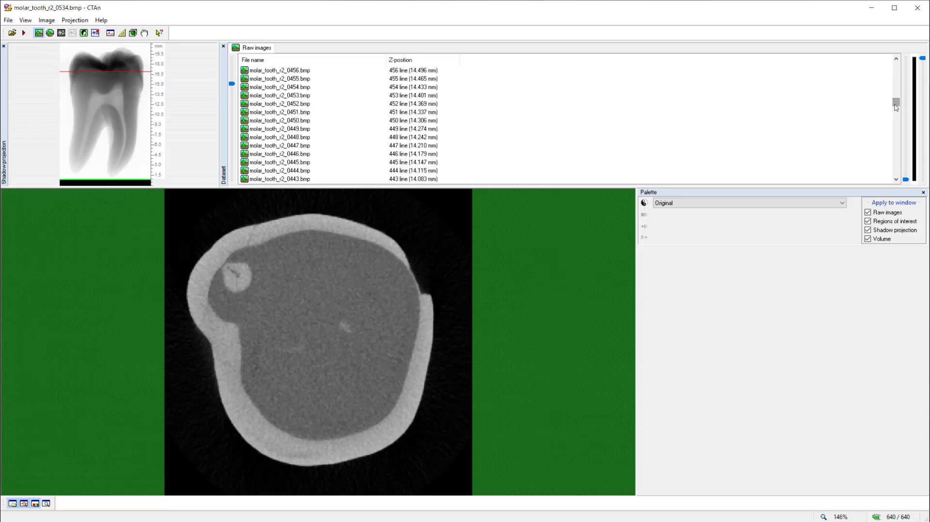
Step: View slice 370 through the roots, then slice 430 in the crown
{"action": "left_click_drag", "start_coordinate": [896, 102], "coordinate": [895, 116]}
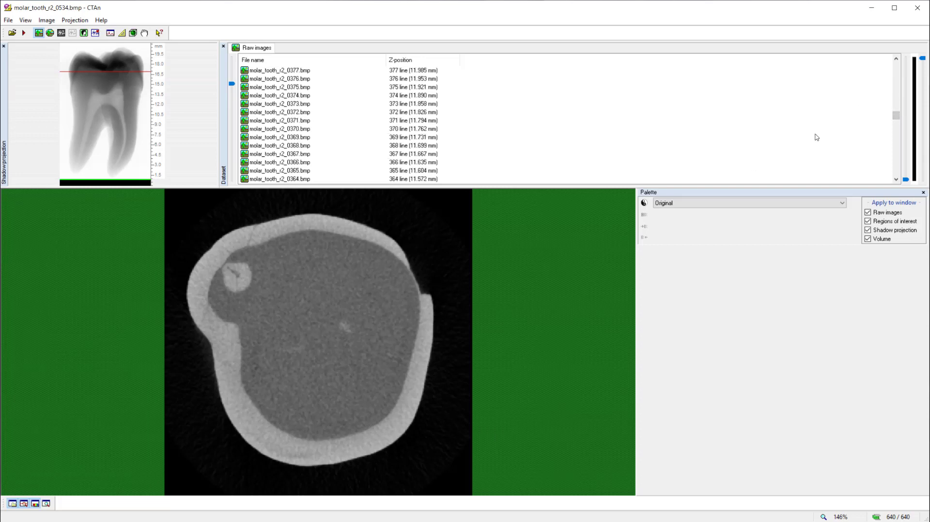
{"action": "mouse_move", "coordinate": [300, 128]}
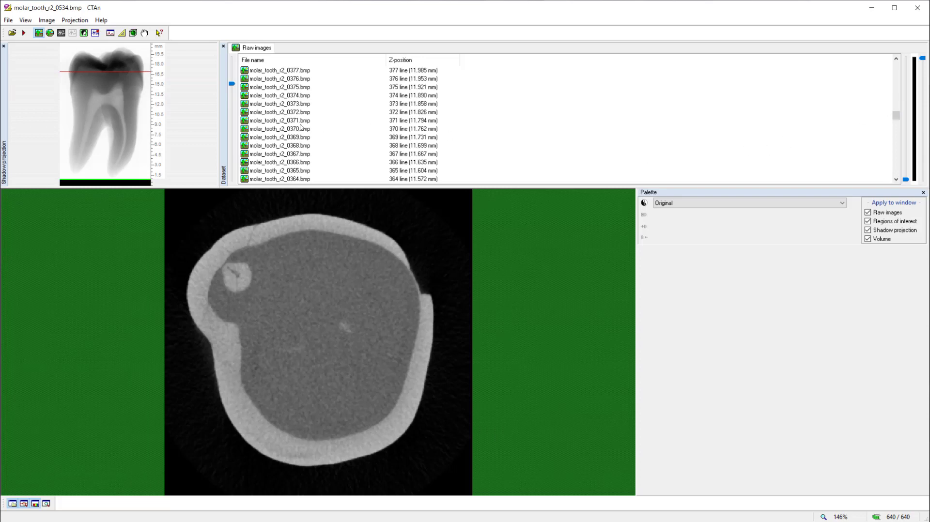
{"action": "left_click", "coordinate": [279, 129]}
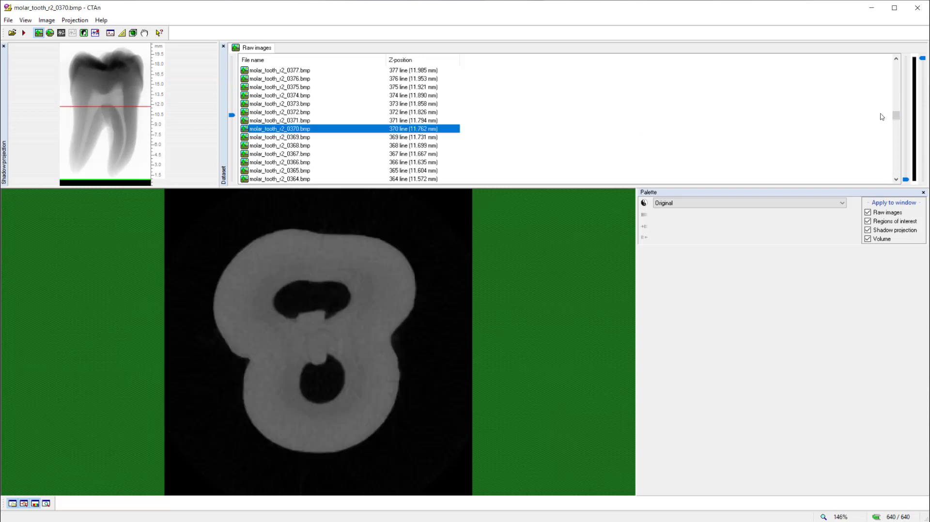
{"action": "left_click_drag", "start_coordinate": [895, 116], "coordinate": [895, 137]}
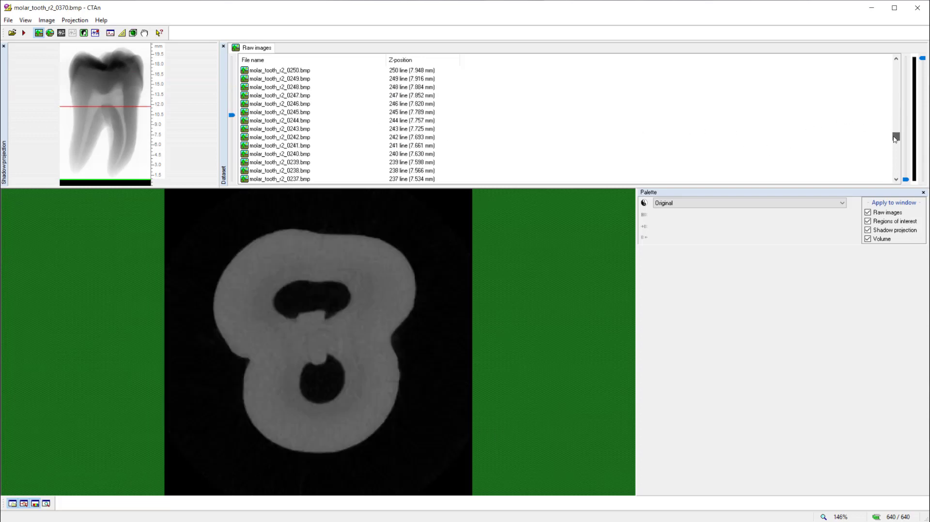
{"action": "left_click", "coordinate": [279, 137]}
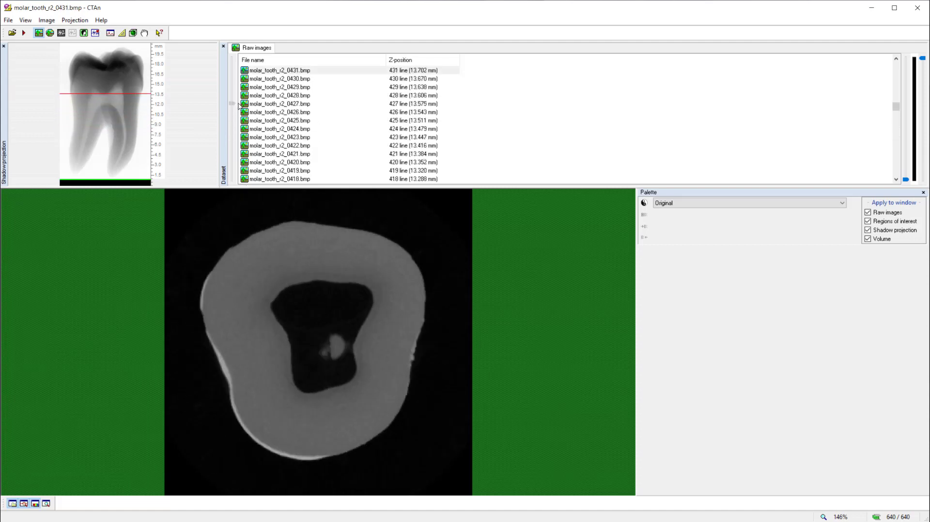
{"action": "left_click", "coordinate": [278, 104]}
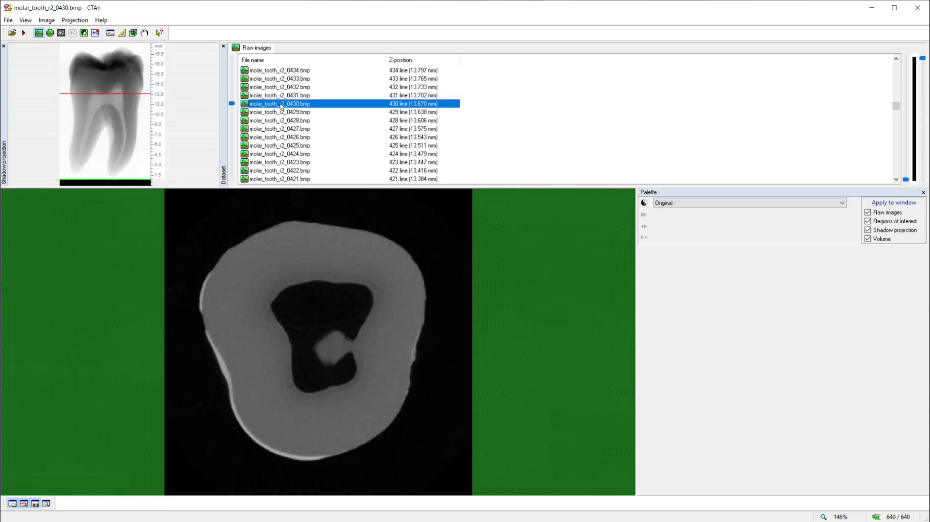
{"action": "mouse_move", "coordinate": [301, 111]}
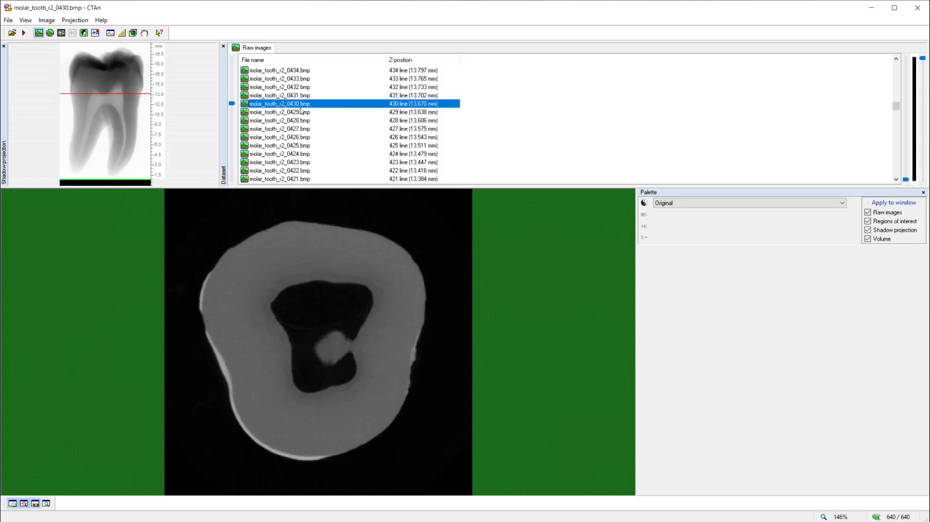
{"action": "mouse_move", "coordinate": [385, 110]}
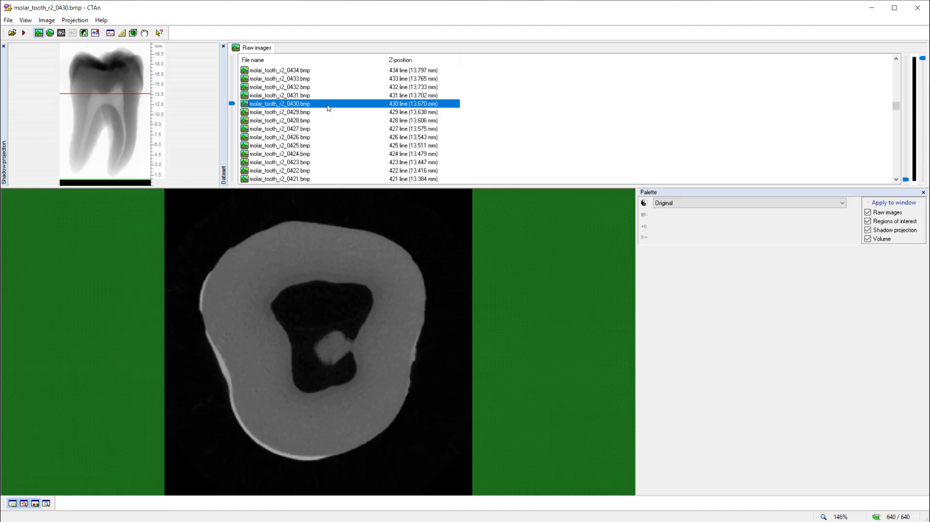
Step: Step through slices 446 and 449 toward slice 491 in the crown
{"action": "left_click", "coordinate": [278, 96]}
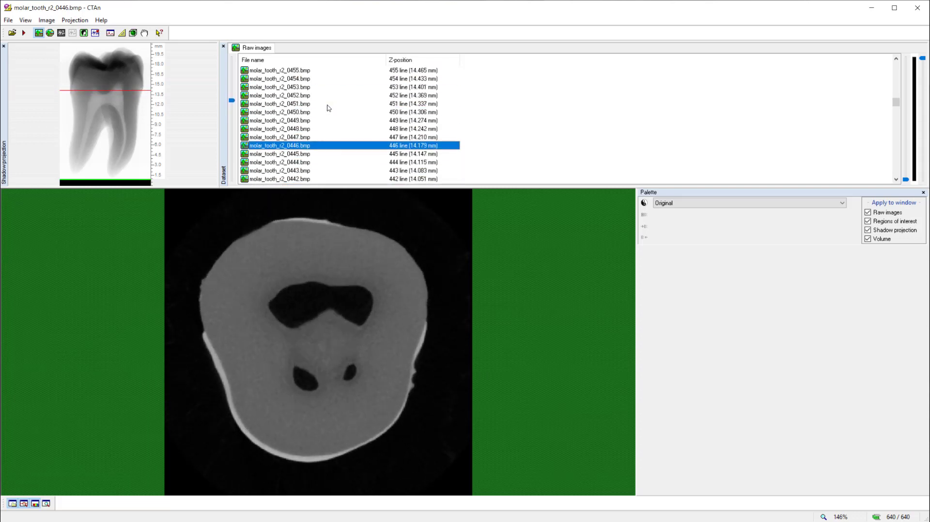
{"action": "left_click", "coordinate": [278, 120]}
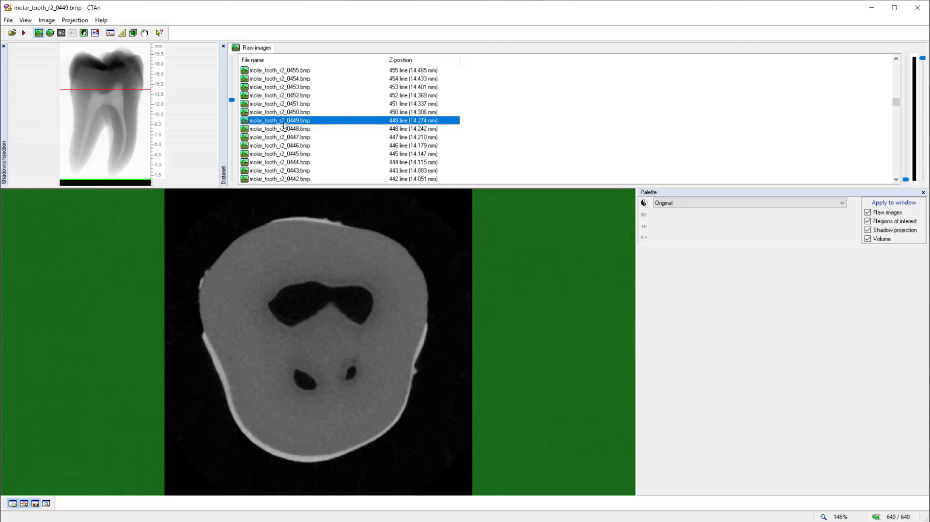
{"action": "mouse_move", "coordinate": [287, 126]}
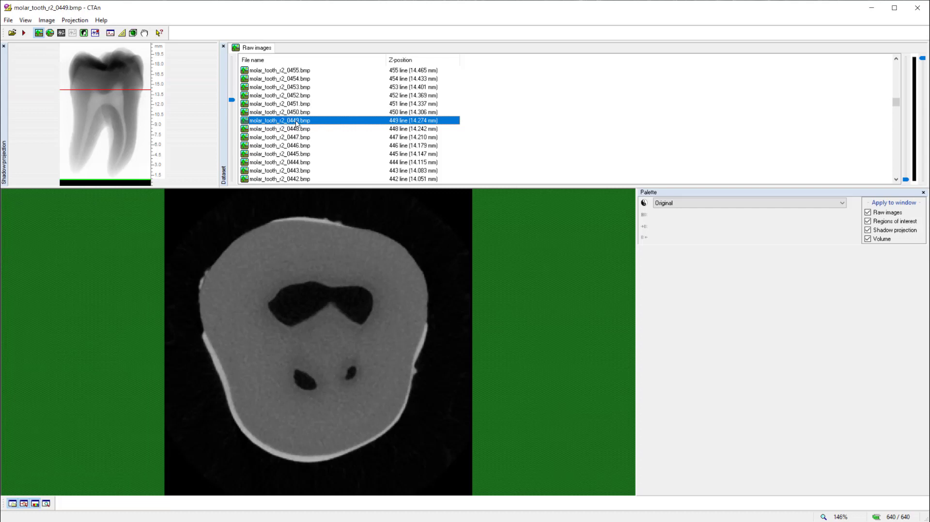
{"action": "mouse_move", "coordinate": [298, 125]}
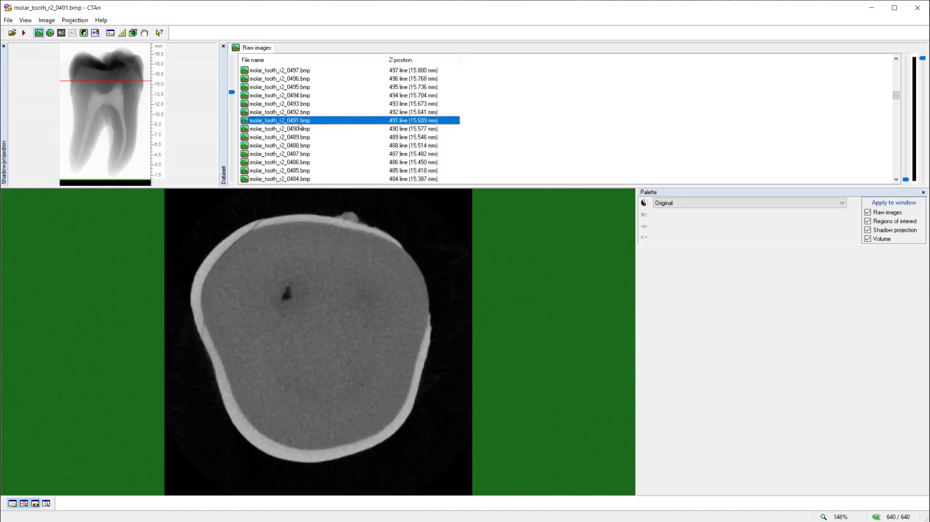
{"action": "mouse_move", "coordinate": [798, 129]}
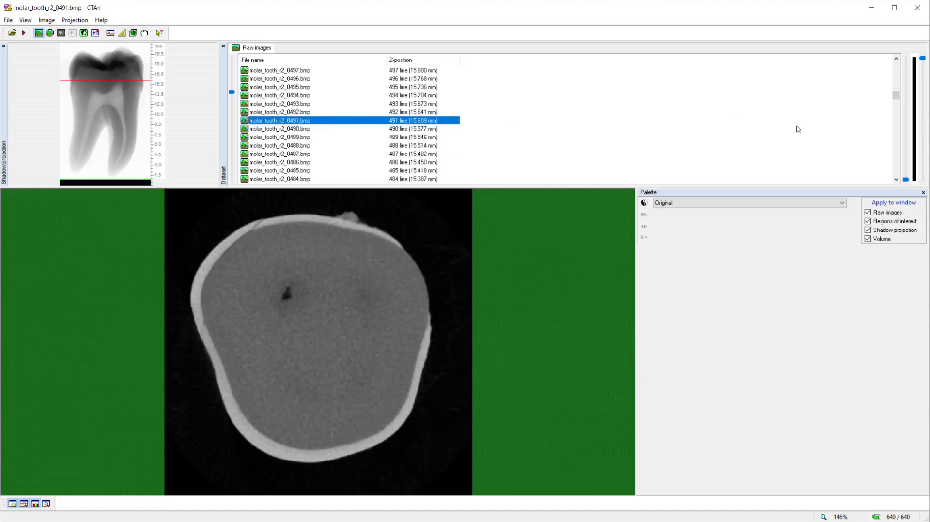
{"action": "mouse_move", "coordinate": [687, 107]}
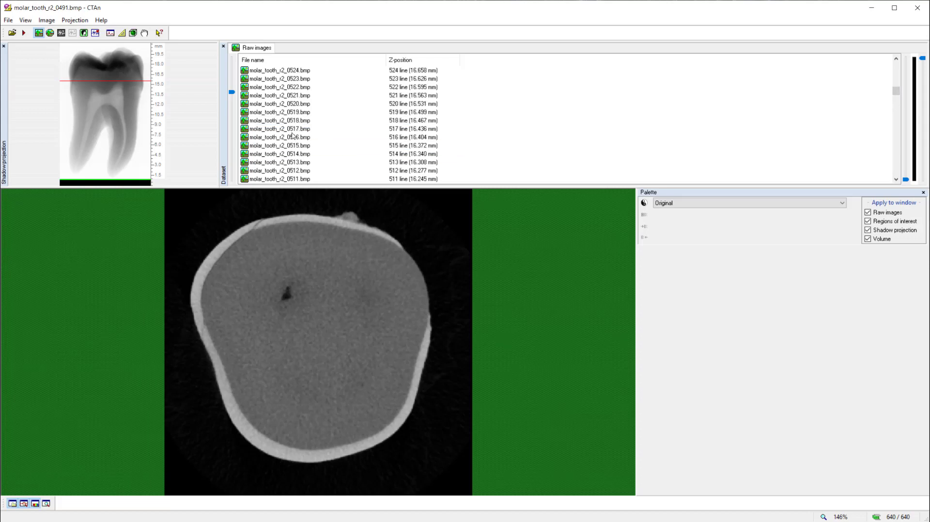
{"action": "mouse_move", "coordinate": [291, 131]}
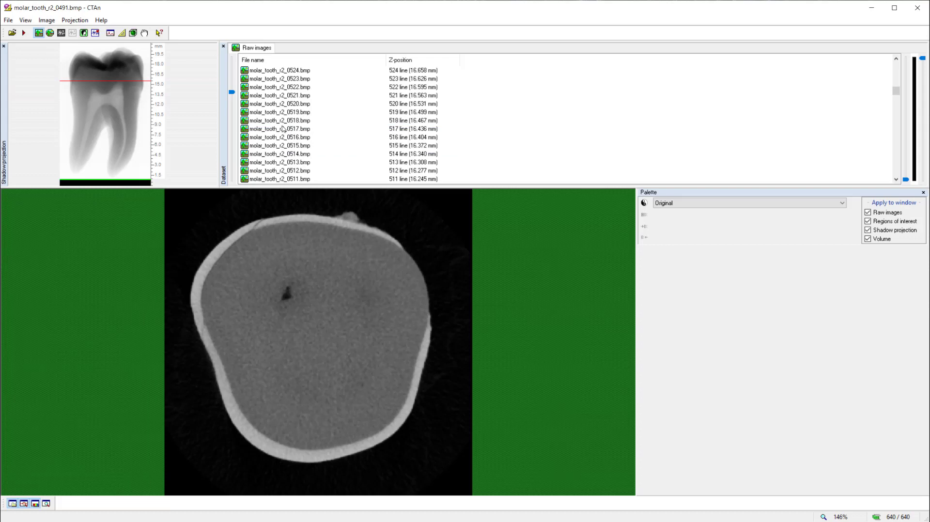
{"action": "mouse_move", "coordinate": [282, 129]}
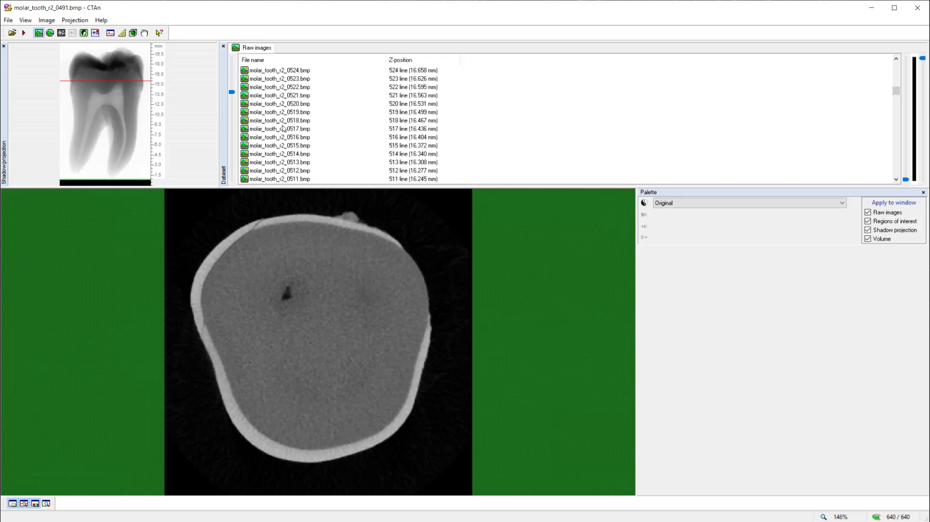
{"action": "left_click", "coordinate": [278, 121]}
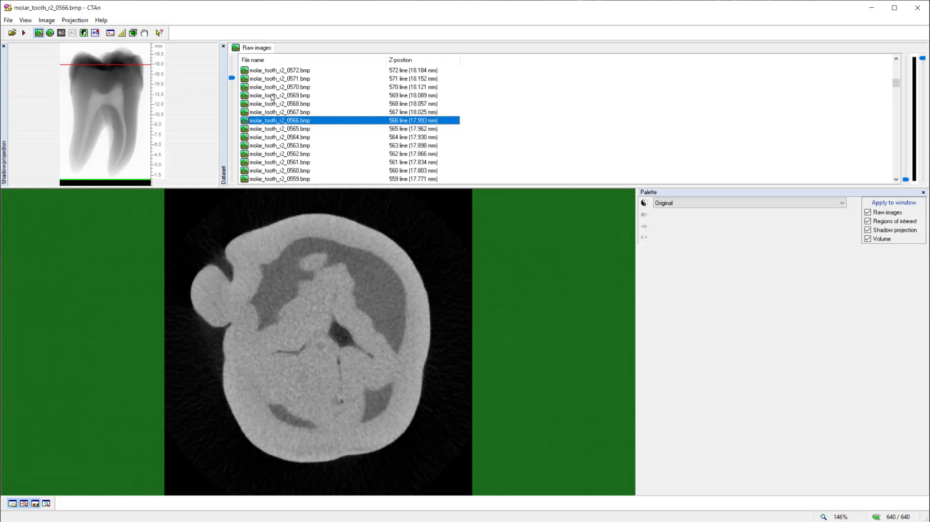
{"action": "mouse_move", "coordinate": [278, 93]}
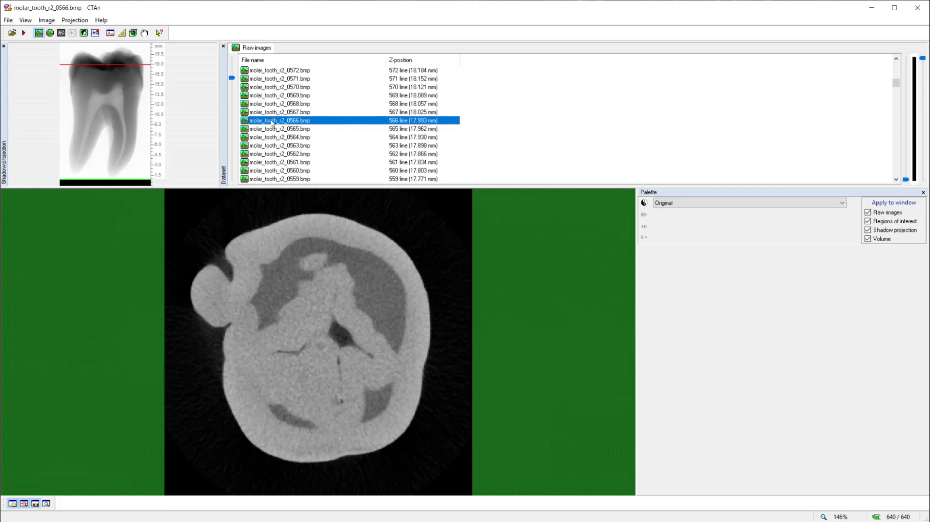
{"action": "mouse_move", "coordinate": [263, 107]}
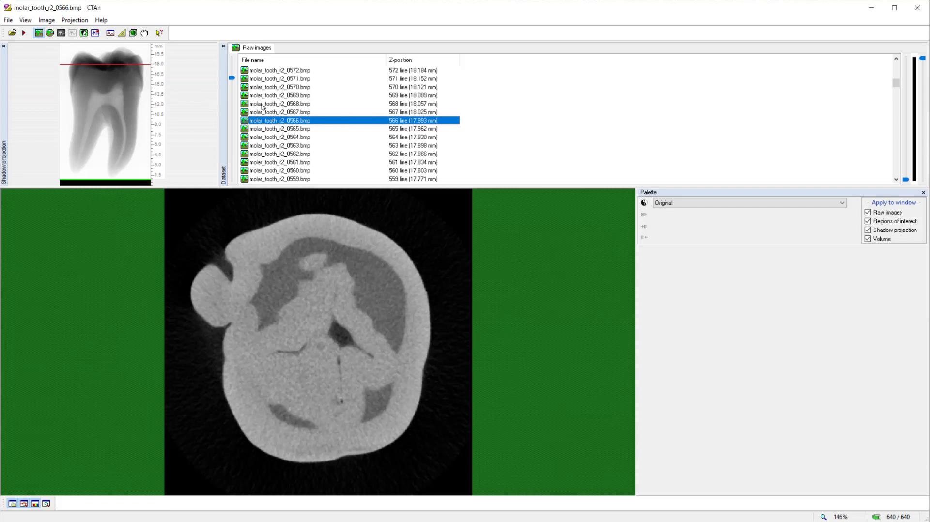
{"action": "mouse_move", "coordinate": [116, 87]}
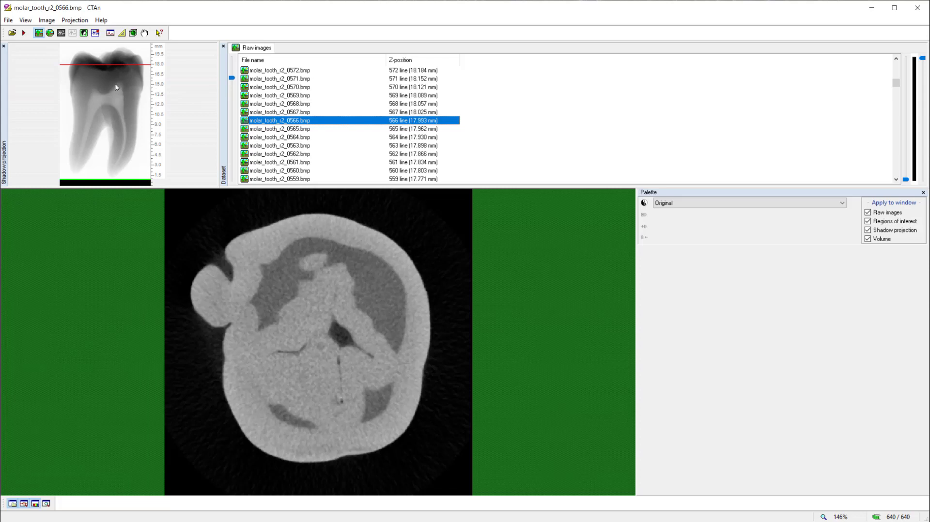
{"action": "mouse_move", "coordinate": [39, 32]}
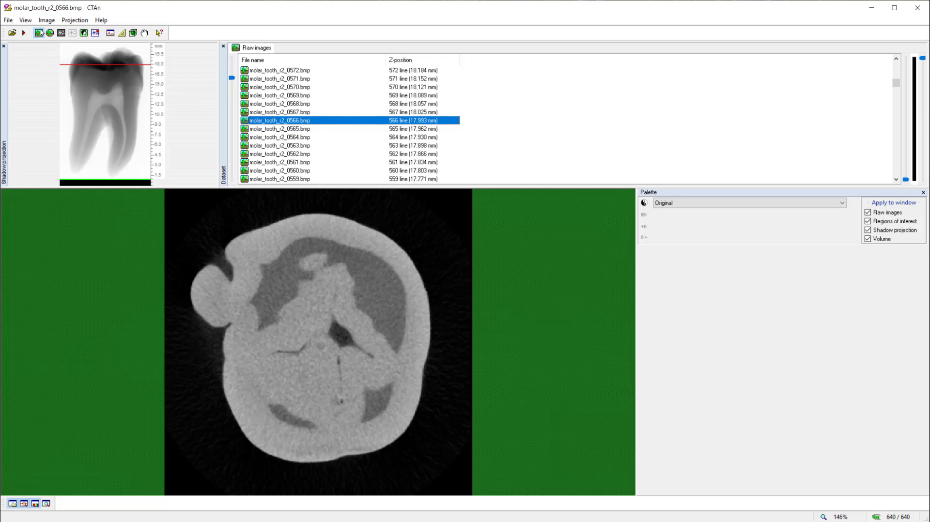
{"action": "mouse_move", "coordinate": [38, 33]}
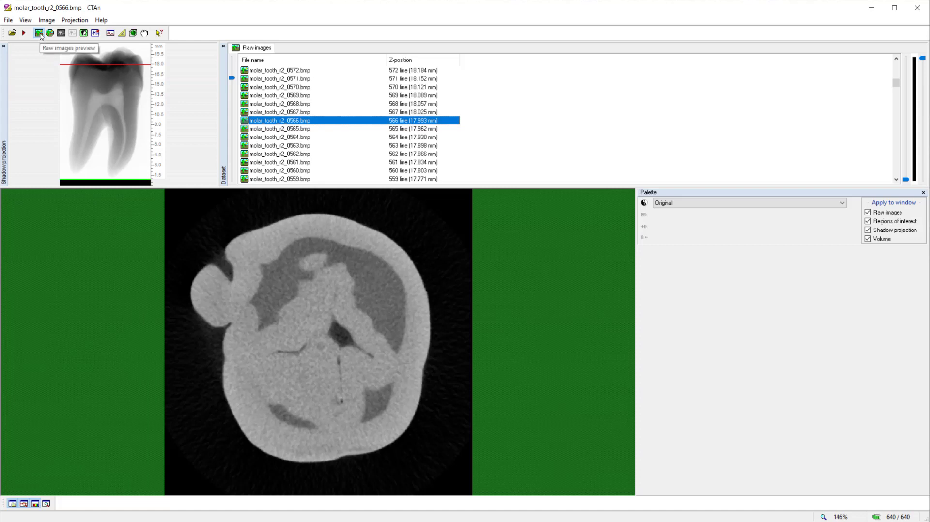
{"action": "mouse_move", "coordinate": [11, 33]}
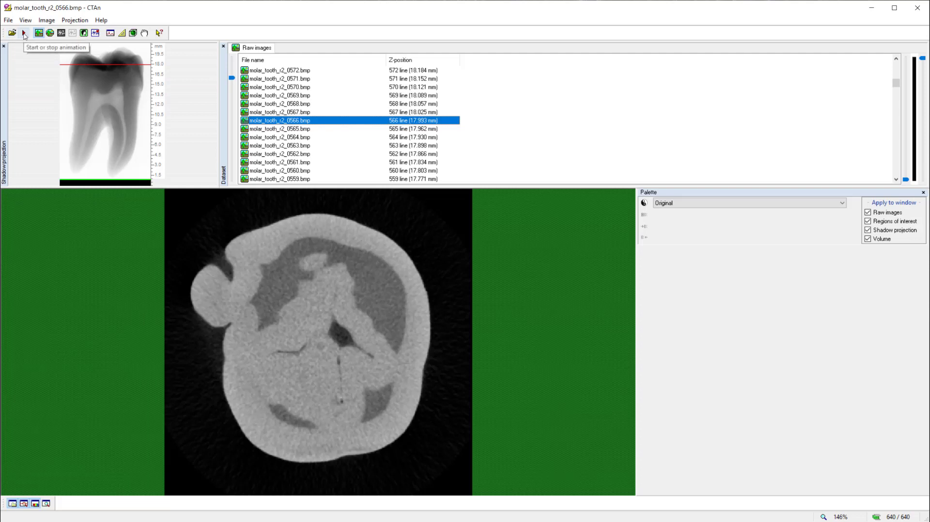
Step: Play the slice animation from slice 566 up to slice 576
{"action": "left_click", "coordinate": [23, 32]}
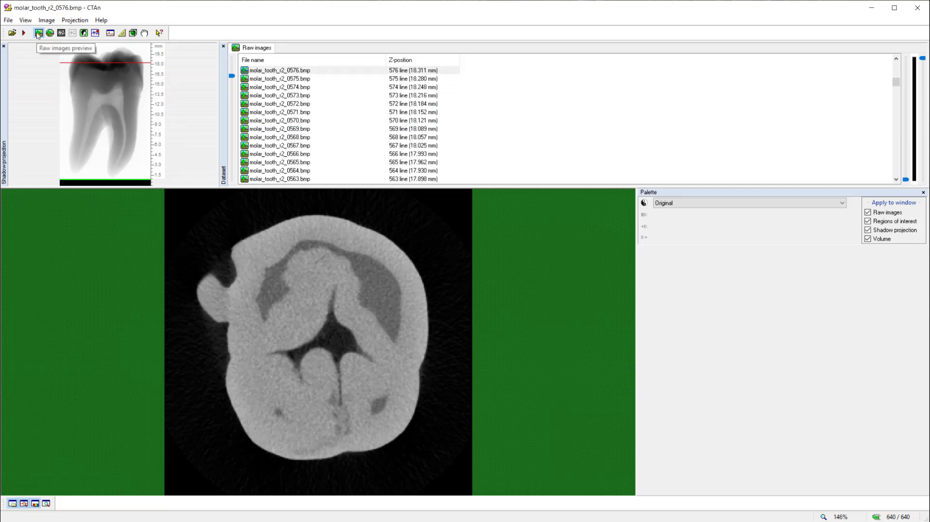
{"action": "mouse_move", "coordinate": [84, 33]}
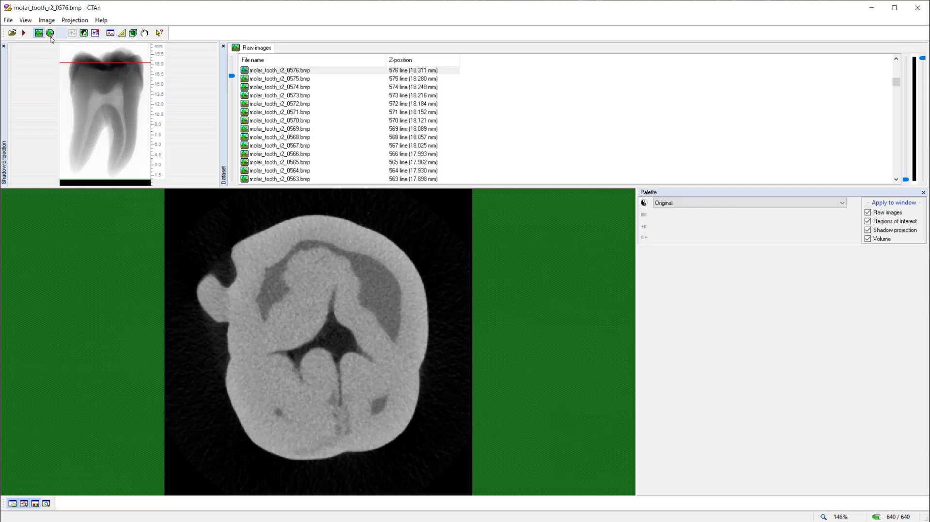
{"action": "mouse_move", "coordinate": [38, 32]}
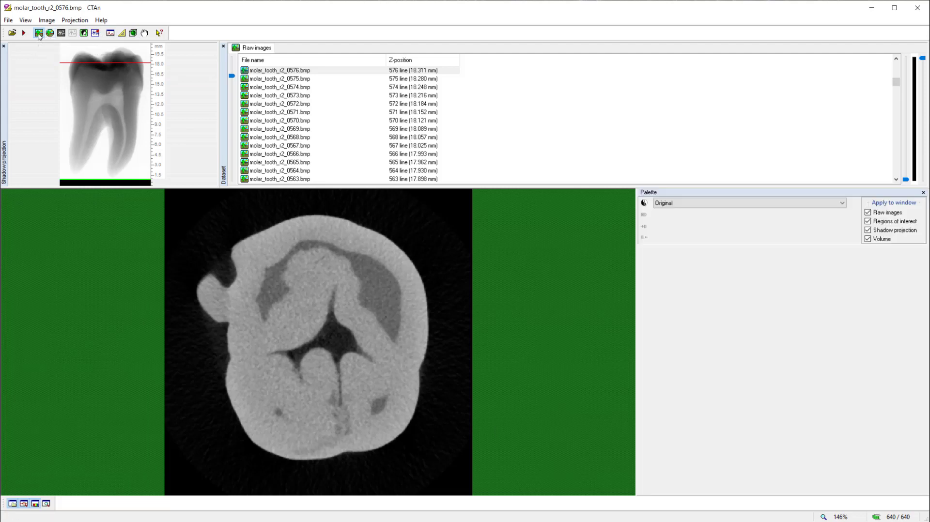
{"action": "mouse_move", "coordinate": [50, 32]}
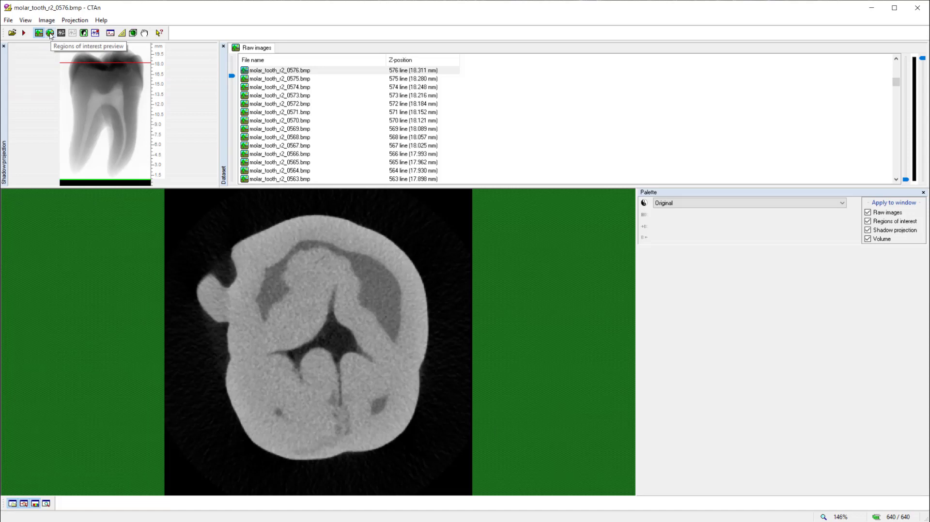
{"action": "mouse_move", "coordinate": [49, 33]}
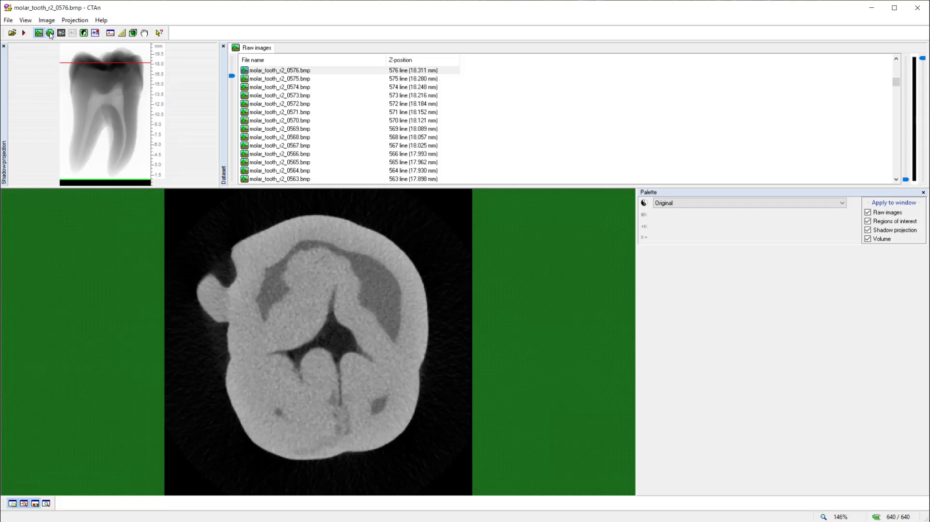
Step: Switch to the Regions of interest preview for slice 576
{"action": "left_click", "coordinate": [308, 48]}
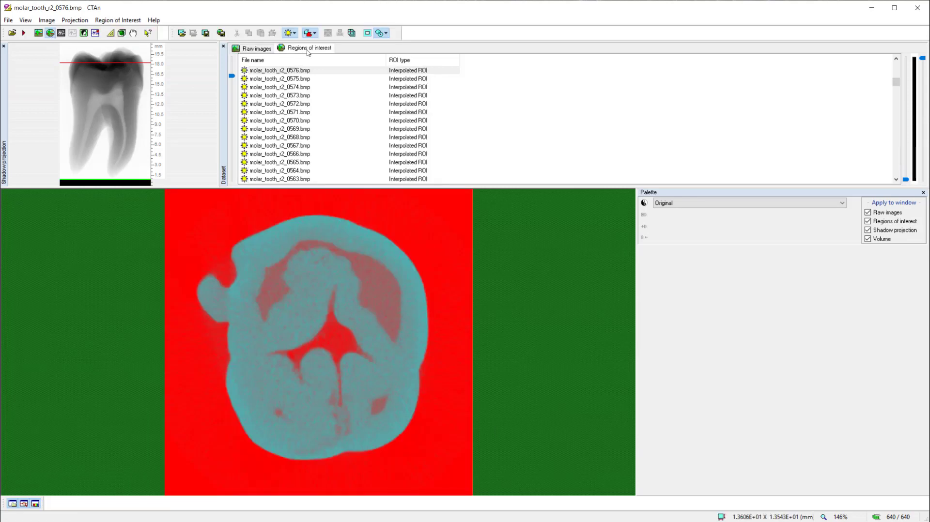
{"action": "mouse_move", "coordinate": [302, 55]}
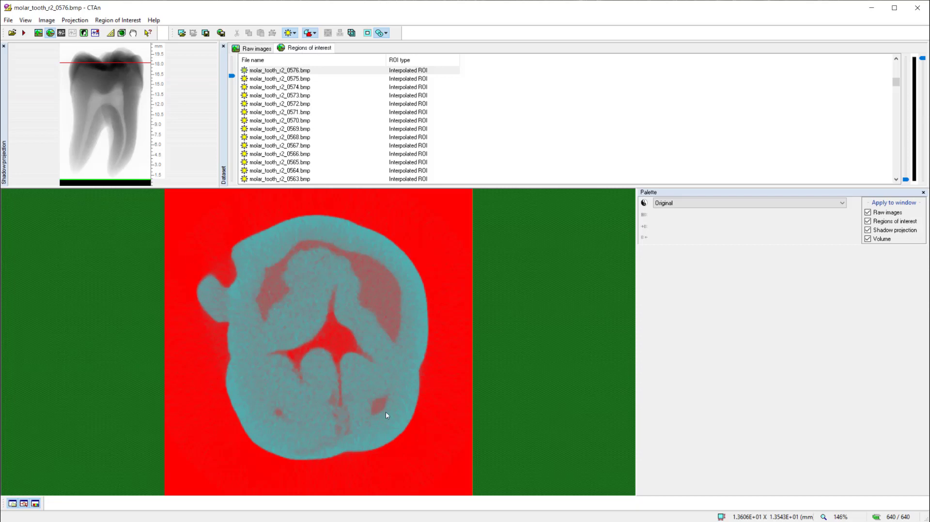
{"action": "mouse_move", "coordinate": [300, 61]}
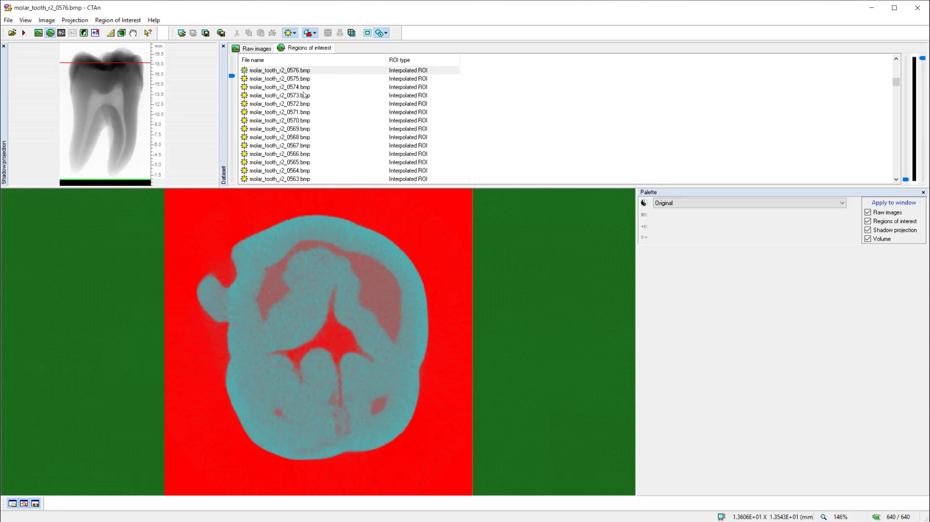
{"action": "mouse_move", "coordinate": [224, 364]}
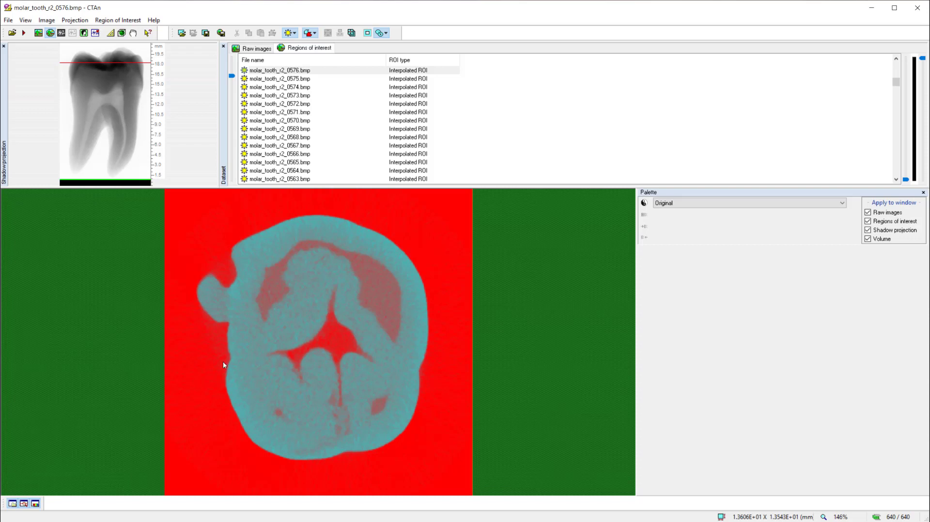
{"action": "mouse_move", "coordinate": [193, 388]}
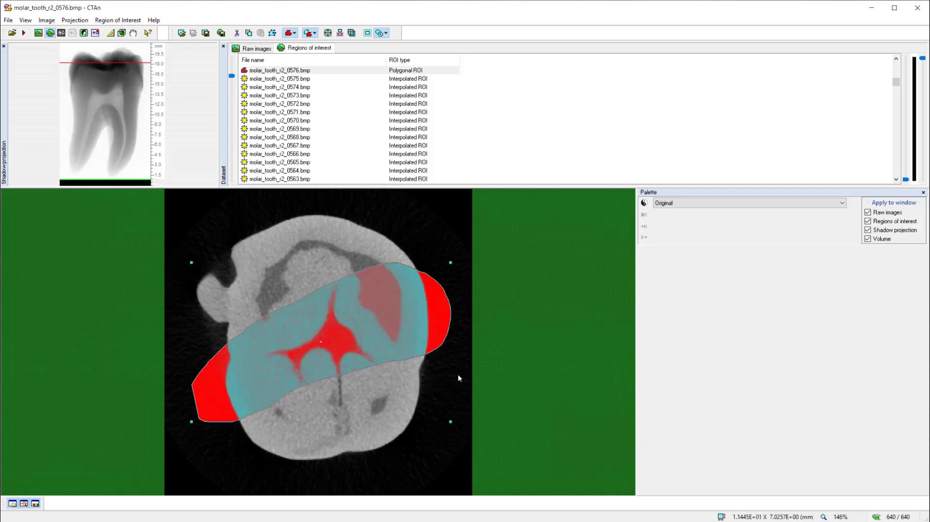
{"action": "mouse_move", "coordinate": [459, 377]}
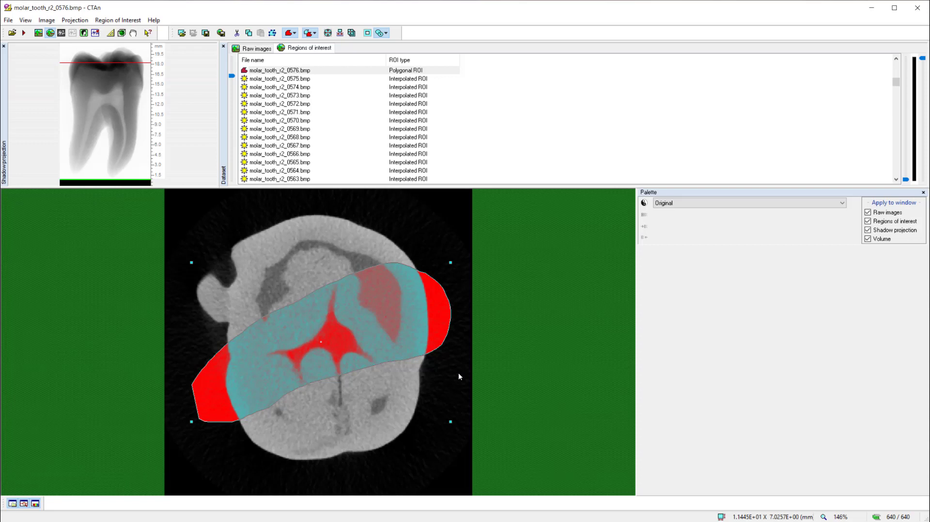
{"action": "mouse_move", "coordinate": [460, 375]}
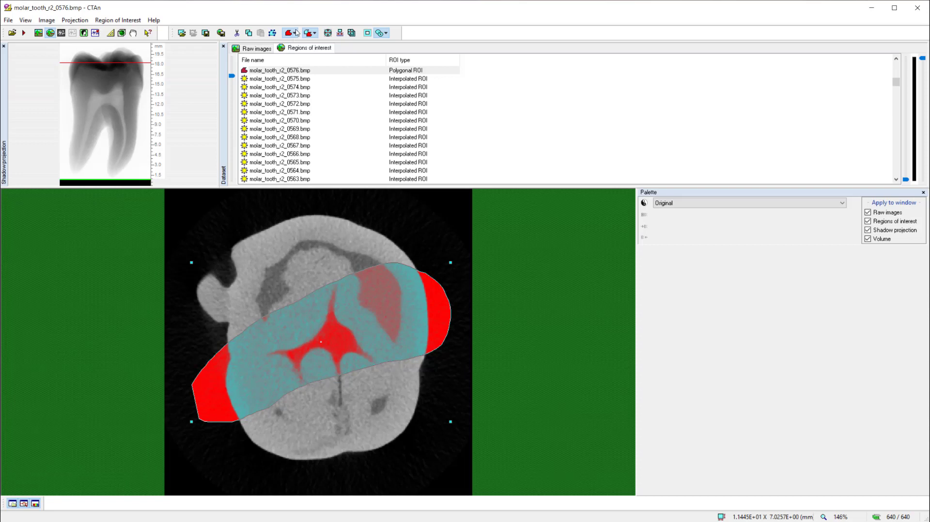
Step: Change the ROI shape to Elliptic over the tooth centre
{"action": "left_click", "coordinate": [290, 33]}
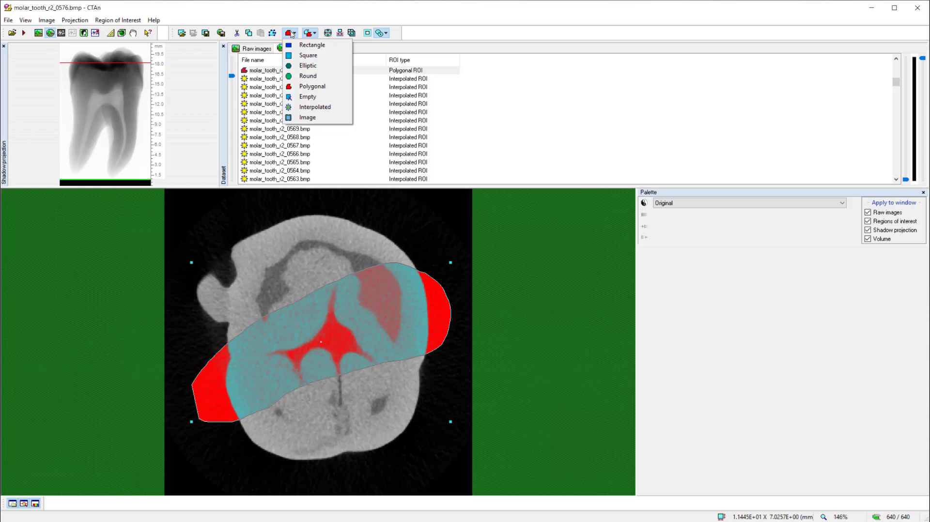
{"action": "left_click", "coordinate": [308, 66]}
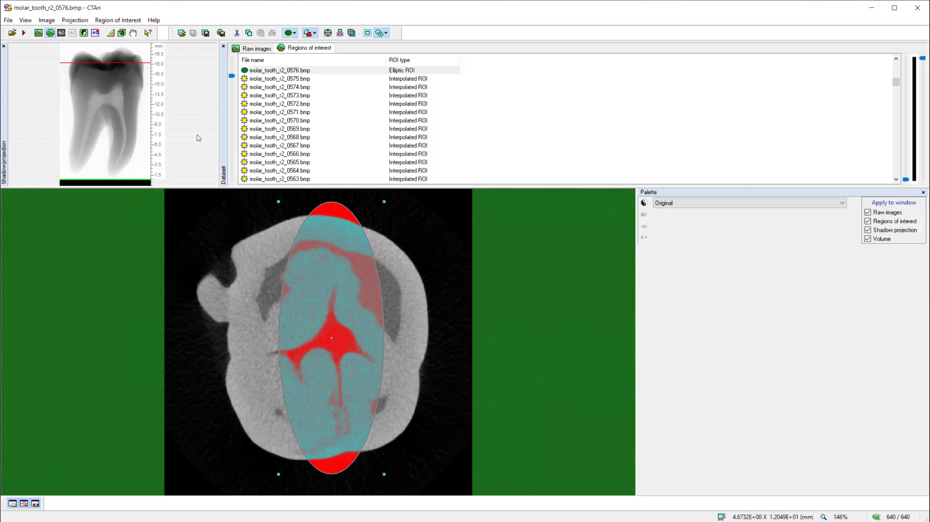
{"action": "mouse_move", "coordinate": [306, 51]}
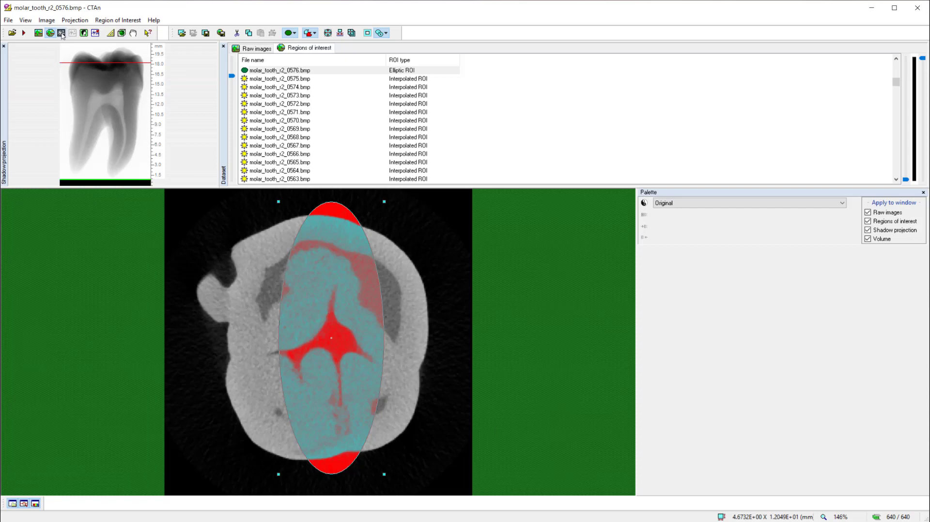
{"action": "mouse_move", "coordinate": [62, 32]}
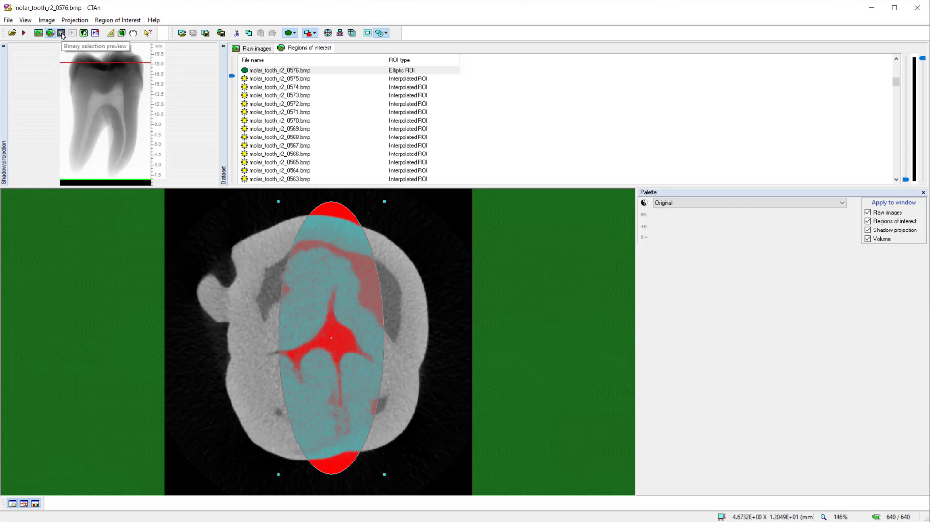
Step: In Binary selection, raise the lower threshold from 101 to 123
{"action": "left_click", "coordinate": [61, 33]}
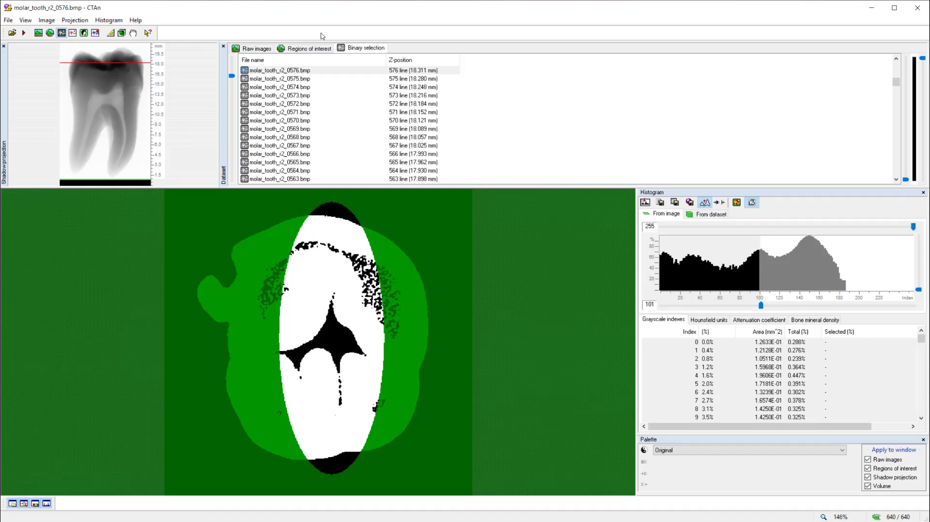
{"action": "mouse_move", "coordinate": [391, 37]}
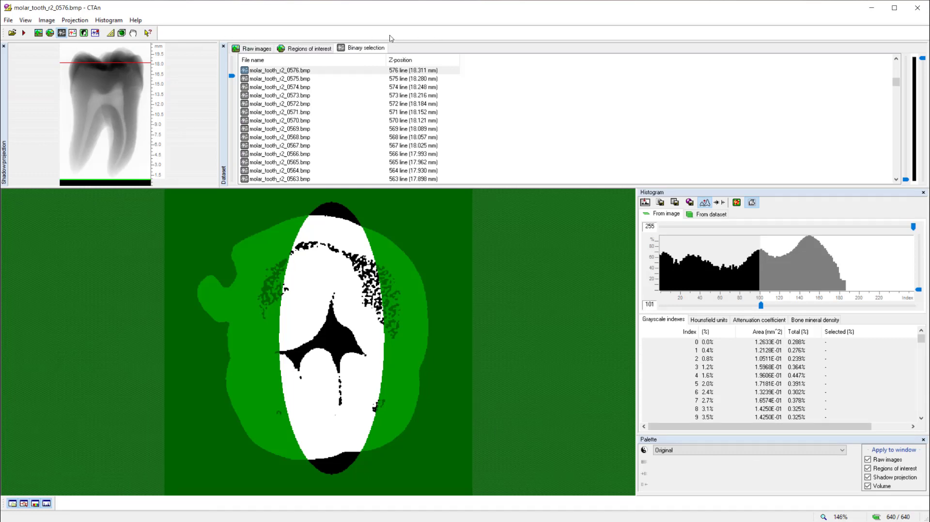
{"action": "mouse_move", "coordinate": [369, 31]}
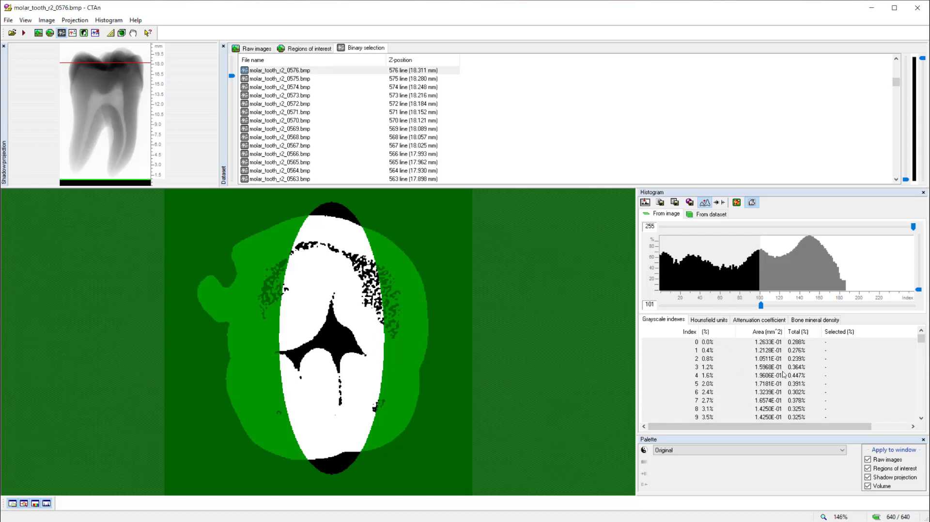
{"action": "mouse_move", "coordinate": [864, 296]}
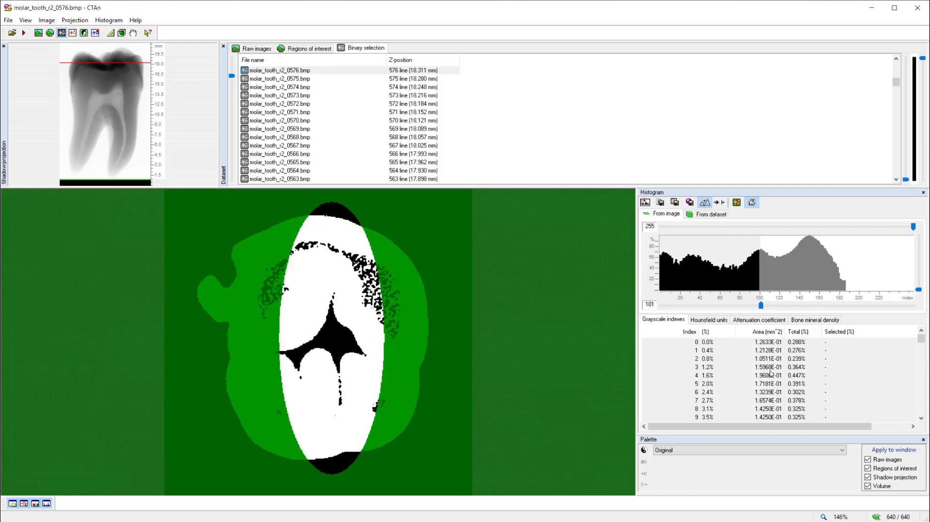
{"action": "mouse_move", "coordinate": [774, 372]}
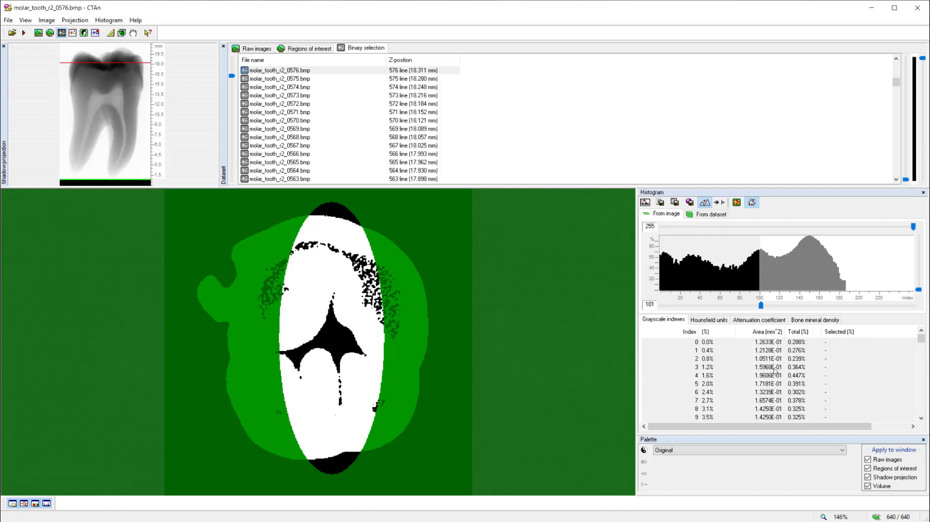
{"action": "mouse_move", "coordinate": [763, 264]}
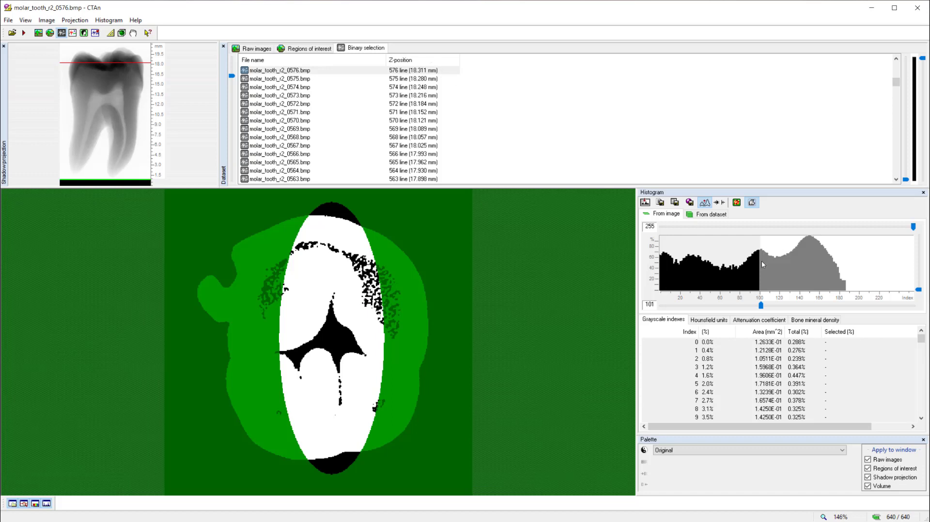
{"action": "mouse_move", "coordinate": [847, 277]}
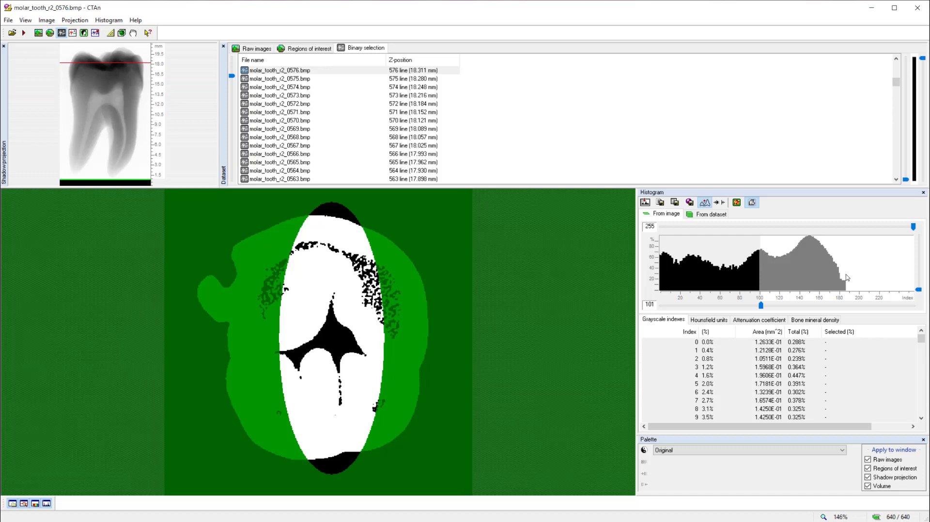
{"action": "mouse_move", "coordinate": [384, 356]}
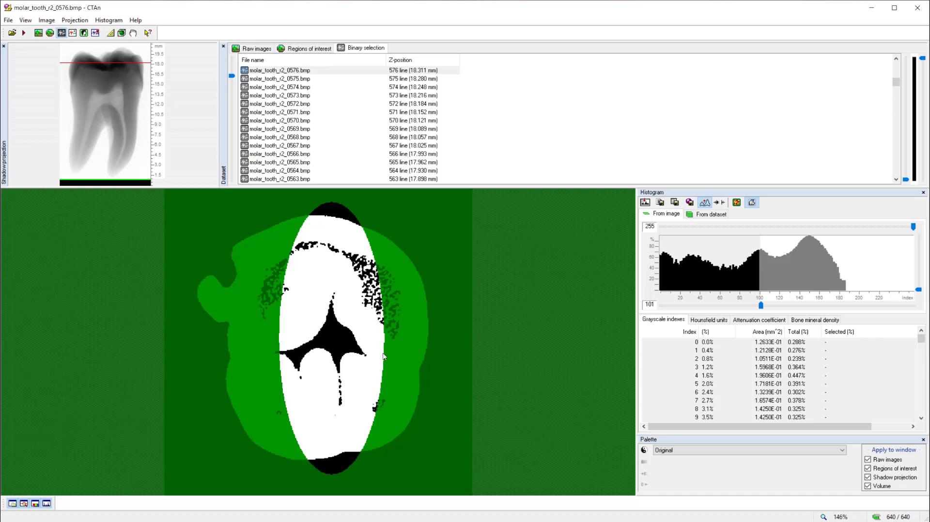
{"action": "mouse_move", "coordinate": [342, 379]}
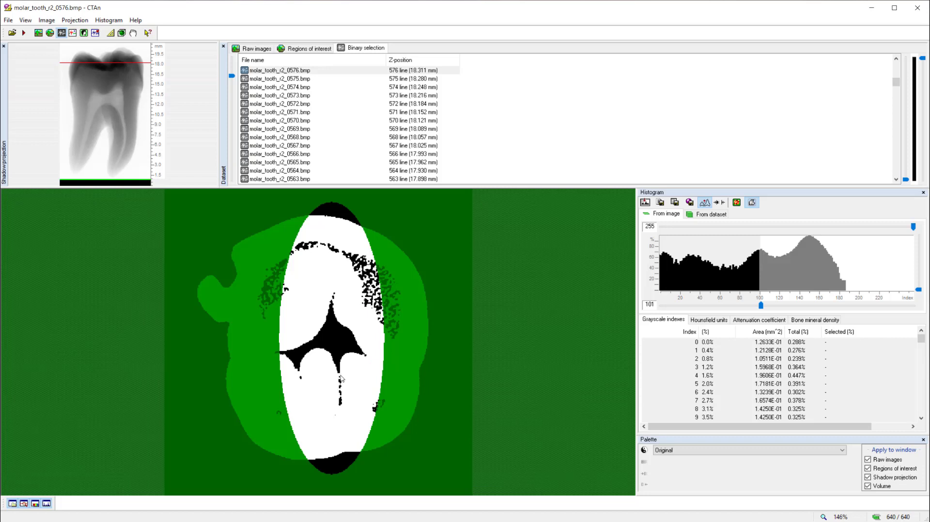
{"action": "mouse_move", "coordinate": [730, 293]}
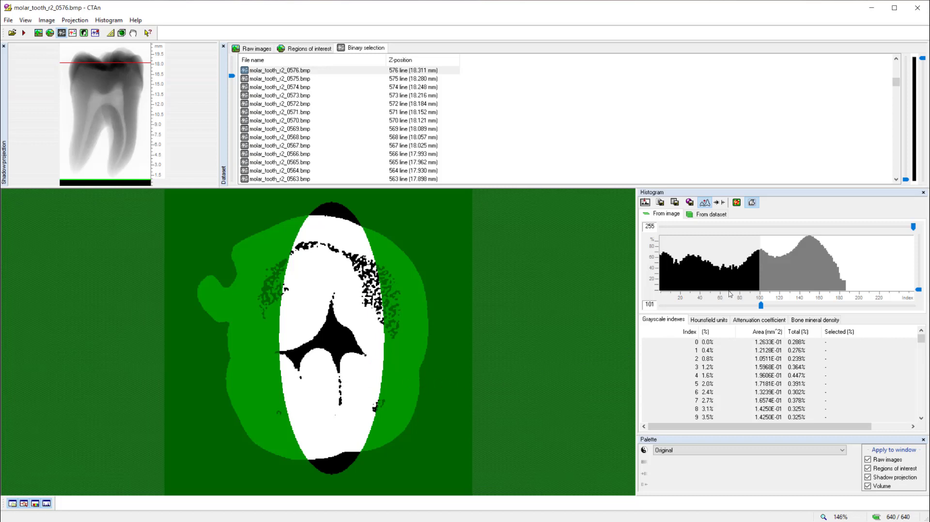
{"action": "mouse_move", "coordinate": [721, 274]}
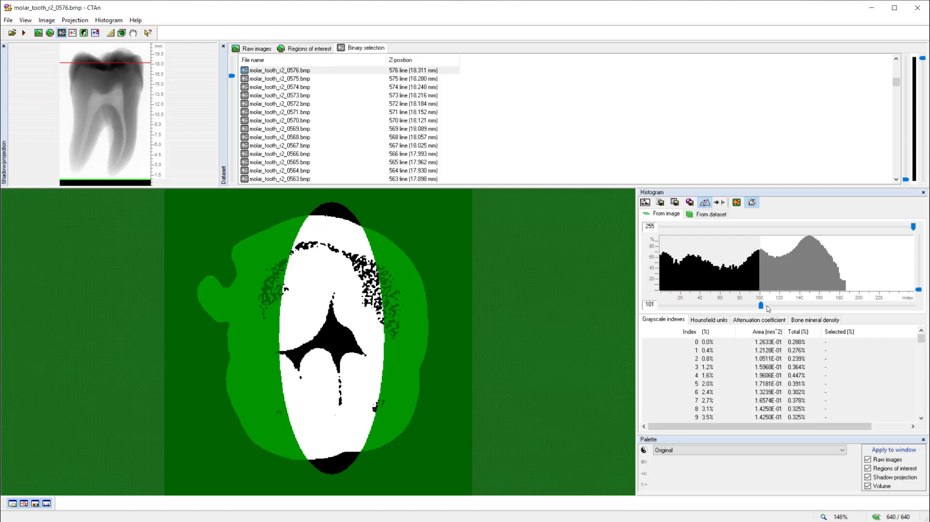
{"action": "left_click_drag", "start_coordinate": [760, 305], "coordinate": [778, 305]}
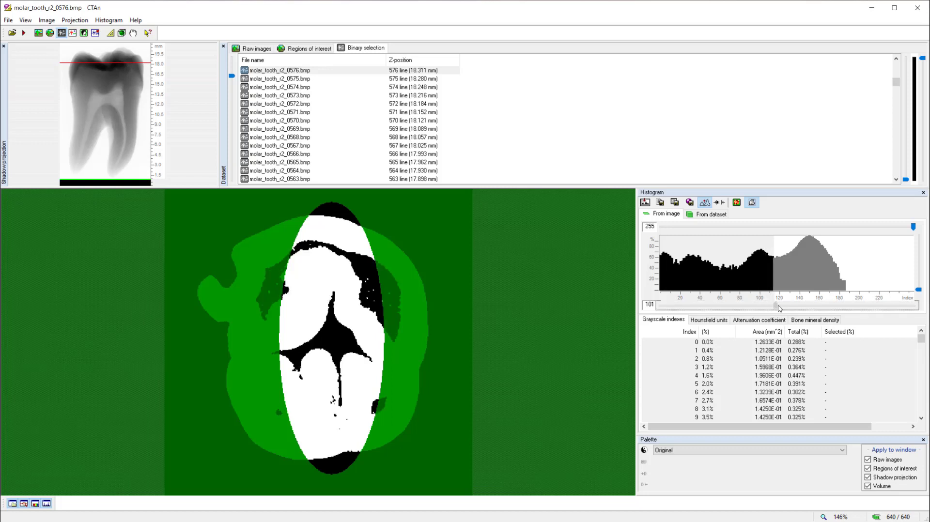
{"action": "left_click_drag", "start_coordinate": [775, 307], "coordinate": [789, 307]}
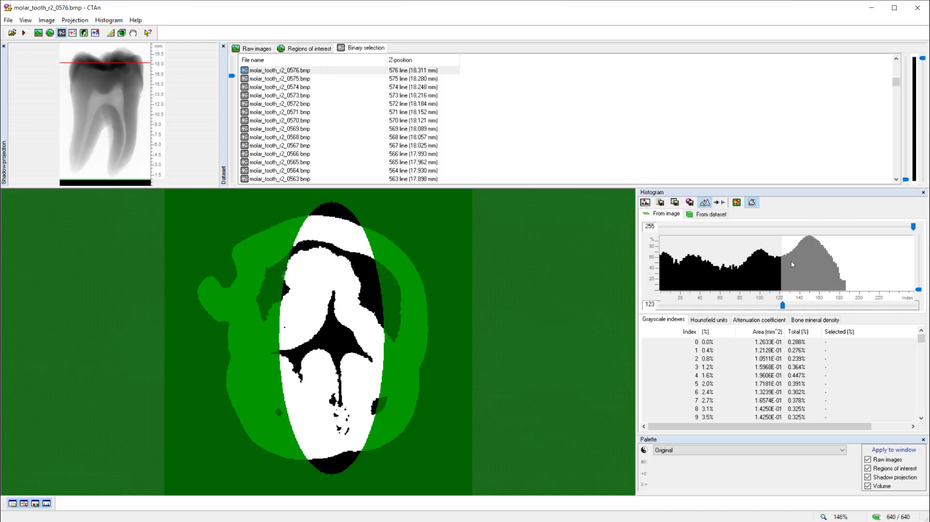
{"action": "mouse_move", "coordinate": [790, 266]}
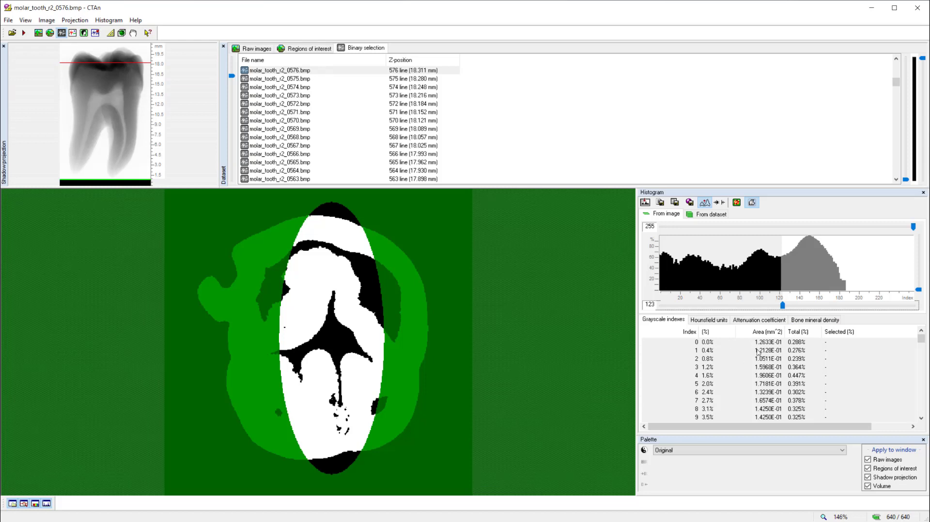
{"action": "left_click", "coordinate": [757, 319]}
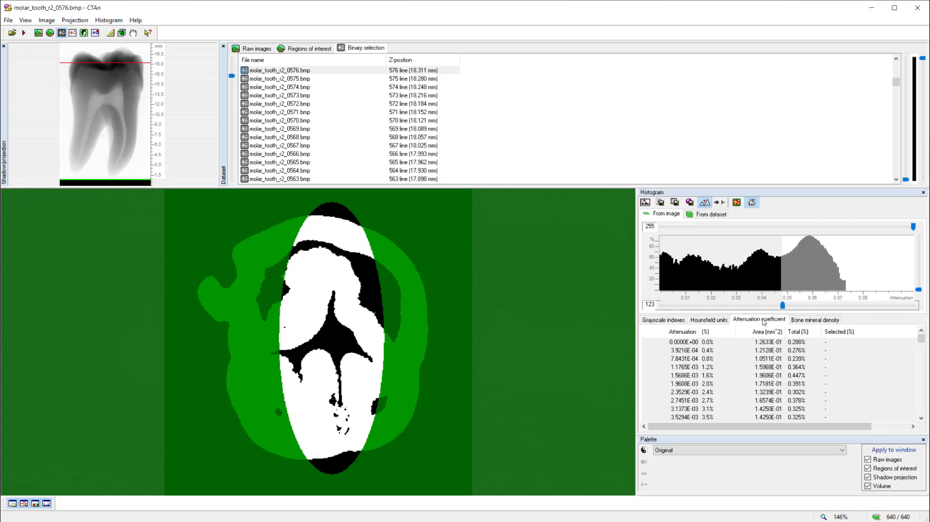
{"action": "mouse_move", "coordinate": [763, 322]}
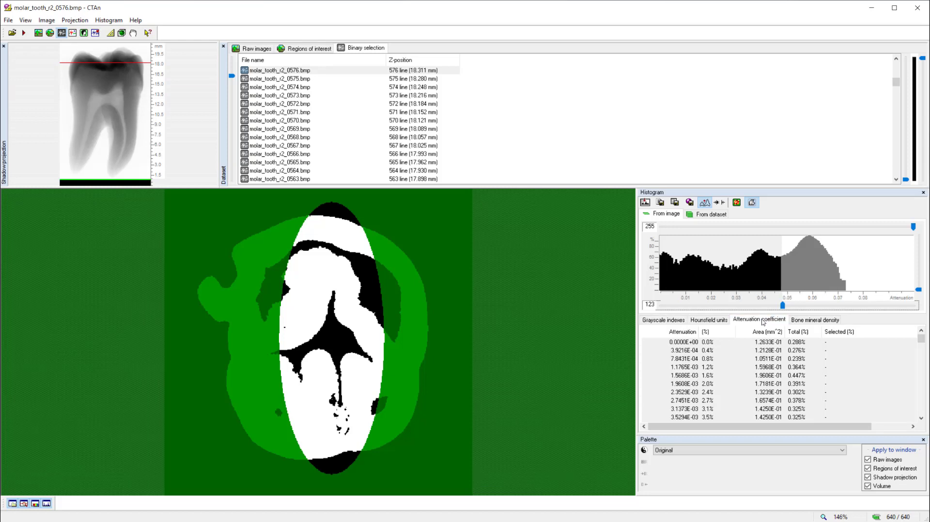
{"action": "left_click", "coordinate": [814, 319]}
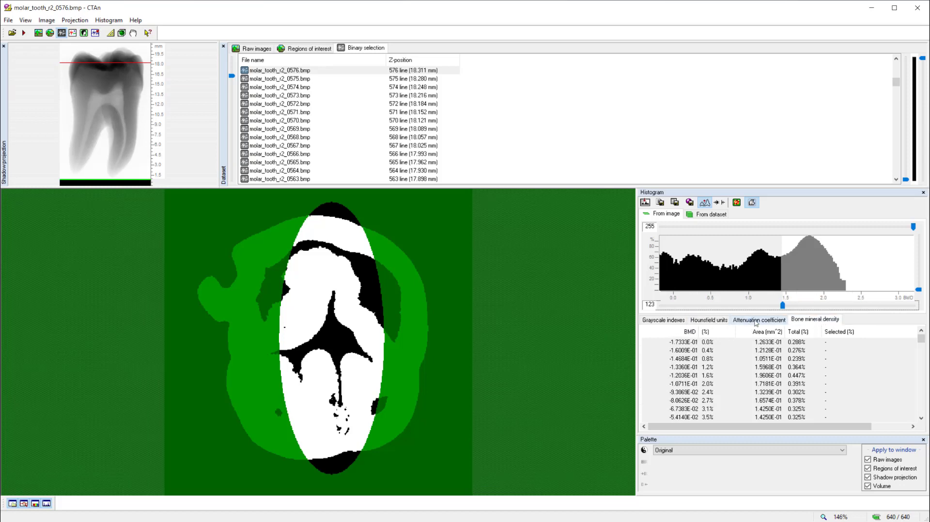
{"action": "left_click", "coordinate": [758, 319]}
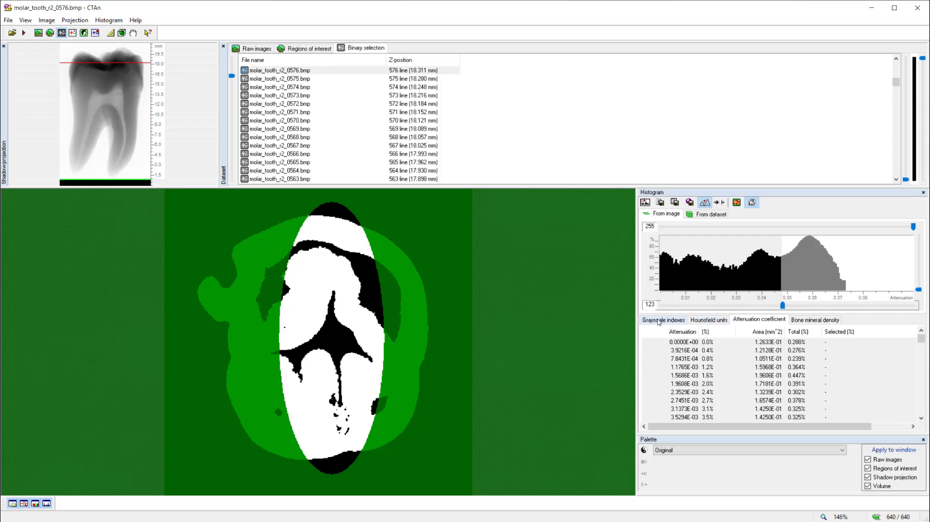
{"action": "left_click", "coordinate": [662, 319]}
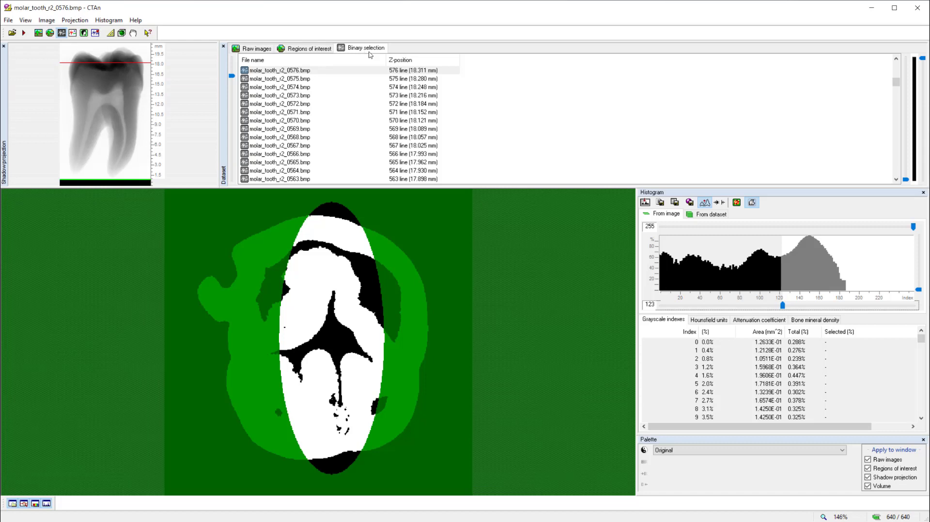
{"action": "mouse_move", "coordinate": [76, 45]}
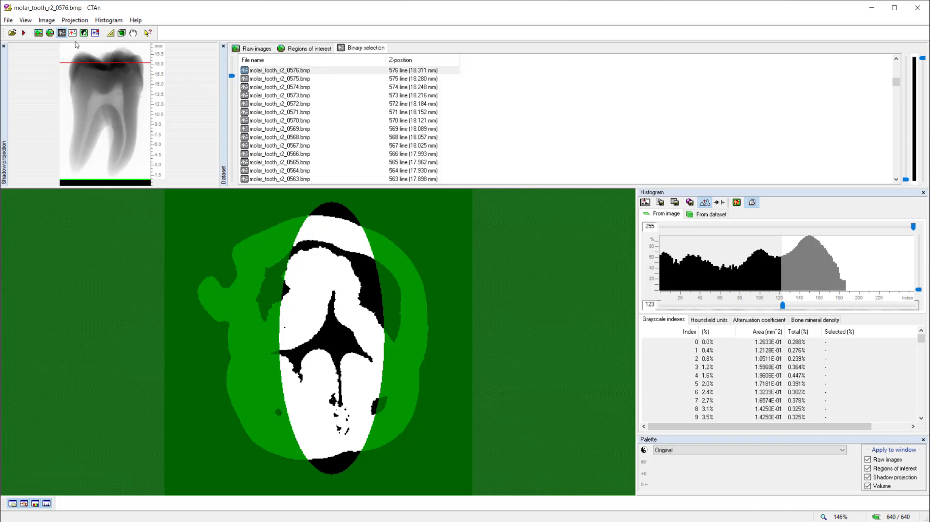
{"action": "mouse_move", "coordinate": [72, 32]}
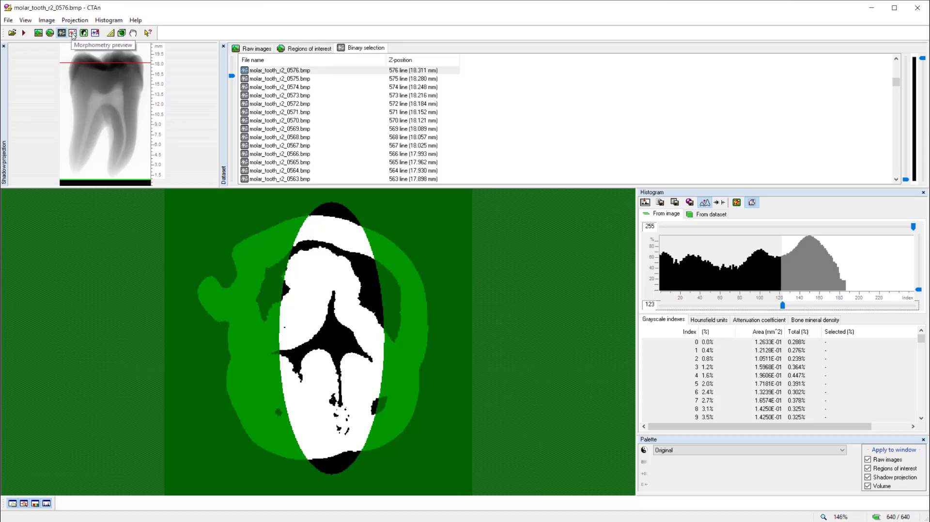
Step: Show the morphometry preview for slice 576's thresholded objects
{"action": "left_click", "coordinate": [72, 32]}
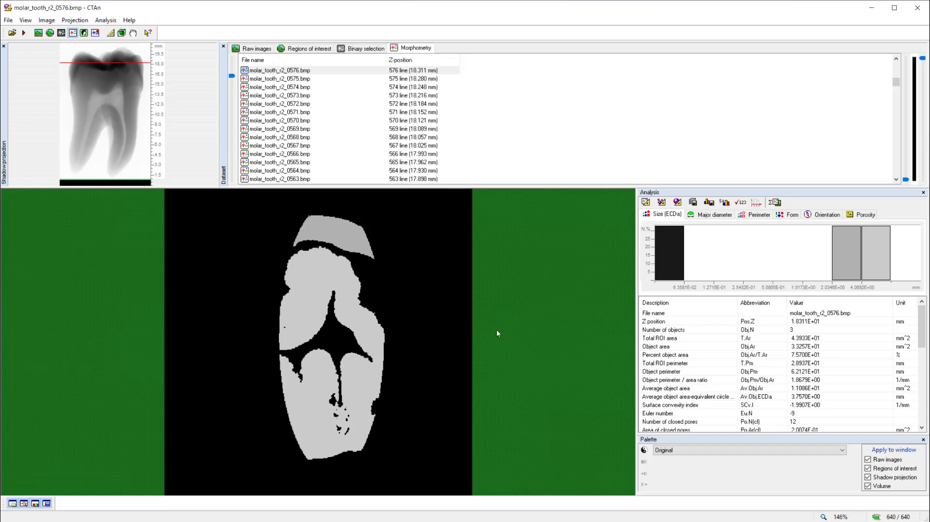
{"action": "mouse_move", "coordinate": [635, 360]}
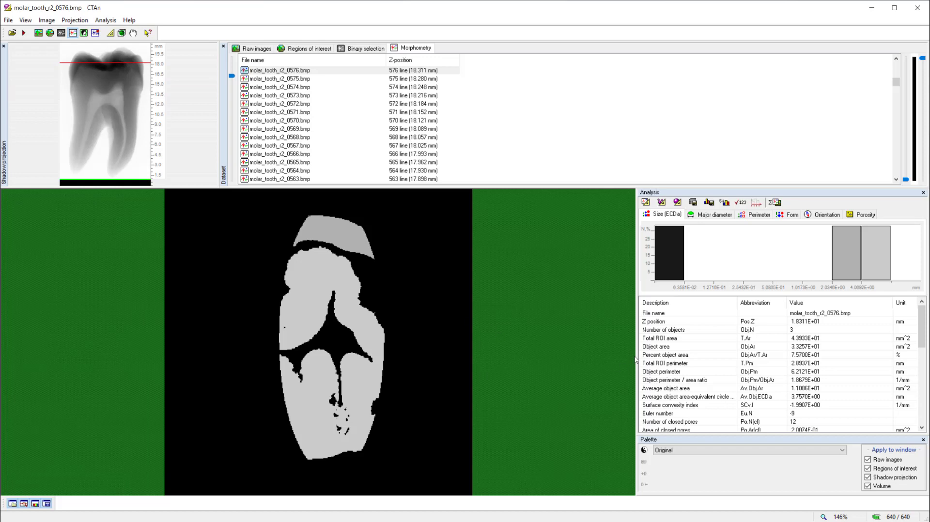
{"action": "mouse_move", "coordinate": [638, 362]}
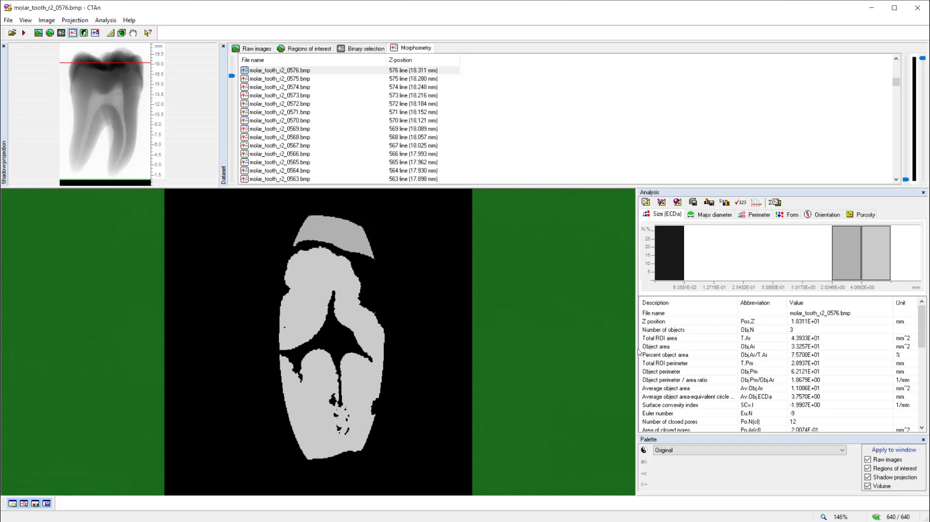
{"action": "mouse_move", "coordinate": [637, 351]}
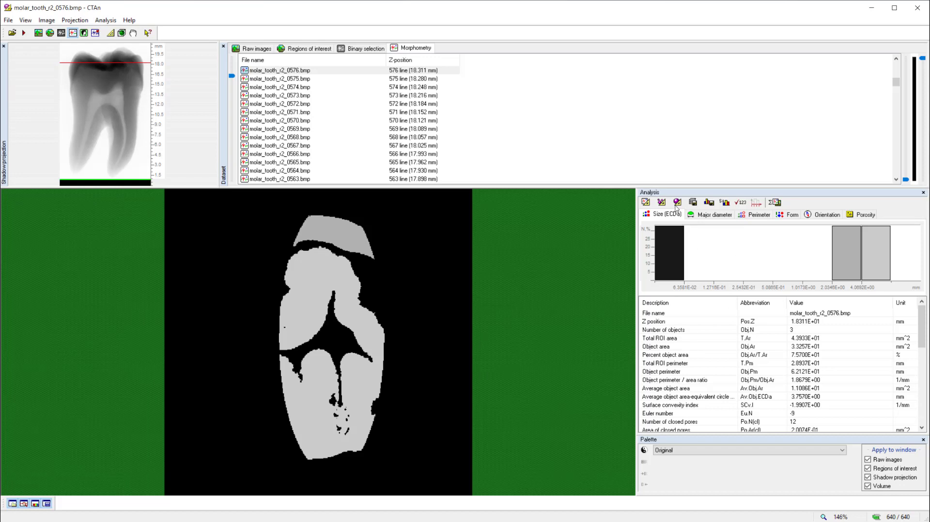
{"action": "mouse_move", "coordinate": [676, 202]}
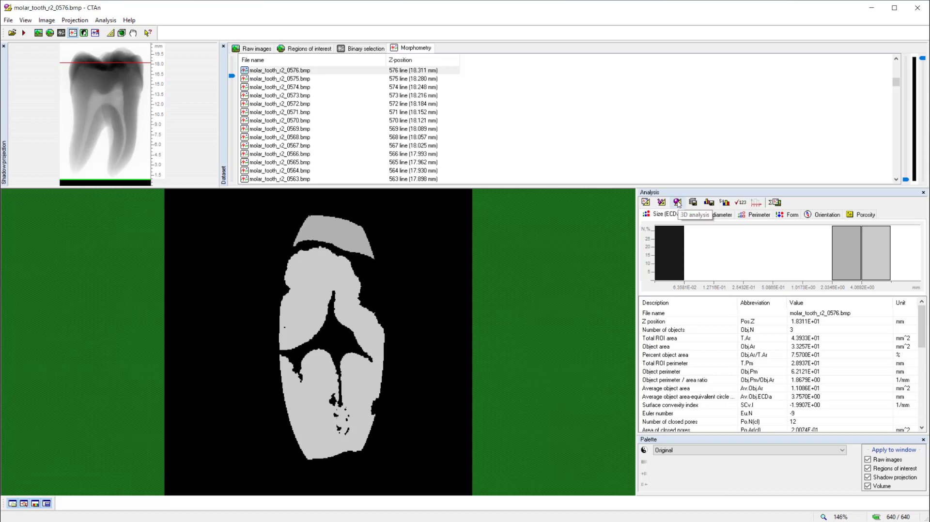
{"action": "left_click", "coordinate": [676, 202]}
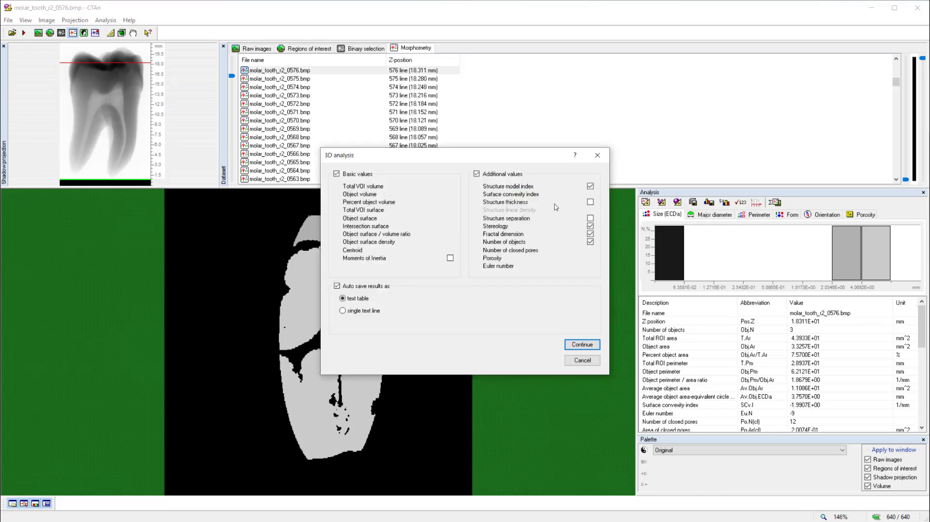
{"action": "left_click", "coordinate": [590, 203]}
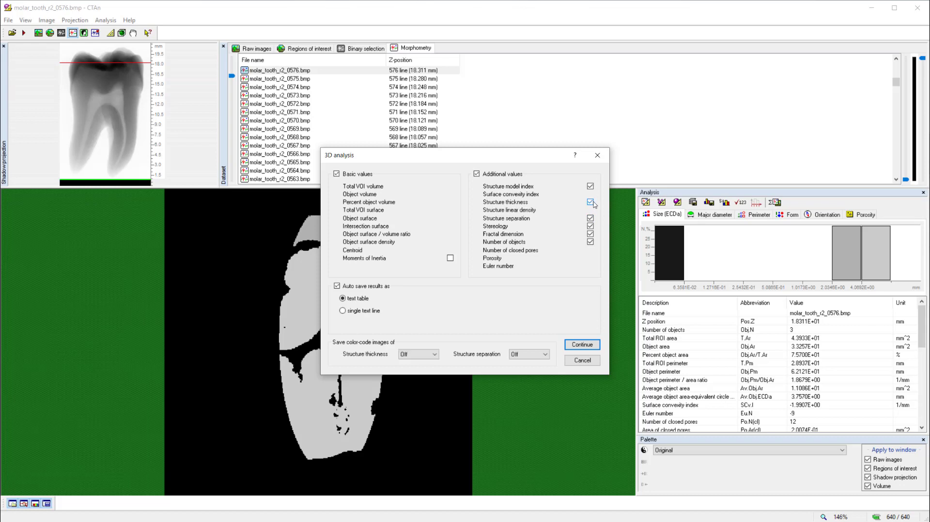
{"action": "left_click", "coordinate": [590, 201]}
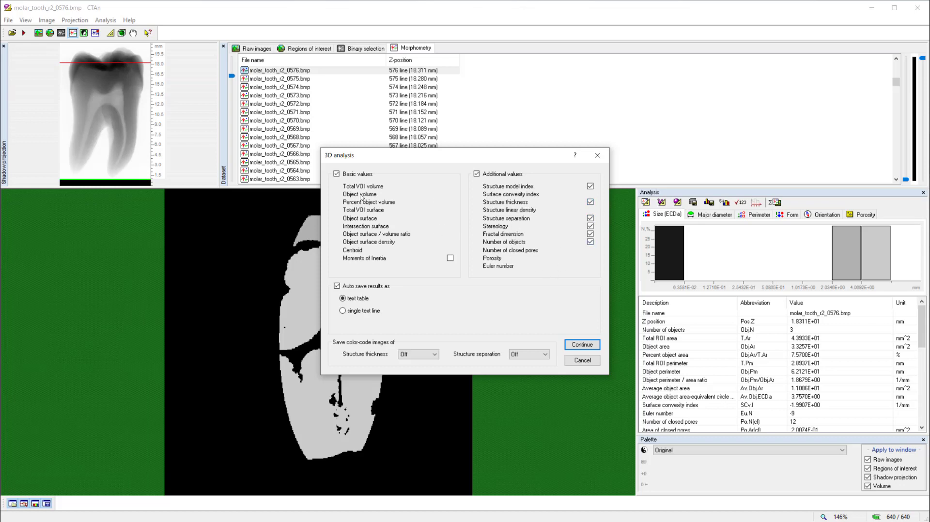
{"action": "mouse_move", "coordinate": [388, 259]}
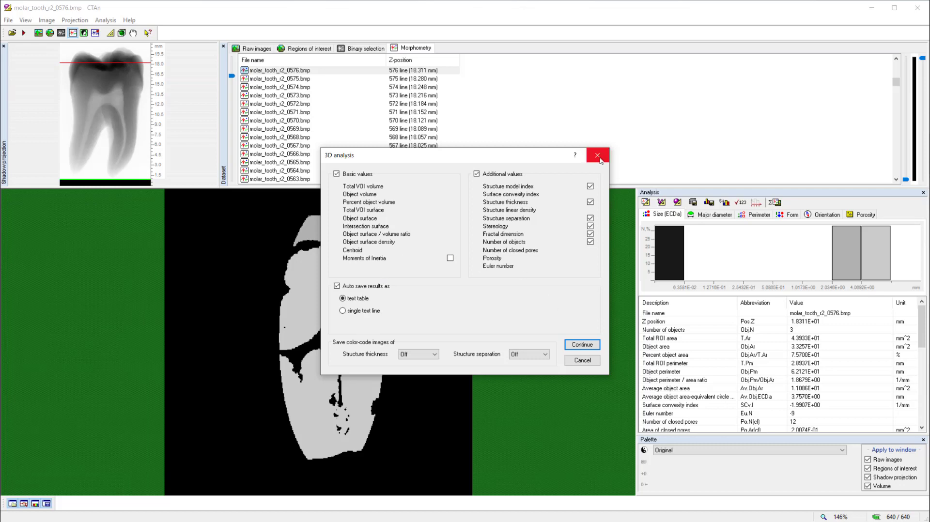
{"action": "mouse_move", "coordinate": [598, 155]}
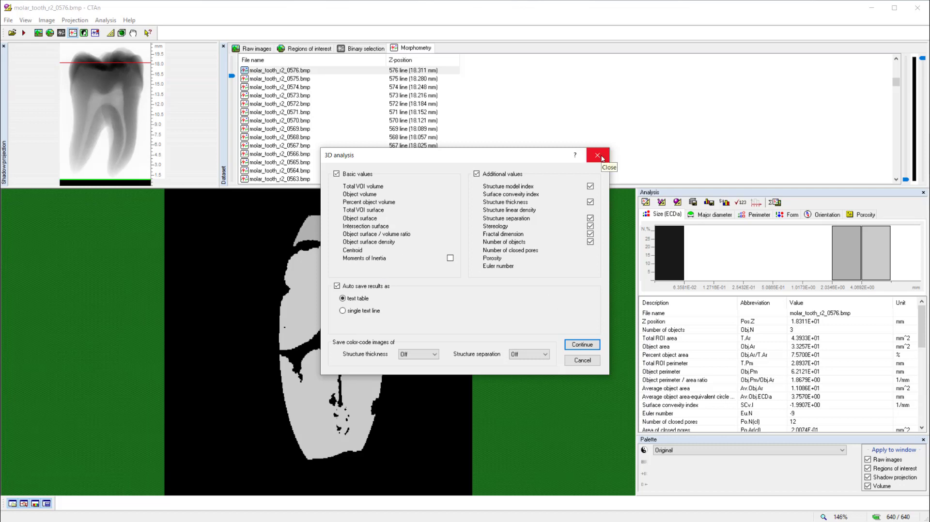
{"action": "left_click", "coordinate": [597, 155]}
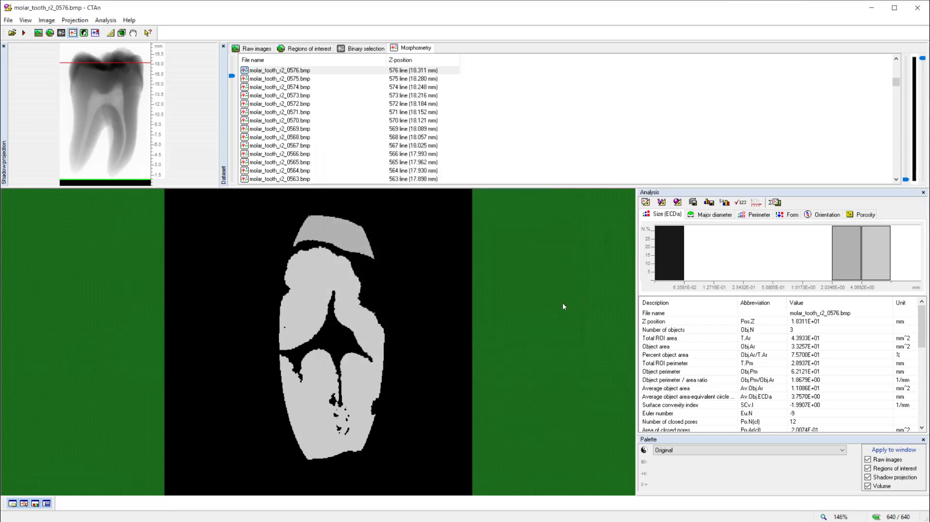
{"action": "mouse_move", "coordinate": [577, 310]}
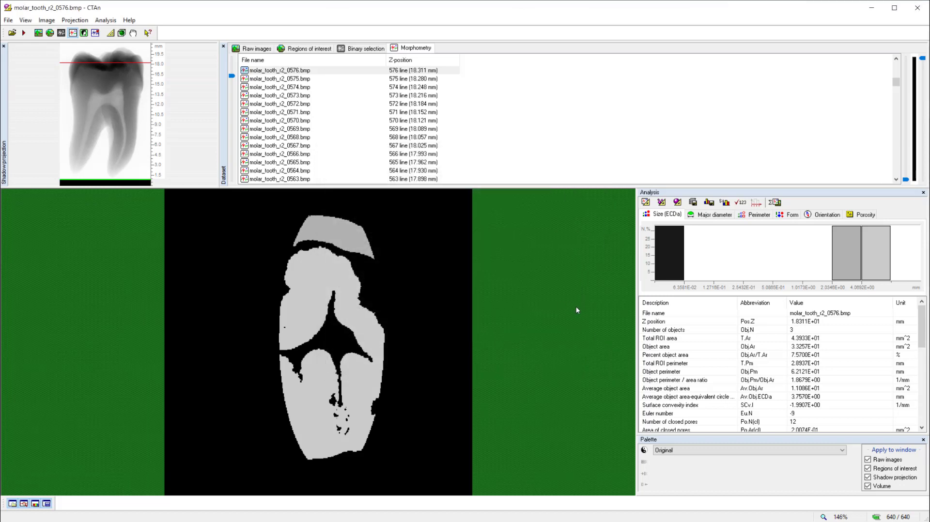
{"action": "mouse_move", "coordinate": [692, 202]}
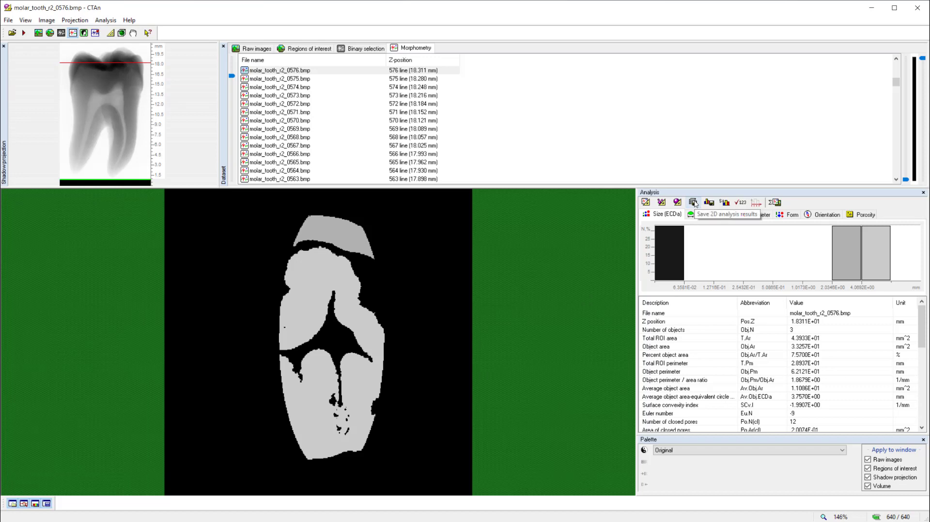
Step: Cancel saving slice 576's 2D morphometry results as a CSV file
{"action": "left_click", "coordinate": [693, 202]}
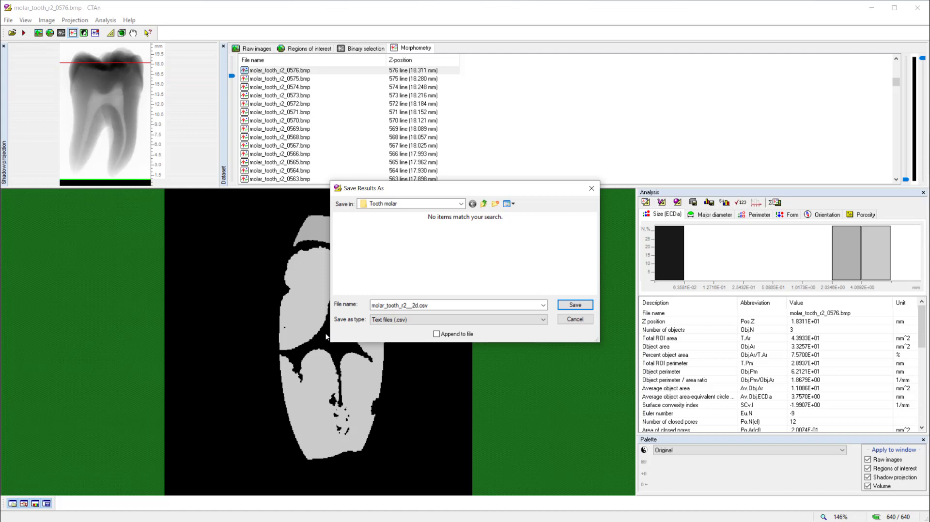
{"action": "mouse_move", "coordinate": [325, 337]}
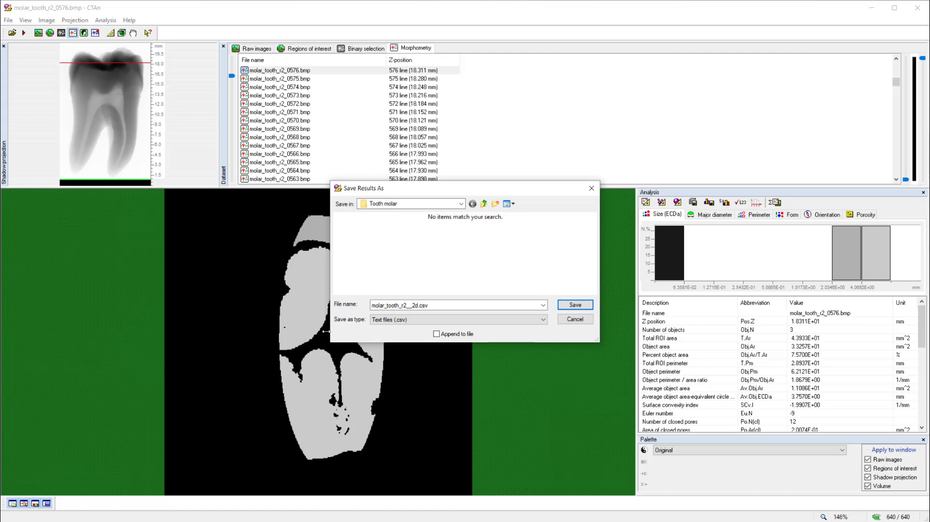
{"action": "mouse_move", "coordinate": [328, 330]}
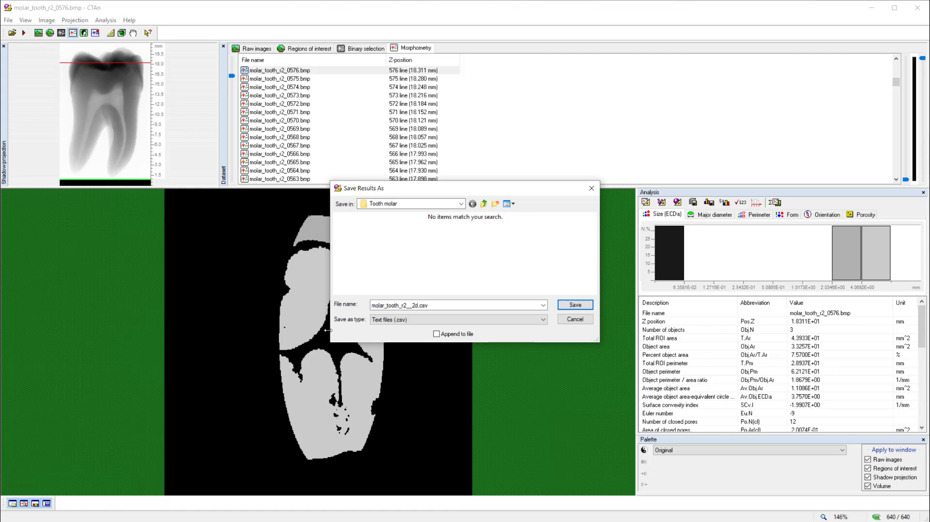
{"action": "mouse_move", "coordinate": [483, 353]}
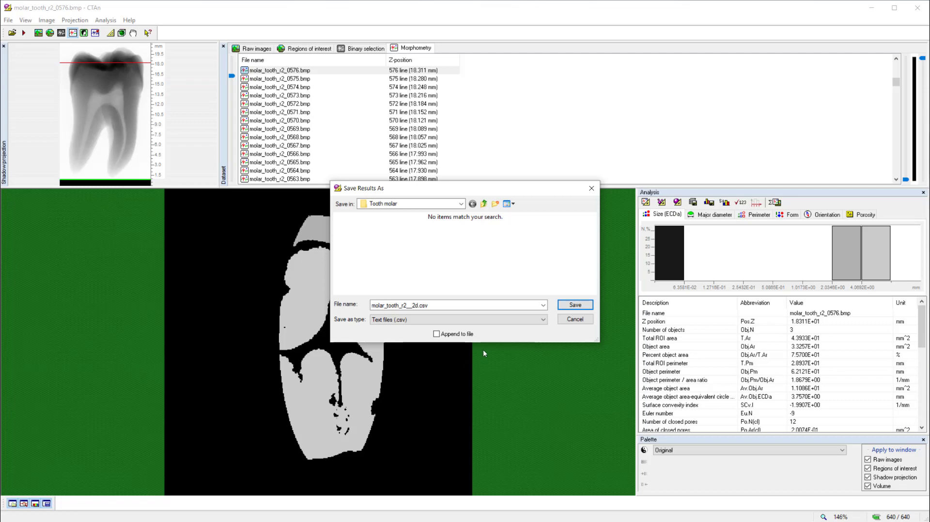
{"action": "mouse_move", "coordinate": [563, 354]}
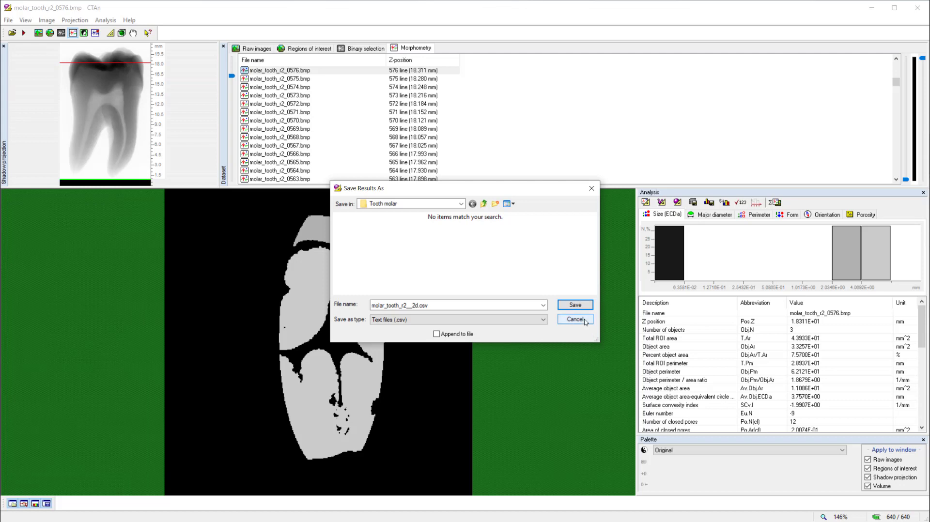
{"action": "left_click", "coordinate": [573, 320]}
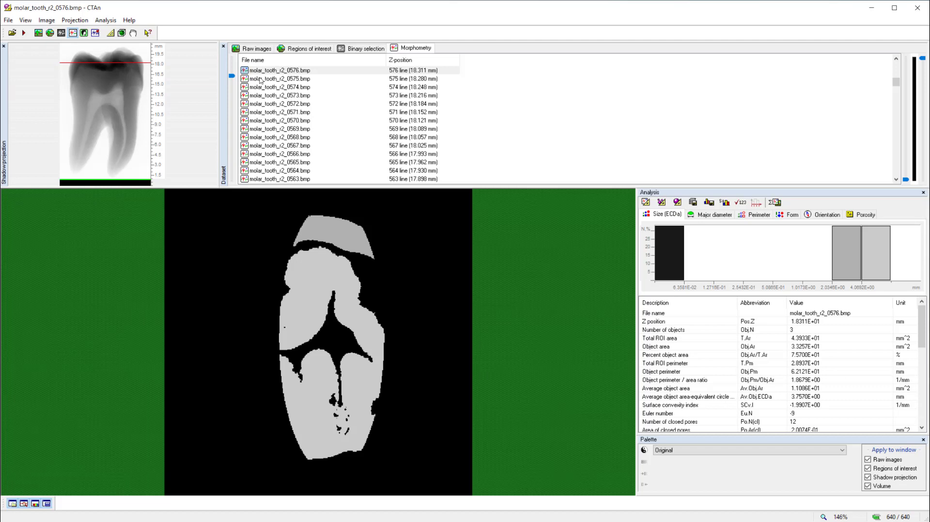
{"action": "mouse_move", "coordinate": [279, 89]}
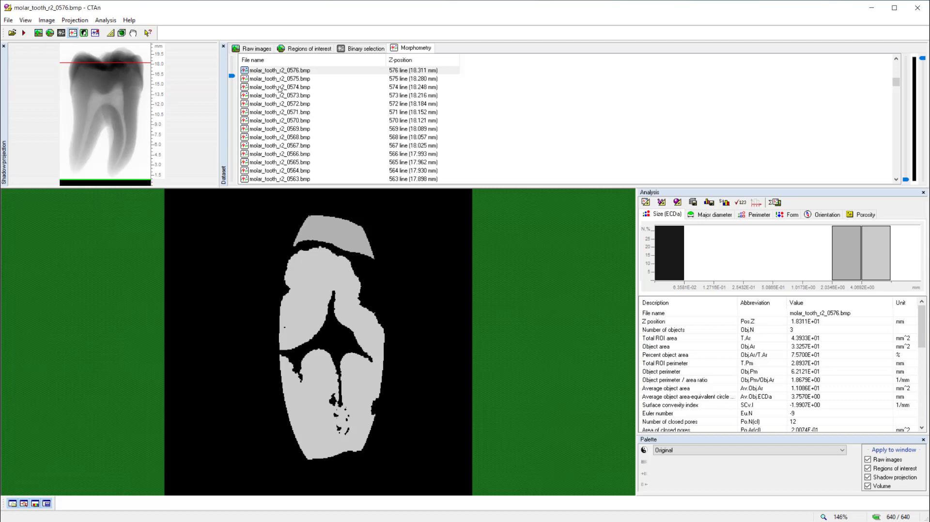
{"action": "mouse_move", "coordinate": [276, 93]}
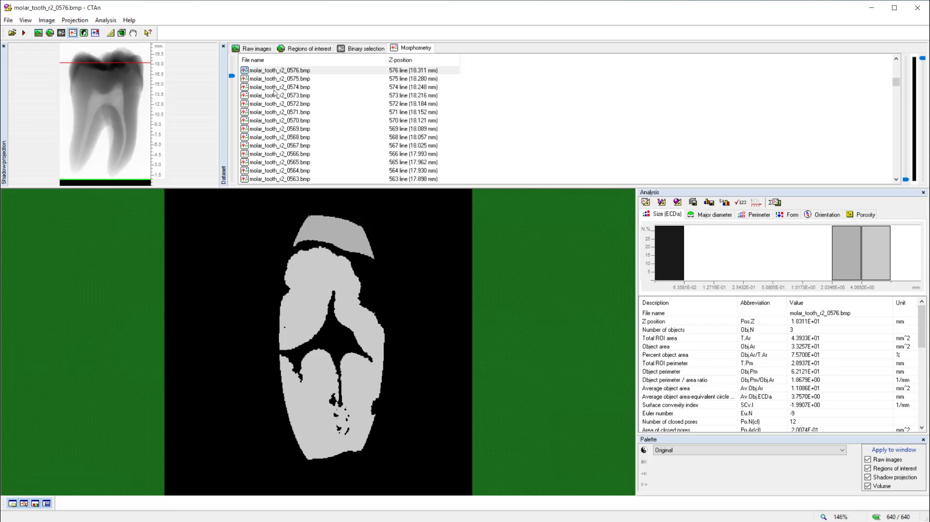
{"action": "mouse_move", "coordinate": [307, 126]}
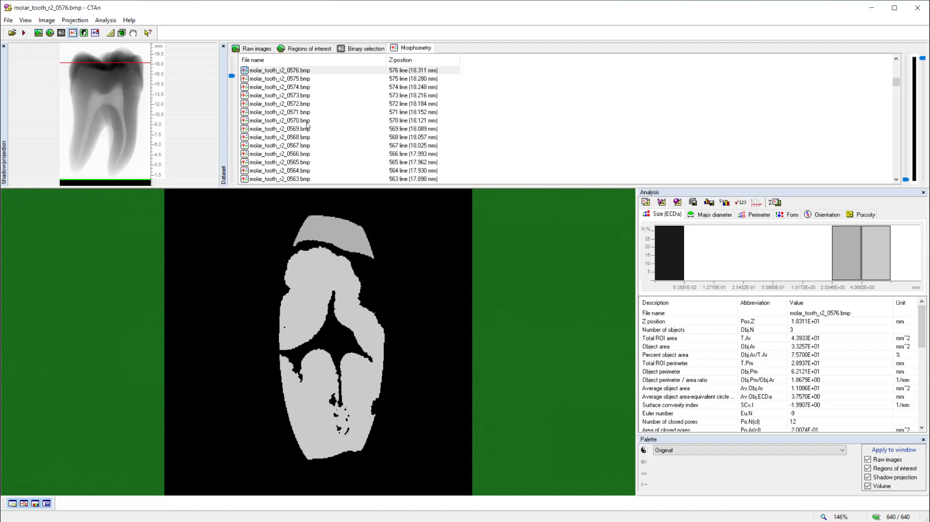
Step: Show slice 558's binary selection and raise the upper threshold to 255 (range 123–255)
{"action": "left_click", "coordinate": [255, 48]}
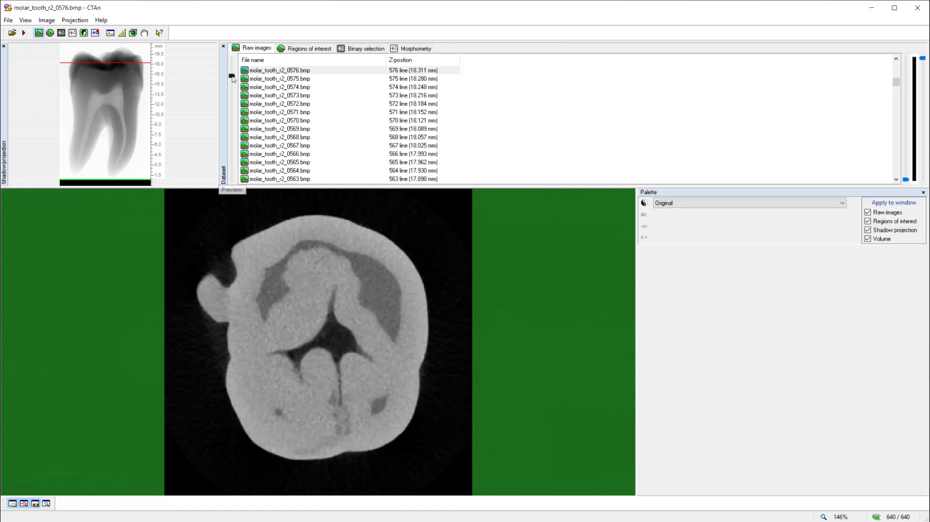
{"action": "left_click", "coordinate": [309, 48]}
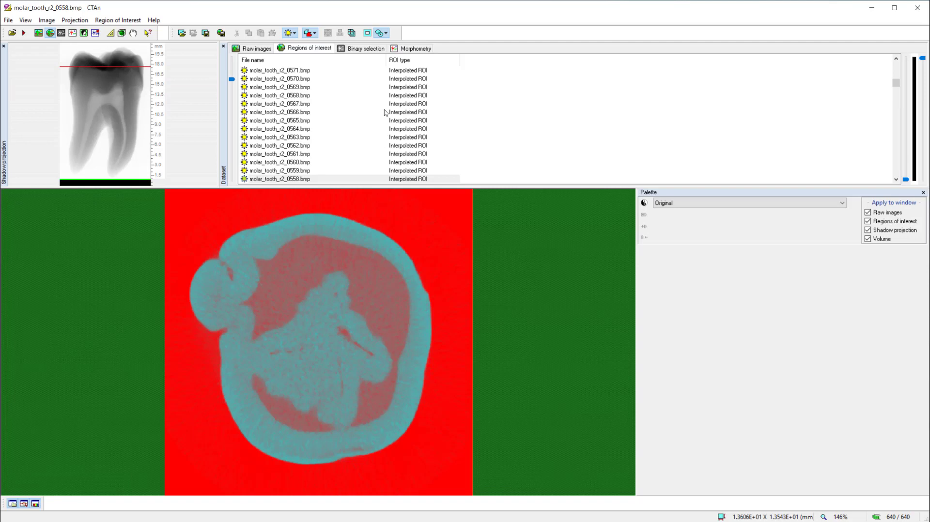
{"action": "left_click", "coordinate": [365, 48]}
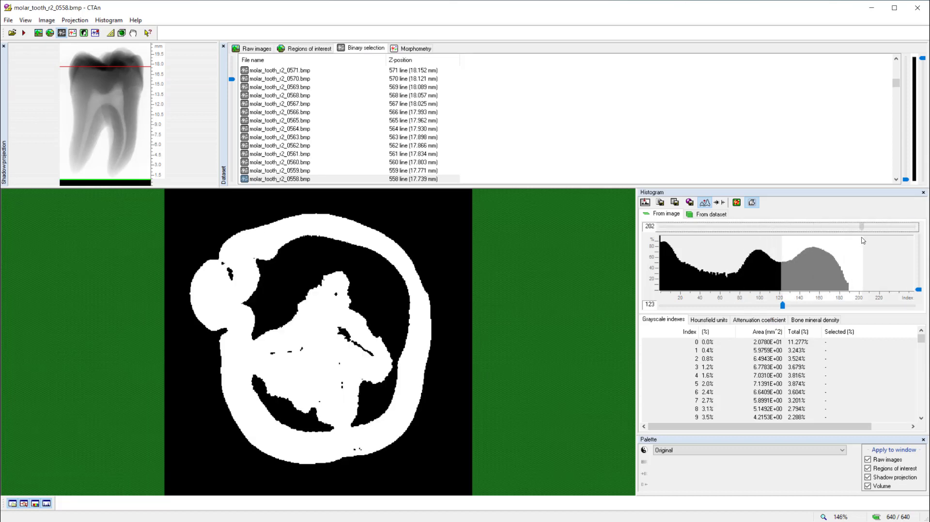
{"action": "left_click_drag", "start_coordinate": [861, 226], "coordinate": [918, 227]}
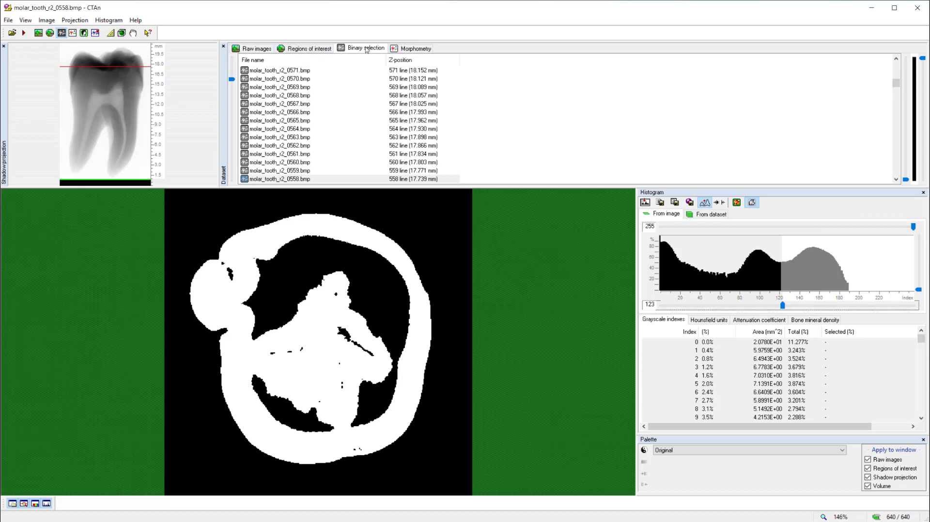
{"action": "mouse_move", "coordinate": [415, 58]}
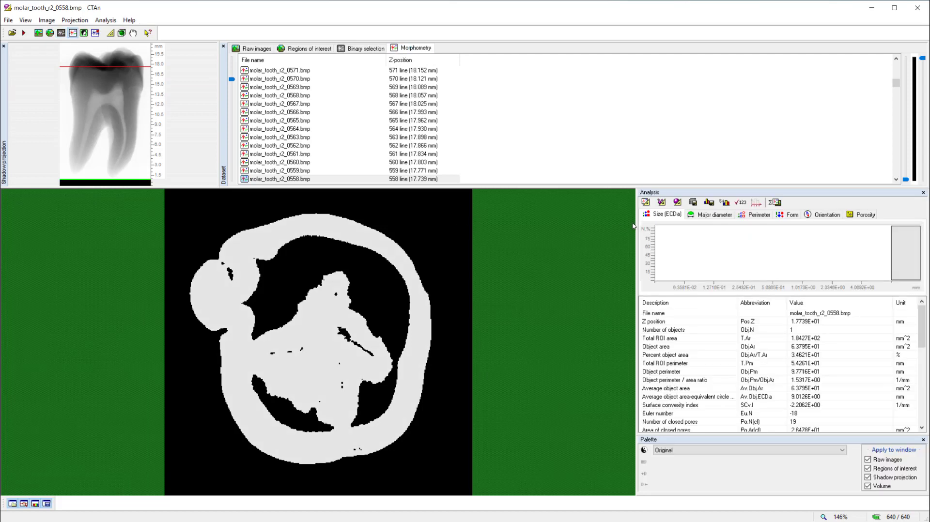
{"action": "mouse_move", "coordinate": [572, 292]}
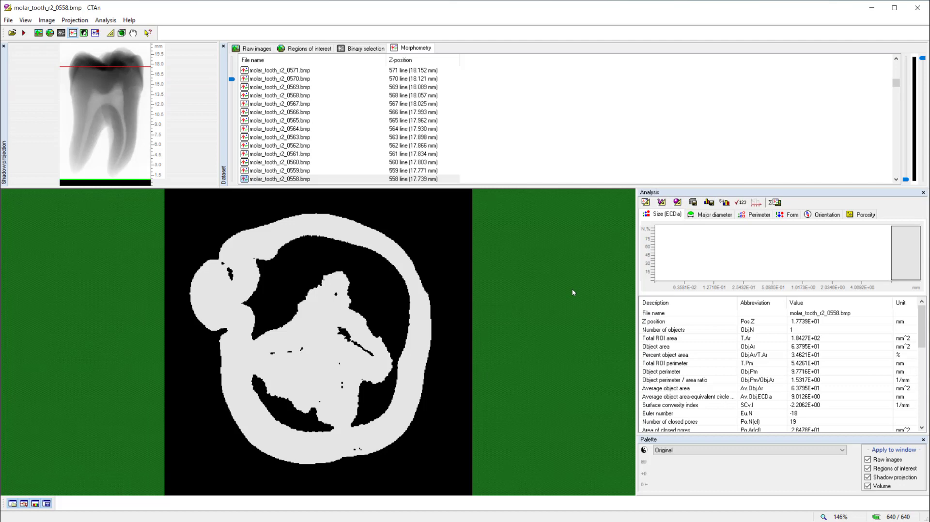
{"action": "mouse_move", "coordinate": [333, 152]}
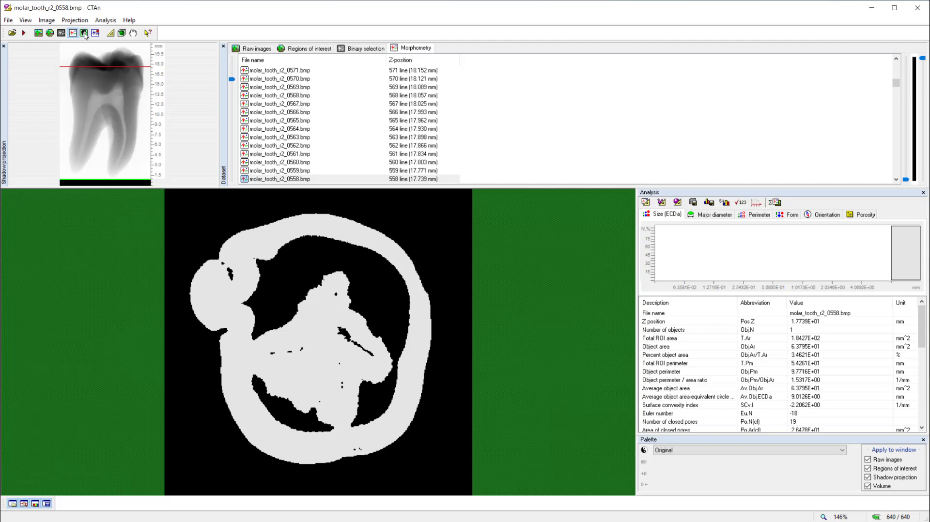
{"action": "mouse_move", "coordinate": [84, 32]}
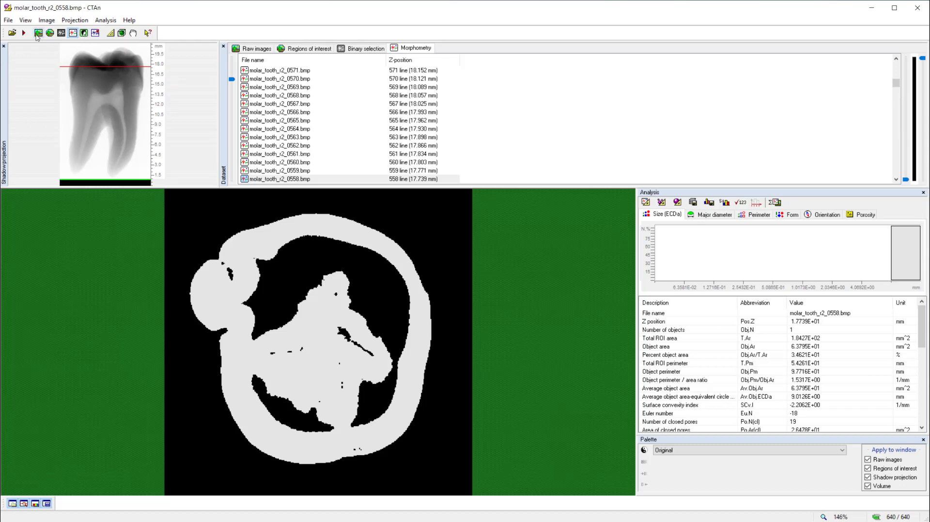
{"action": "mouse_move", "coordinate": [84, 32]}
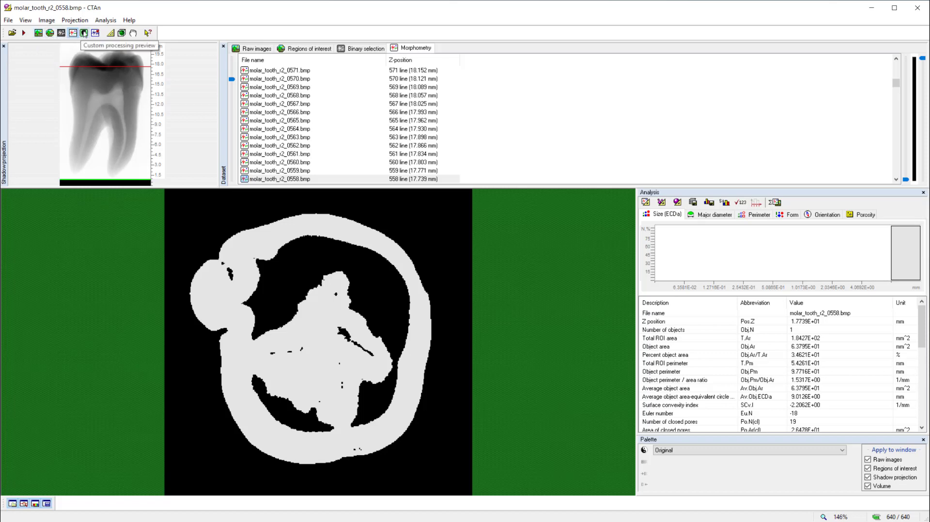
Step: Switch to the Custom processing preview with the Internal plug-ins list for slice 558
{"action": "left_click", "coordinate": [84, 32]}
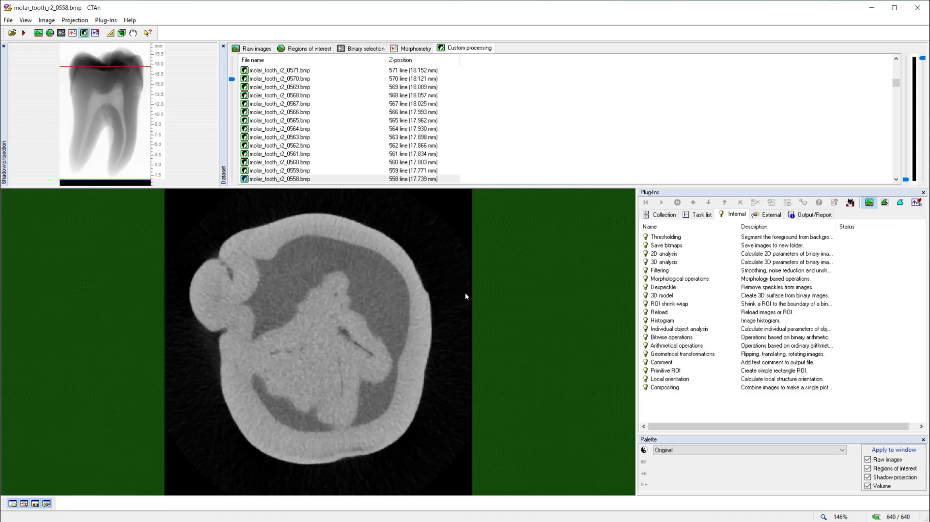
{"action": "mouse_move", "coordinate": [696, 281]}
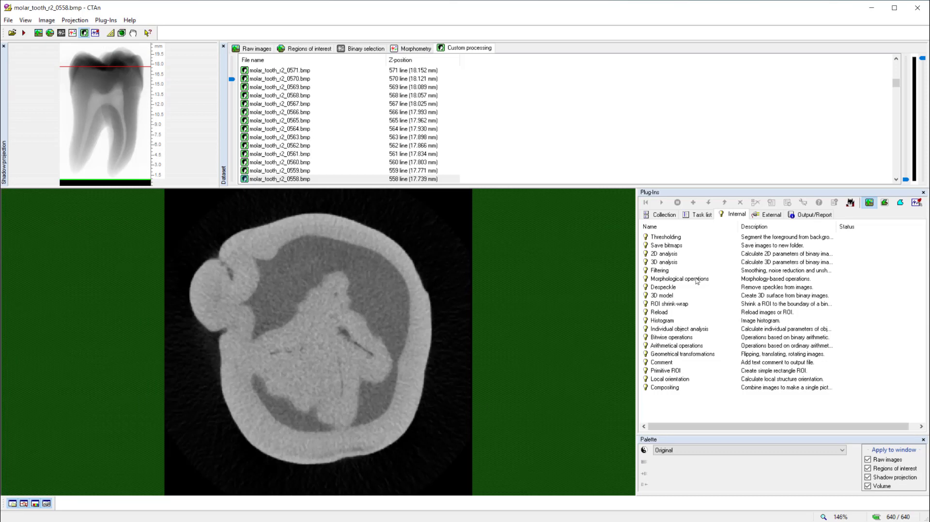
{"action": "mouse_move", "coordinate": [721, 277]}
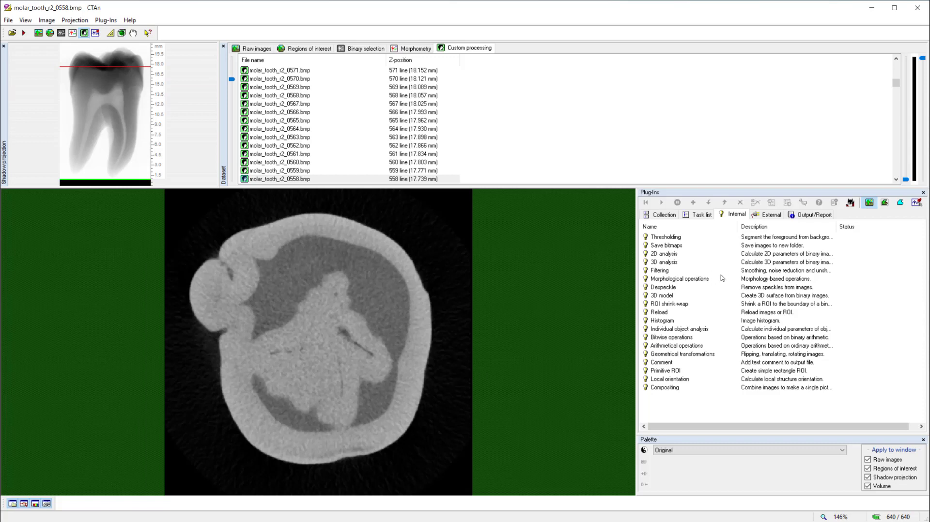
{"action": "mouse_move", "coordinate": [782, 257]}
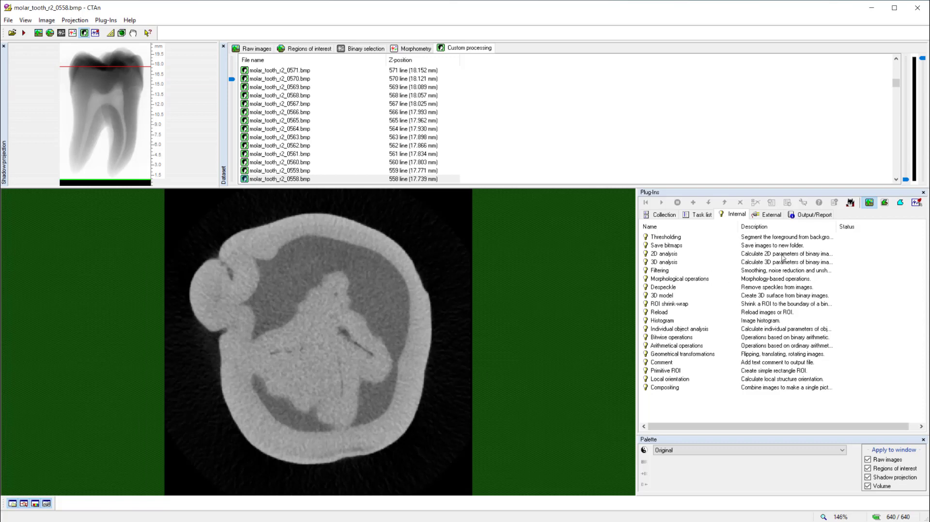
{"action": "mouse_move", "coordinate": [784, 377]}
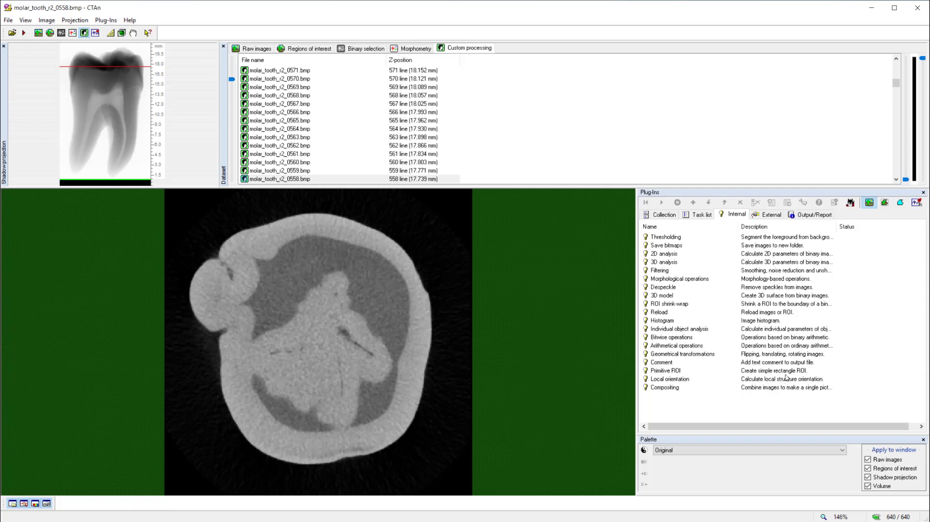
{"action": "mouse_move", "coordinate": [785, 379]}
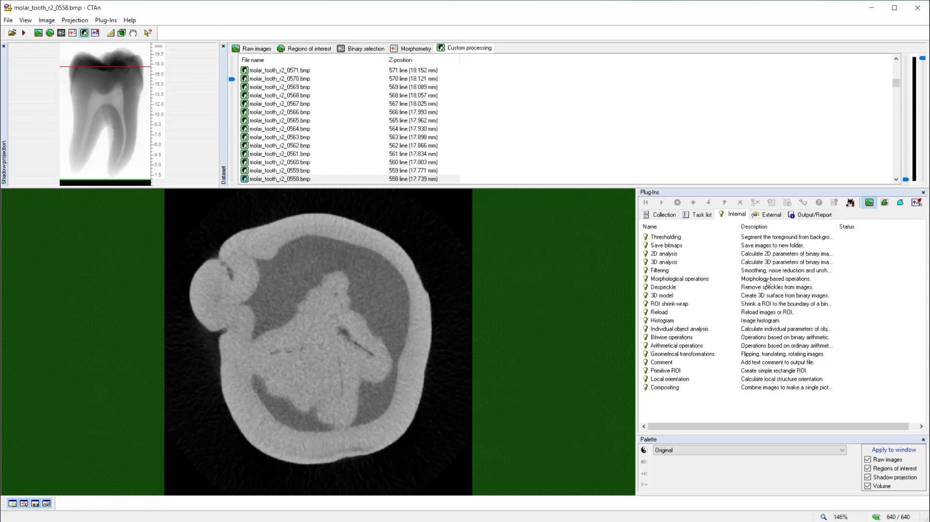
{"action": "mouse_move", "coordinate": [767, 288]}
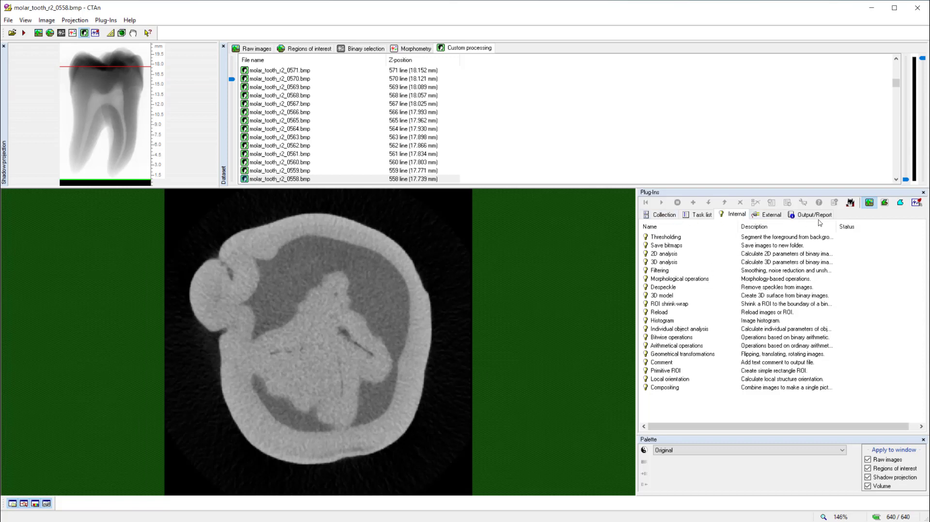
{"action": "mouse_move", "coordinate": [731, 222]}
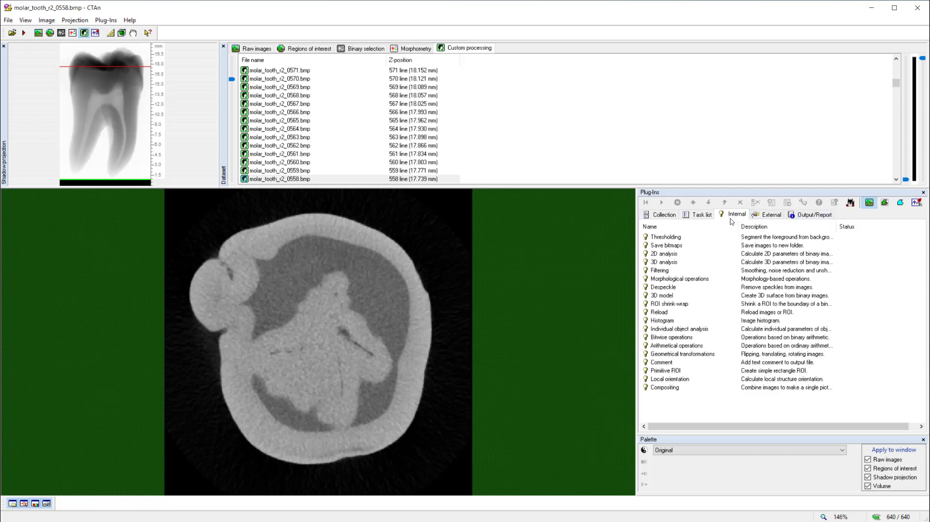
{"action": "mouse_move", "coordinate": [724, 240]}
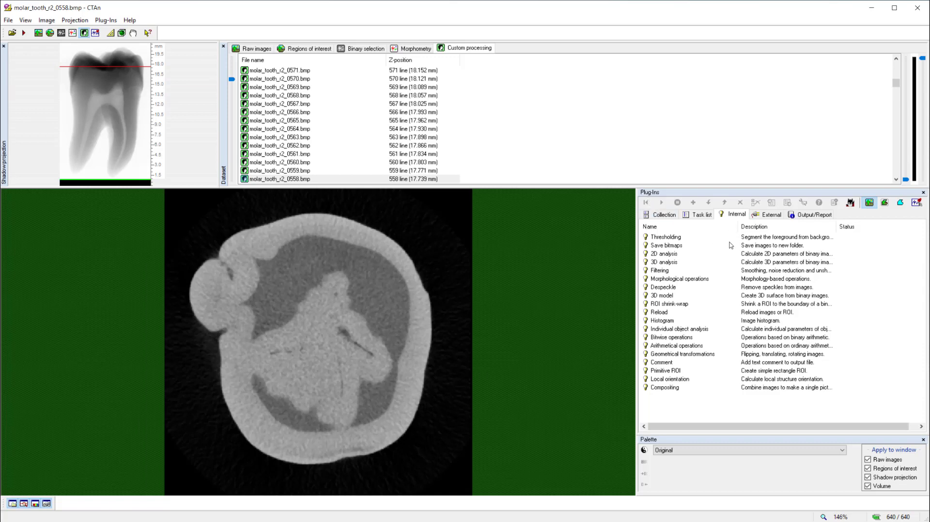
{"action": "mouse_move", "coordinate": [724, 235]}
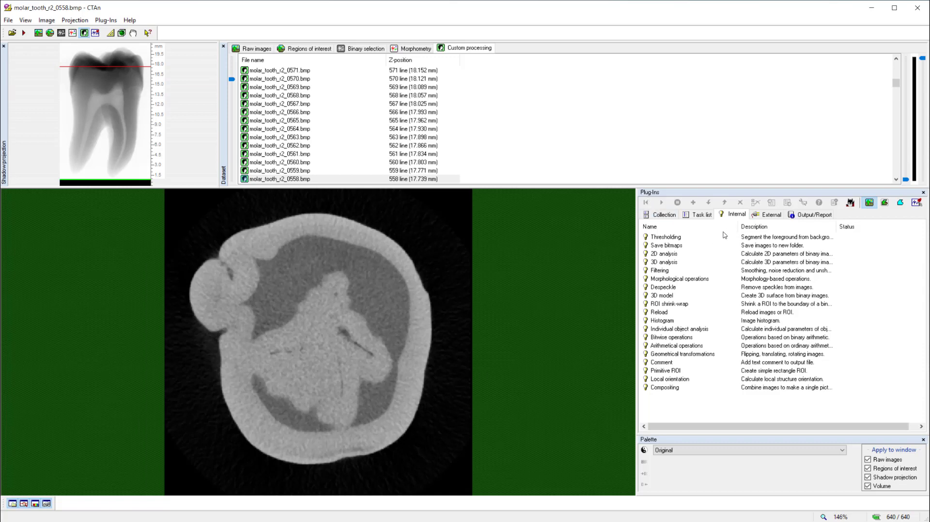
{"action": "mouse_move", "coordinate": [699, 234]}
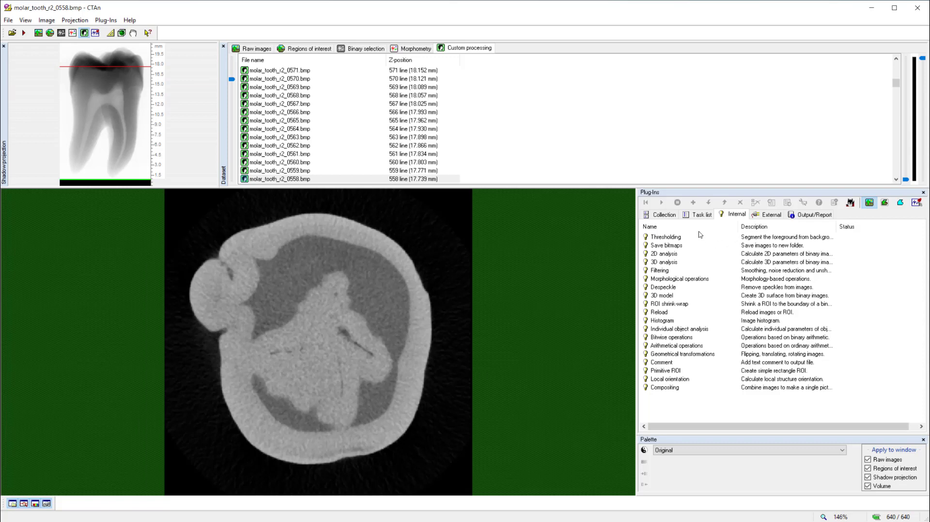
{"action": "mouse_move", "coordinate": [674, 414]}
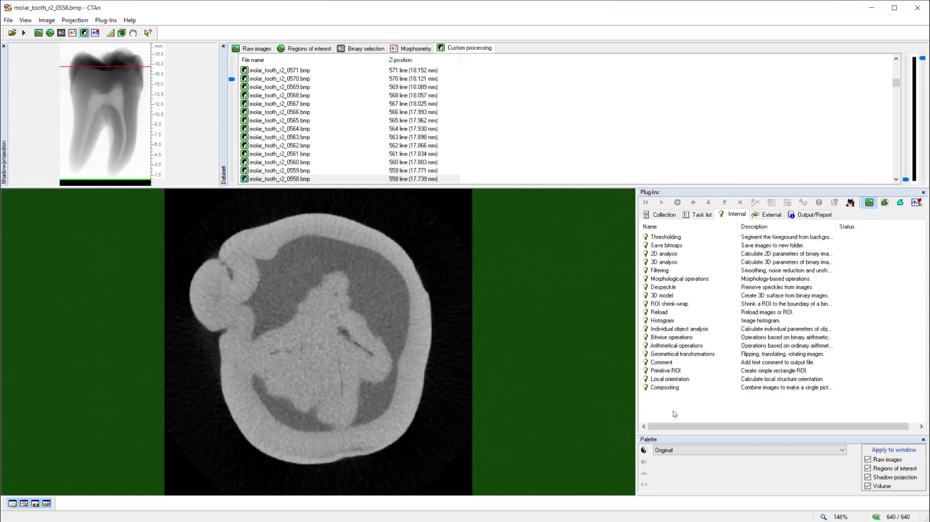
{"action": "mouse_move", "coordinate": [677, 412]}
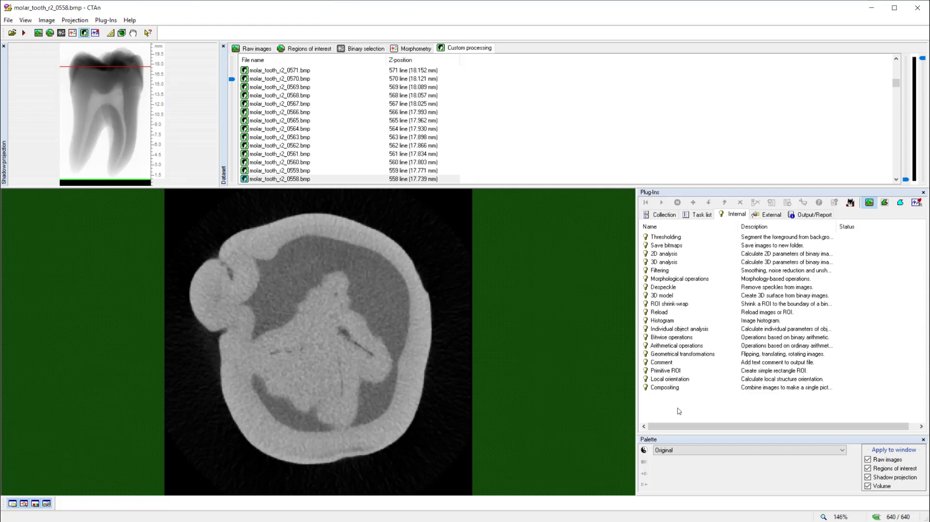
{"action": "mouse_move", "coordinate": [691, 405]}
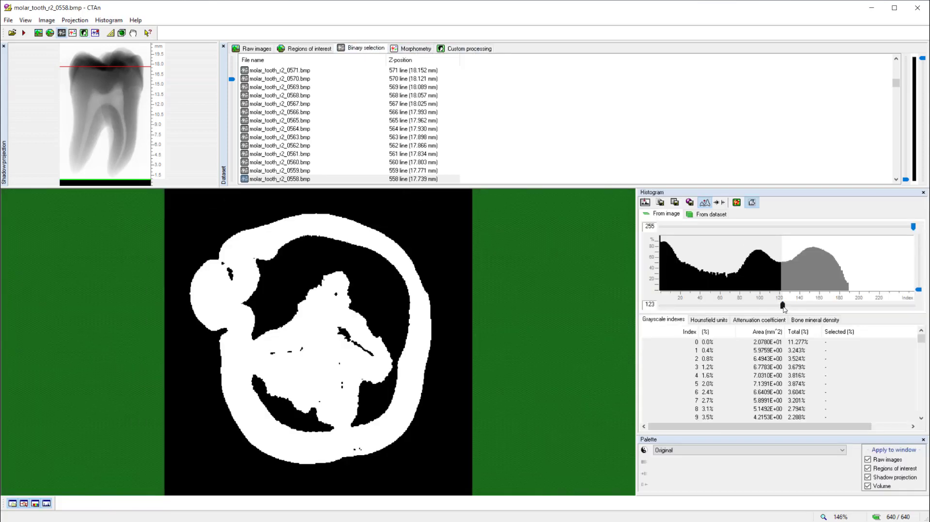
{"action": "mouse_move", "coordinate": [784, 308]}
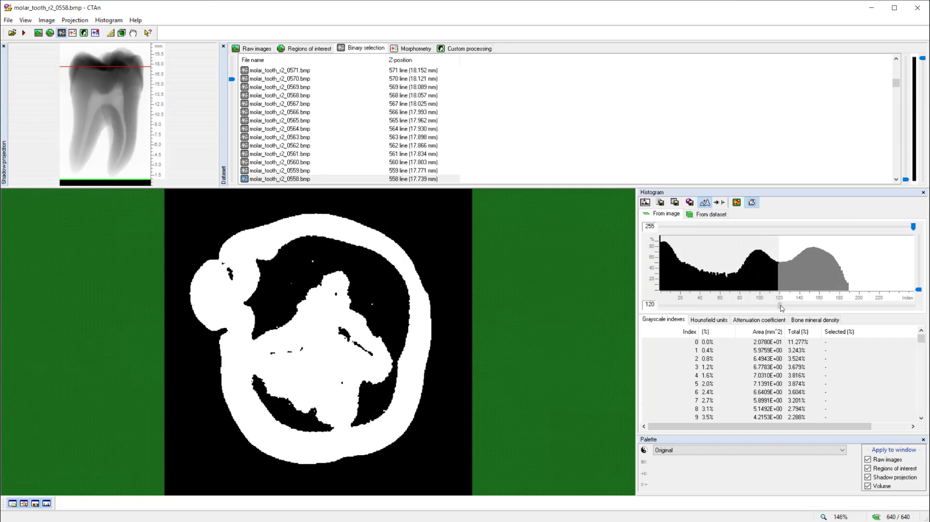
Step: Drag the lower histogram threshold on slice 558 back to 123
{"action": "left_click_drag", "start_coordinate": [776, 306], "coordinate": [781, 307]}
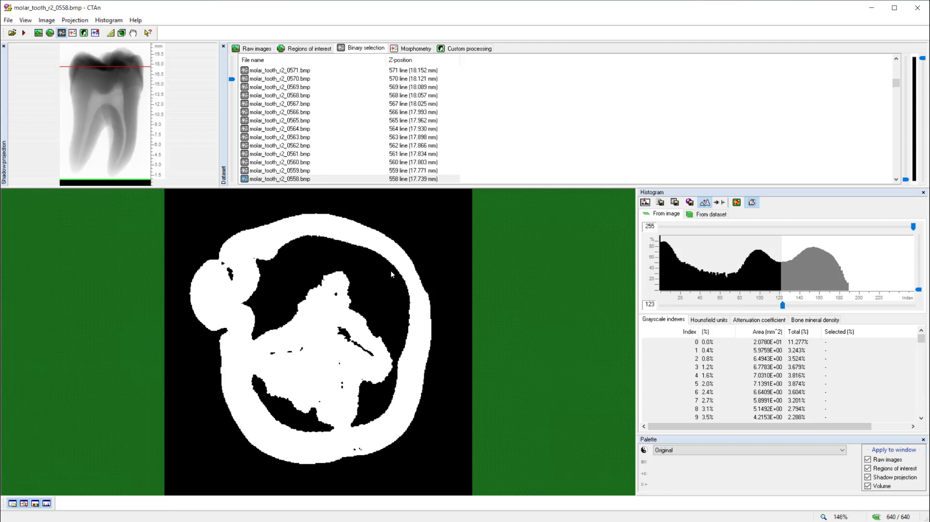
Step: Run the Thresholding plug-in with the Global method, low 123 and high 255
{"action": "left_click", "coordinate": [469, 48]}
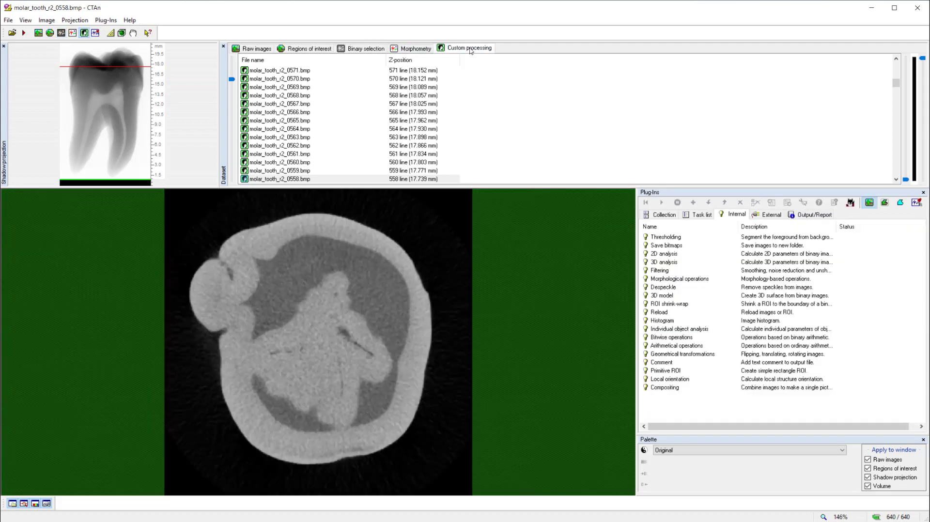
{"action": "mouse_move", "coordinate": [719, 288]}
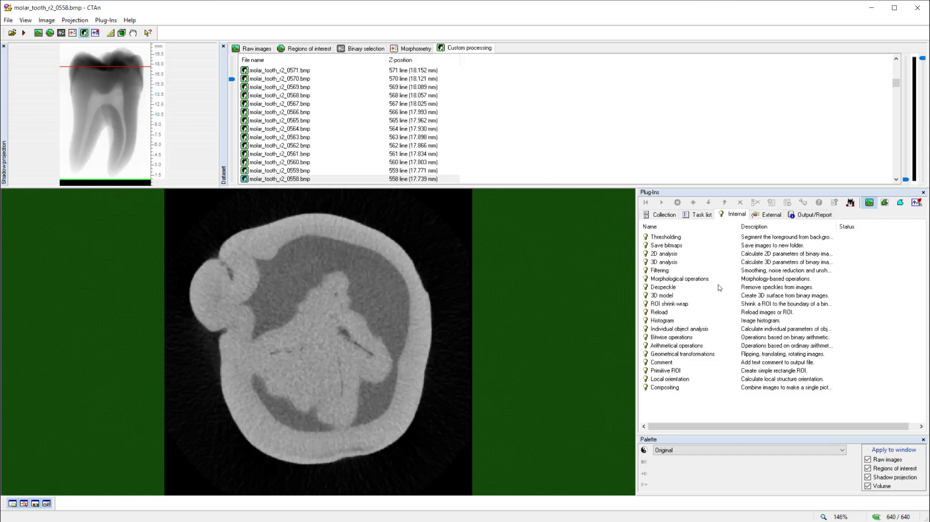
{"action": "left_click", "coordinate": [665, 236]}
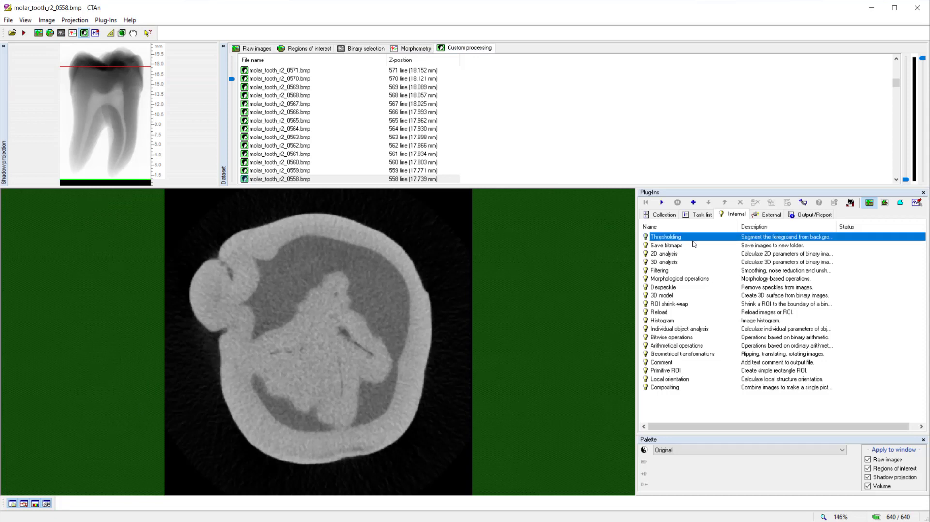
{"action": "mouse_move", "coordinate": [662, 202]}
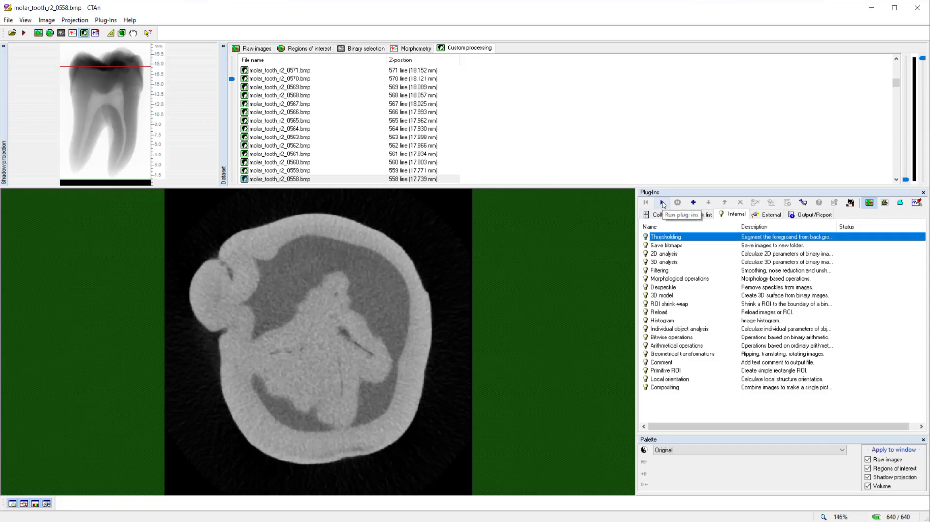
{"action": "left_click", "coordinate": [661, 203]}
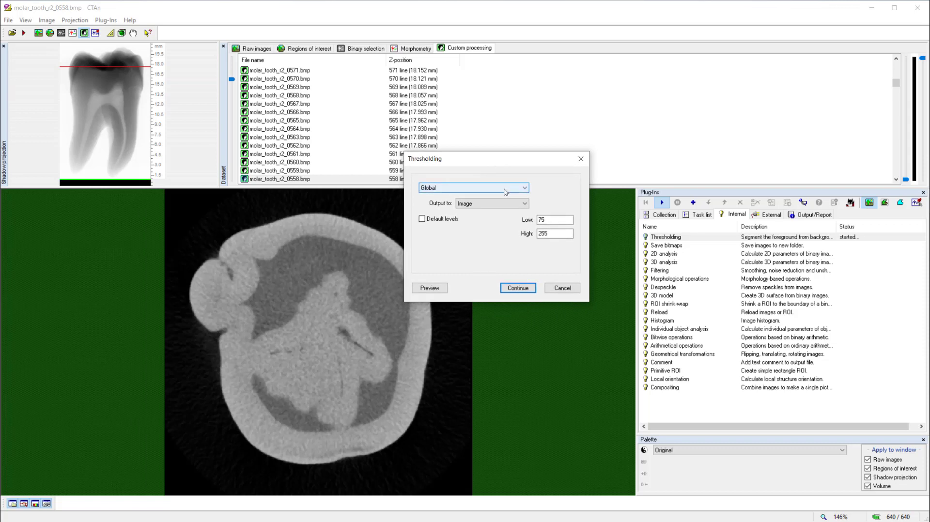
{"action": "mouse_move", "coordinate": [515, 193]}
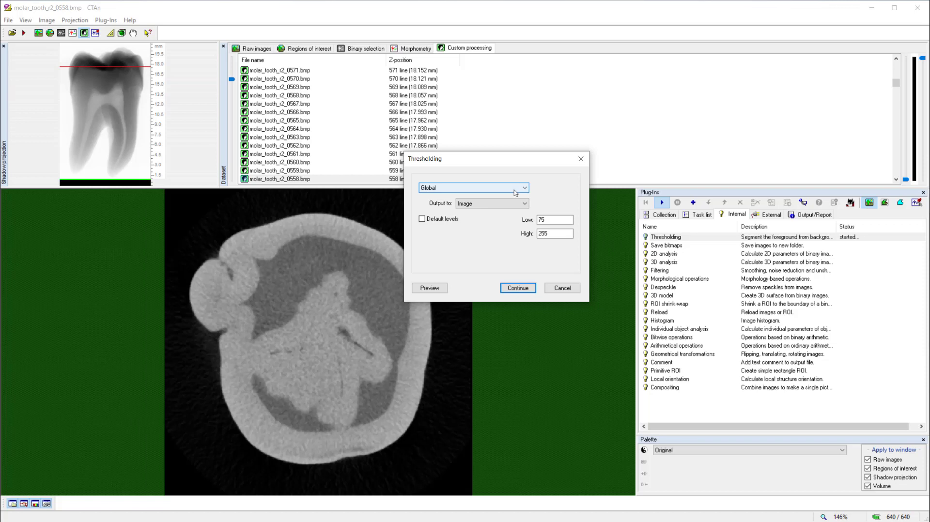
{"action": "mouse_move", "coordinate": [512, 190]}
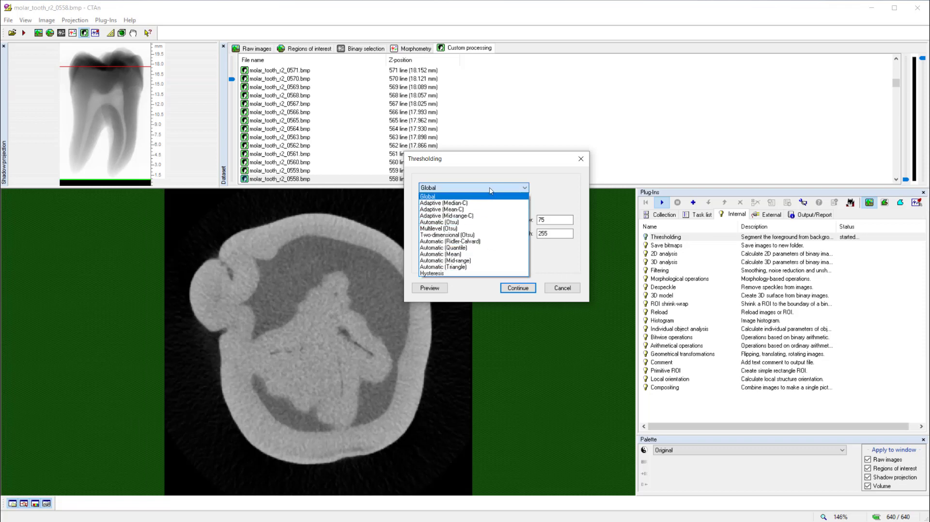
{"action": "left_click", "coordinate": [427, 195]}
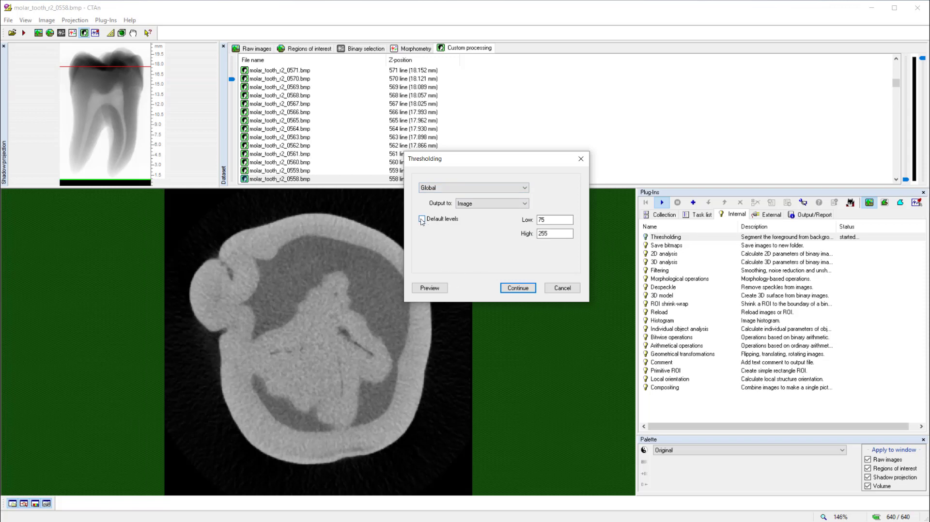
{"action": "left_click", "coordinate": [422, 219]}
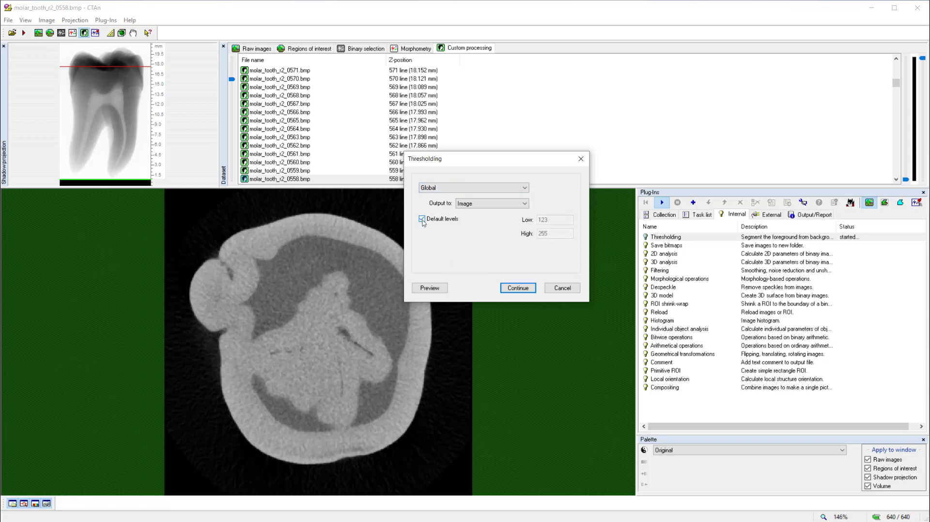
{"action": "left_click", "coordinate": [423, 219]}
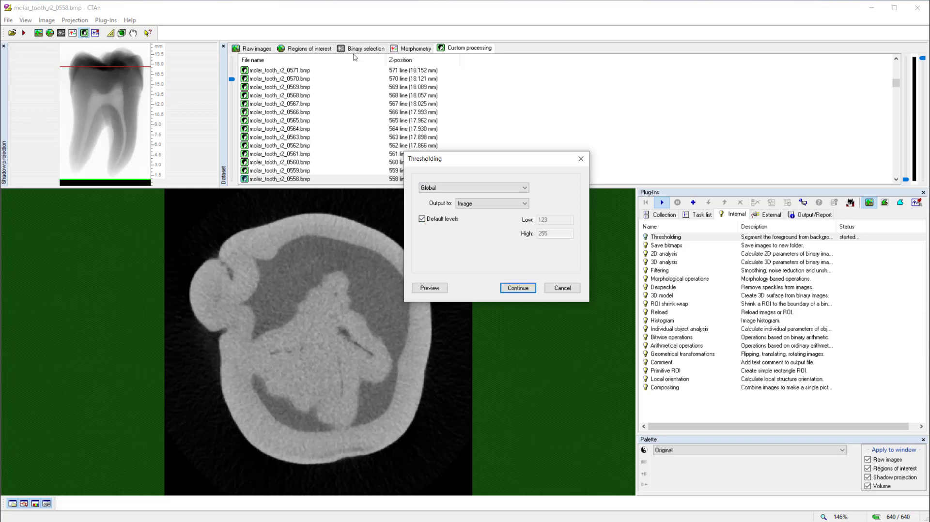
{"action": "mouse_move", "coordinate": [448, 248]}
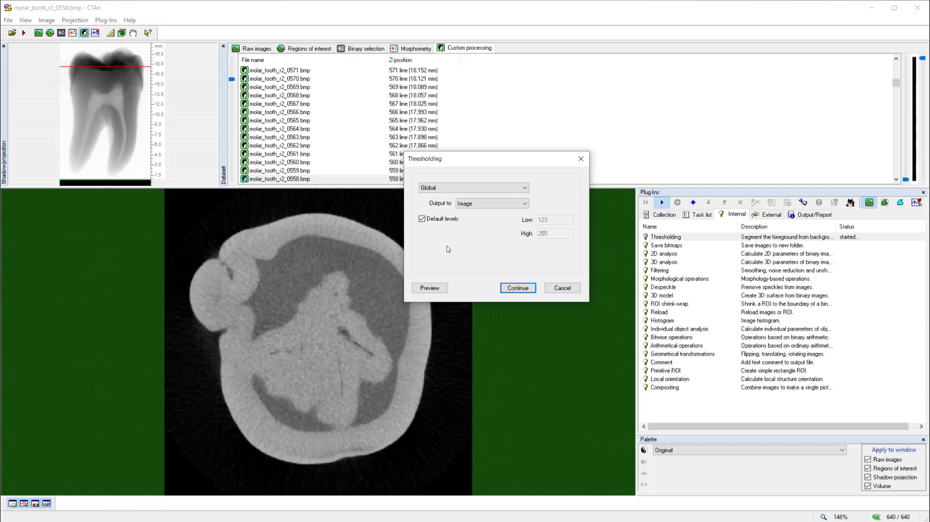
{"action": "left_click", "coordinate": [422, 219]}
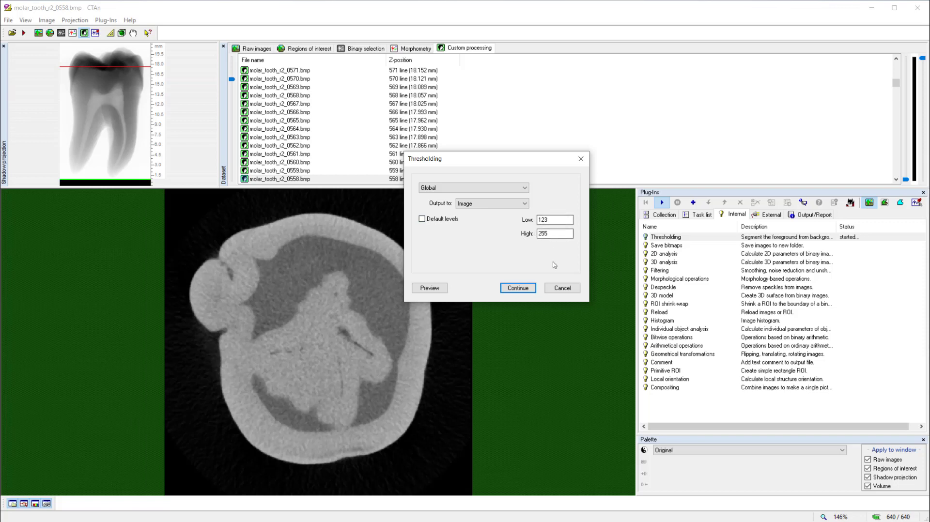
{"action": "mouse_move", "coordinate": [508, 320]}
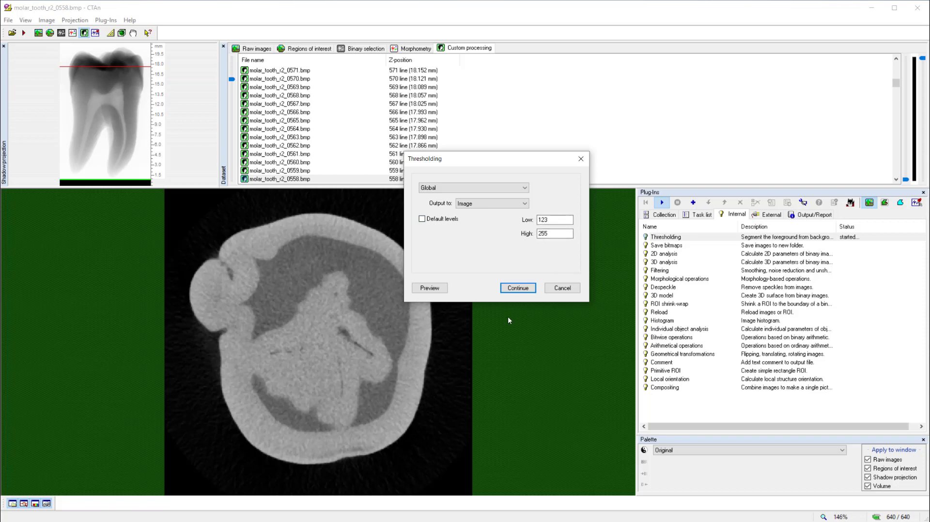
{"action": "mouse_move", "coordinate": [511, 340]}
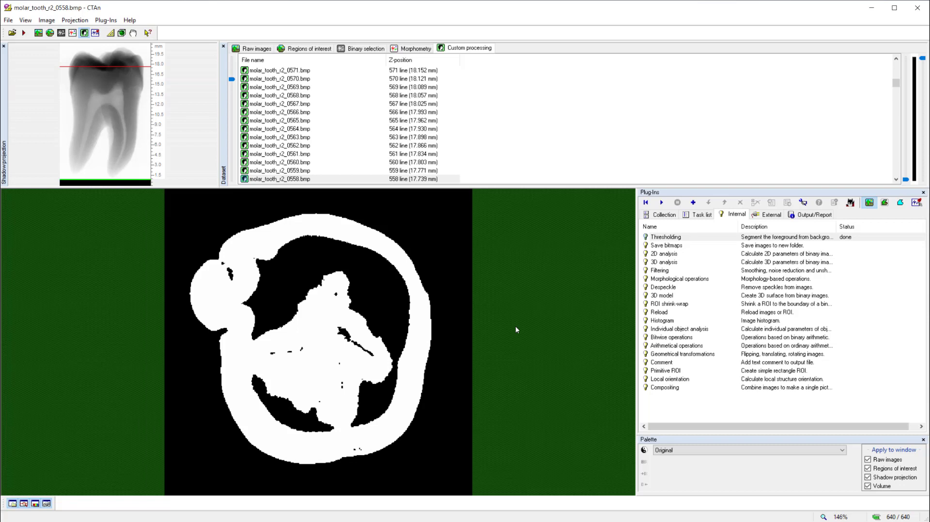
{"action": "mouse_move", "coordinate": [697, 240]}
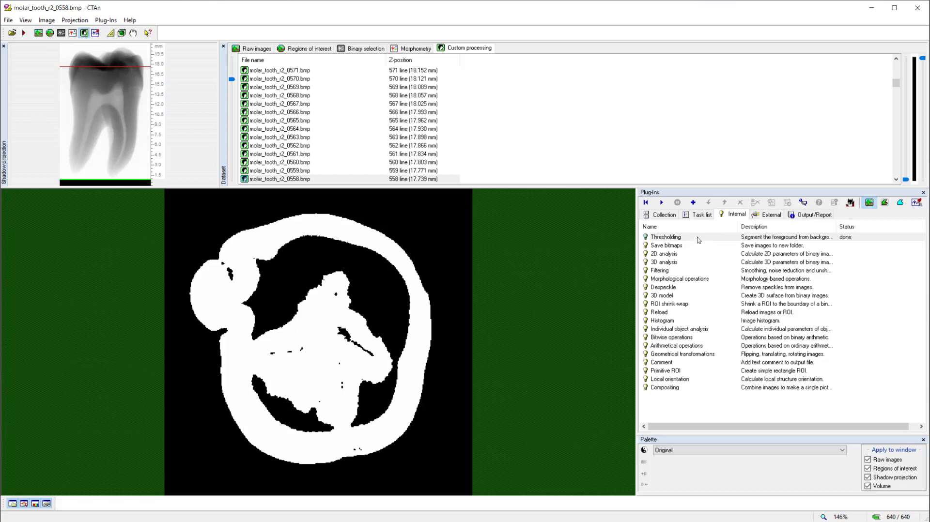
{"action": "mouse_move", "coordinate": [373, 44]}
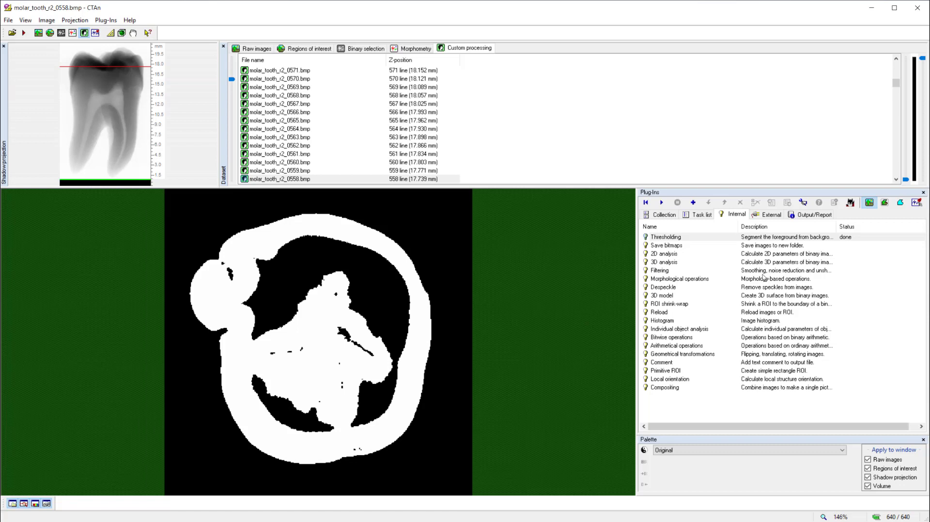
{"action": "mouse_move", "coordinate": [797, 314]}
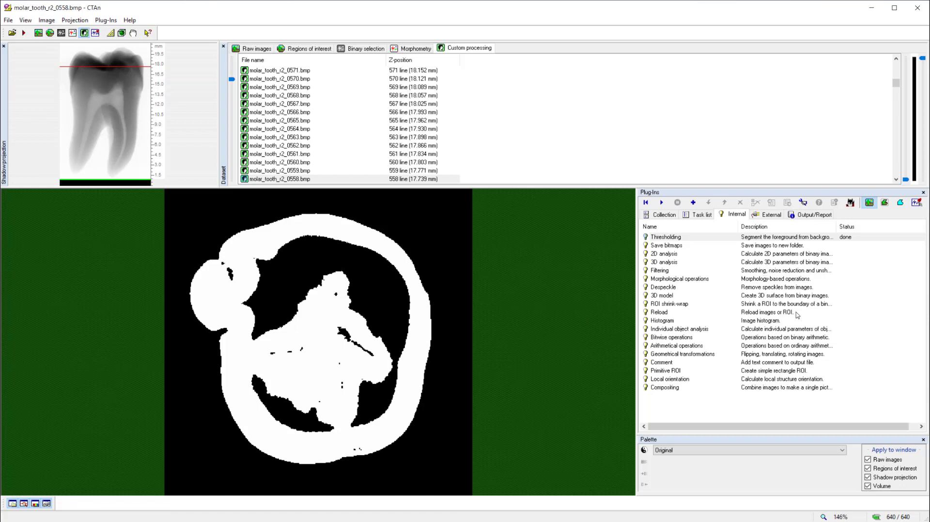
{"action": "mouse_move", "coordinate": [798, 314]}
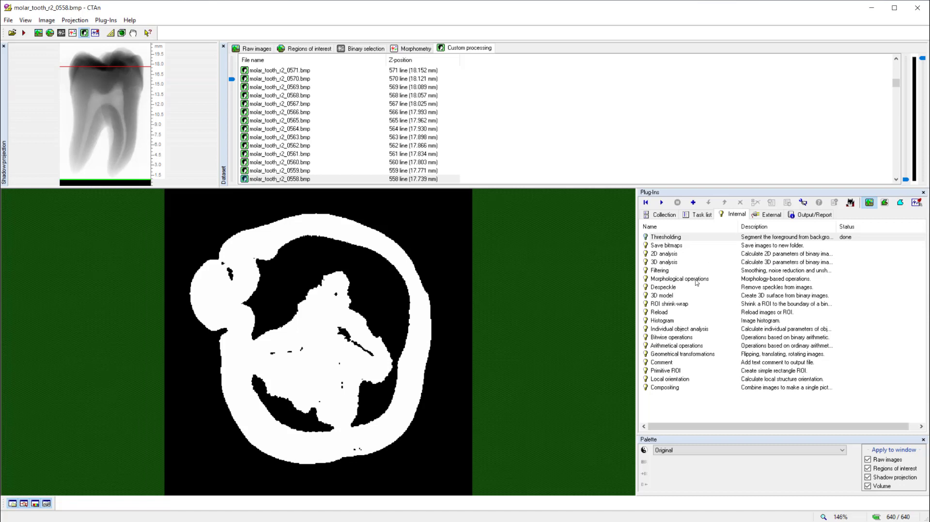
{"action": "mouse_move", "coordinate": [698, 283]}
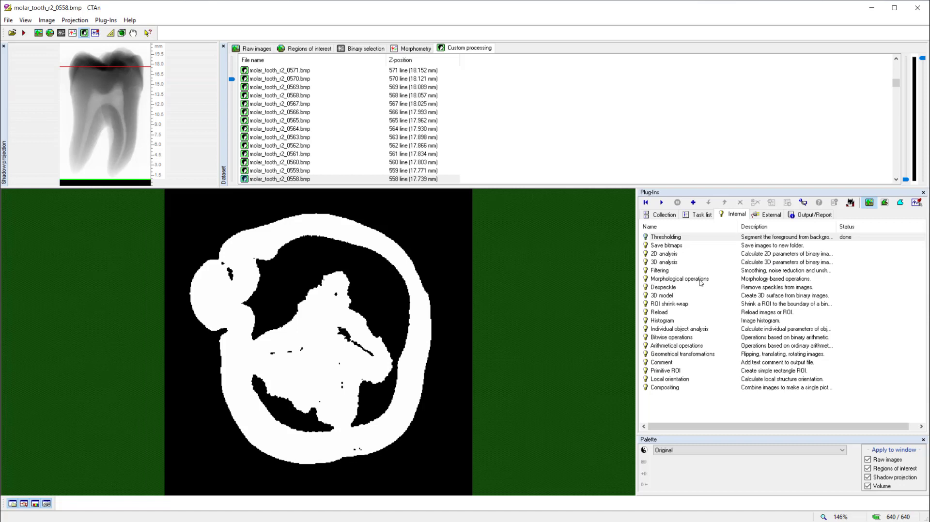
{"action": "left_click", "coordinate": [679, 279]}
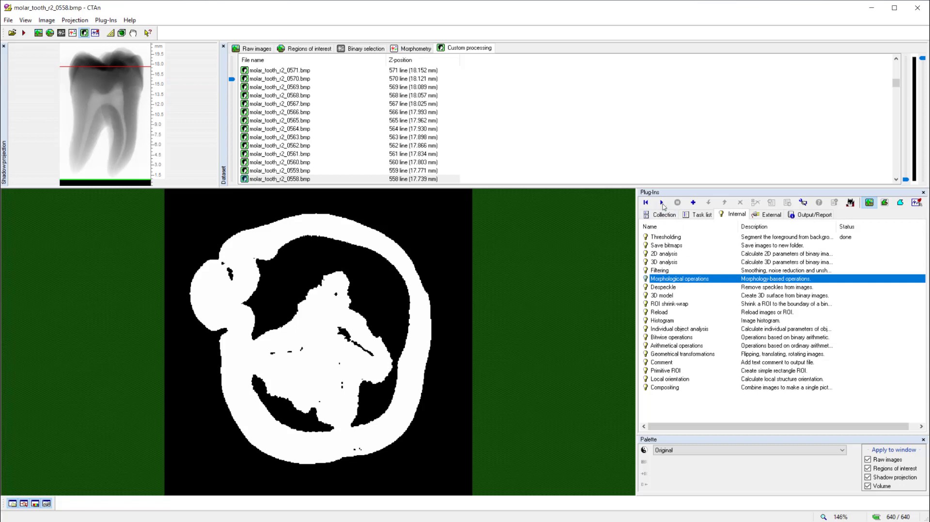
Step: Erode the whole image with a radius-1 morphological operation
{"action": "left_click", "coordinate": [661, 203]}
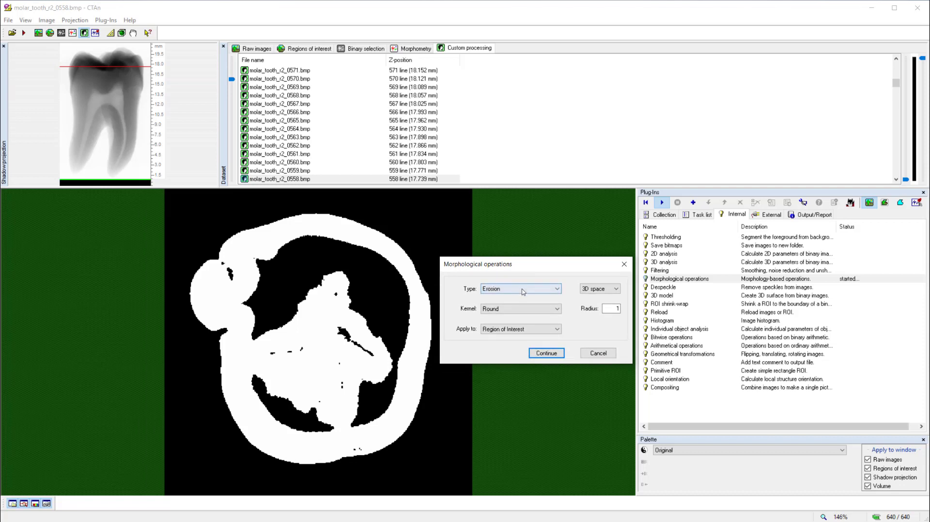
{"action": "left_click", "coordinate": [555, 289]}
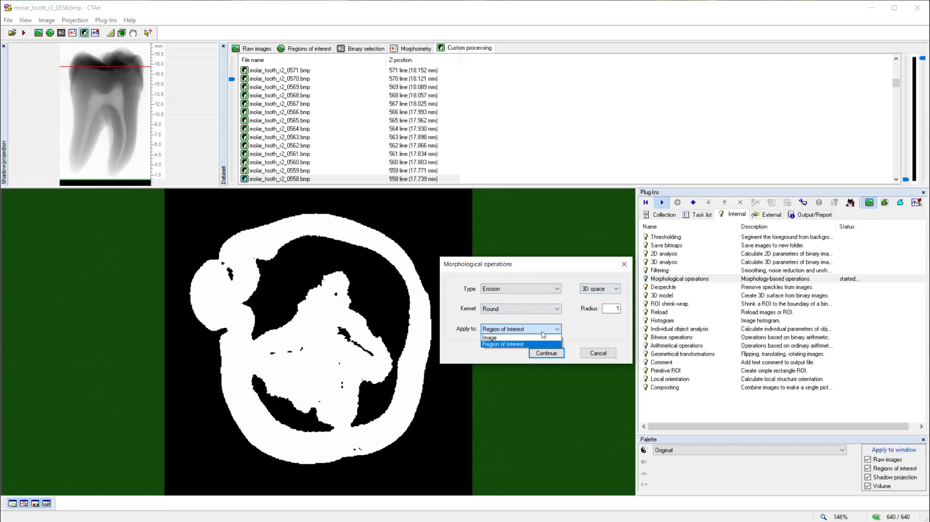
{"action": "left_click", "coordinate": [488, 337]}
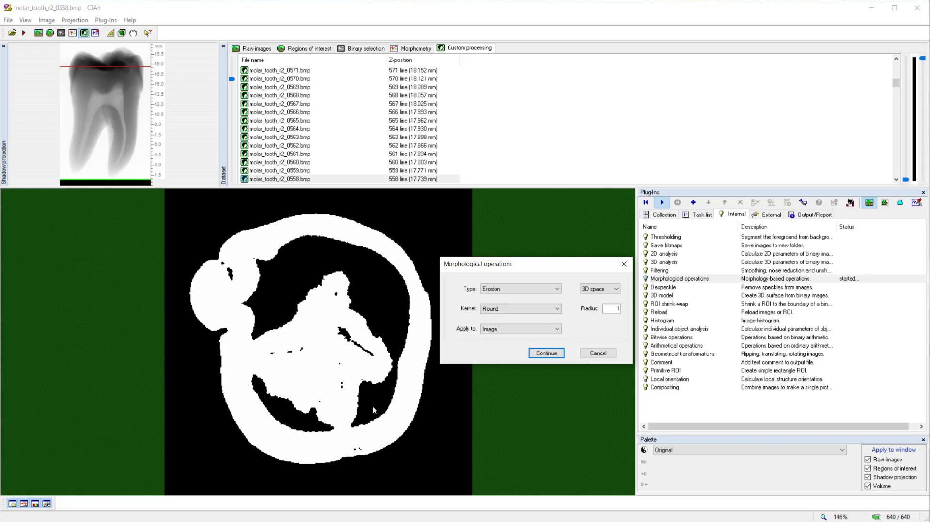
{"action": "left_click", "coordinate": [545, 353]}
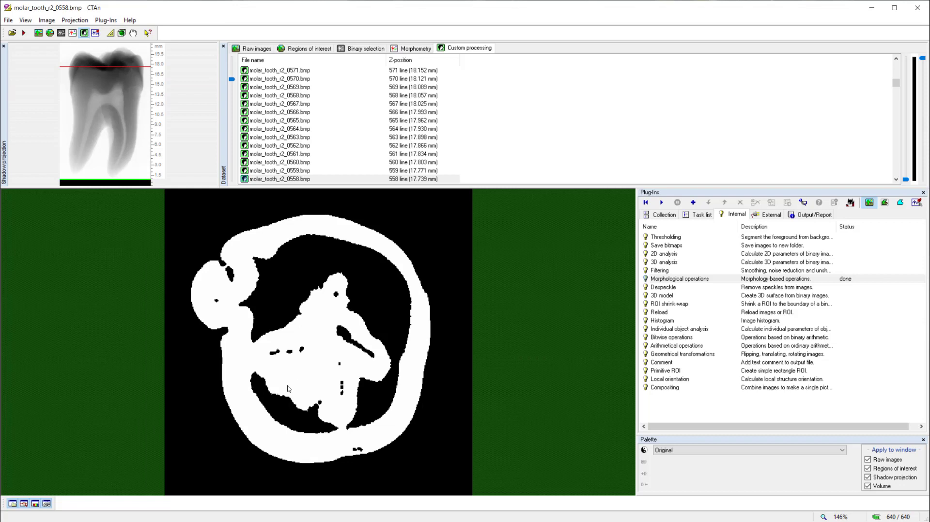
{"action": "mouse_move", "coordinate": [787, 358]}
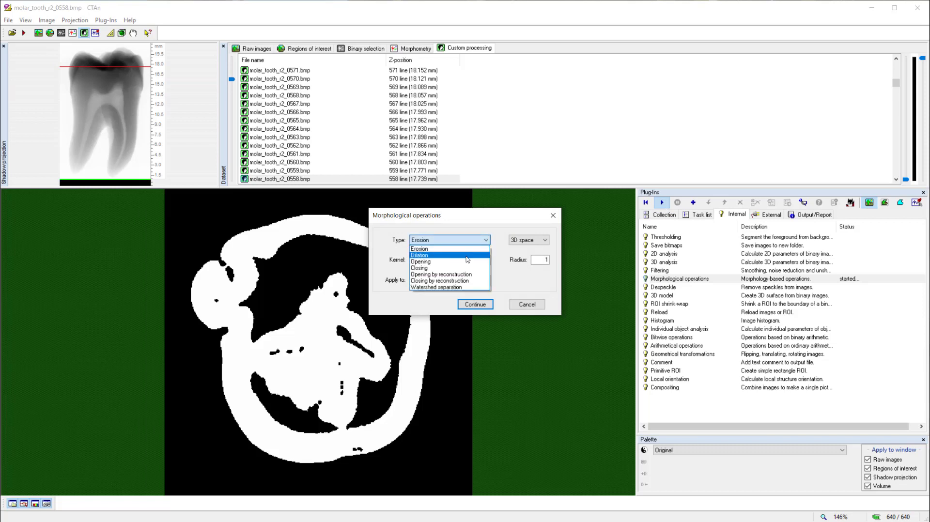
Step: Dilate the image with radius 1, then close it with a round 3D radius-2 kernel
{"action": "left_click", "coordinate": [420, 254]}
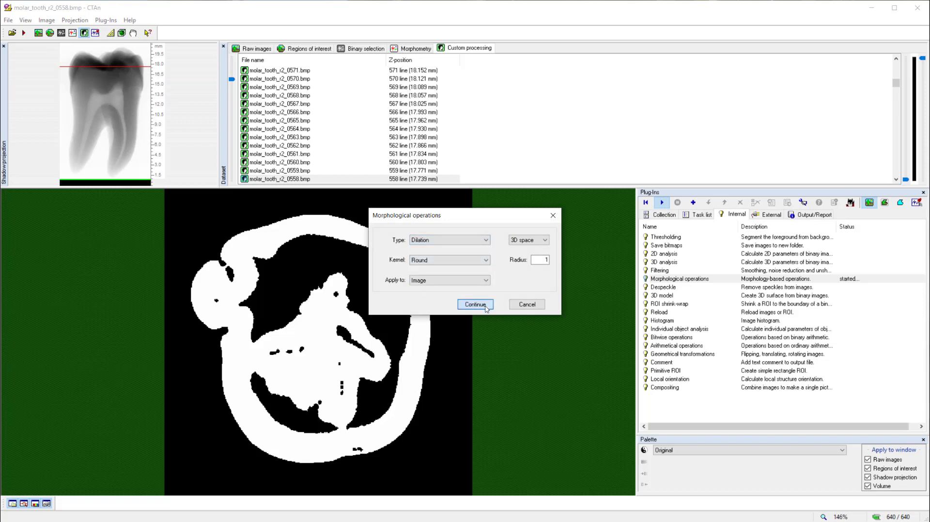
{"action": "left_click", "coordinate": [475, 304]}
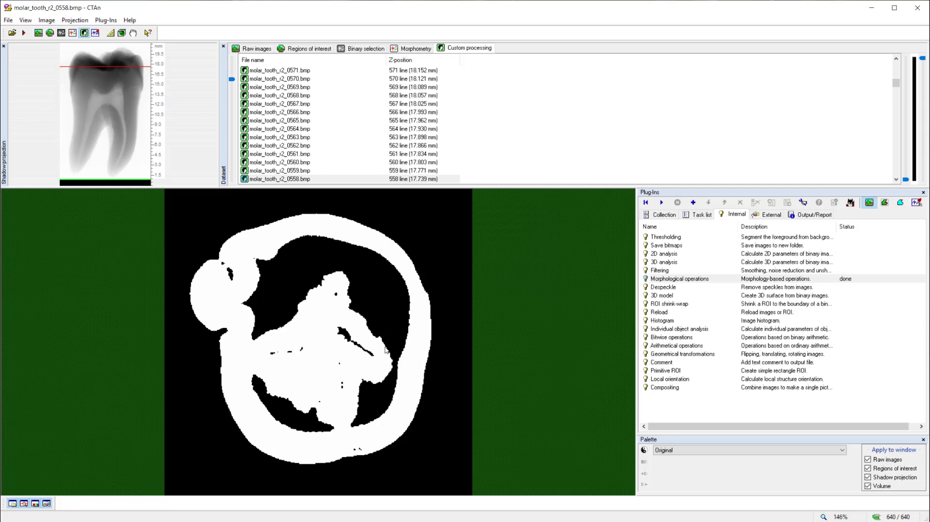
{"action": "mouse_move", "coordinate": [683, 301]}
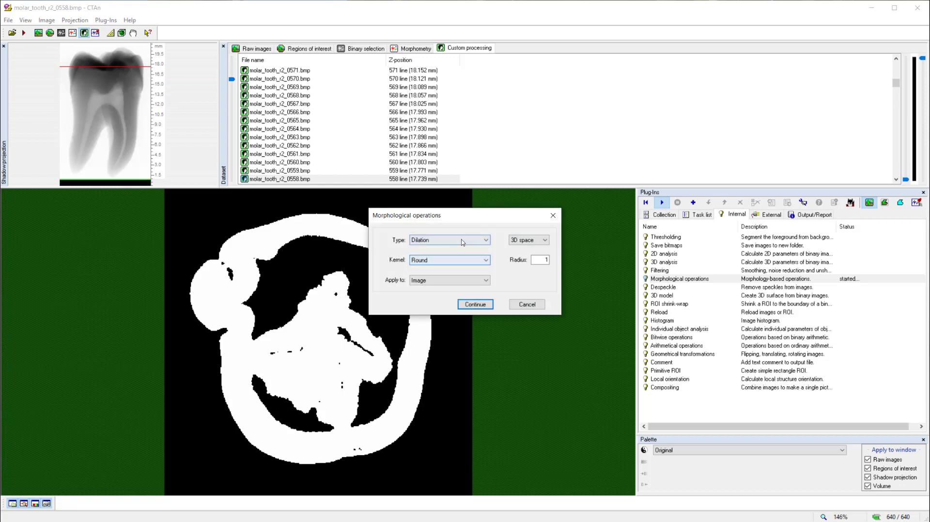
{"action": "left_click", "coordinate": [449, 240]}
{"action": "type", "text": "2"}
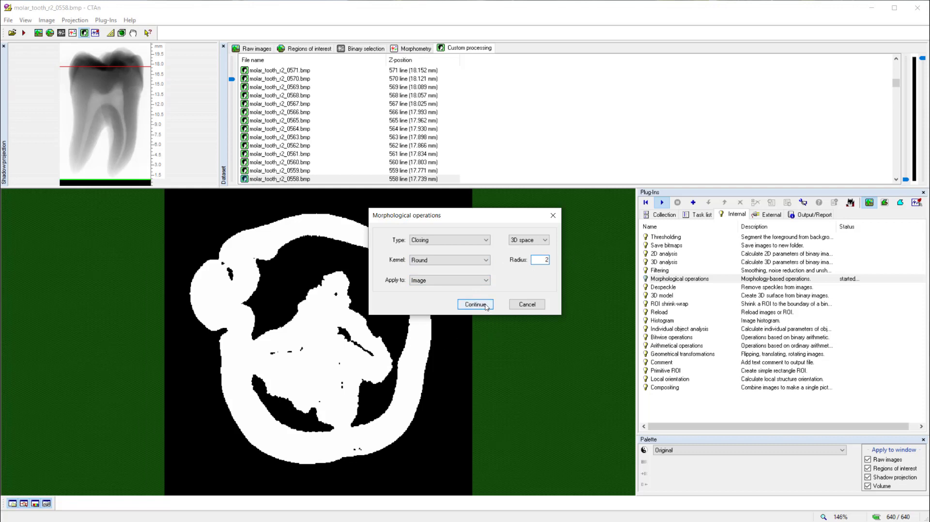
{"action": "left_click", "coordinate": [474, 304]}
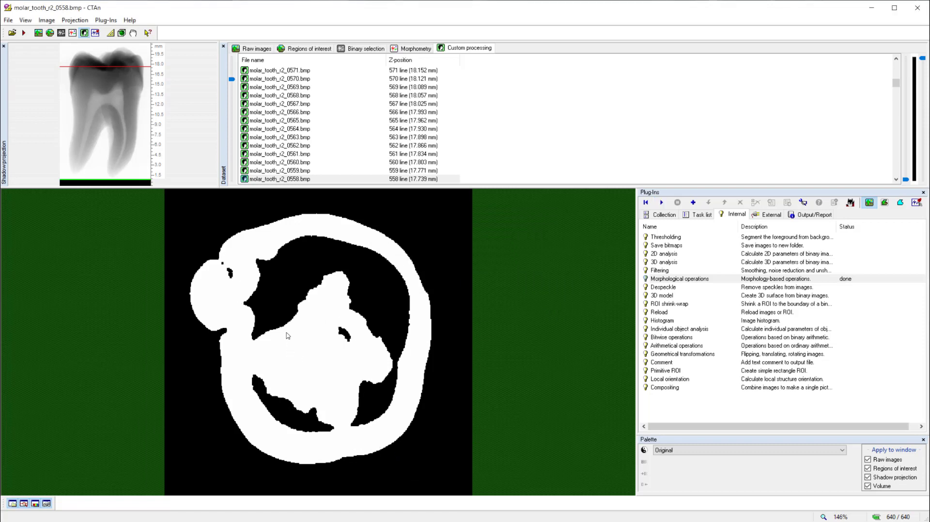
{"action": "mouse_move", "coordinate": [358, 328]}
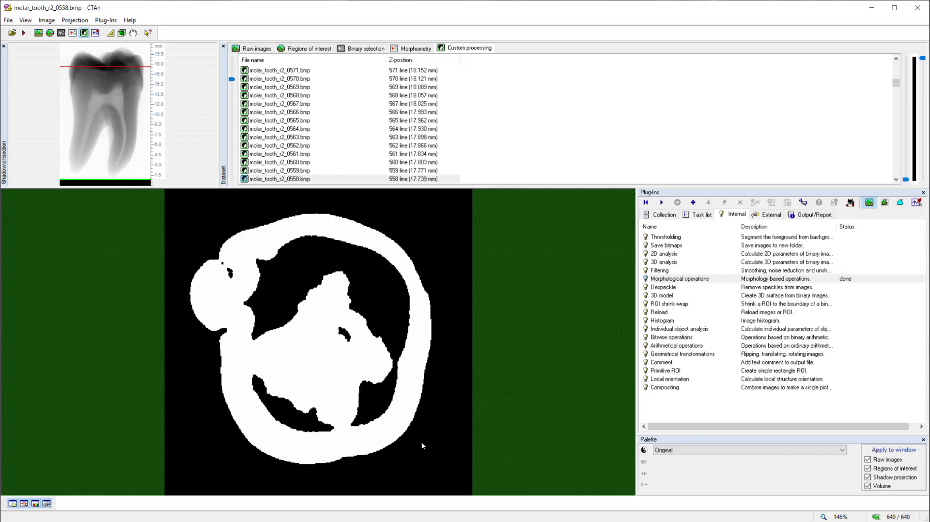
{"action": "mouse_move", "coordinate": [663, 303]}
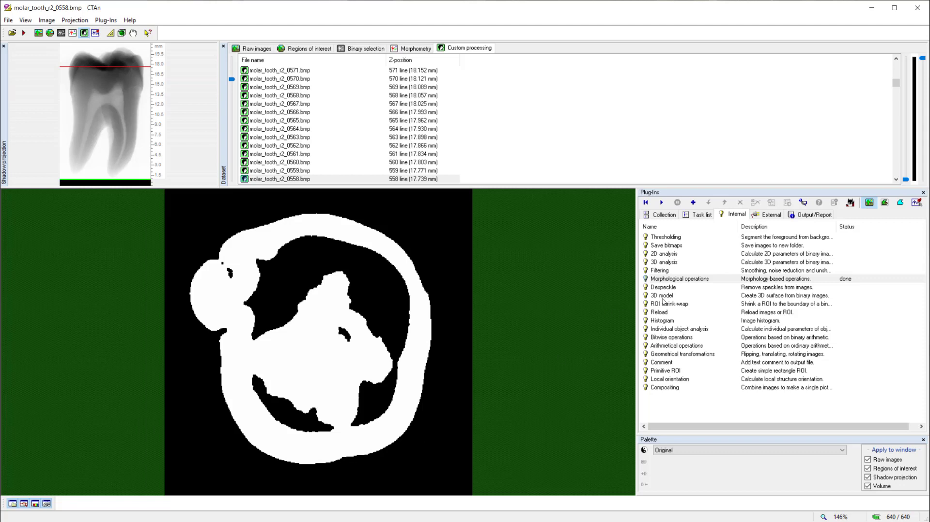
Step: Select Despeckle from the Internal plug-ins list
{"action": "left_click", "coordinate": [663, 287]}
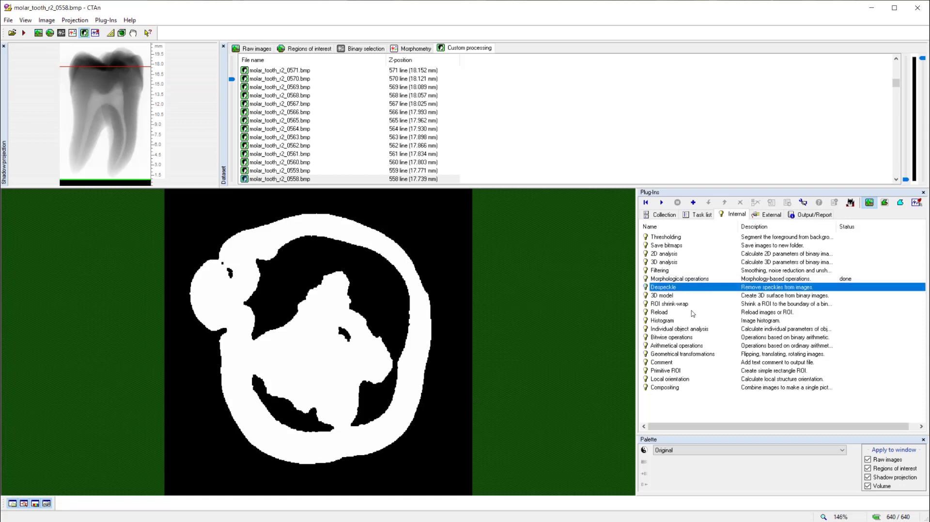
{"action": "mouse_move", "coordinate": [682, 320]}
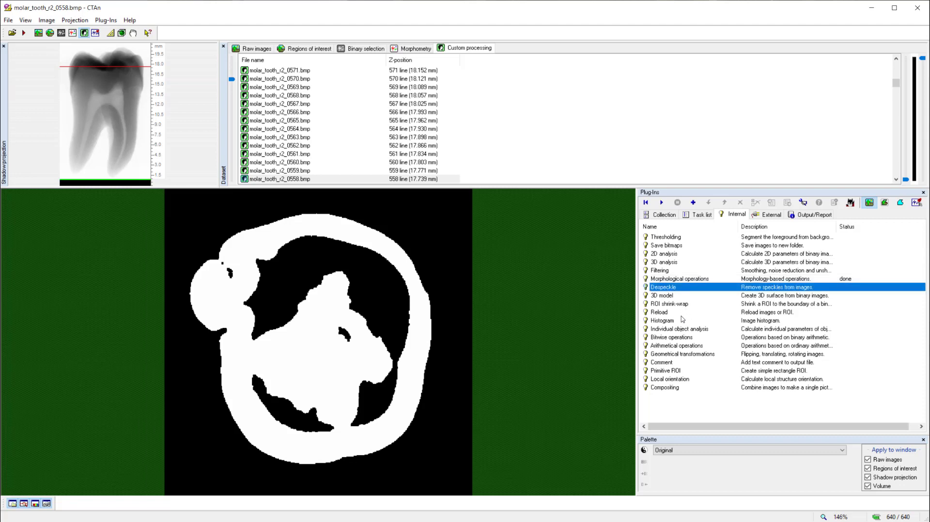
{"action": "mouse_move", "coordinate": [683, 316]}
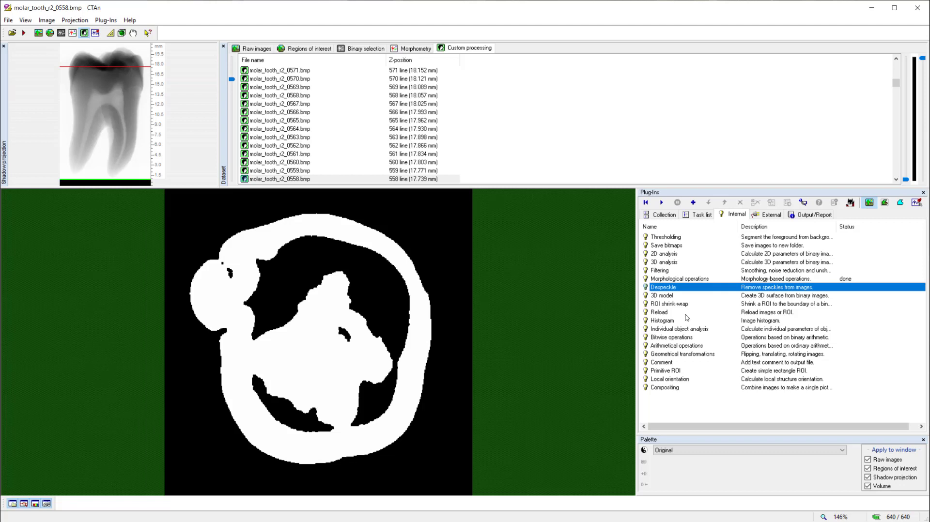
{"action": "mouse_move", "coordinate": [691, 324]}
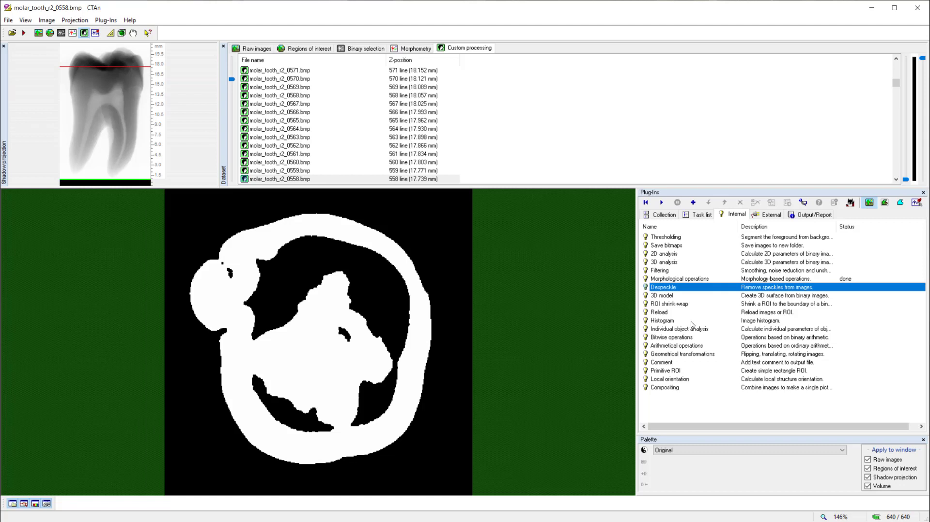
{"action": "mouse_move", "coordinate": [398, 279]}
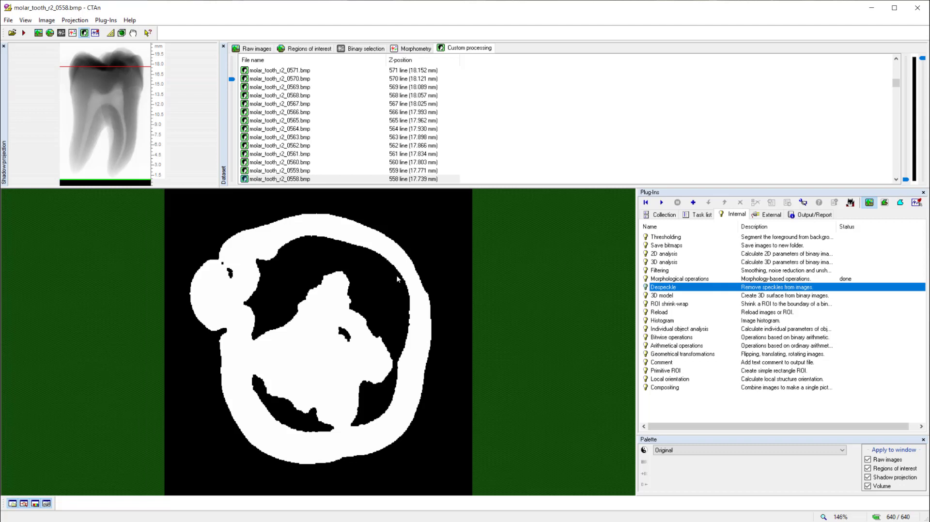
{"action": "mouse_move", "coordinate": [230, 274]}
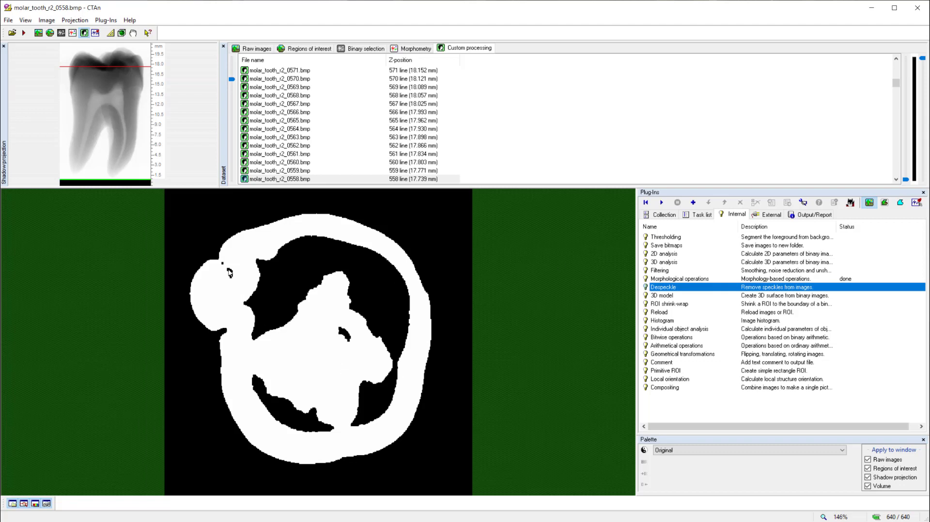
{"action": "mouse_move", "coordinate": [300, 317]}
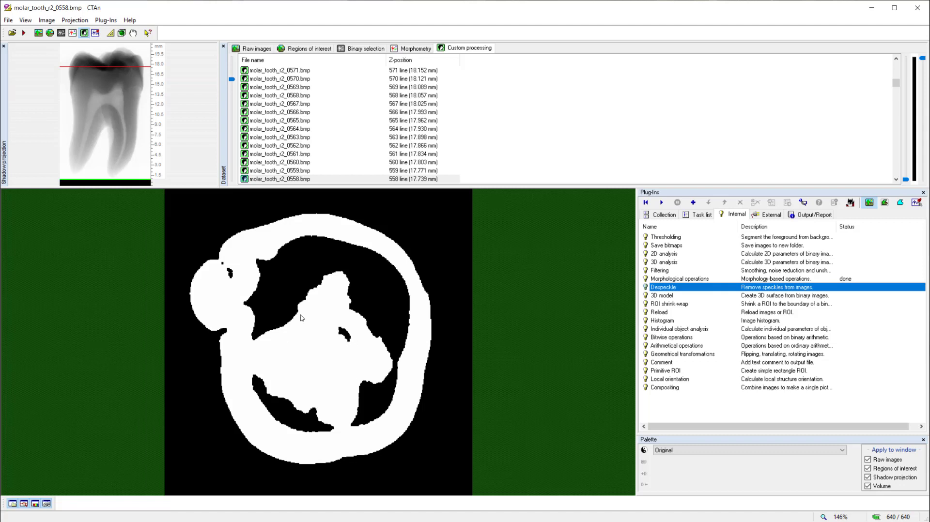
{"action": "mouse_move", "coordinate": [287, 337]}
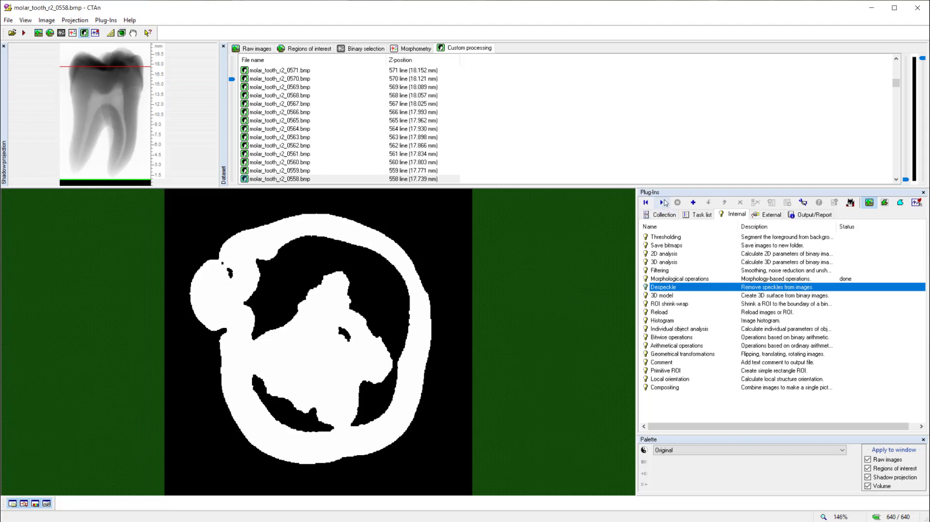
Step: Run Despeckle on the image, removing black speckles under 1000 pixels in 2D space
{"action": "left_click", "coordinate": [661, 203]}
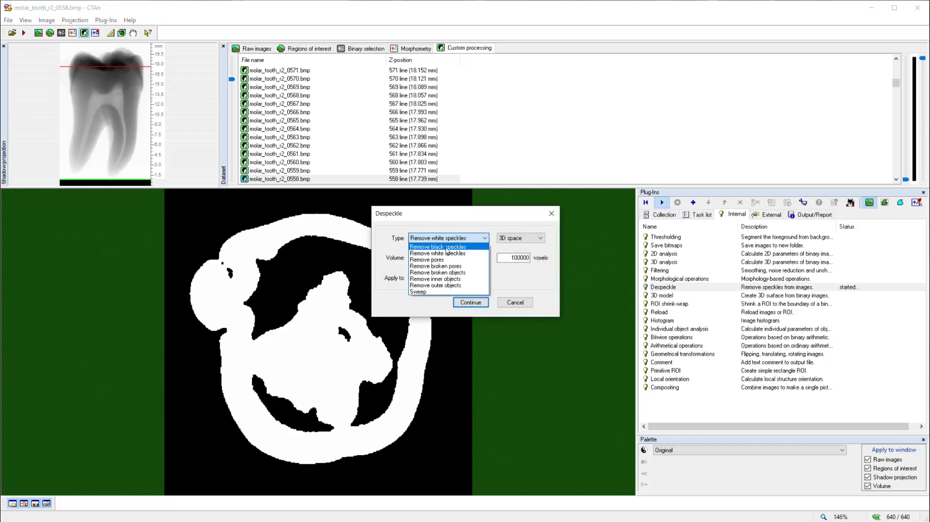
{"action": "left_click", "coordinate": [437, 247]}
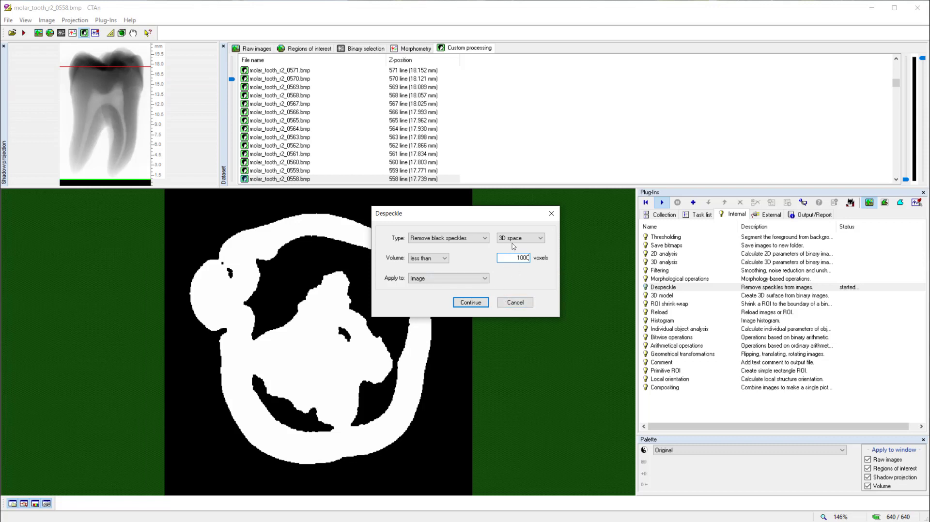
{"action": "left_click", "coordinate": [539, 237]}
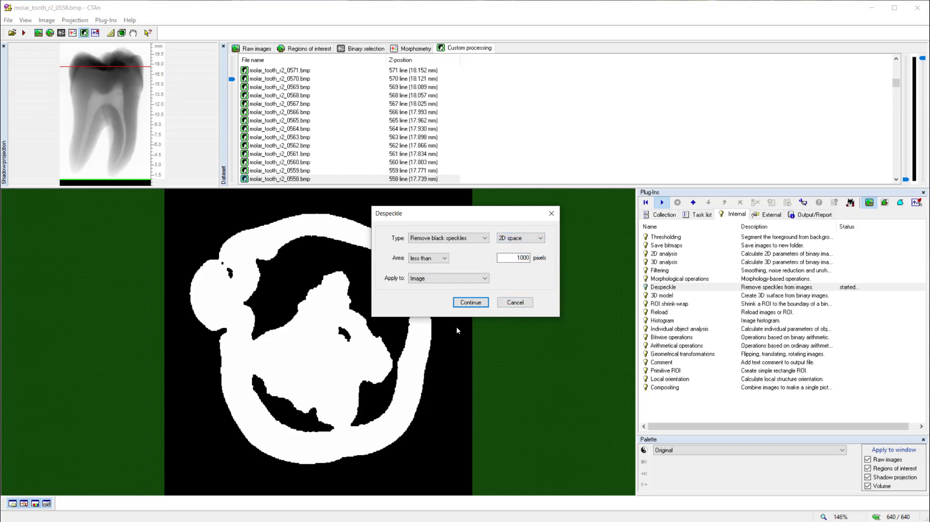
{"action": "left_click", "coordinate": [470, 303]}
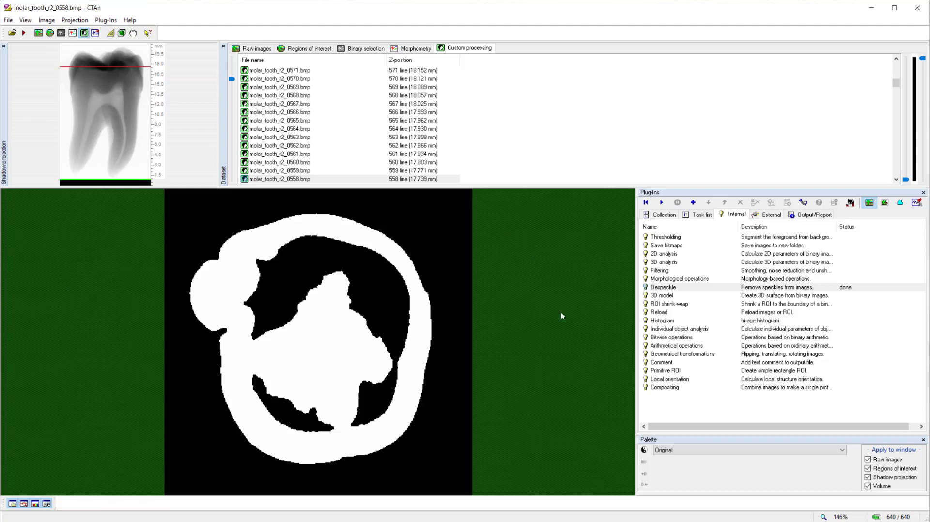
{"action": "mouse_move", "coordinate": [497, 320]}
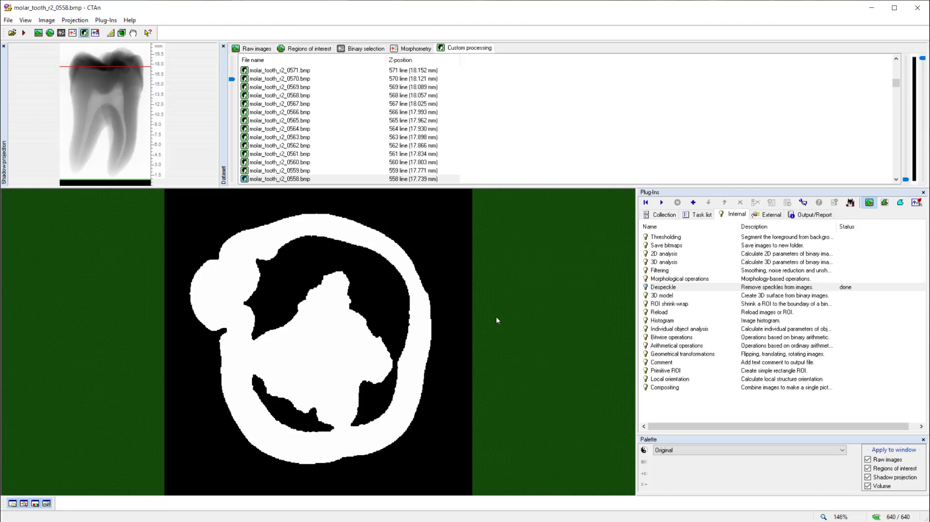
{"action": "mouse_move", "coordinate": [343, 59]}
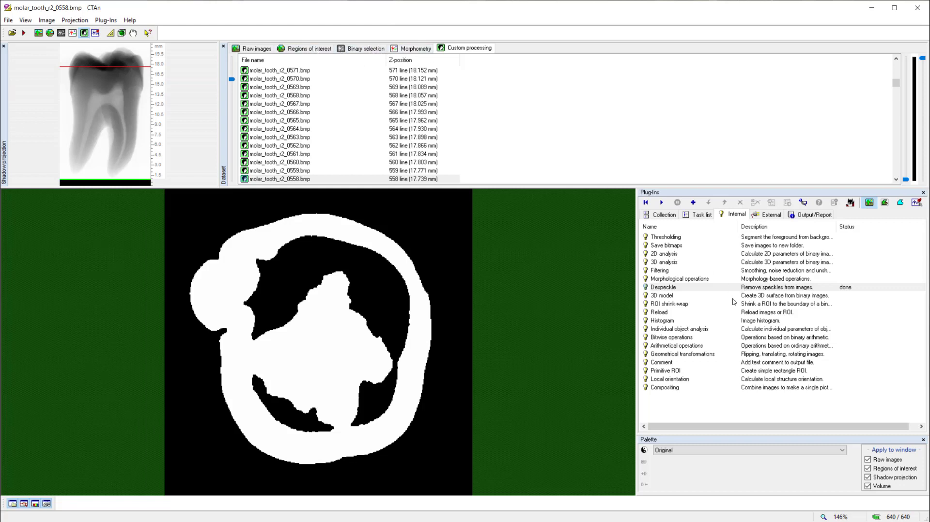
{"action": "mouse_move", "coordinate": [705, 282]}
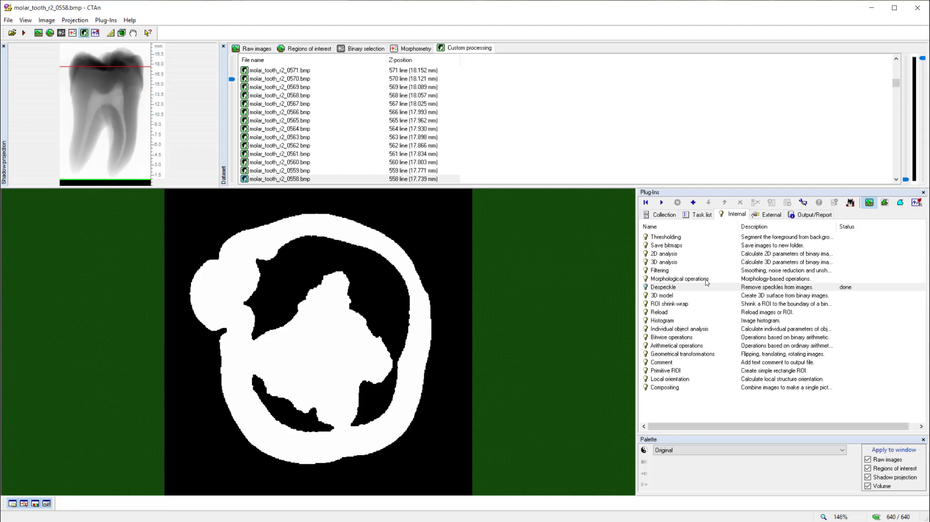
{"action": "mouse_move", "coordinate": [689, 255]}
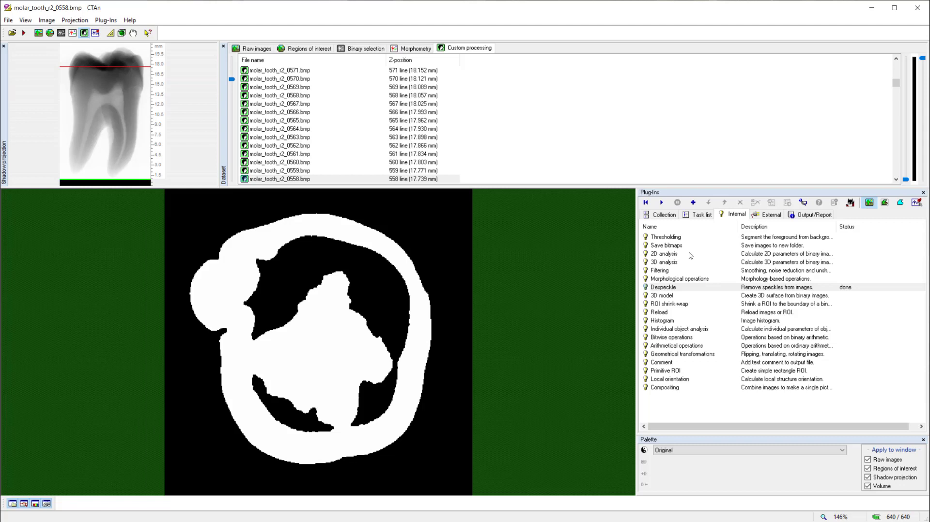
{"action": "mouse_move", "coordinate": [544, 116]}
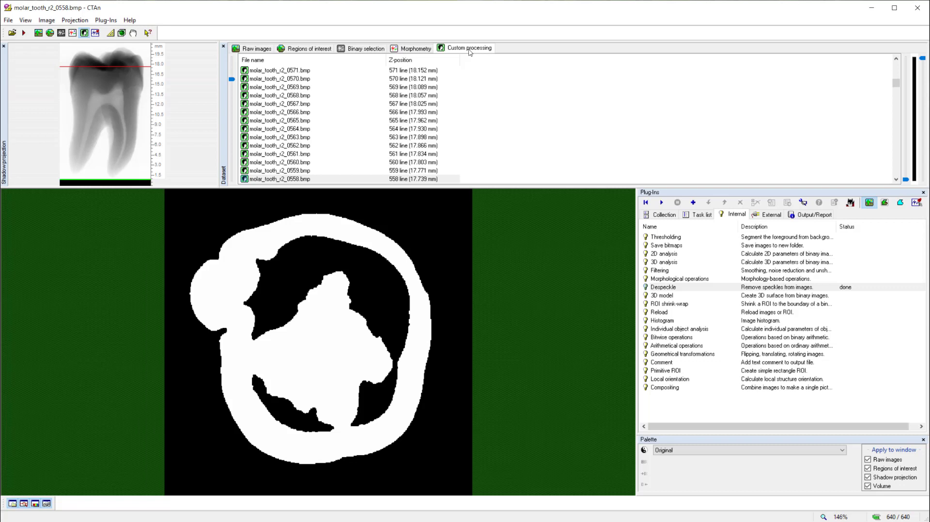
{"action": "mouse_move", "coordinate": [239, 119]}
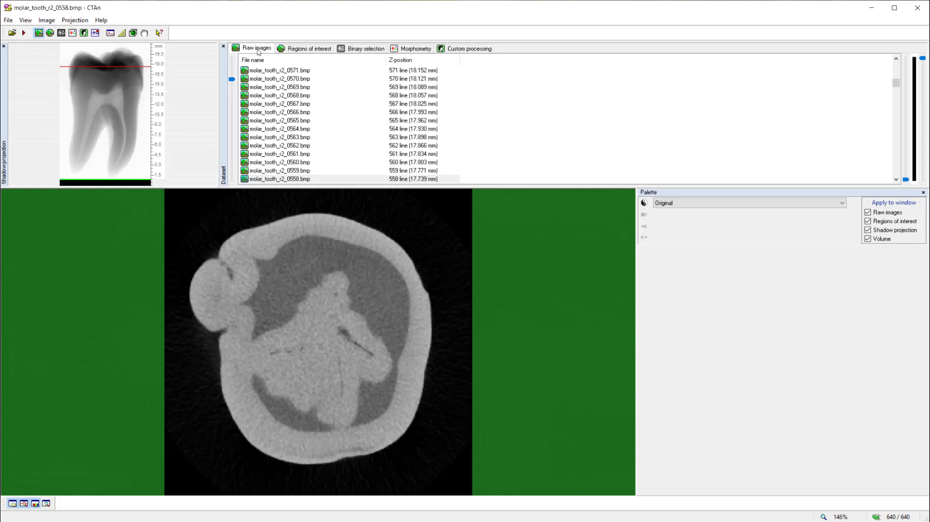
{"action": "mouse_move", "coordinate": [258, 105]}
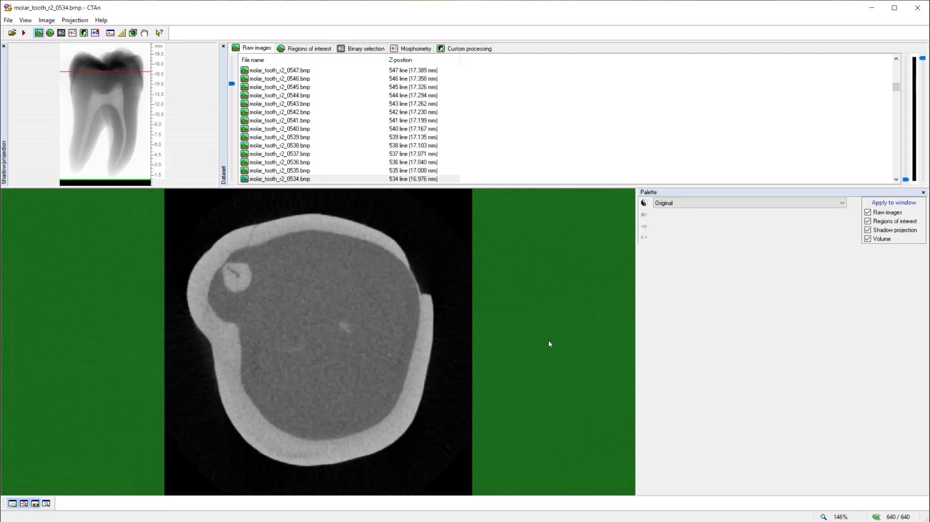
{"action": "mouse_move", "coordinate": [418, 391]}
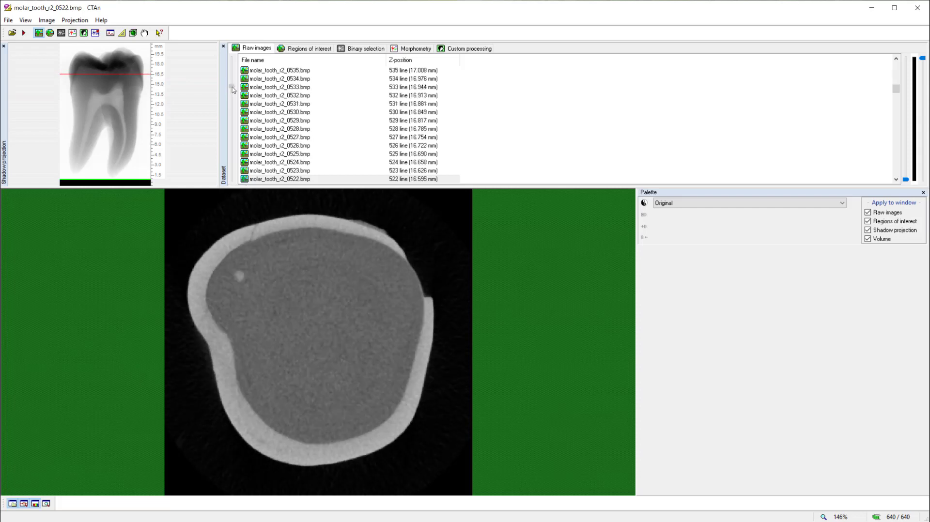
Step: Drag the raw dataset slider to slice molar_tooth_r2_0537.bmp
{"action": "left_click", "coordinate": [231, 87]}
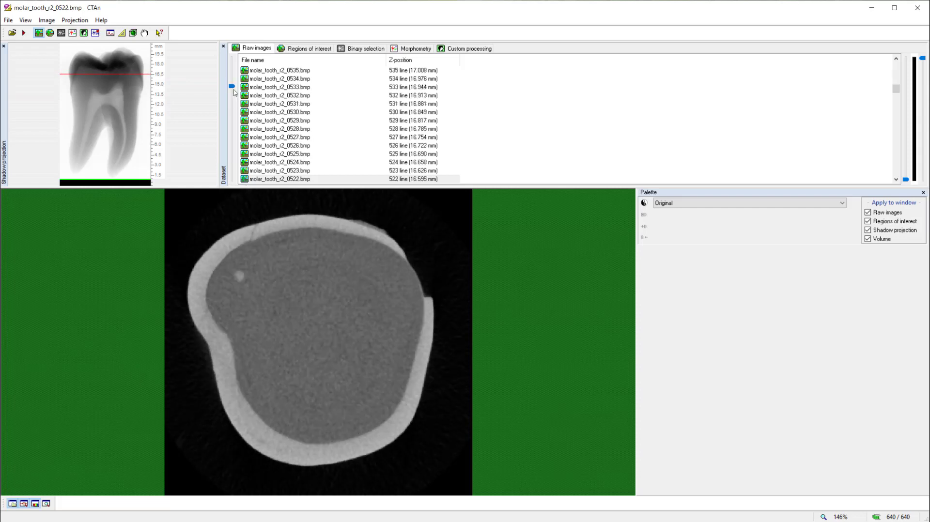
{"action": "left_click_drag", "start_coordinate": [232, 87], "coordinate": [232, 131]}
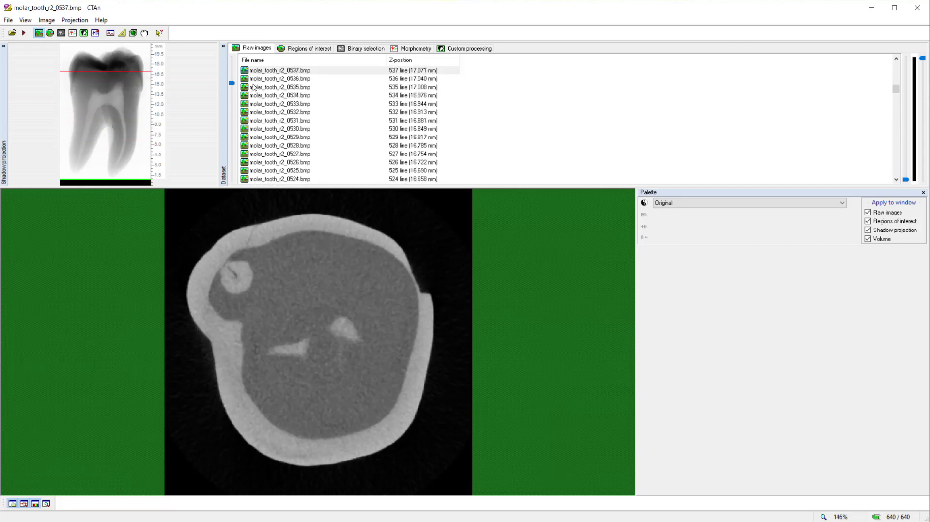
{"action": "mouse_move", "coordinate": [259, 322]}
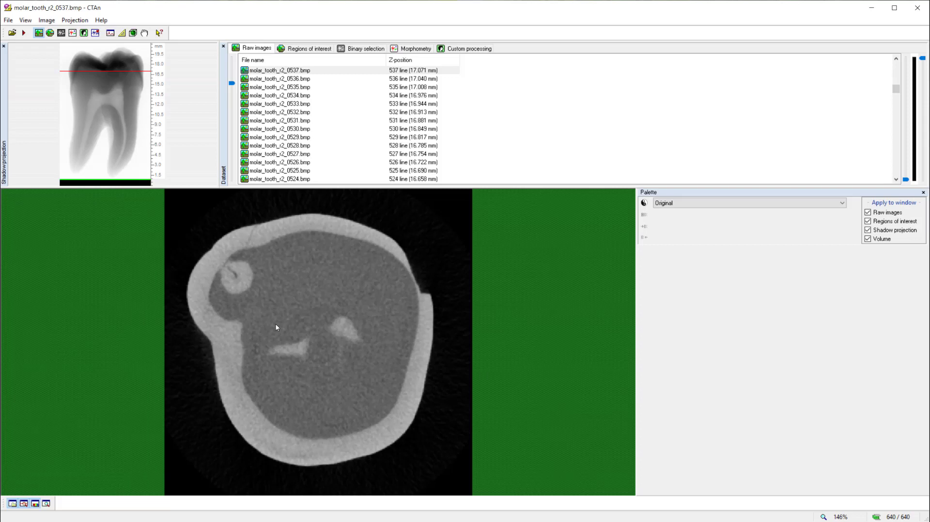
{"action": "mouse_move", "coordinate": [279, 322]}
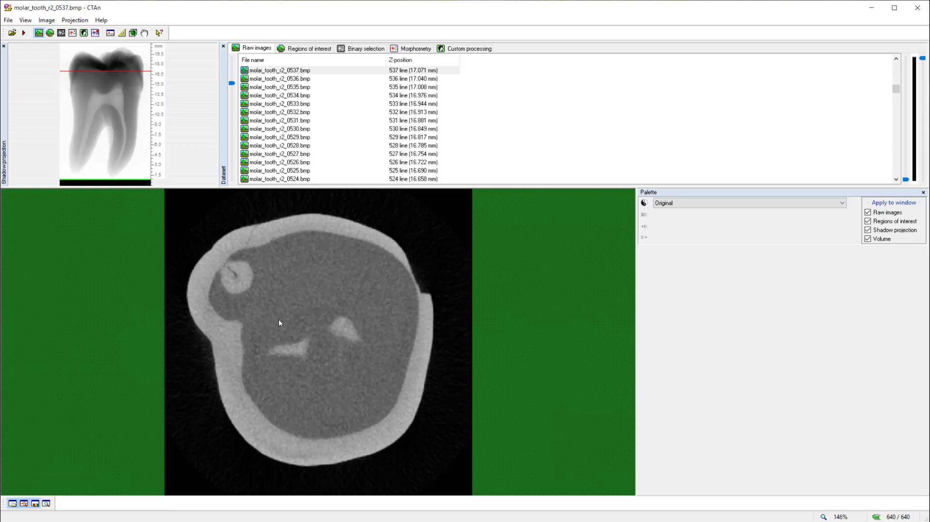
{"action": "mouse_move", "coordinate": [198, 136]}
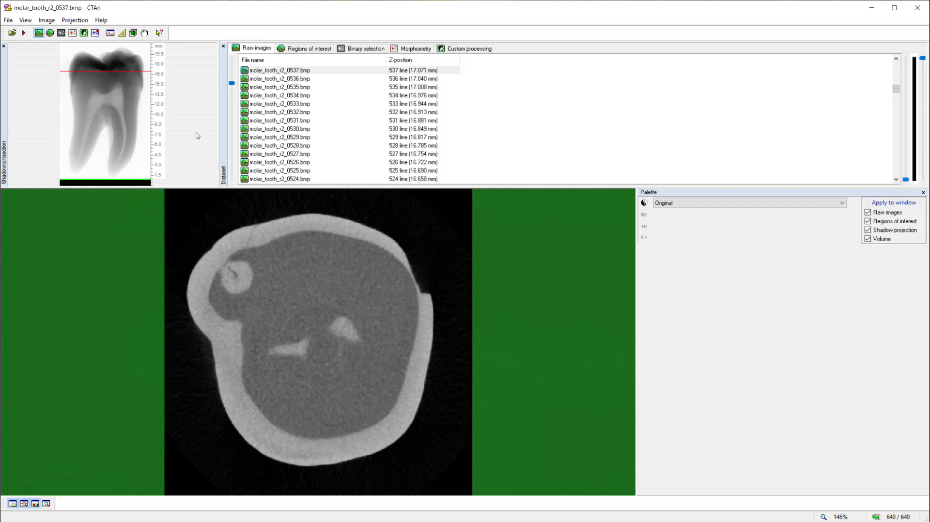
{"action": "mouse_move", "coordinate": [286, 84]}
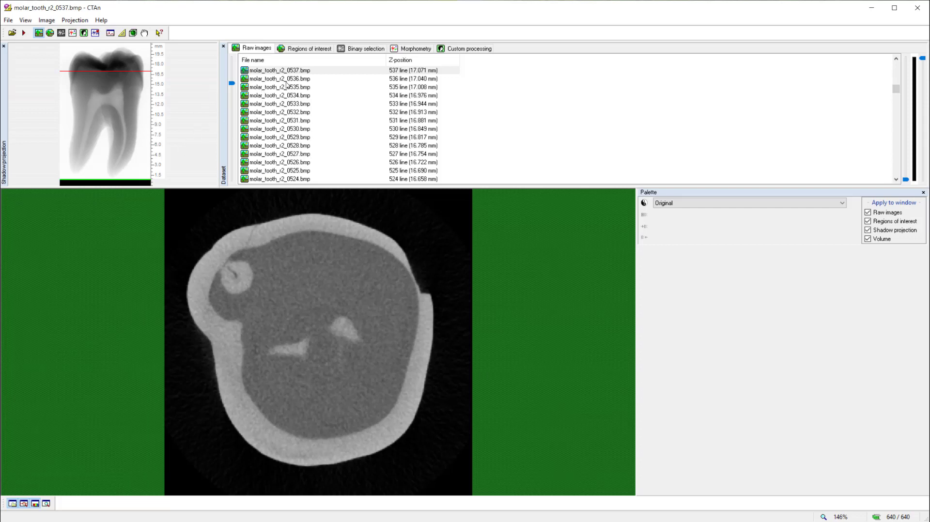
Step: Reset all regions of interest from the Regions of interest view
{"action": "left_click", "coordinate": [303, 48]}
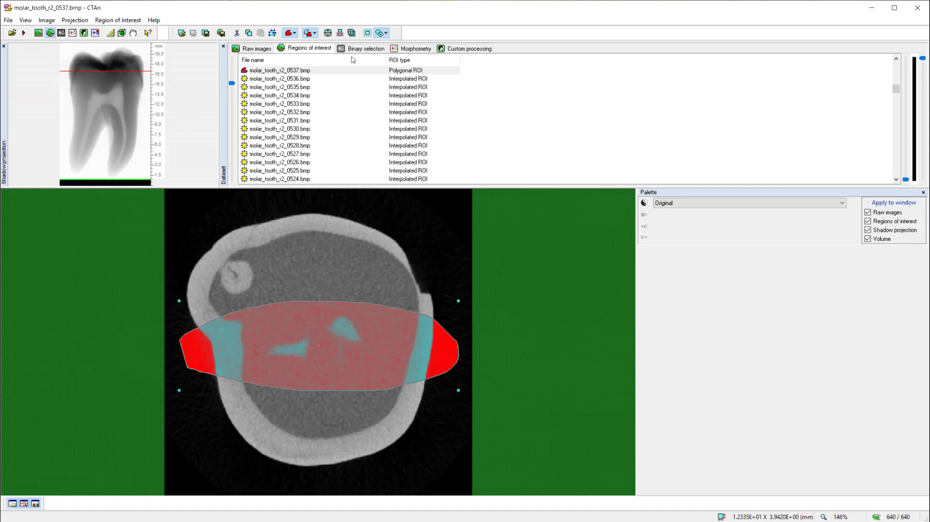
{"action": "mouse_move", "coordinate": [351, 32]}
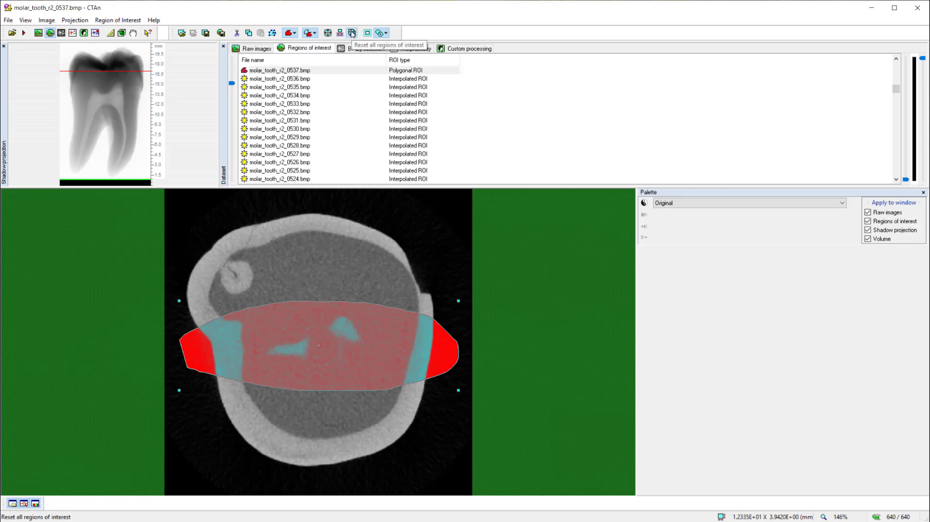
{"action": "left_click", "coordinate": [351, 32]}
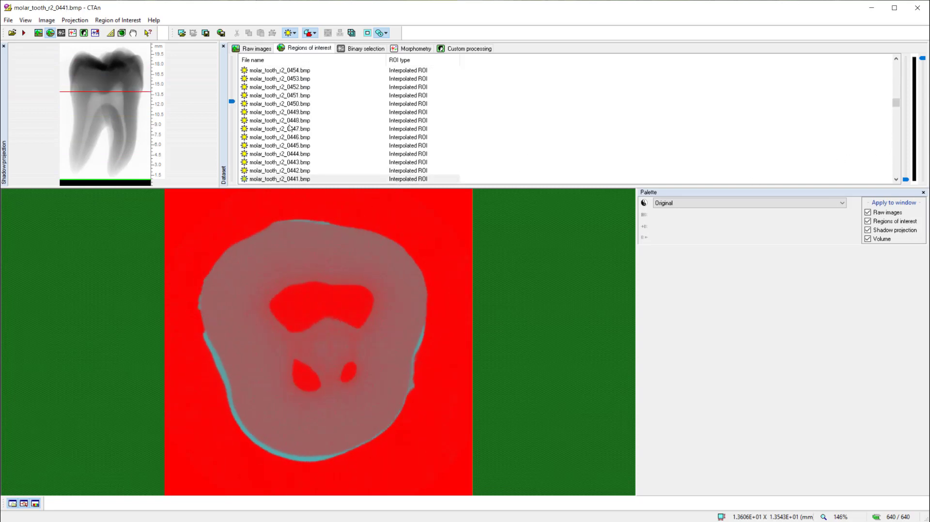
{"action": "mouse_move", "coordinate": [299, 421]}
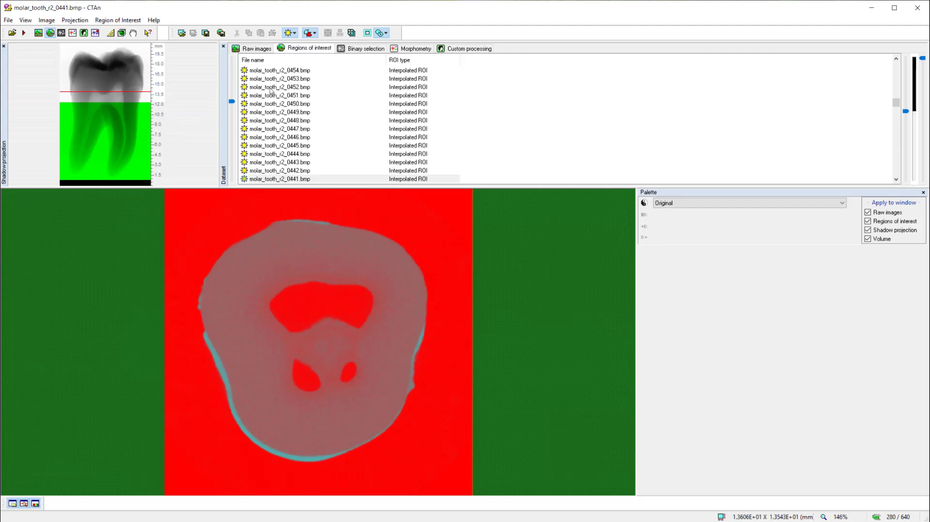
{"action": "left_click", "coordinate": [279, 95]}
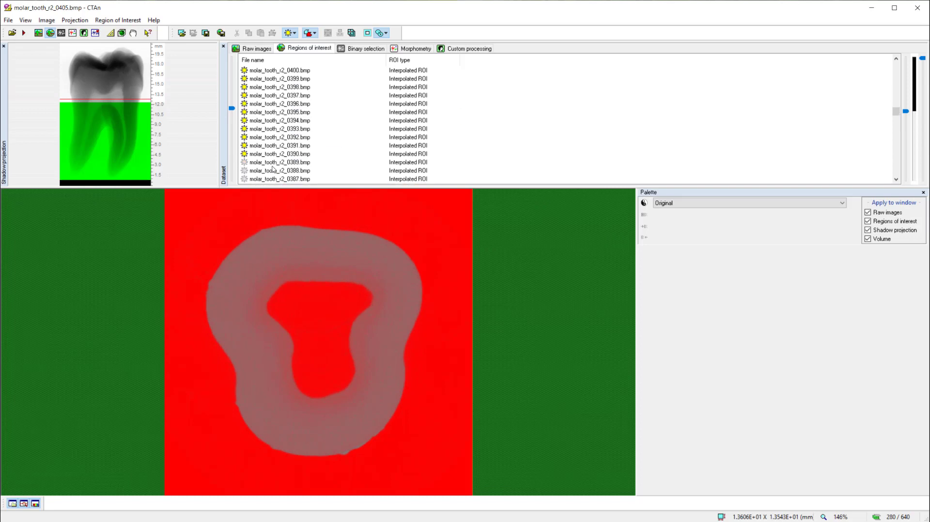
{"action": "right_click", "coordinate": [277, 153]}
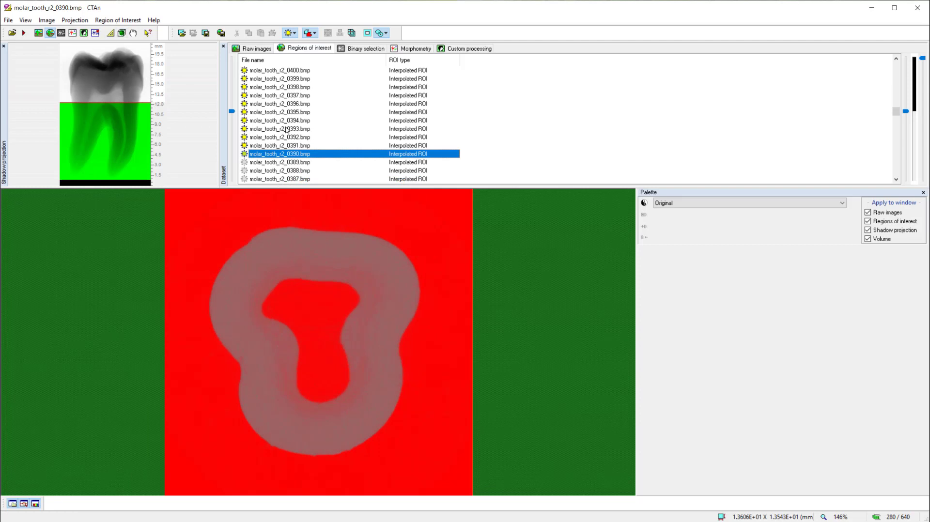
{"action": "mouse_move", "coordinate": [287, 130]}
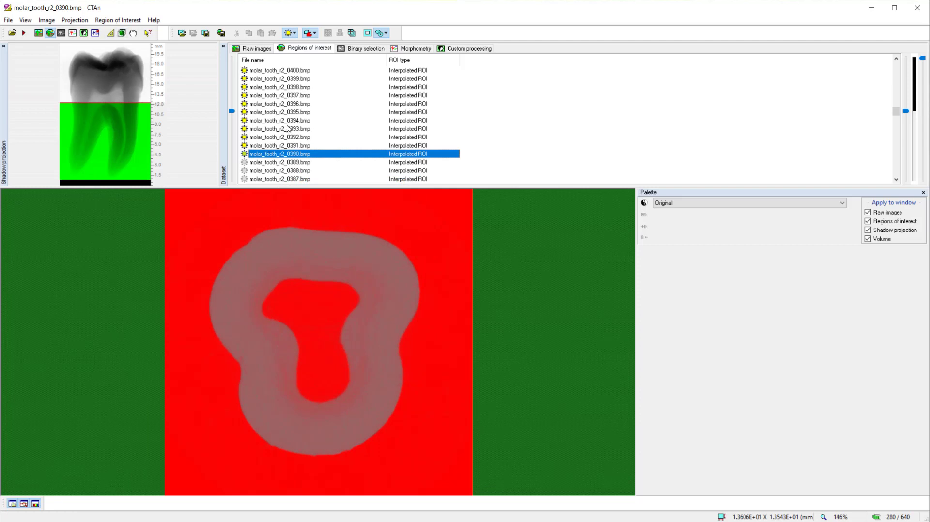
{"action": "mouse_move", "coordinate": [293, 129]}
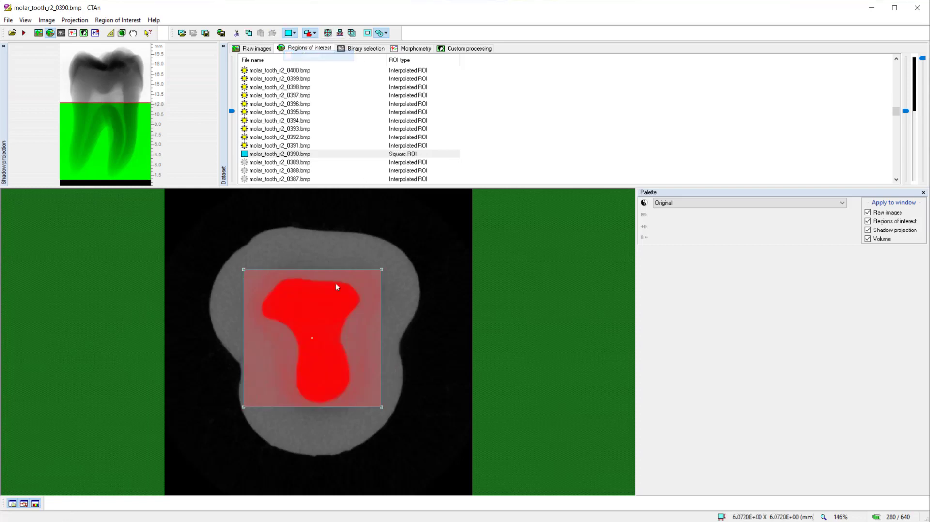
Step: Switch the ROI shape to Round and draw a circle over the pulp on slice 0563
{"action": "left_click", "coordinate": [279, 112]}
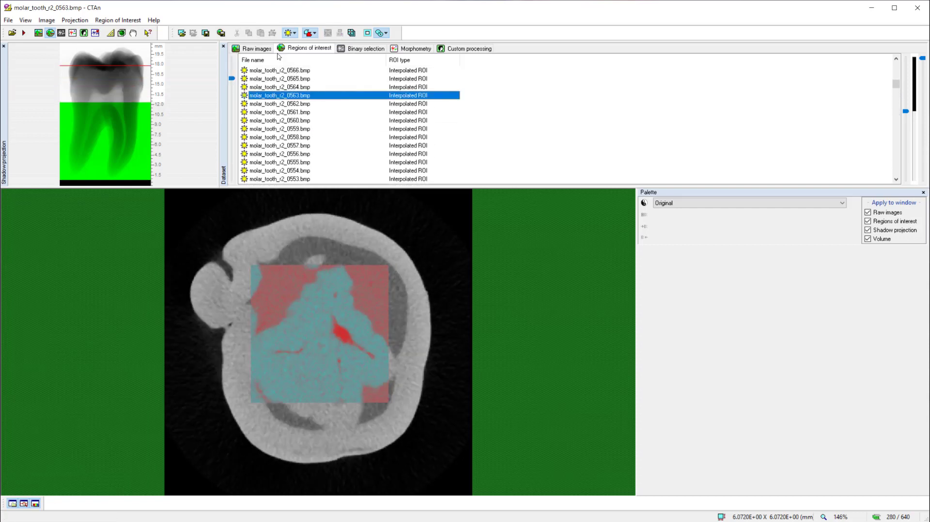
{"action": "left_click", "coordinate": [290, 32]}
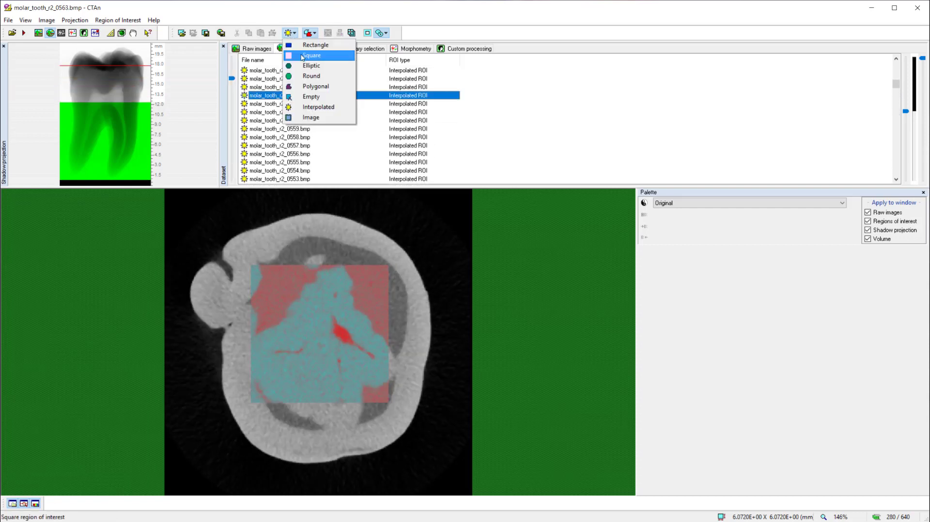
{"action": "left_click", "coordinate": [311, 76]}
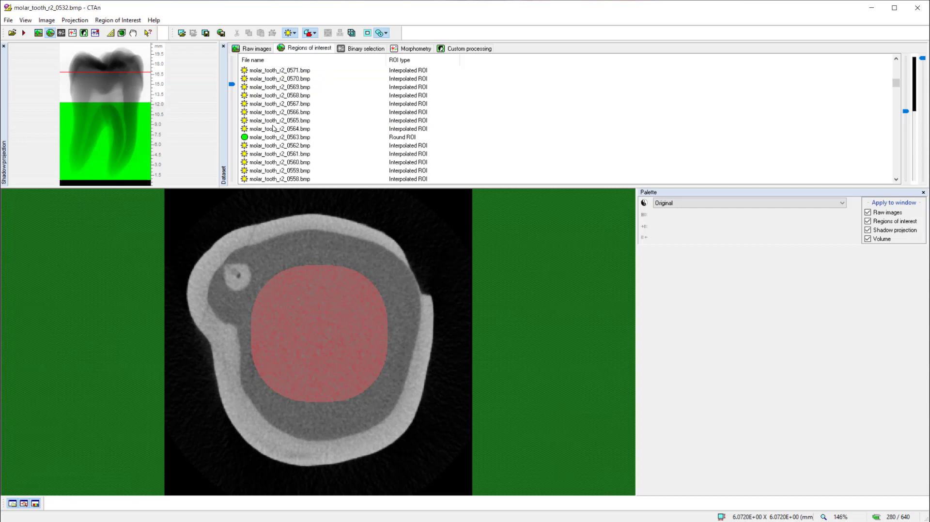
{"action": "left_click", "coordinate": [277, 137]}
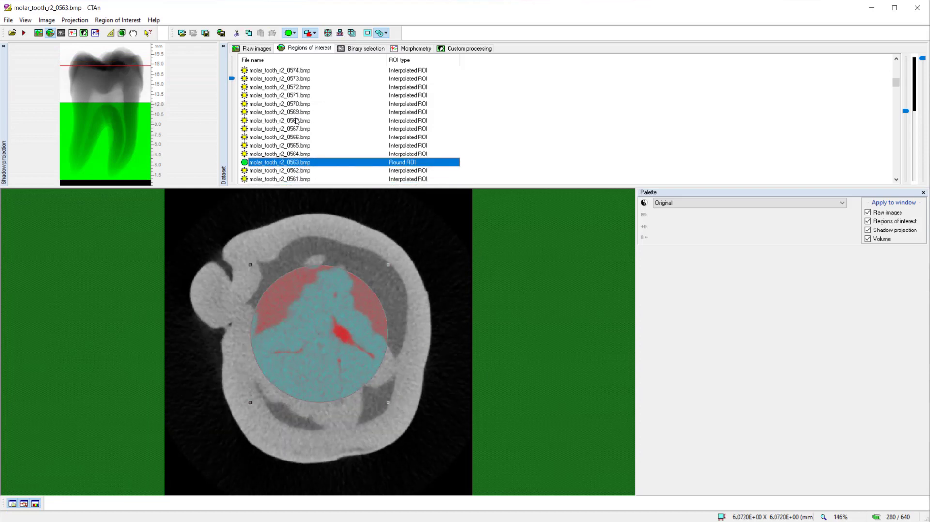
{"action": "mouse_move", "coordinate": [324, 131]}
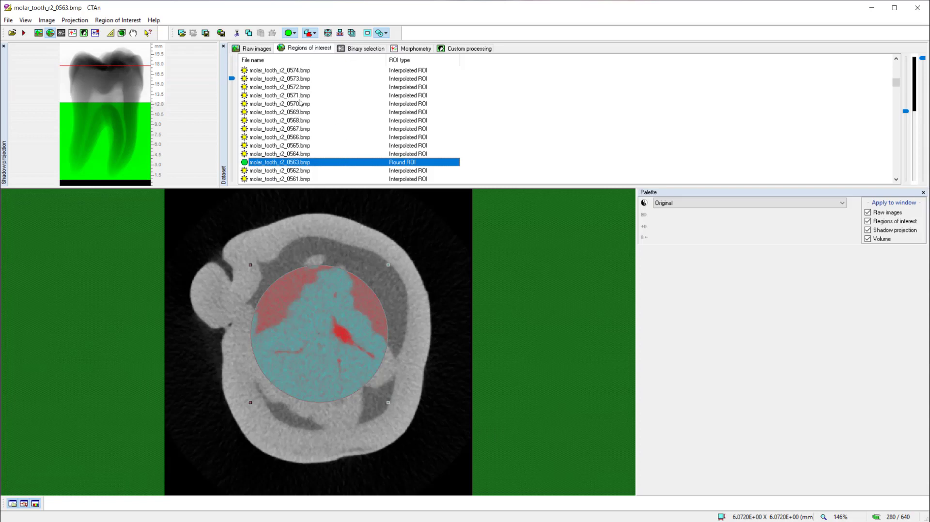
{"action": "mouse_move", "coordinate": [351, 33]}
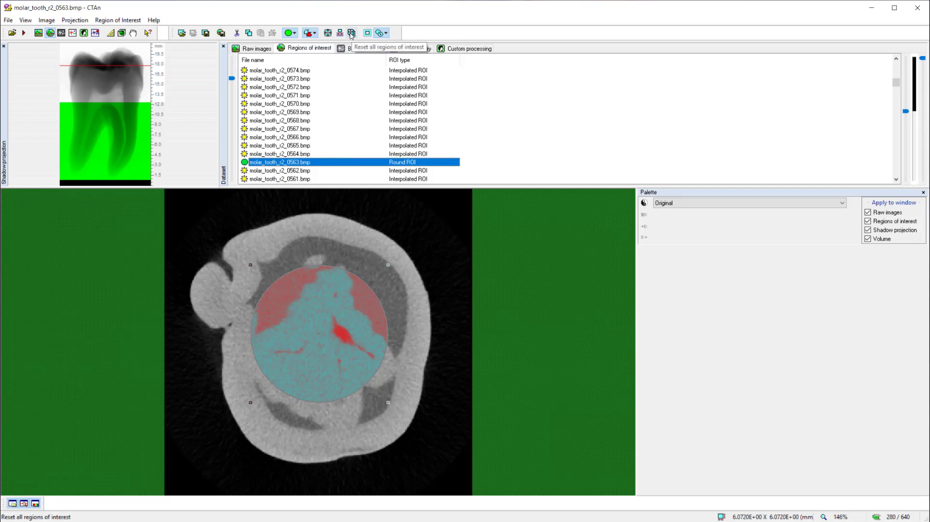
Step: Reset every drawn region of interest so slices cover the whole image
{"action": "left_click", "coordinate": [352, 33]}
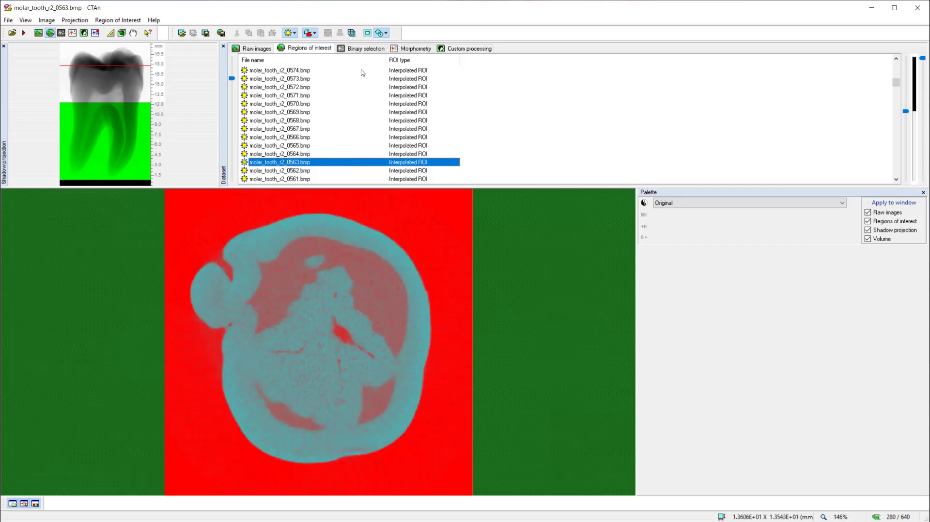
{"action": "mouse_move", "coordinate": [363, 120]}
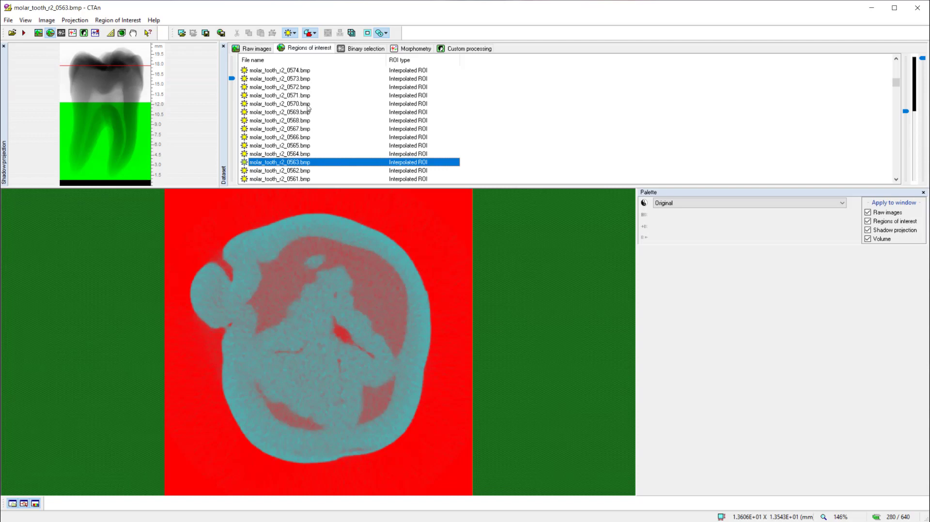
{"action": "mouse_move", "coordinate": [357, 73]}
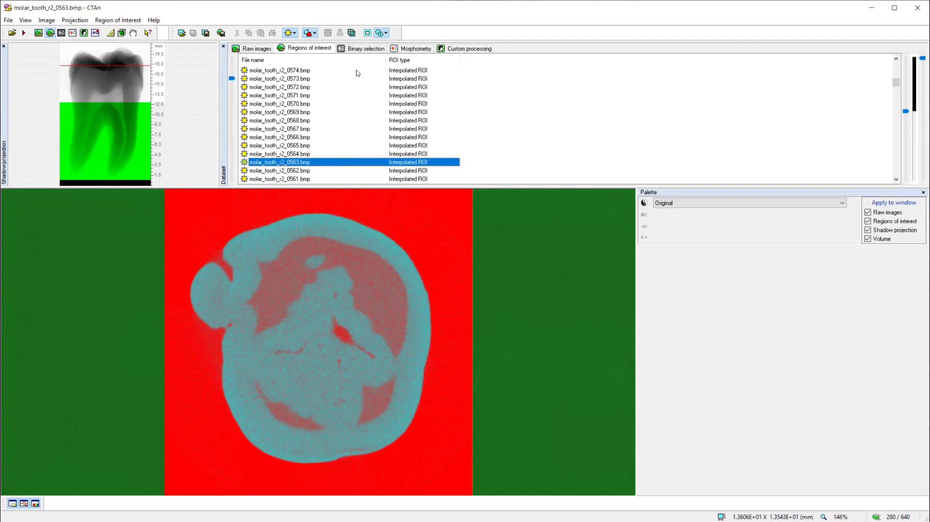
Step: Preview binary slices and set the lower threshold to 124 against the dataset histogram
{"action": "left_click", "coordinate": [365, 48]}
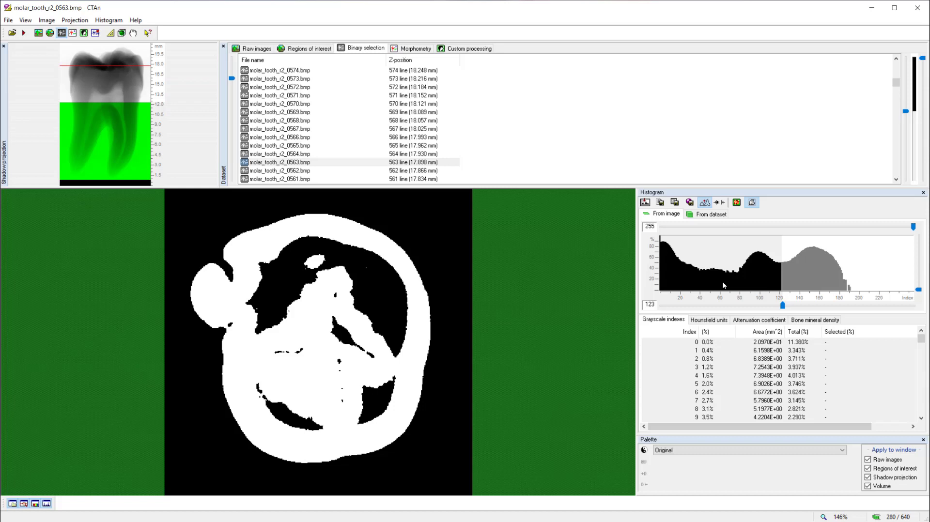
{"action": "mouse_move", "coordinate": [365, 86]}
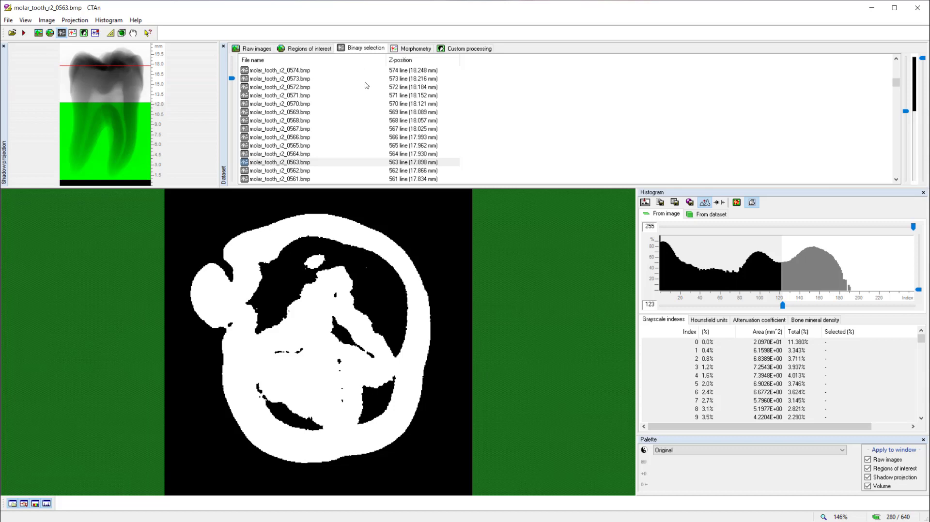
{"action": "mouse_move", "coordinate": [668, 252]}
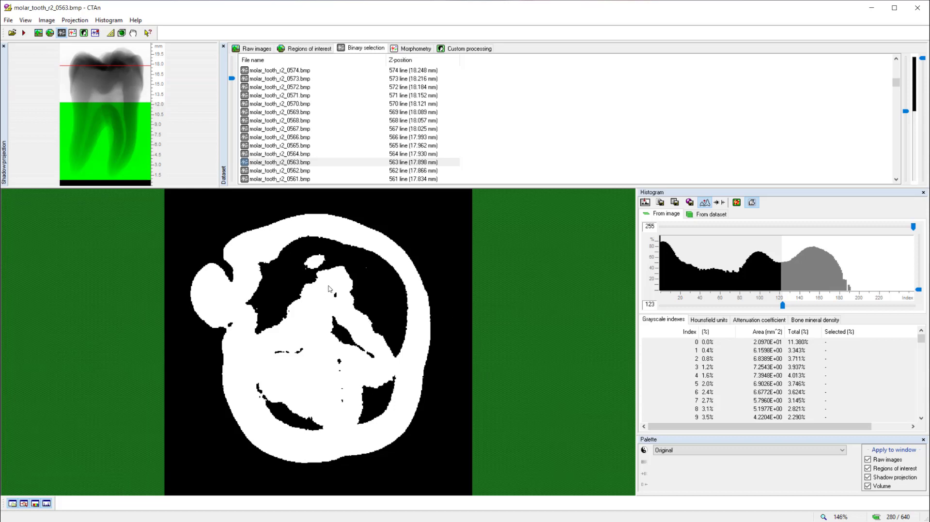
{"action": "left_click", "coordinate": [279, 162]}
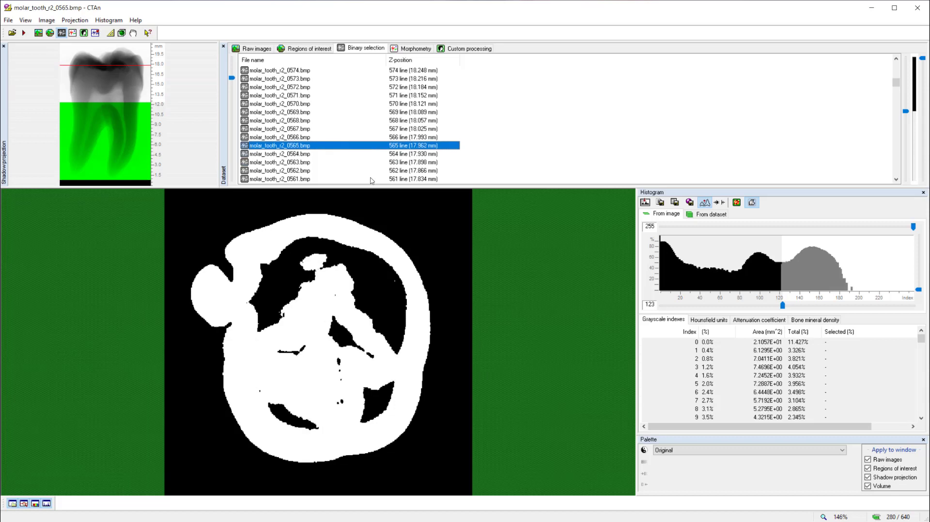
{"action": "left_click", "coordinate": [279, 137]}
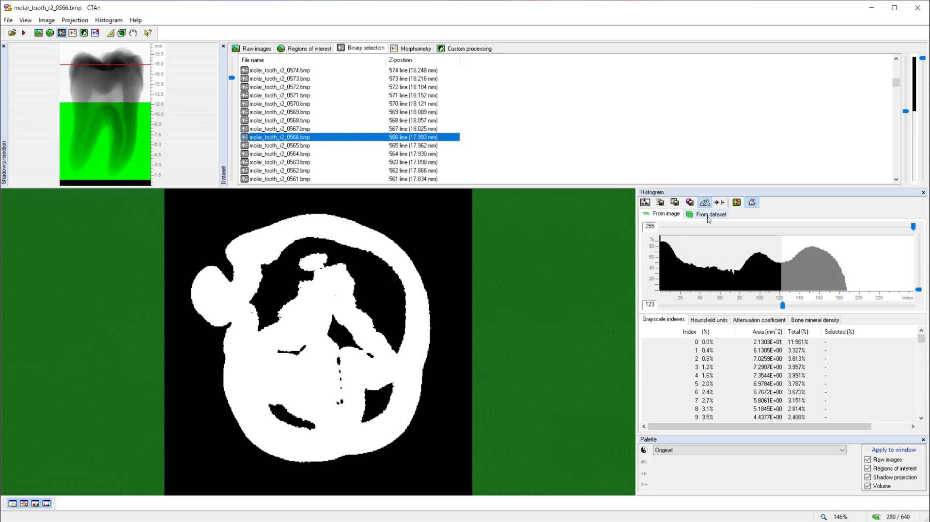
{"action": "left_click", "coordinate": [705, 214]}
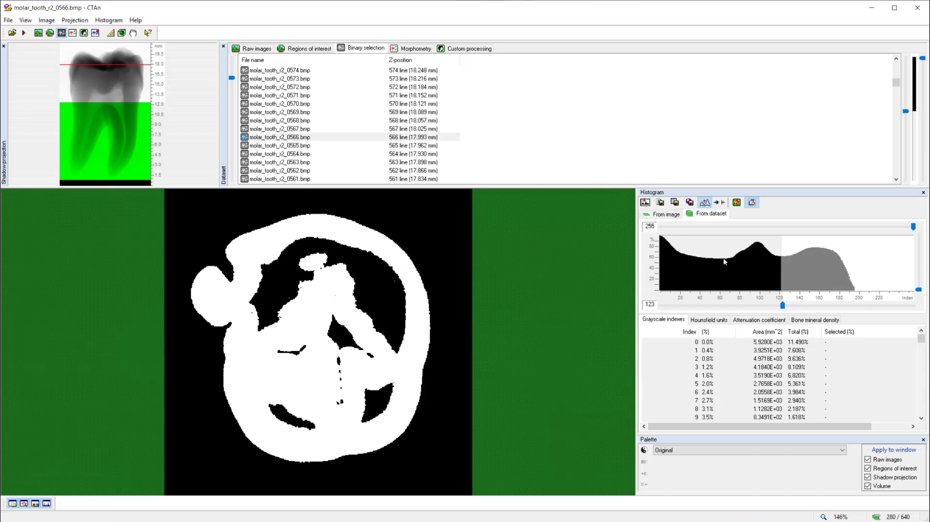
{"action": "mouse_move", "coordinate": [687, 267]}
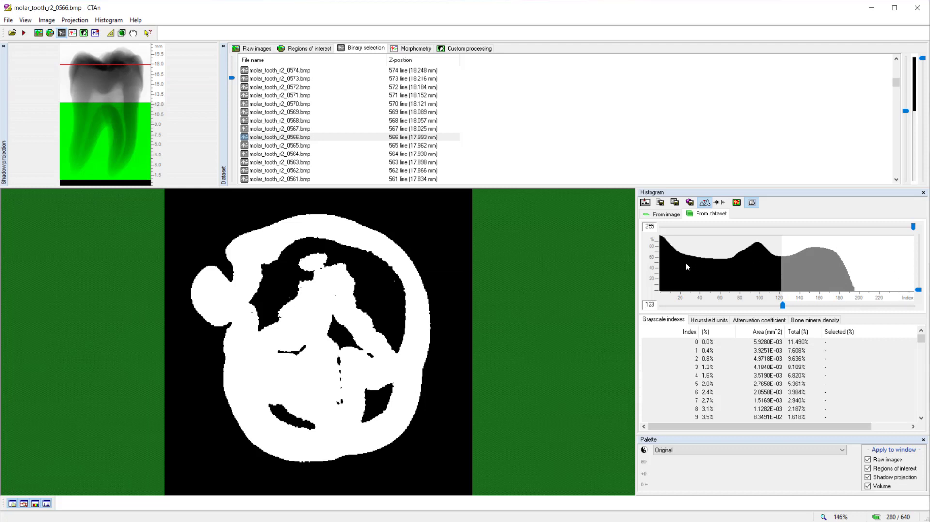
{"action": "mouse_move", "coordinate": [394, 291]}
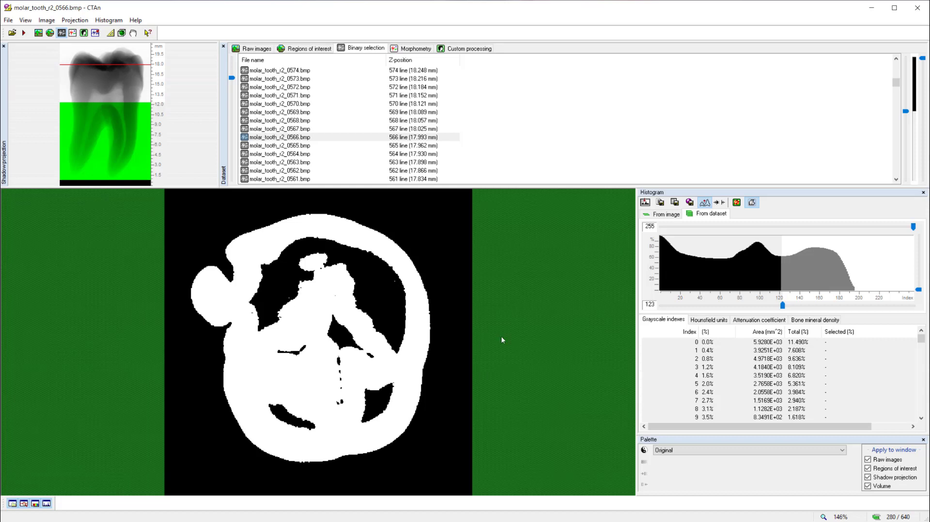
{"action": "mouse_move", "coordinate": [433, 335]}
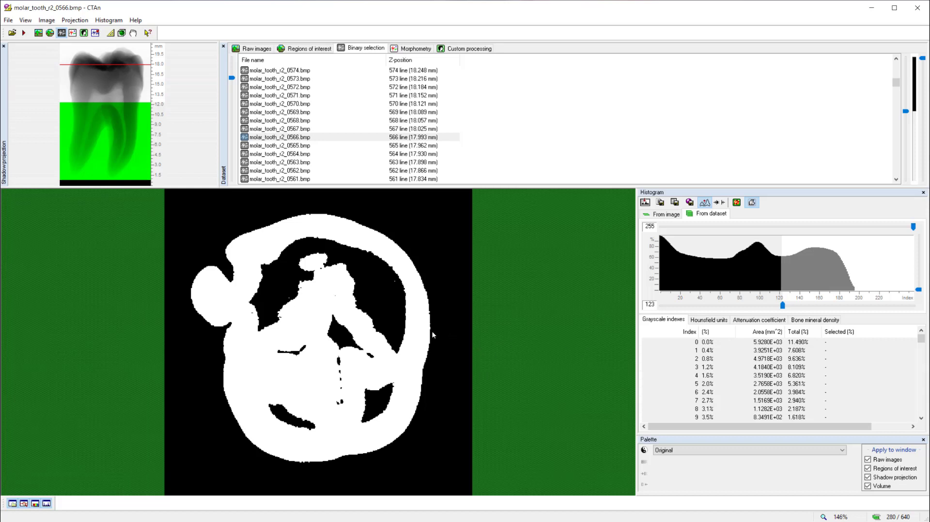
{"action": "mouse_move", "coordinate": [759, 265]}
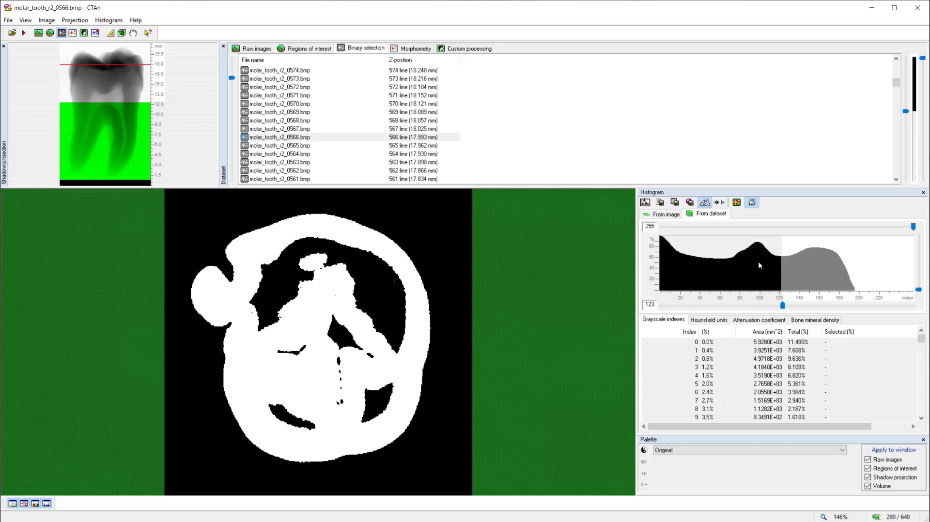
{"action": "mouse_move", "coordinate": [591, 337]}
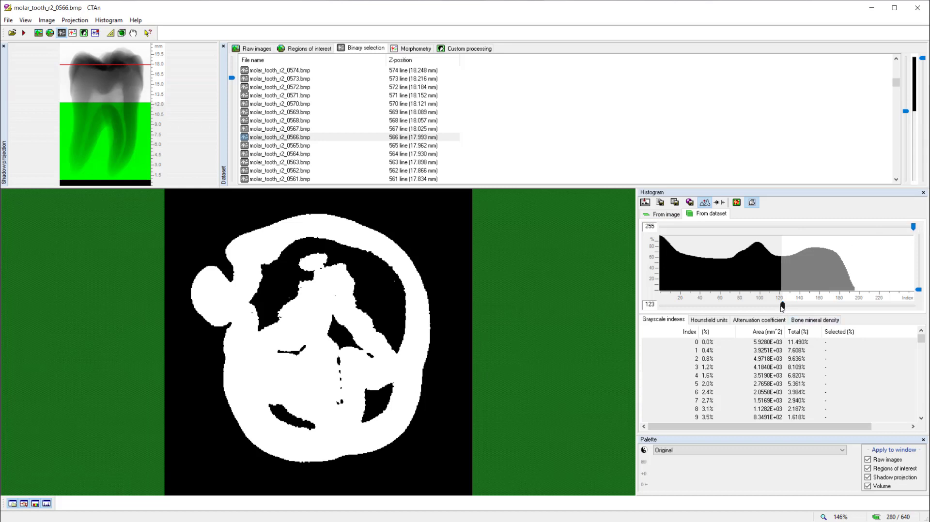
{"action": "left_click_drag", "start_coordinate": [783, 307], "coordinate": [780, 307]}
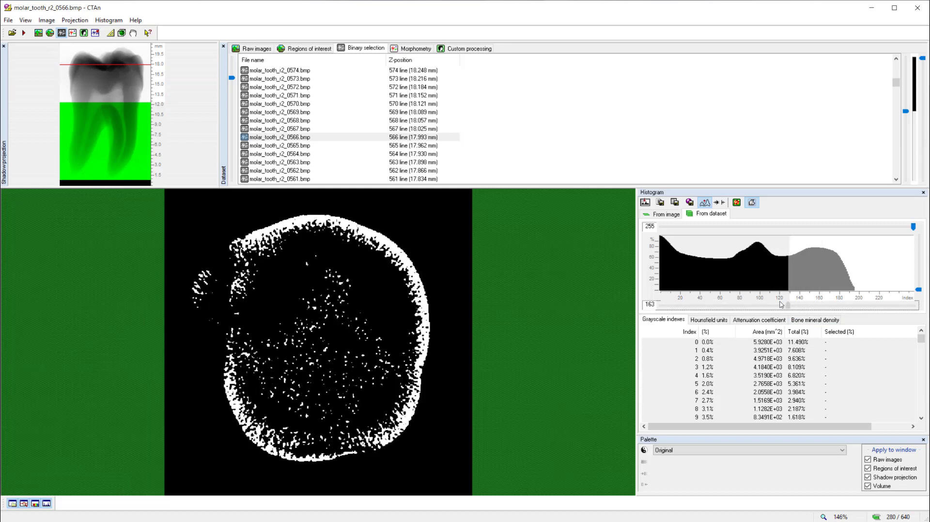
{"action": "left_click_drag", "start_coordinate": [788, 304], "coordinate": [768, 303]}
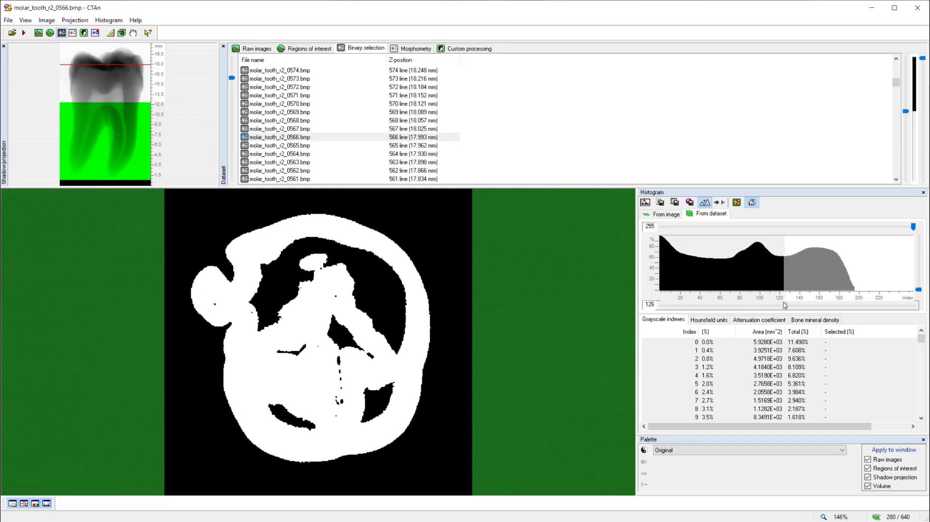
{"action": "left_click_drag", "start_coordinate": [785, 302], "coordinate": [782, 302]}
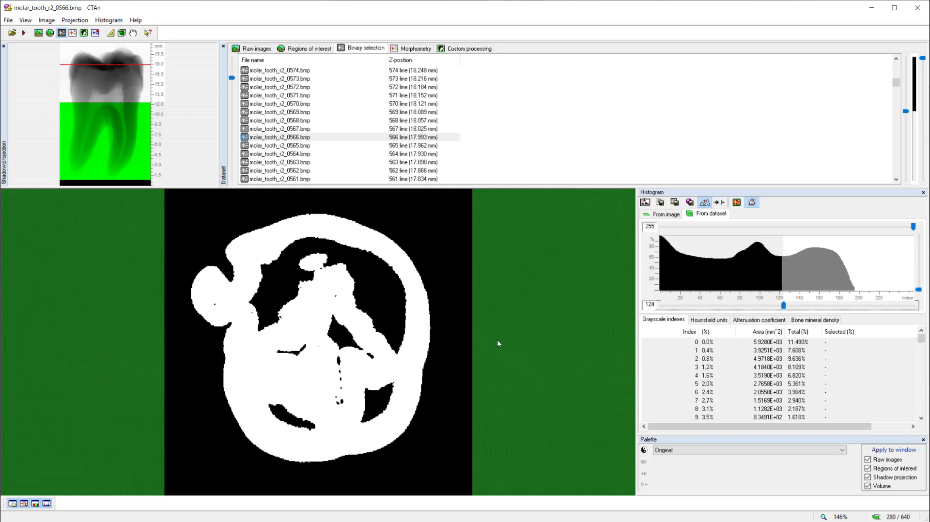
{"action": "mouse_move", "coordinate": [494, 348]}
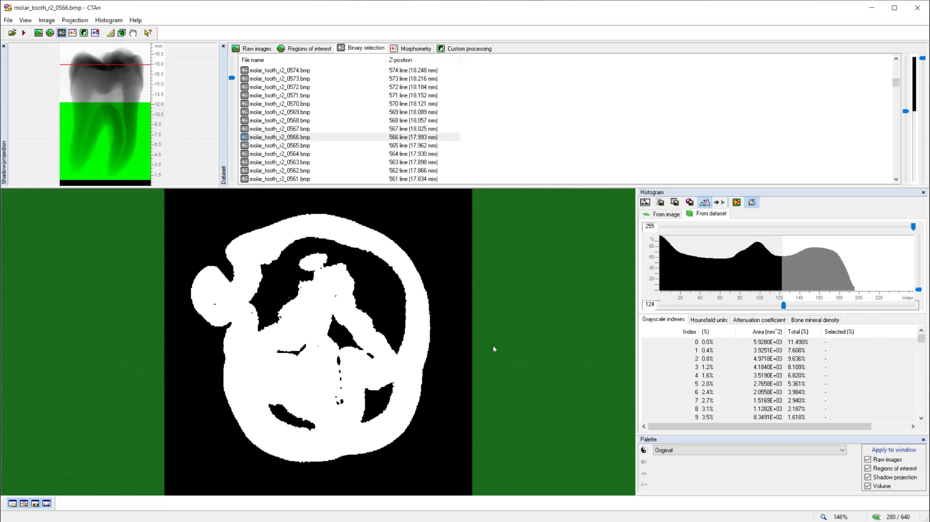
{"action": "mouse_move", "coordinate": [462, 203]}
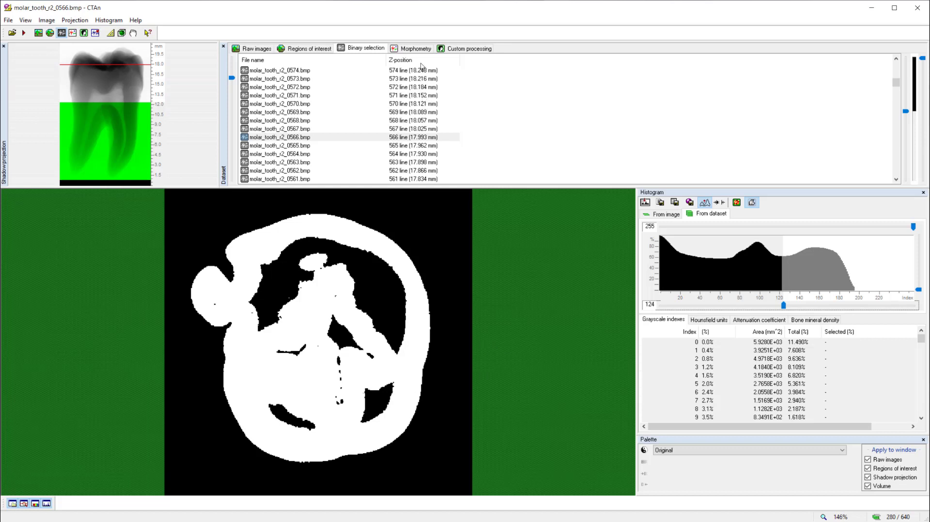
{"action": "left_click", "coordinate": [415, 48]}
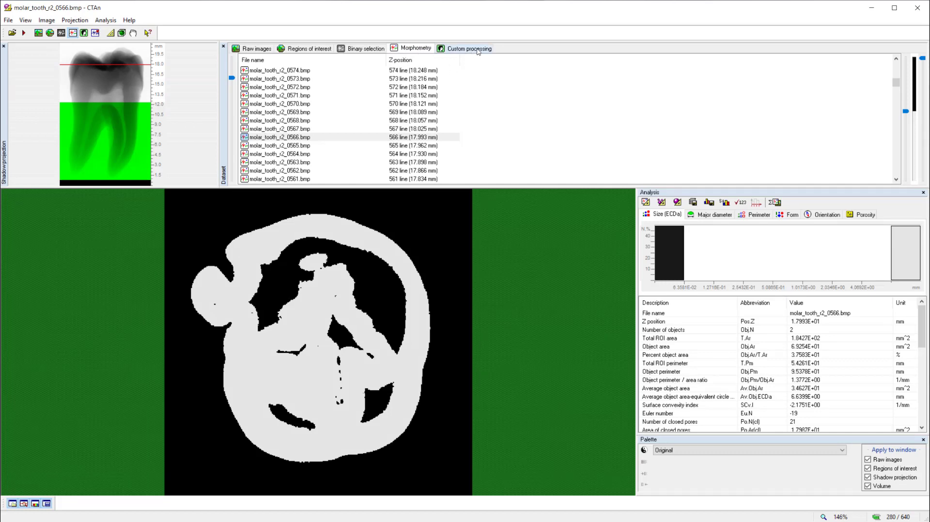
{"action": "left_click", "coordinate": [468, 47]}
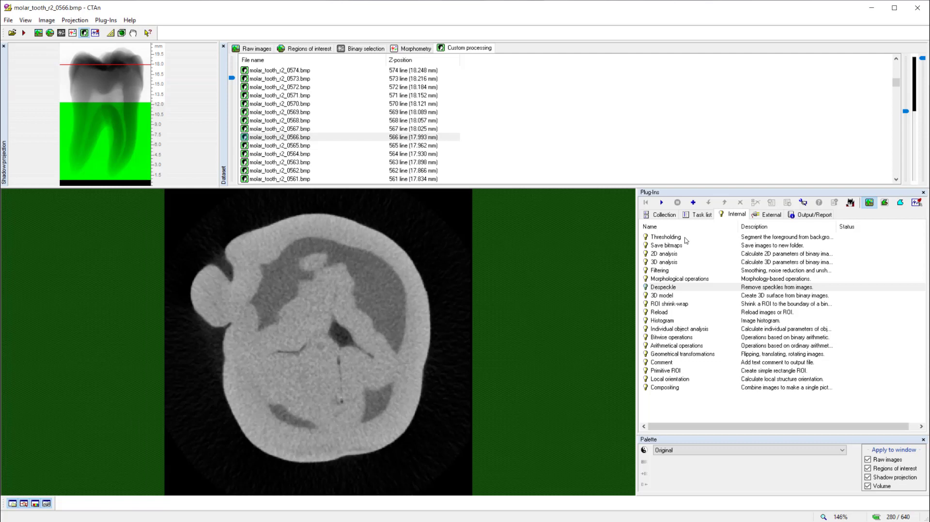
{"action": "mouse_move", "coordinate": [686, 241]}
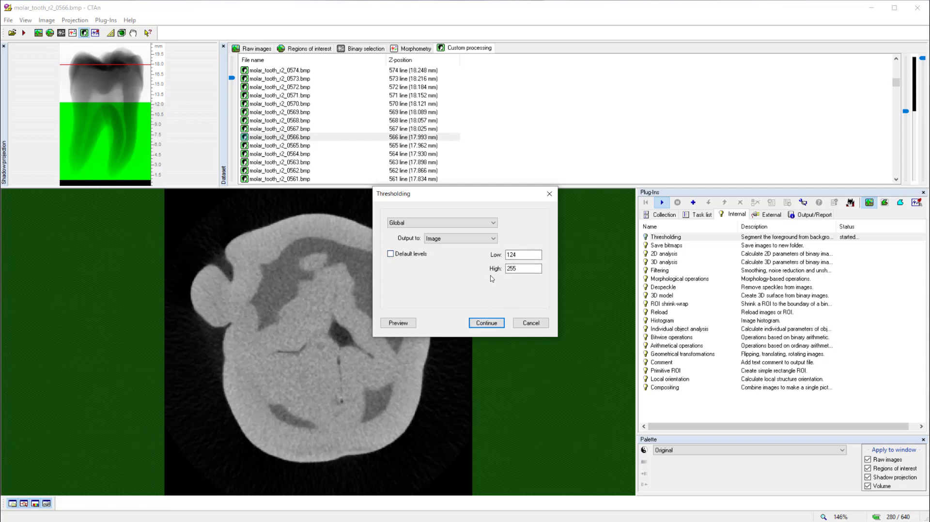
{"action": "left_click", "coordinate": [485, 322]}
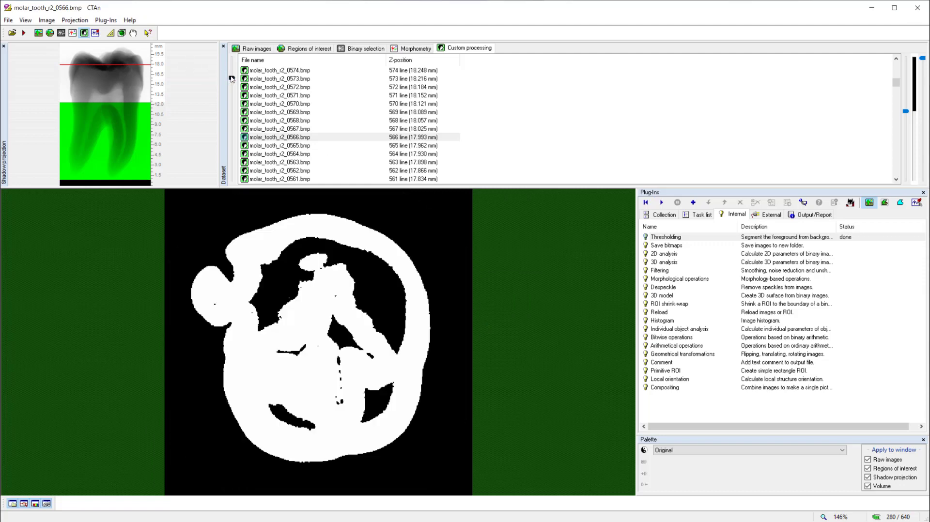
Step: Run Despeckle to remove black speckles under 1000 pixels
{"action": "scroll", "scroll_direction": "down", "scroll_amount": 3}
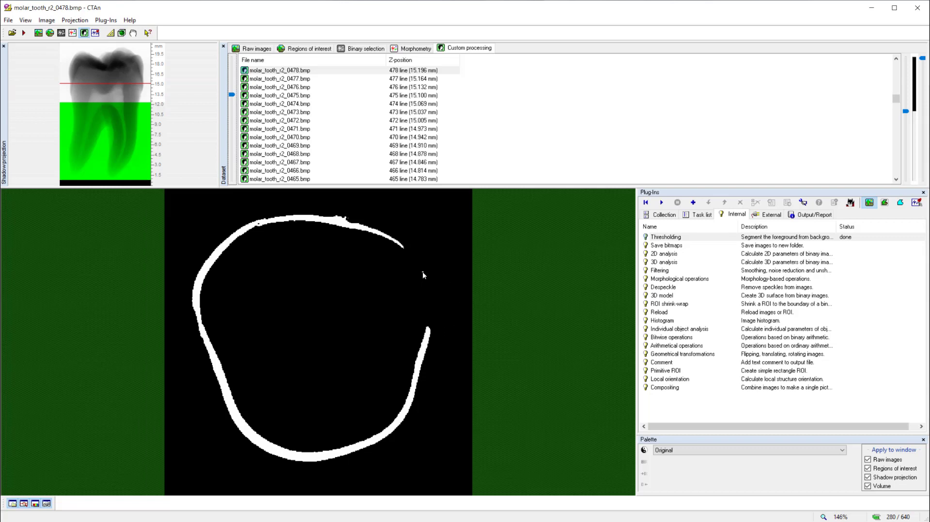
{"action": "mouse_move", "coordinate": [423, 280]}
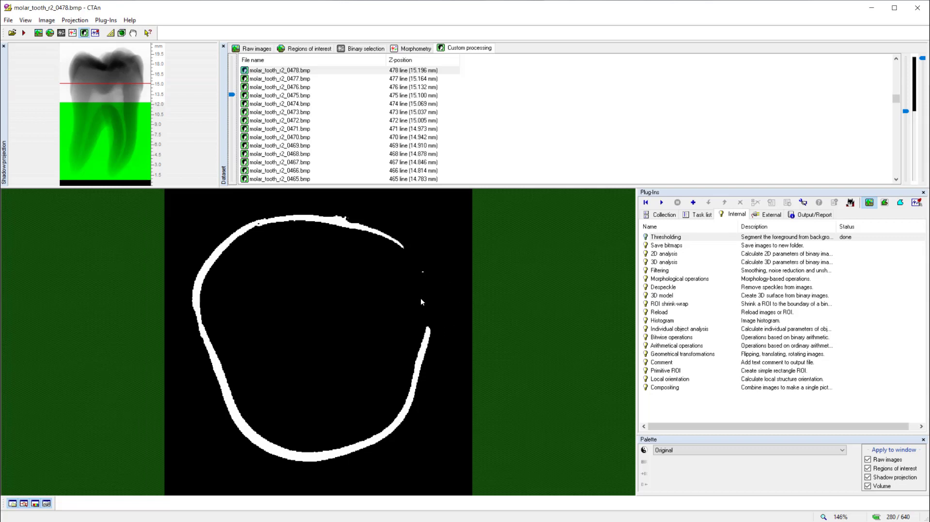
{"action": "mouse_move", "coordinate": [678, 329]}
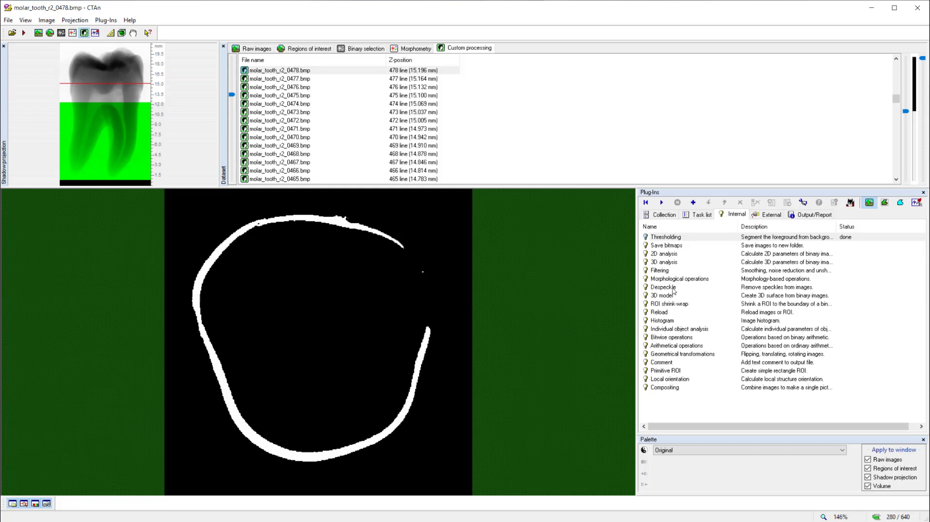
{"action": "left_click", "coordinate": [662, 287]}
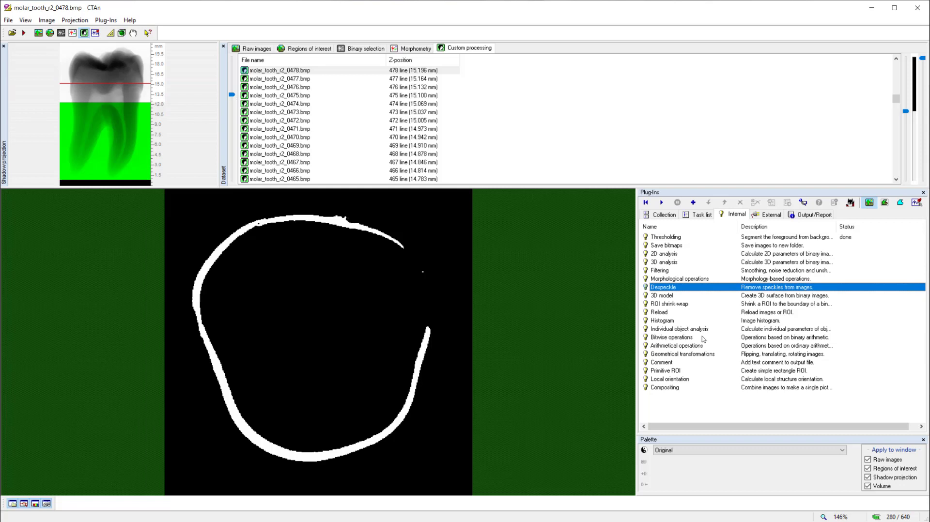
{"action": "left_click", "coordinate": [660, 203]}
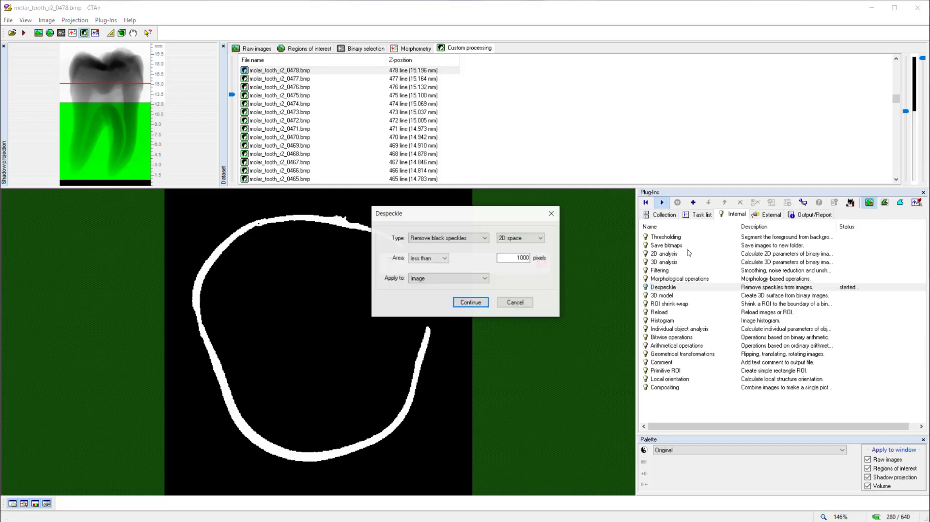
{"action": "left_click", "coordinate": [469, 302]}
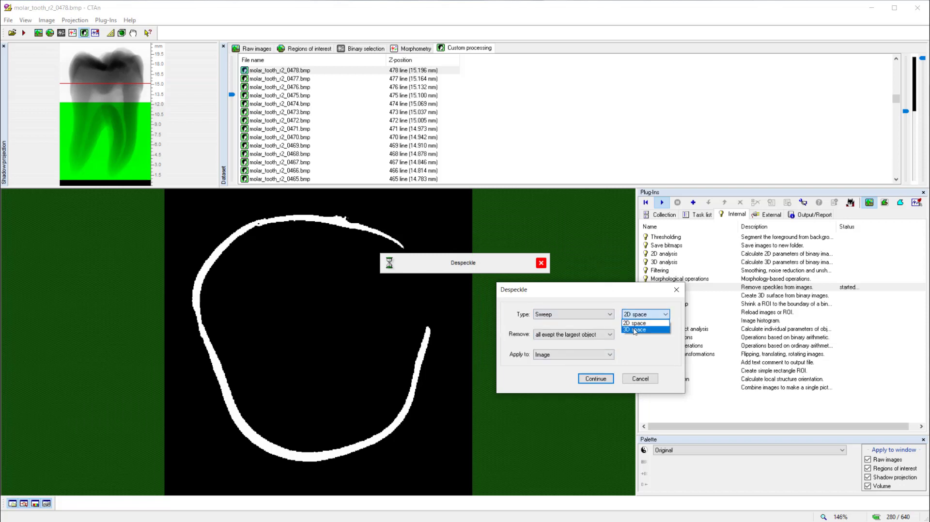
Step: Despeckle again, sweeping all except the largest object in 3D space
{"action": "left_click", "coordinate": [636, 329]}
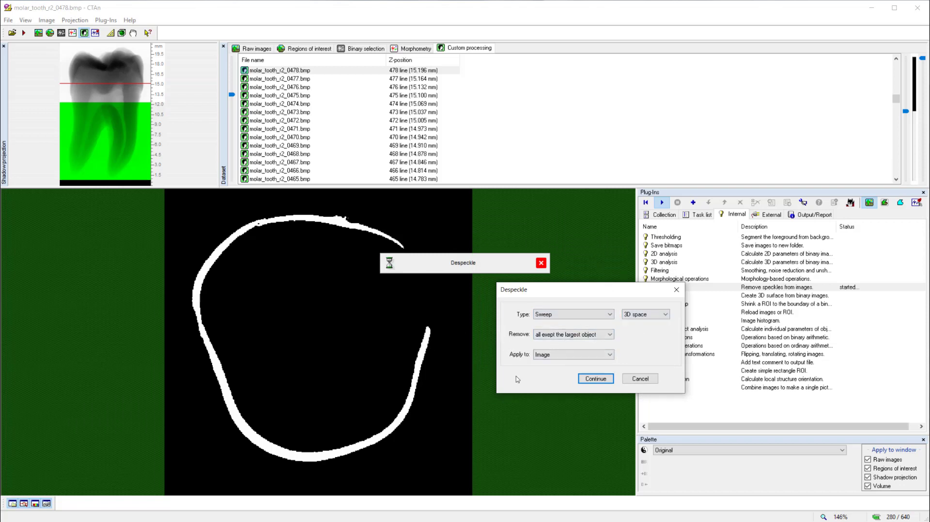
{"action": "left_click", "coordinate": [572, 334]}
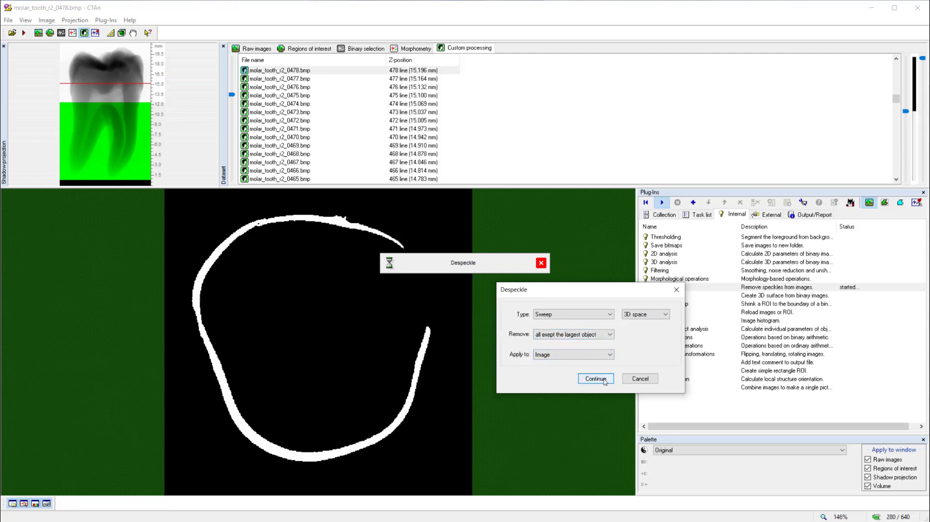
{"action": "left_click", "coordinate": [594, 378]}
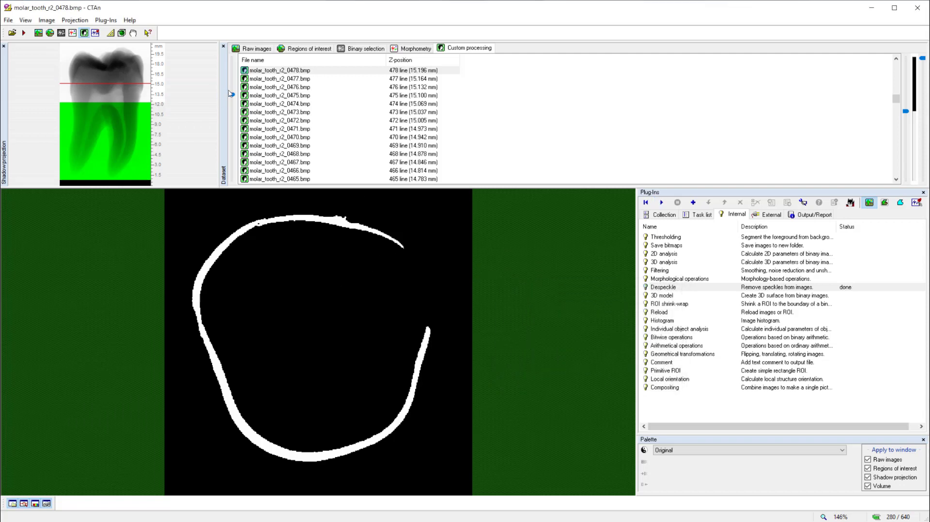
{"action": "mouse_move", "coordinate": [232, 96]}
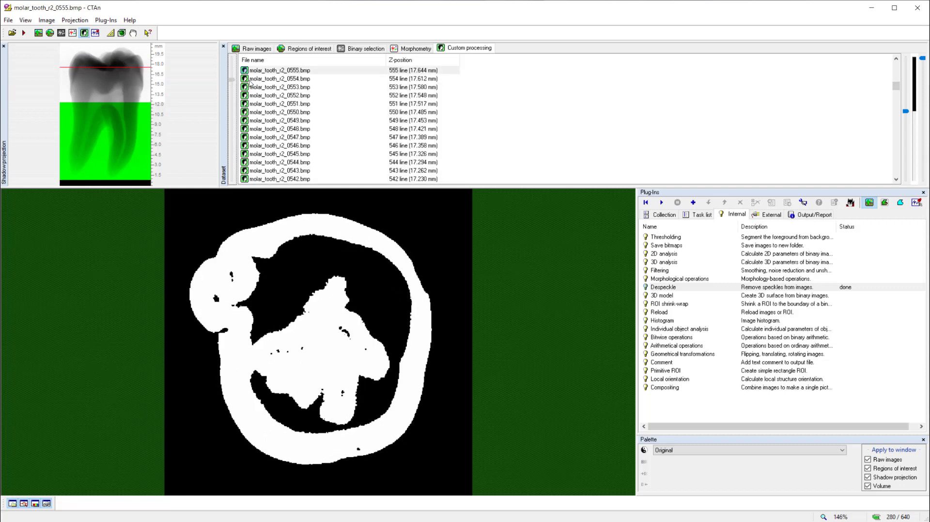
Step: Run the 3D analysis plug-in with Basic values and text table, Additional values off
{"action": "left_click", "coordinate": [279, 137]}
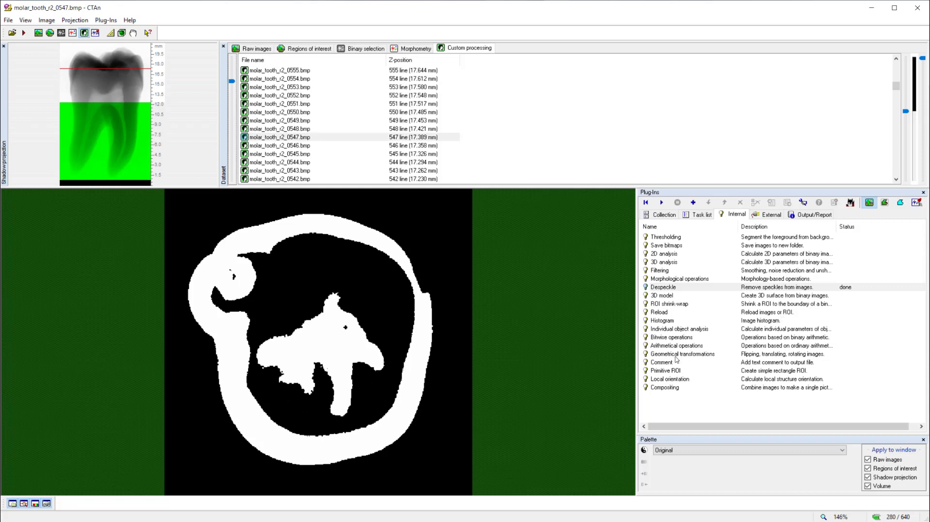
{"action": "mouse_move", "coordinate": [681, 265]}
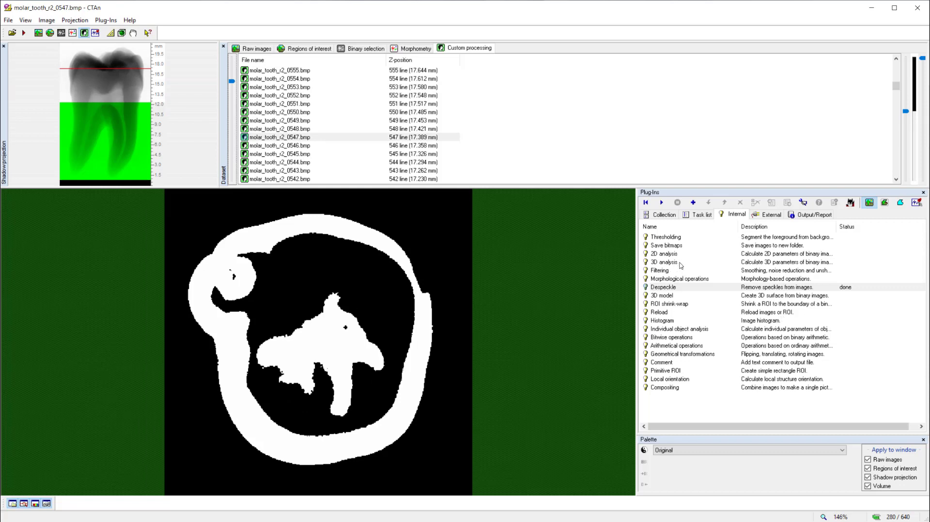
{"action": "left_click", "coordinate": [664, 262]}
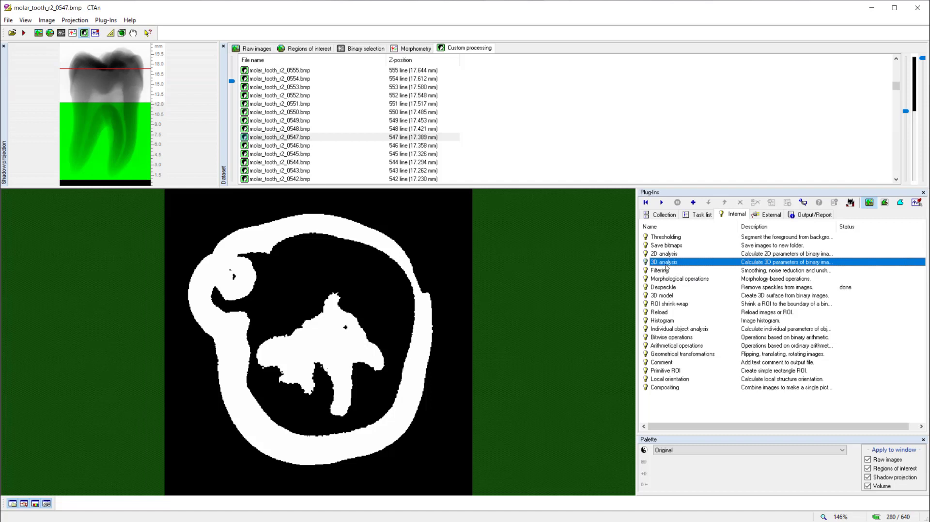
{"action": "mouse_move", "coordinate": [660, 203]}
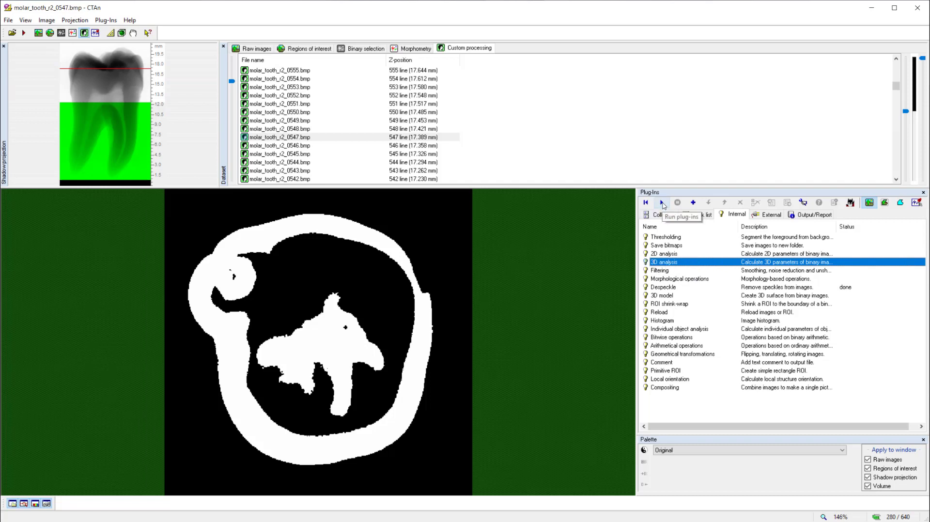
{"action": "left_click", "coordinate": [661, 202]}
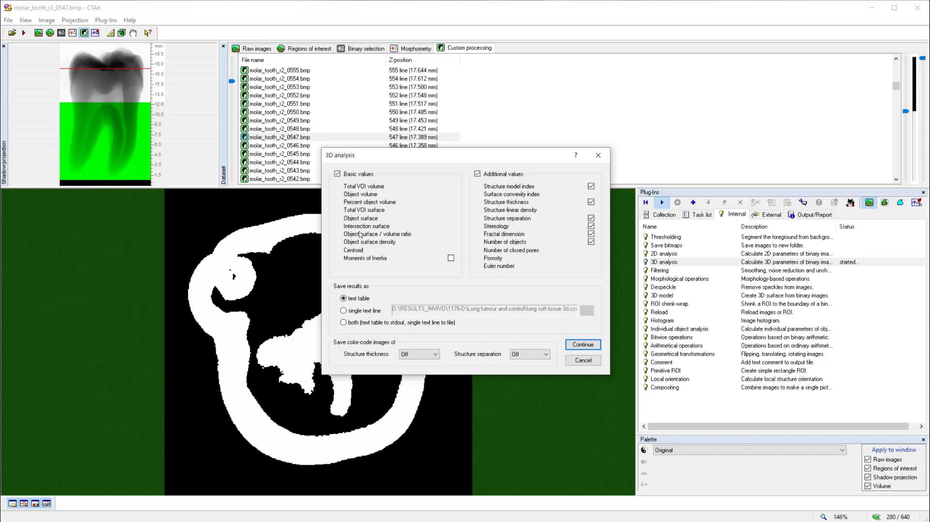
{"action": "mouse_move", "coordinate": [505, 237]}
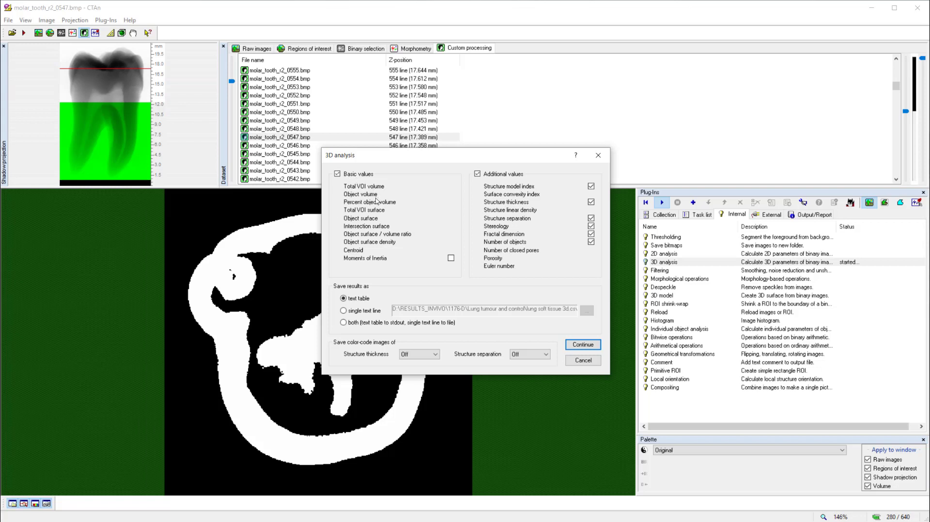
{"action": "mouse_move", "coordinate": [383, 267]}
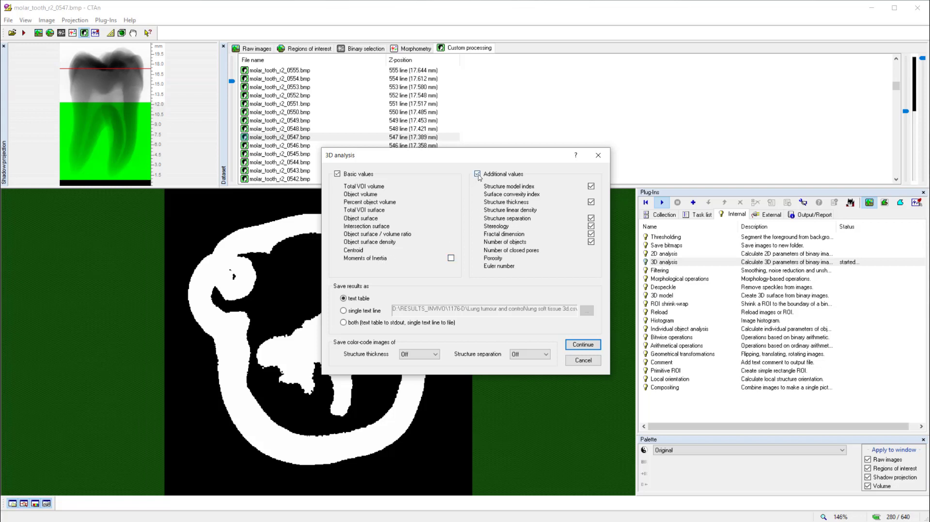
{"action": "left_click", "coordinate": [477, 174]}
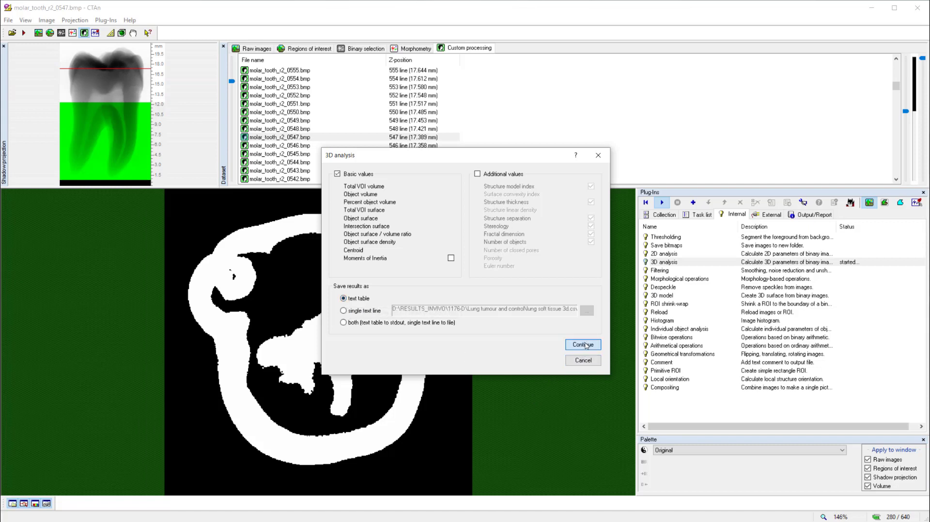
{"action": "left_click", "coordinate": [582, 344]}
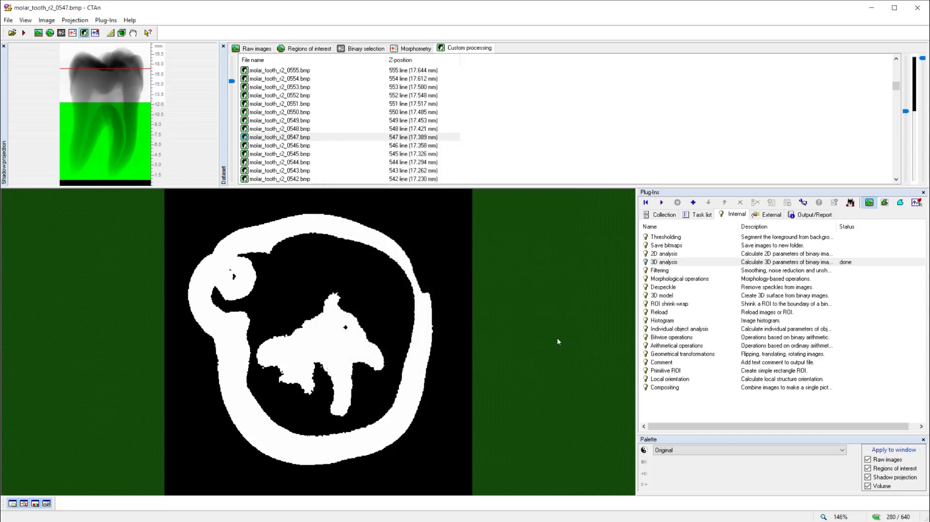
{"action": "mouse_move", "coordinate": [555, 345]}
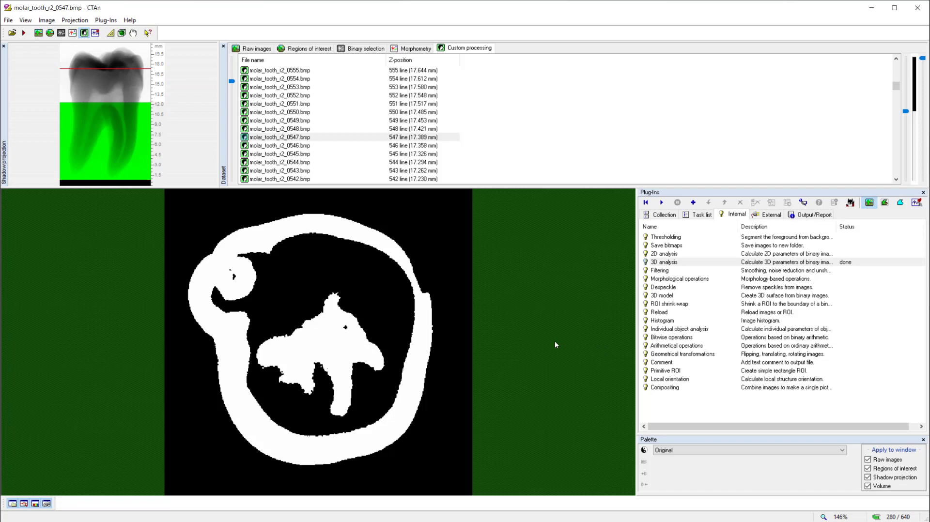
{"action": "mouse_move", "coordinate": [832, 229]}
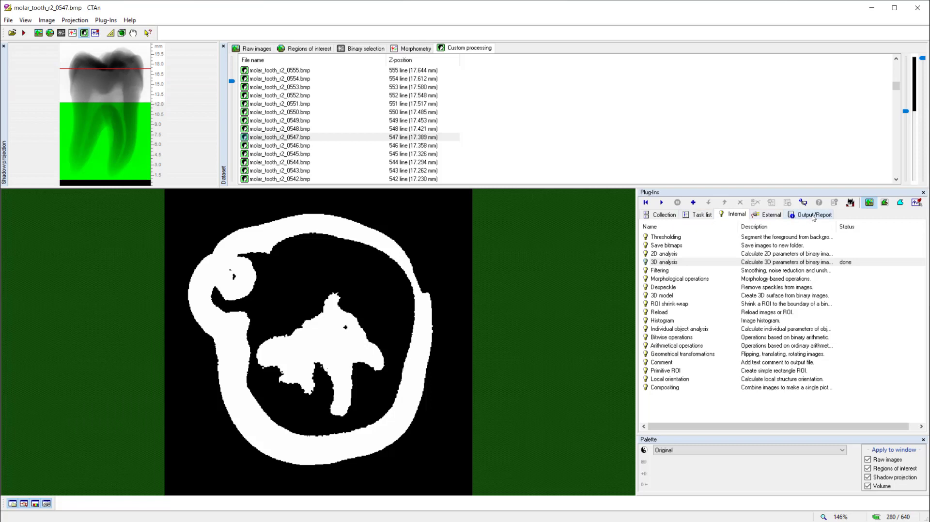
Step: View the 3D analysis CSV in Excel (object volume 1.86E+02 mm^3), closing without saving
{"action": "left_click", "coordinate": [813, 214]}
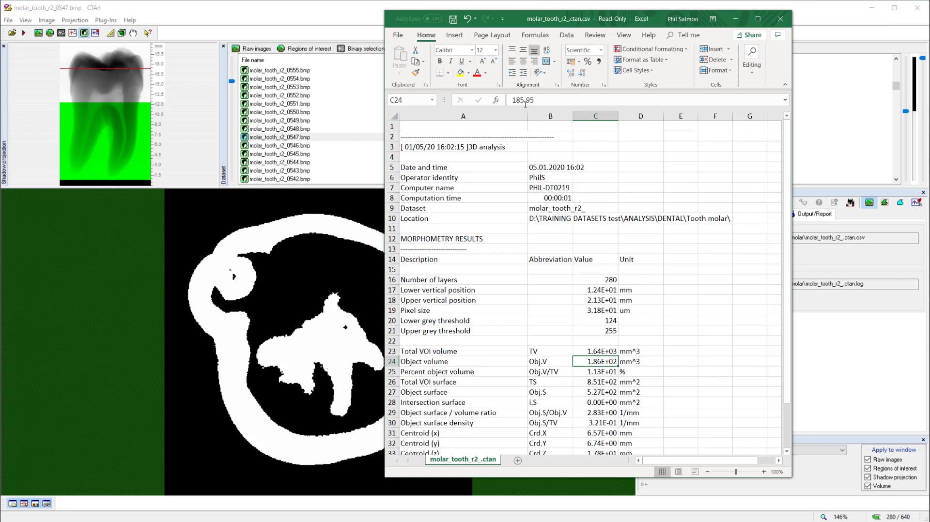
{"action": "mouse_move", "coordinate": [705, 367]}
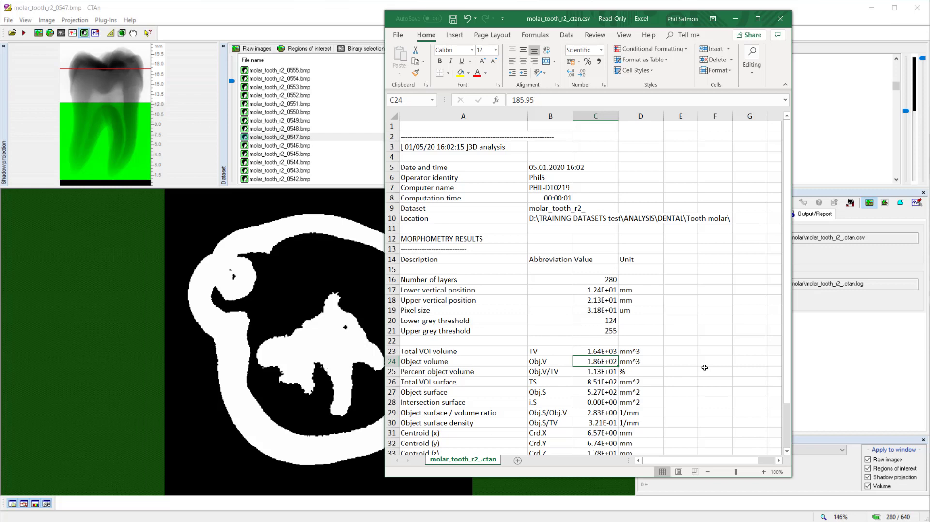
{"action": "mouse_move", "coordinate": [439, 383]}
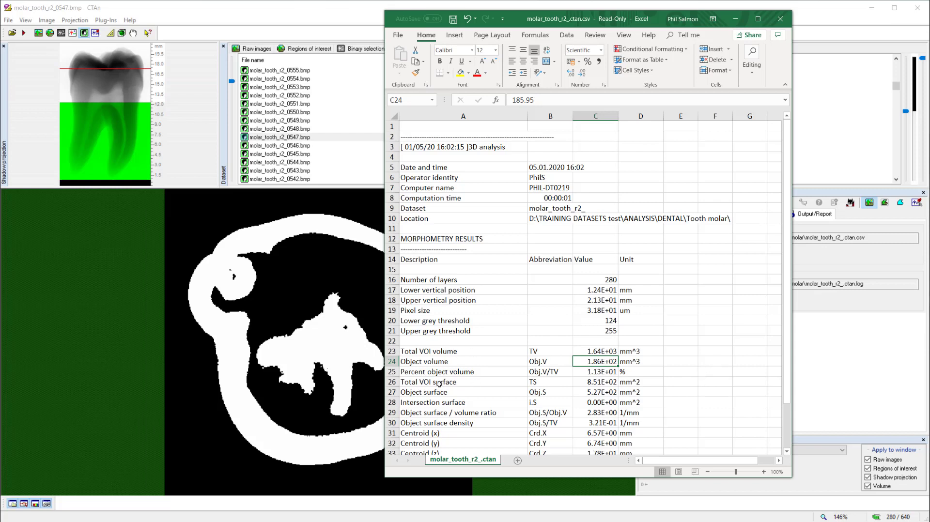
{"action": "mouse_move", "coordinate": [431, 372]}
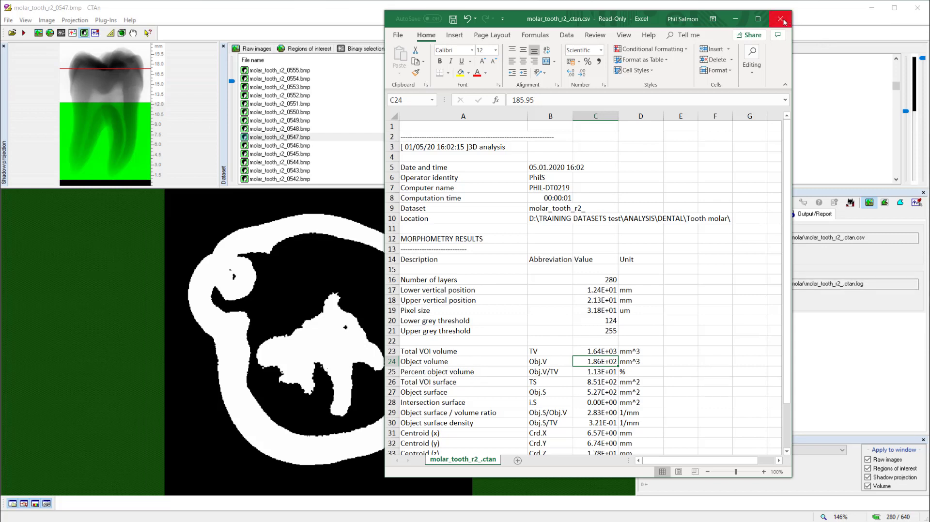
{"action": "left_click", "coordinate": [781, 18]}
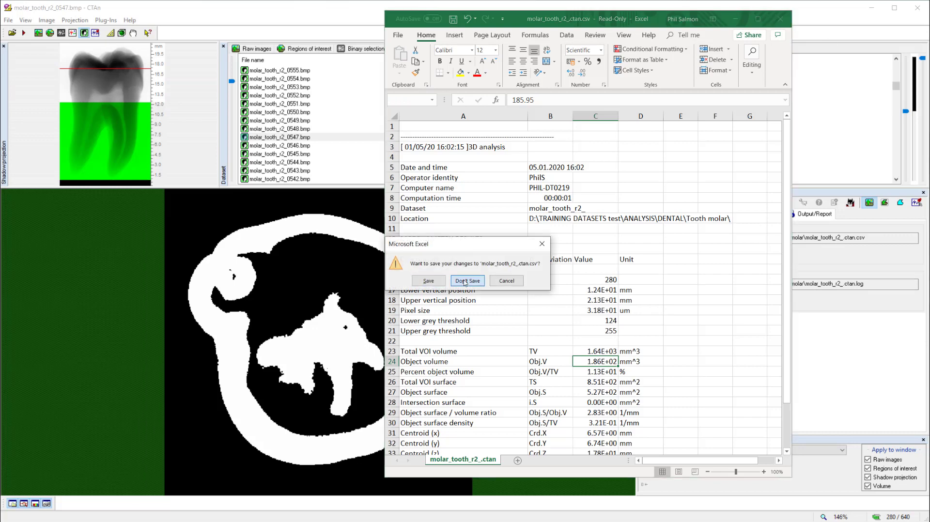
{"action": "left_click", "coordinate": [467, 280]}
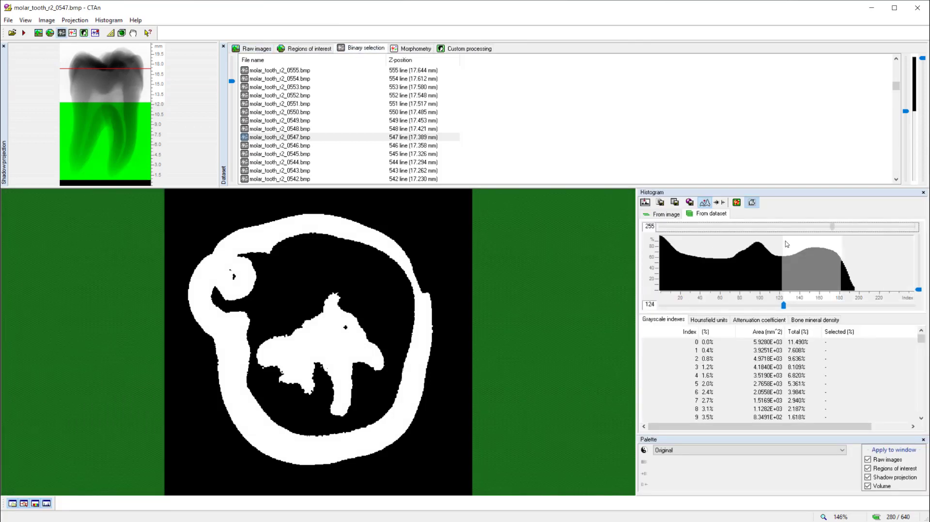
Step: Adjust the binary threshold range to grey levels 65–124 for dentin
{"action": "left_click_drag", "start_coordinate": [830, 227], "coordinate": [730, 227]}
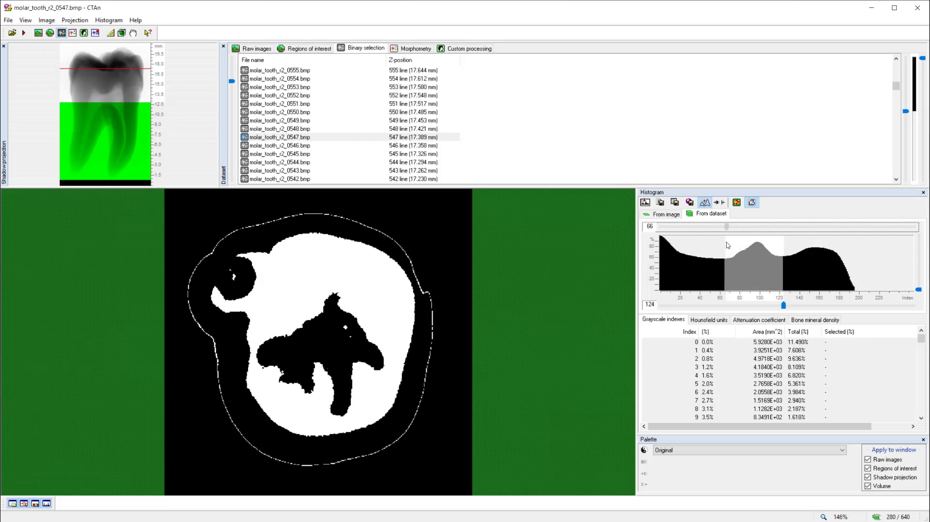
{"action": "left_click_drag", "start_coordinate": [724, 227], "coordinate": [721, 227]}
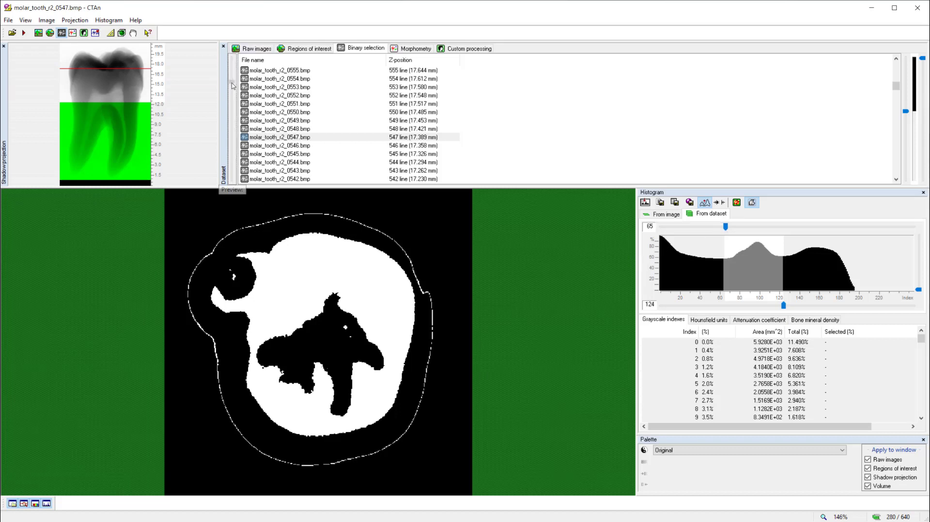
{"action": "scroll", "scroll_direction": "down", "scroll_amount": 3}
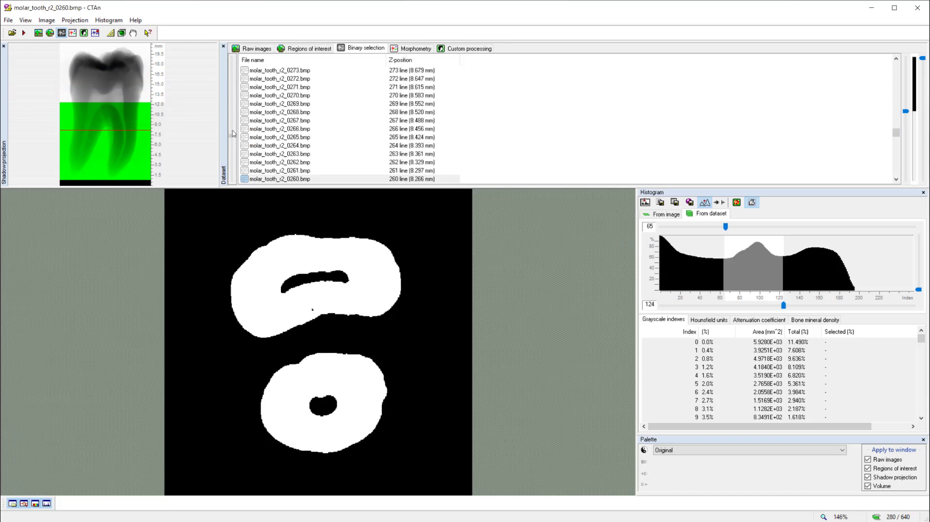
{"action": "scroll", "scroll_direction": "down", "scroll_amount": 3}
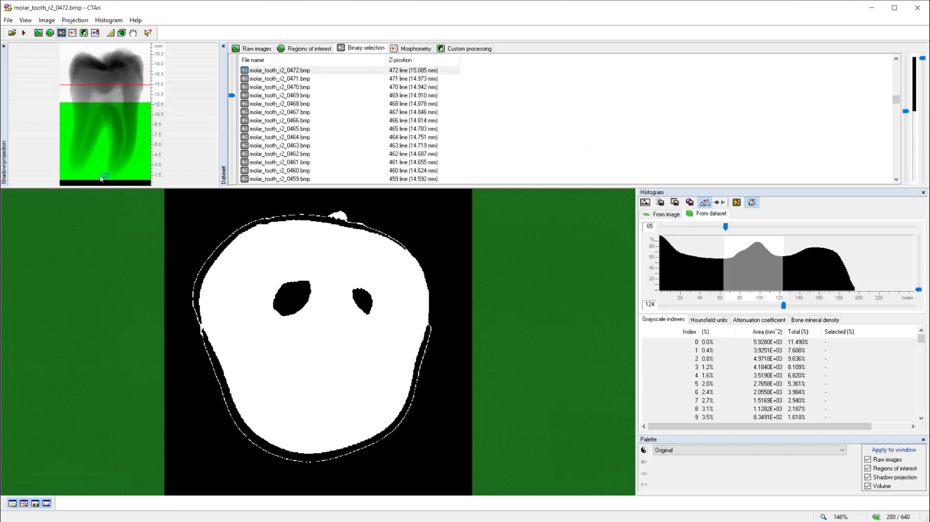
{"action": "mouse_move", "coordinate": [695, 134]}
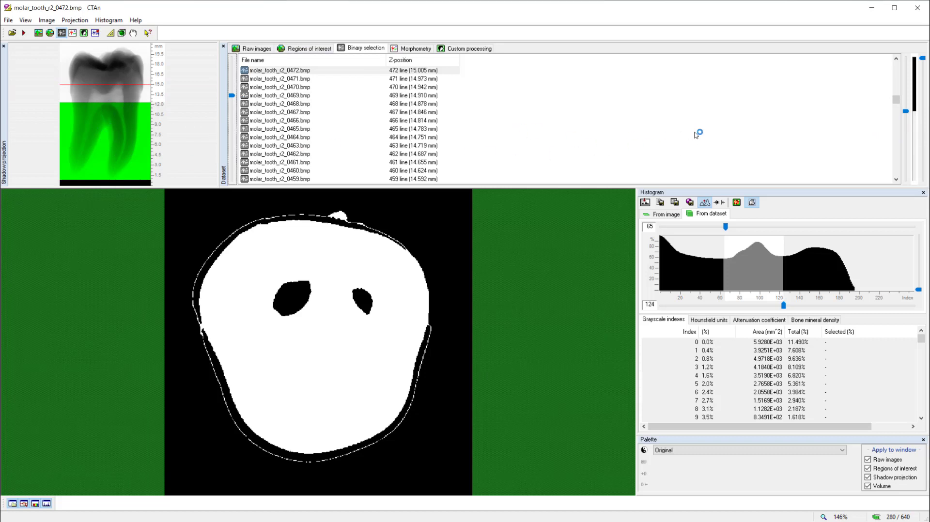
{"action": "mouse_move", "coordinate": [912, 111]}
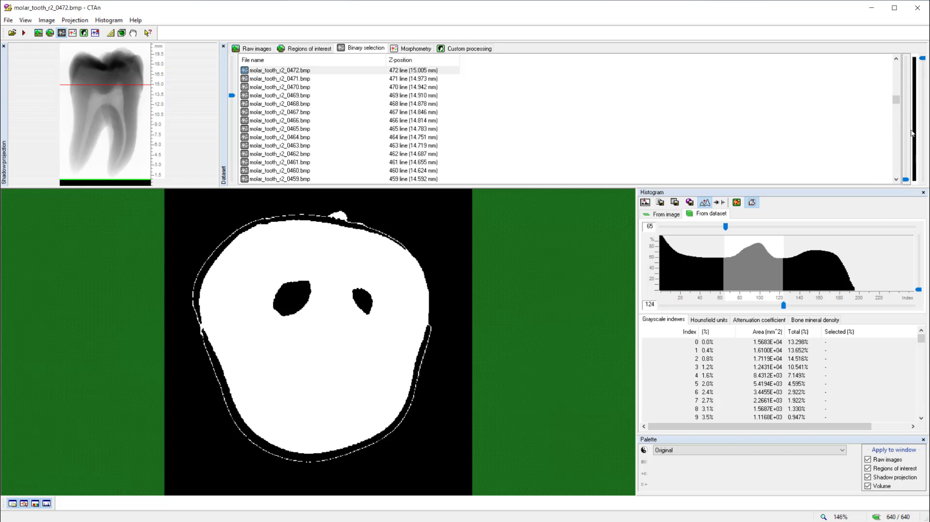
{"action": "mouse_move", "coordinate": [359, 115]}
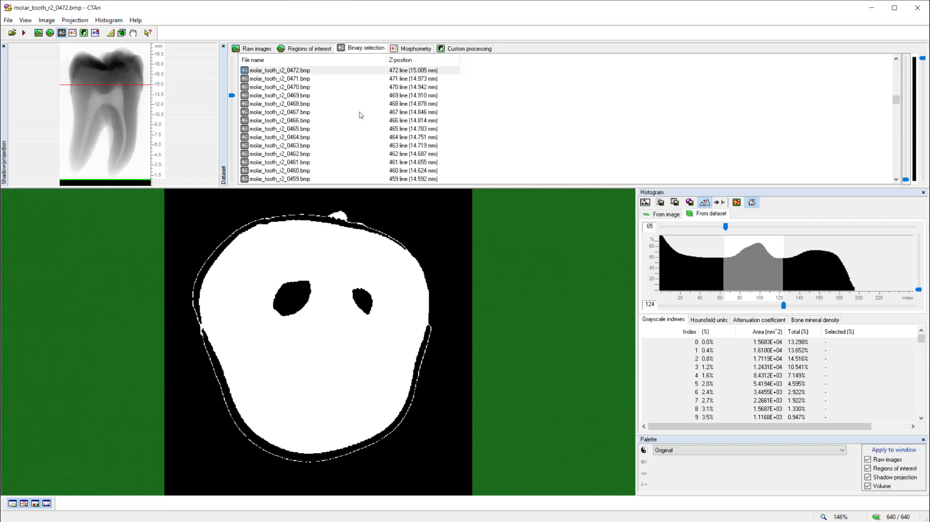
{"action": "mouse_move", "coordinate": [344, 66]}
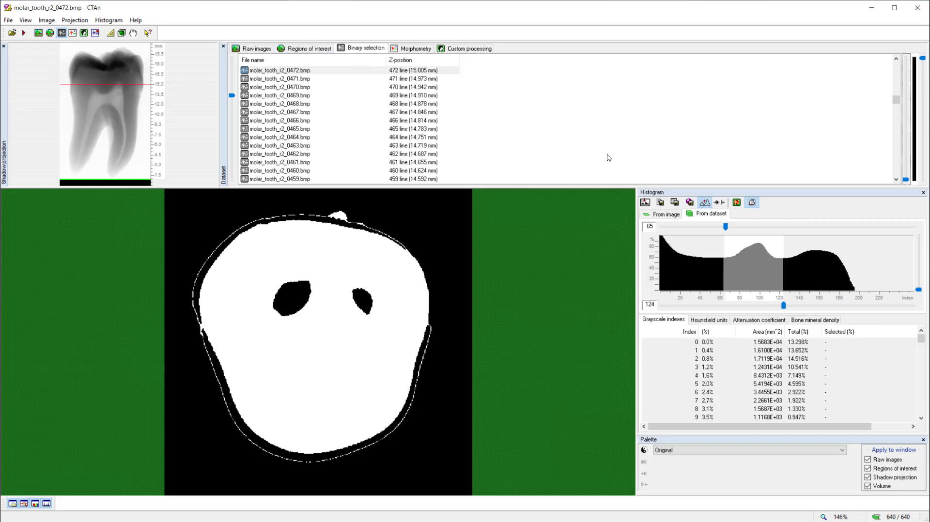
{"action": "mouse_move", "coordinate": [447, 171]}
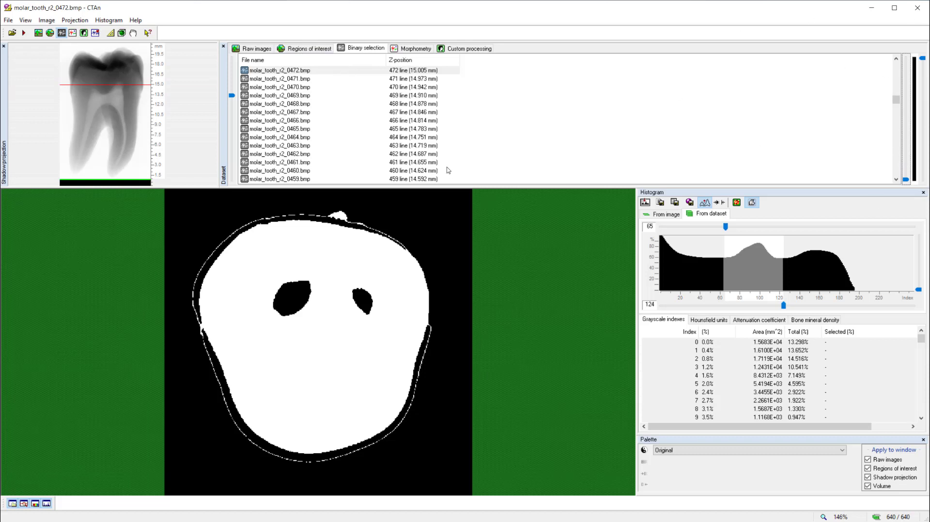
{"action": "mouse_move", "coordinate": [215, 343]}
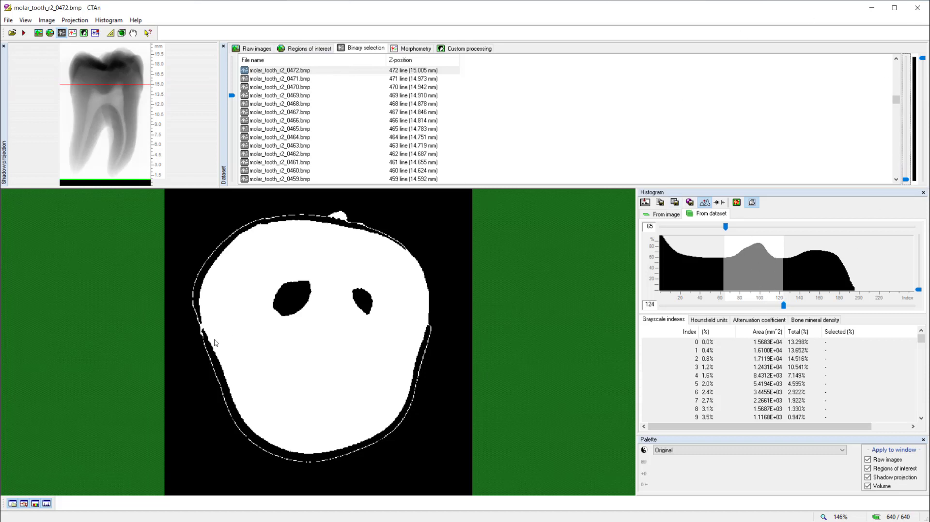
{"action": "mouse_move", "coordinate": [200, 358]}
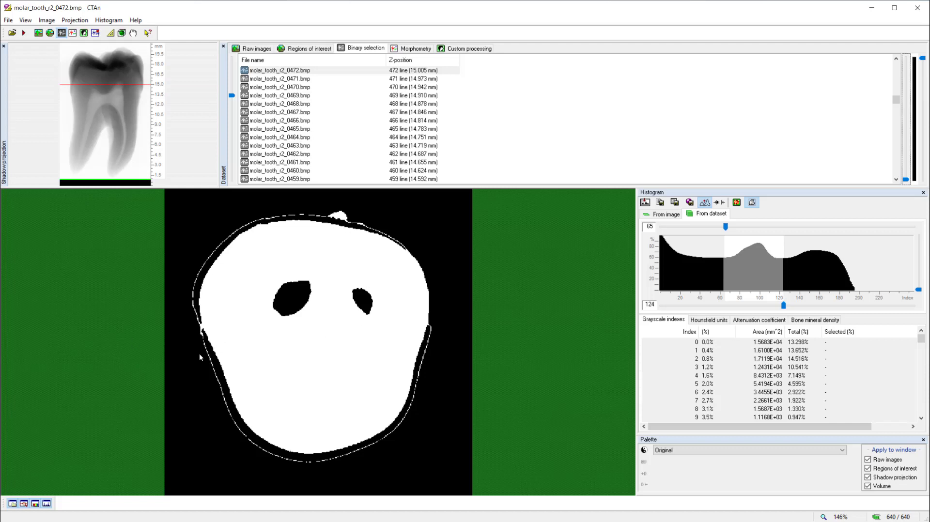
{"action": "mouse_move", "coordinate": [426, 335]}
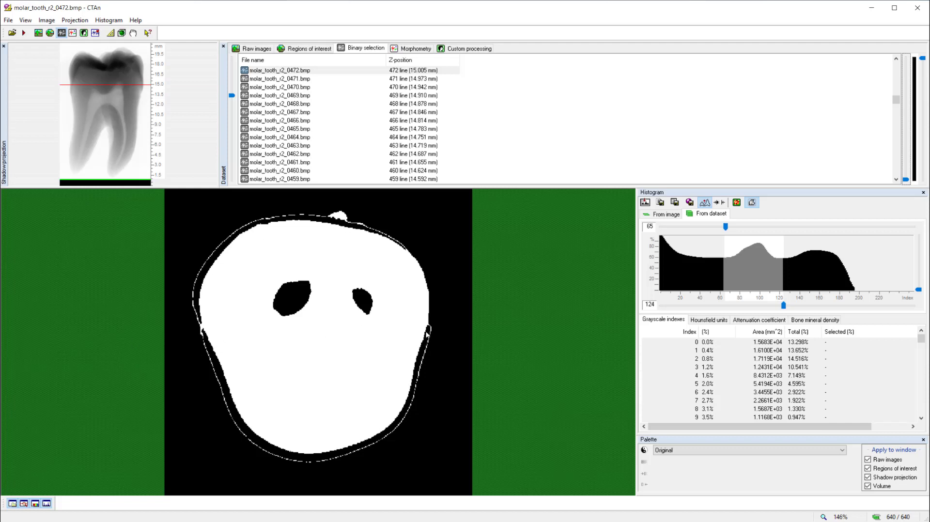
{"action": "mouse_move", "coordinate": [269, 196]}
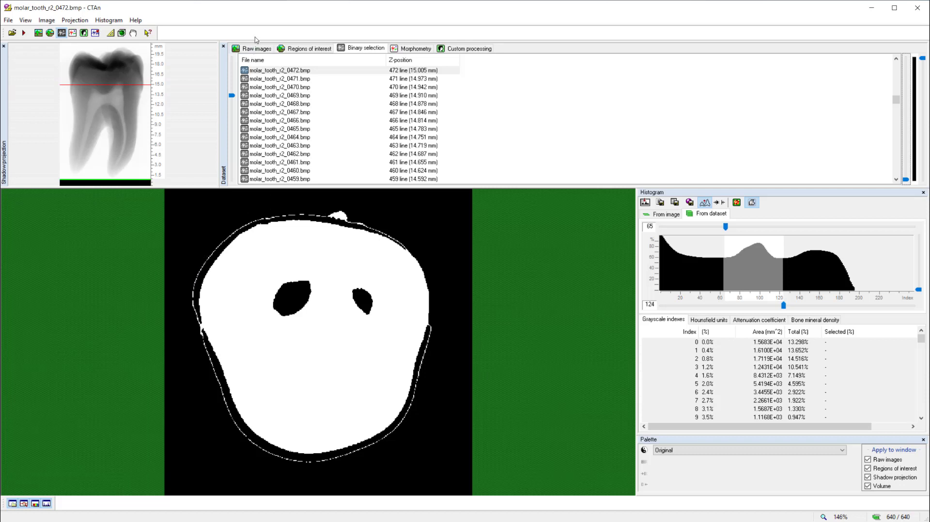
Step: Compare raw and binary slices, then view the 2D morphometry results for slice 472
{"action": "left_click", "coordinate": [255, 48]}
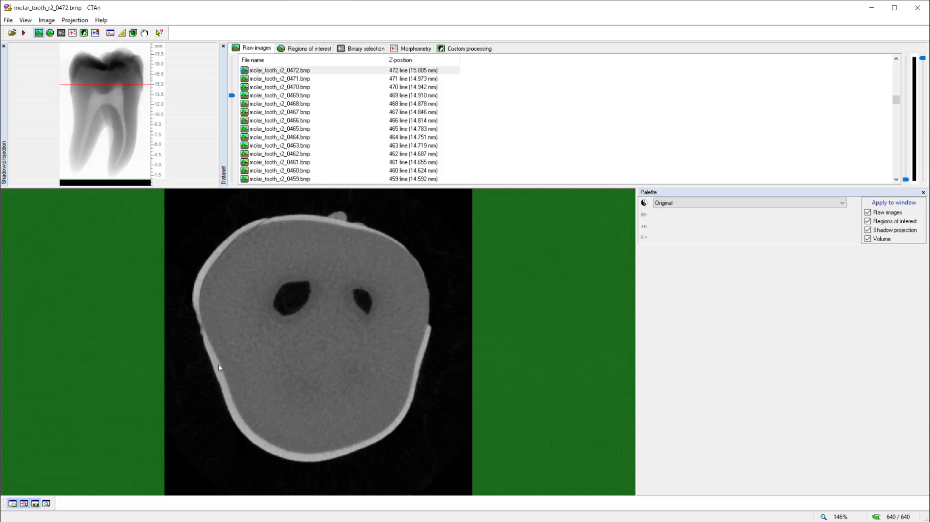
{"action": "mouse_move", "coordinate": [211, 259]}
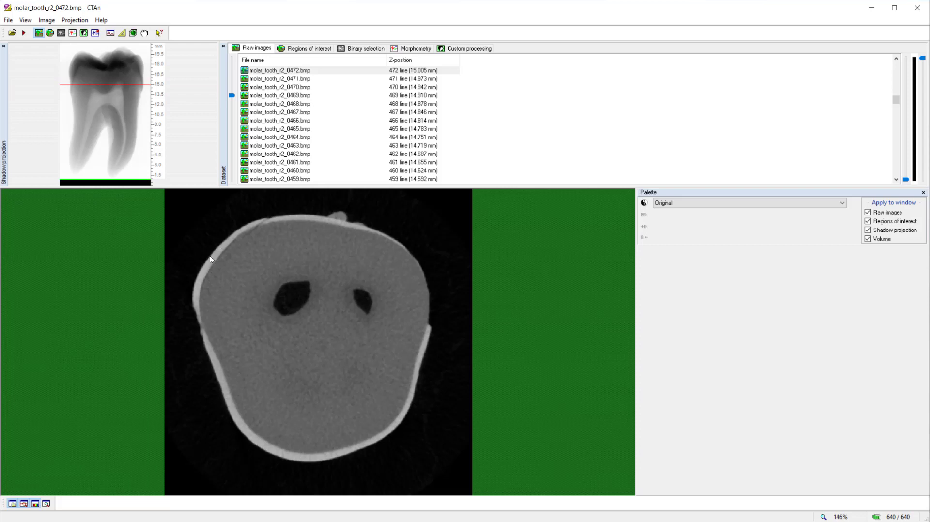
{"action": "mouse_move", "coordinate": [323, 396]}
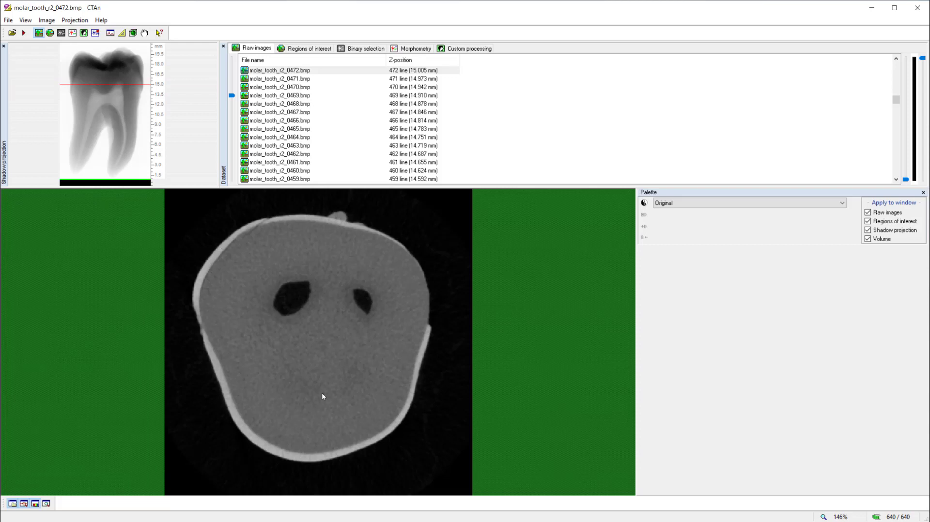
{"action": "left_click", "coordinate": [365, 48]}
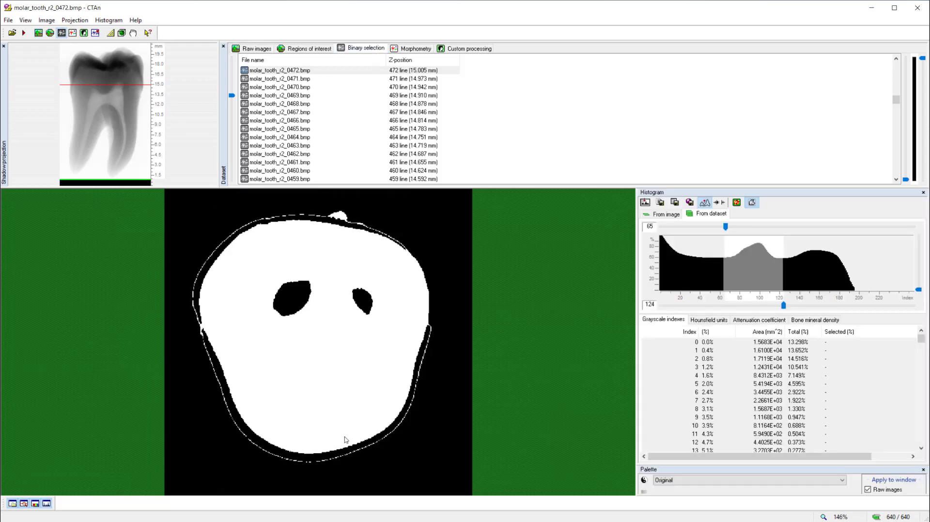
{"action": "mouse_move", "coordinate": [368, 466]}
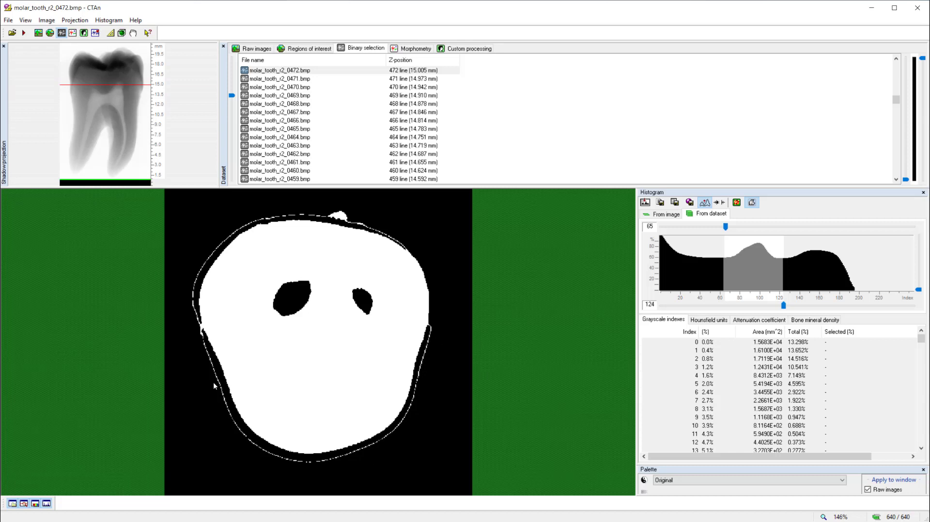
{"action": "mouse_move", "coordinate": [302, 218]}
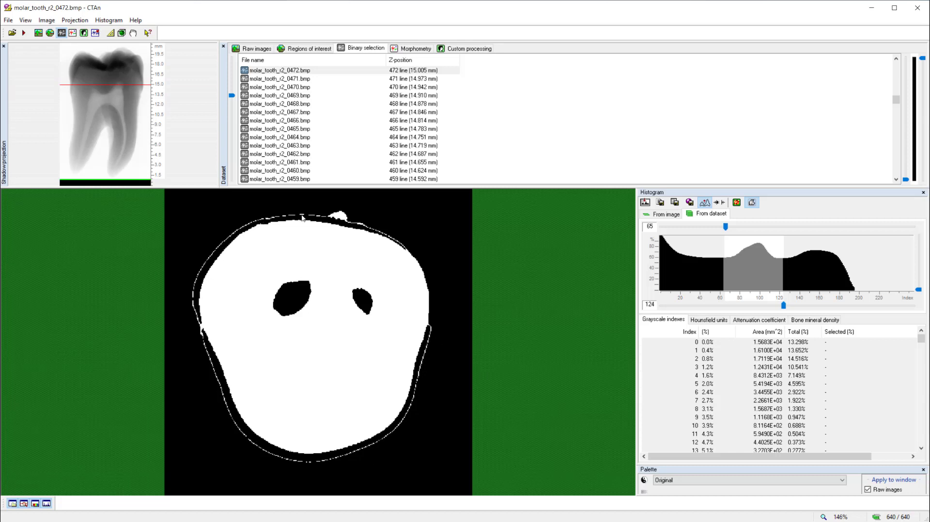
{"action": "mouse_move", "coordinate": [417, 267]}
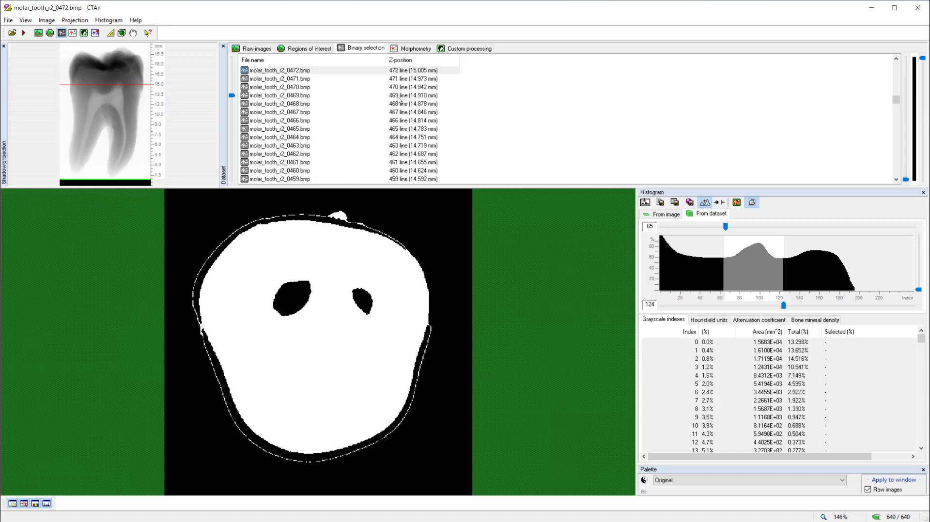
{"action": "left_click", "coordinate": [414, 48]}
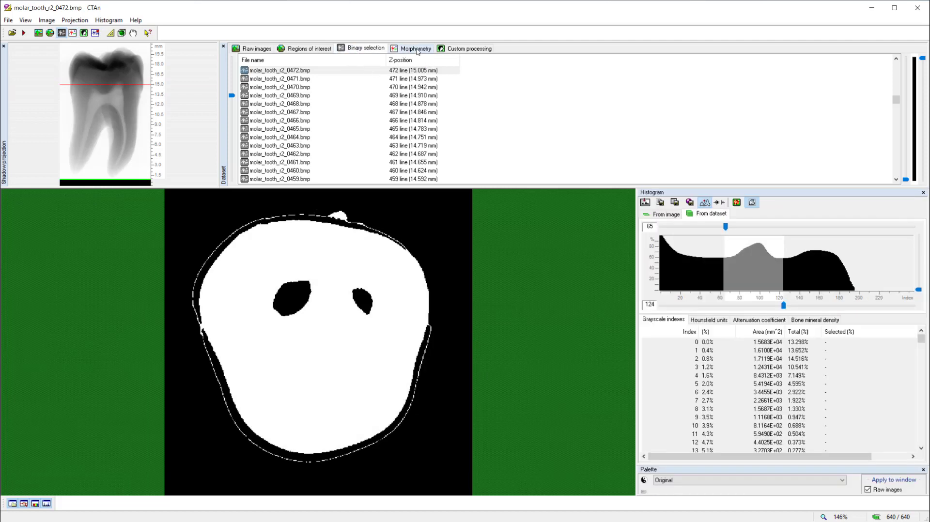
{"action": "left_click", "coordinate": [415, 48]}
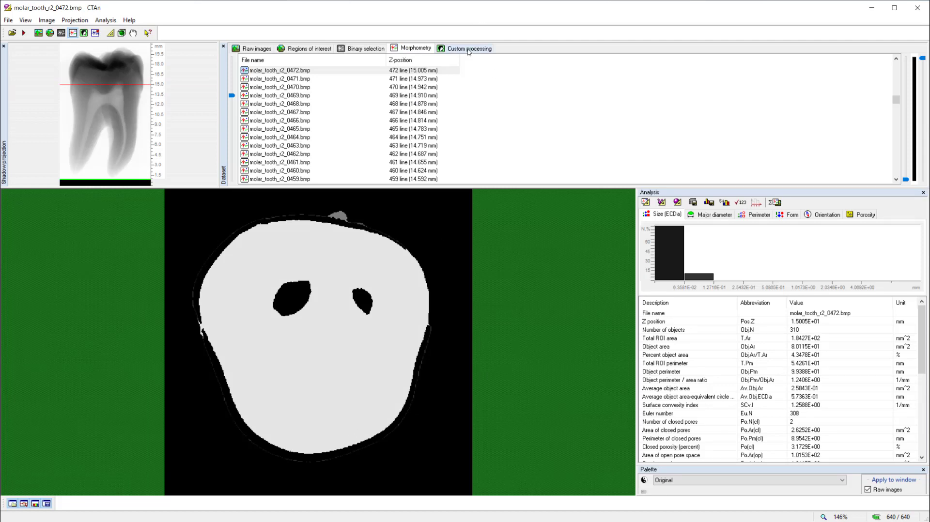
Step: Restore the original dataset, then apply global thresholding with Low 65 and High 124
{"action": "left_click", "coordinate": [468, 48]}
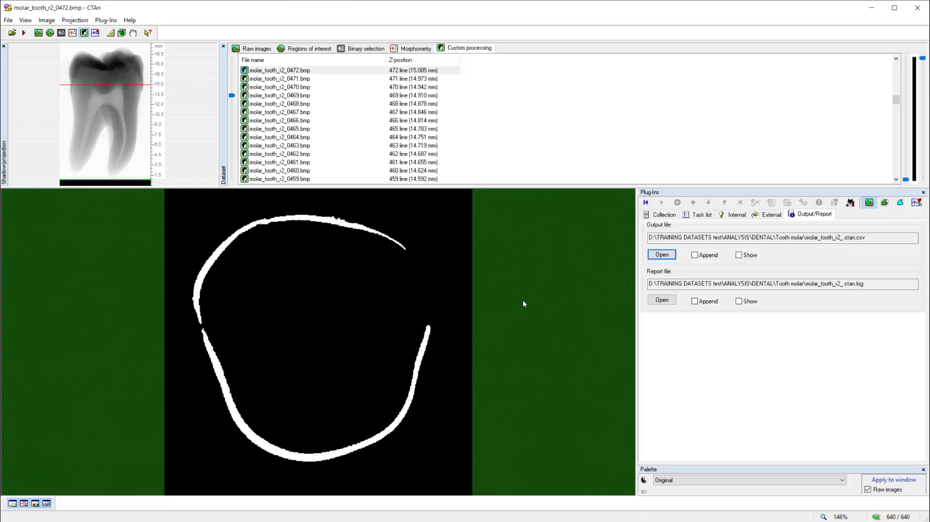
{"action": "left_click", "coordinate": [736, 214]}
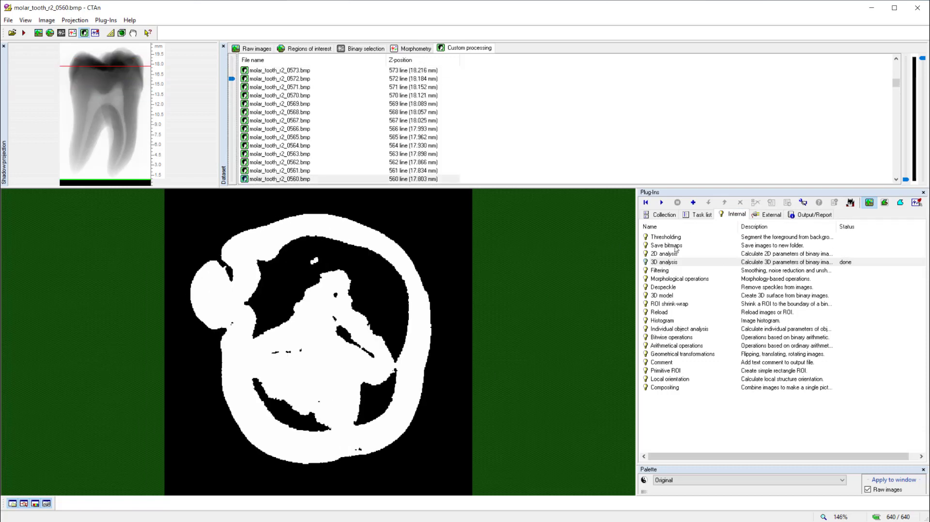
{"action": "mouse_move", "coordinate": [645, 202]}
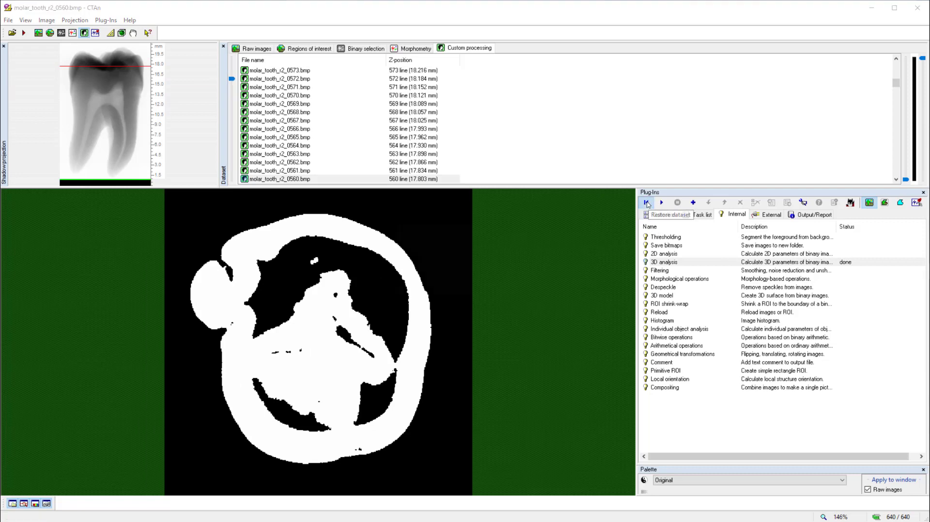
{"action": "left_click", "coordinate": [645, 202]}
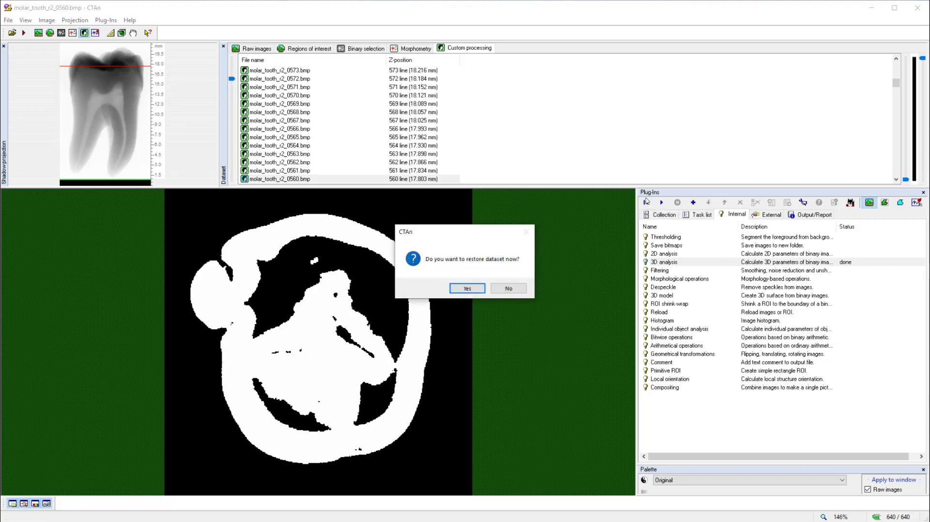
{"action": "left_click", "coordinate": [465, 287]}
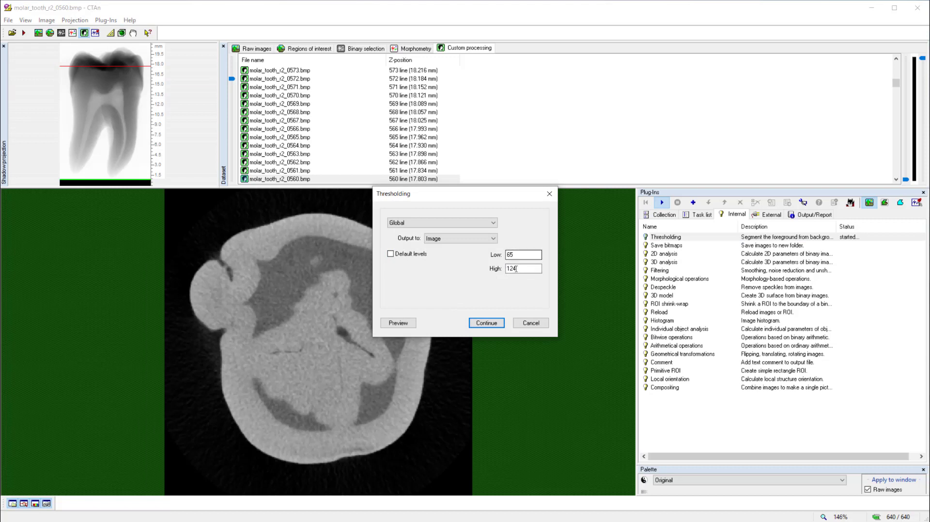
{"action": "left_click", "coordinate": [486, 322]}
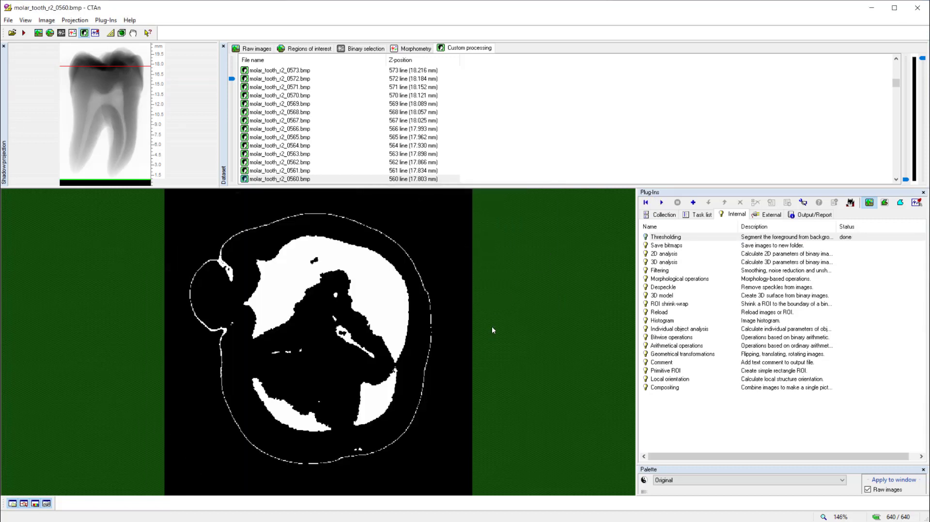
{"action": "mouse_move", "coordinate": [356, 219]}
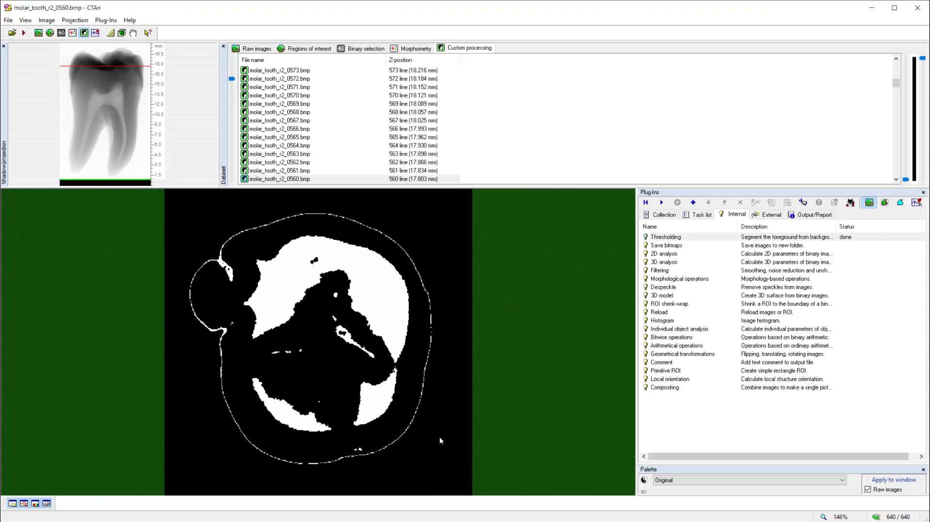
{"action": "mouse_move", "coordinate": [675, 290]}
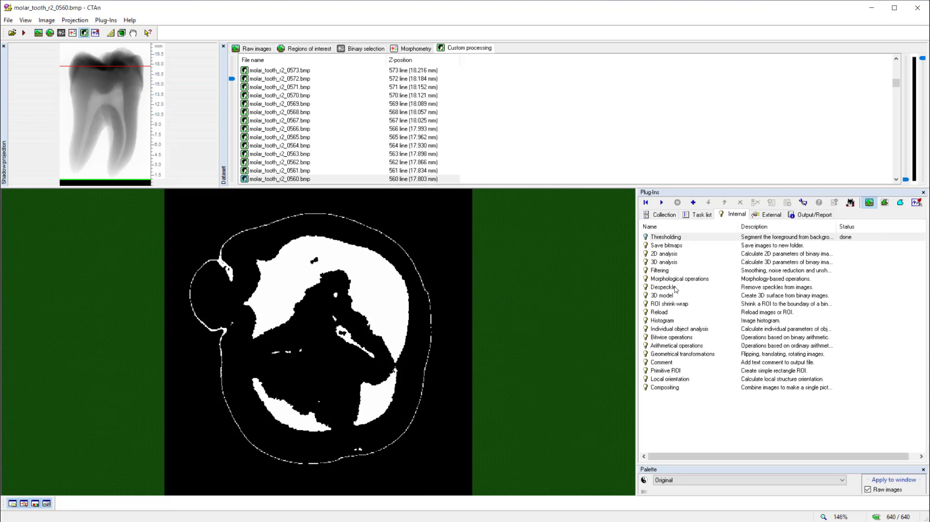
Step: Run a 3D Opening with round kernel, radius 1, on the binarised dentin
{"action": "left_click", "coordinate": [679, 279]}
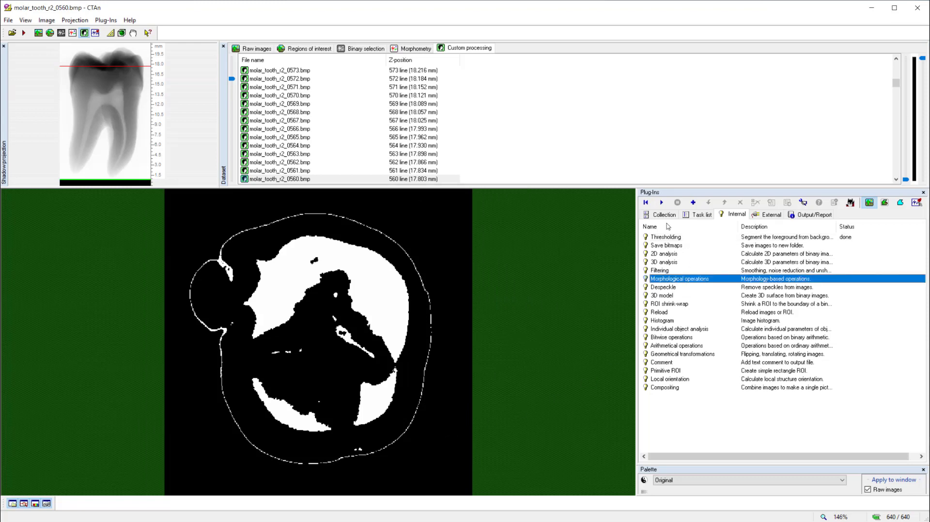
{"action": "left_click", "coordinate": [660, 203]}
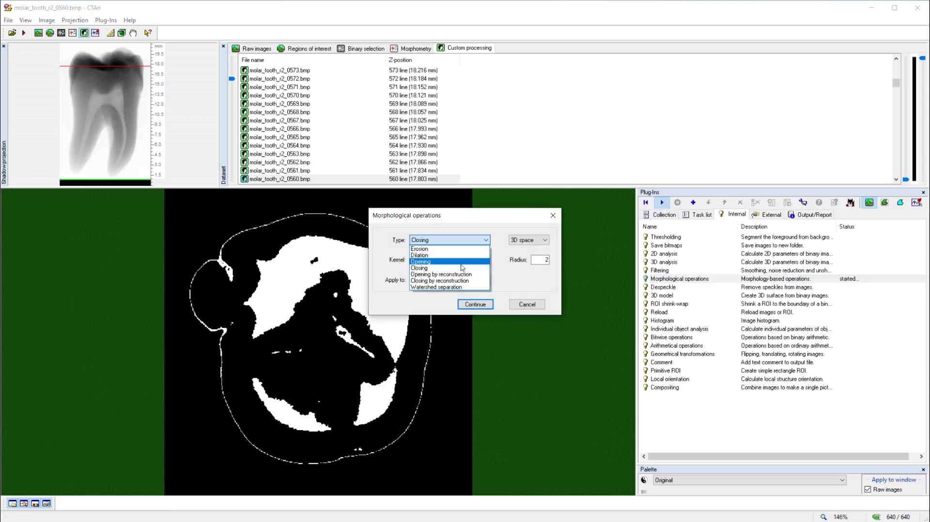
{"action": "left_click", "coordinate": [421, 261]}
{"action": "type", "text": "1"}
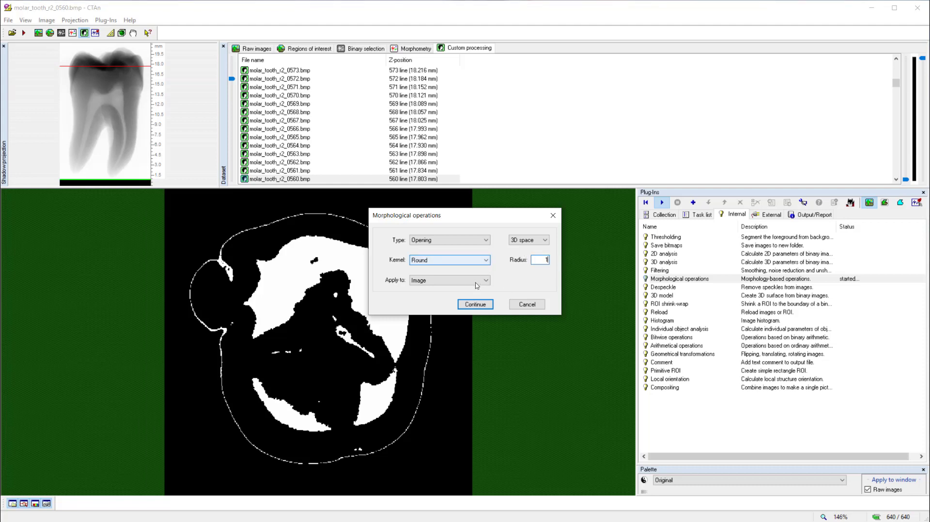
{"action": "left_click", "coordinate": [474, 303]}
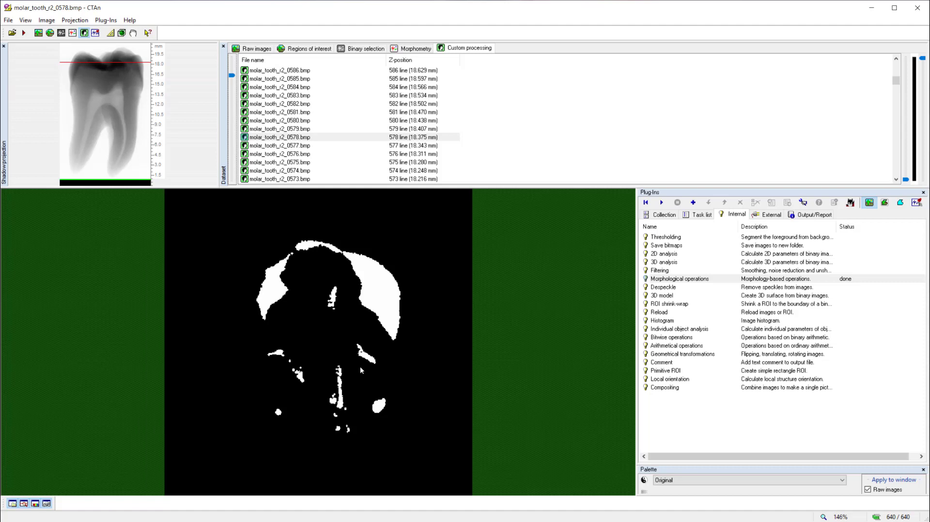
Step: Despeckle with a 3D sweep keeping only the largest object, then view the binary slice
{"action": "left_click", "coordinate": [663, 288]}
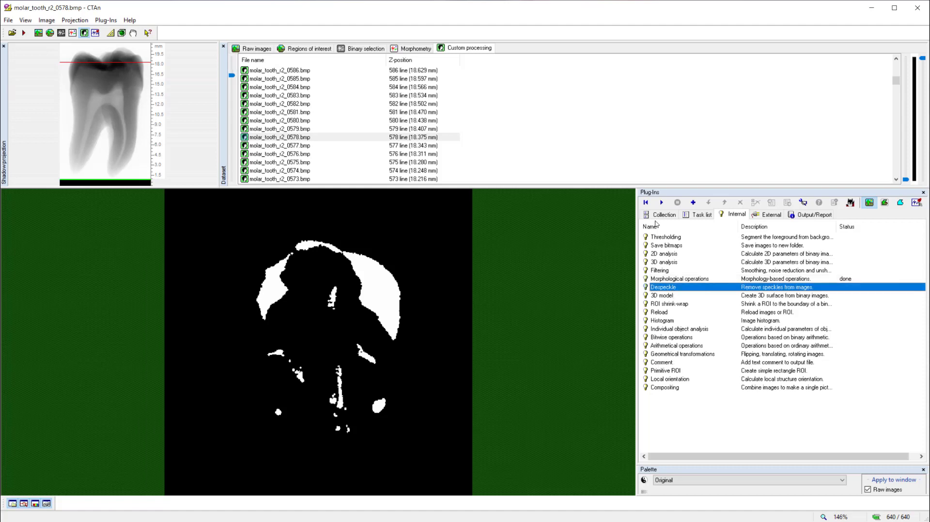
{"action": "left_click", "coordinate": [661, 203]}
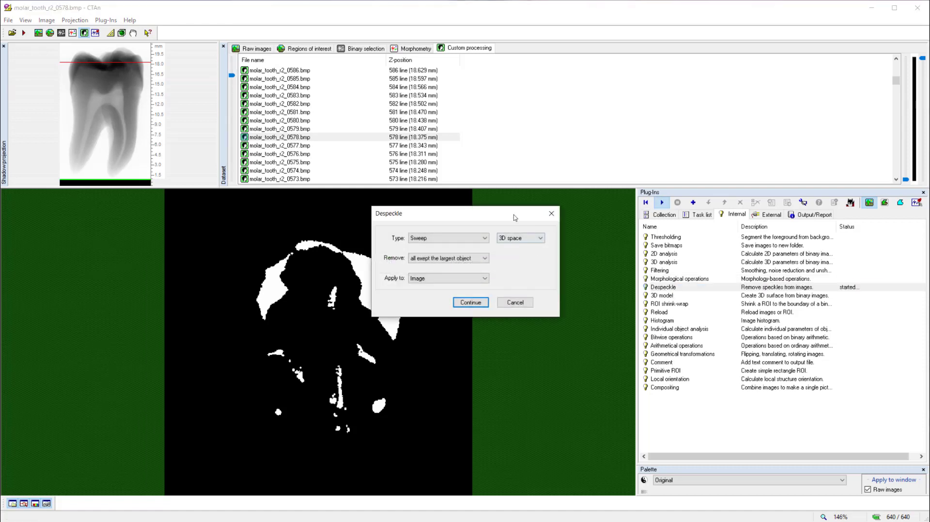
{"action": "left_click", "coordinate": [470, 302]}
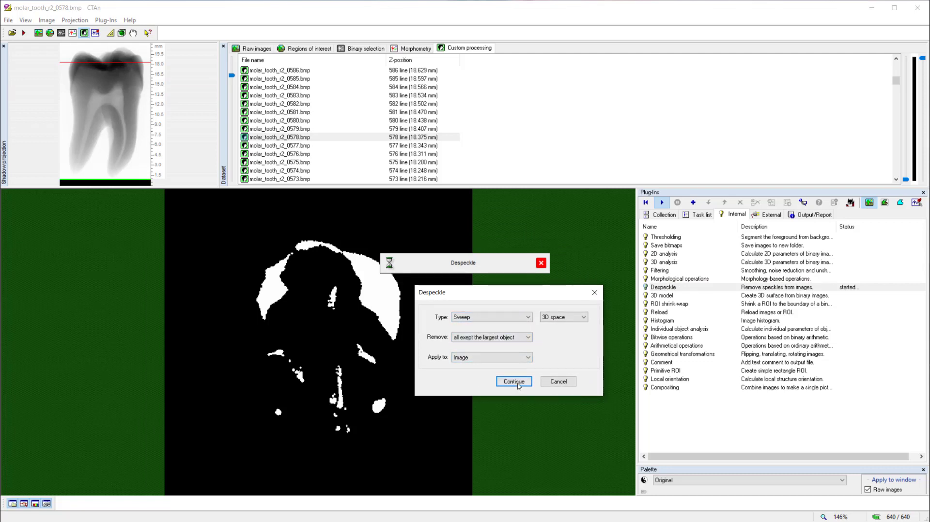
{"action": "left_click", "coordinate": [513, 381]}
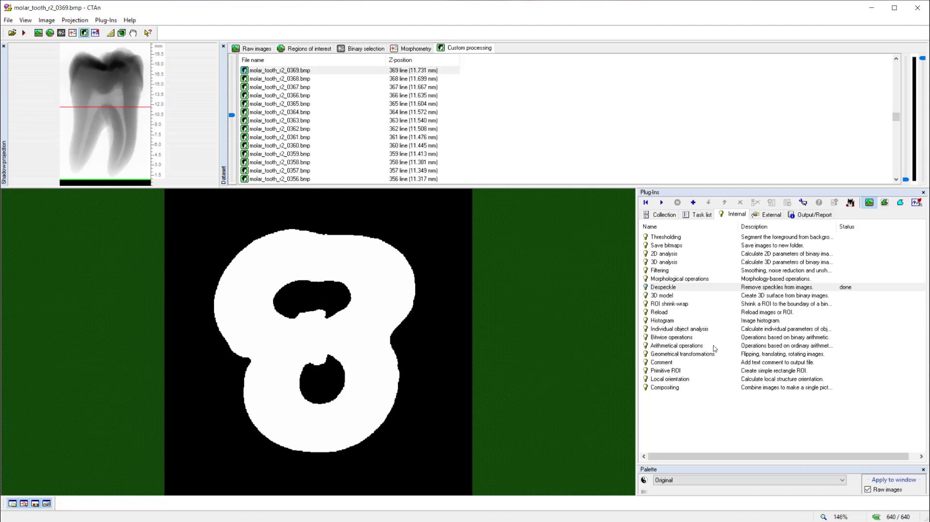
{"action": "mouse_move", "coordinate": [379, 383]}
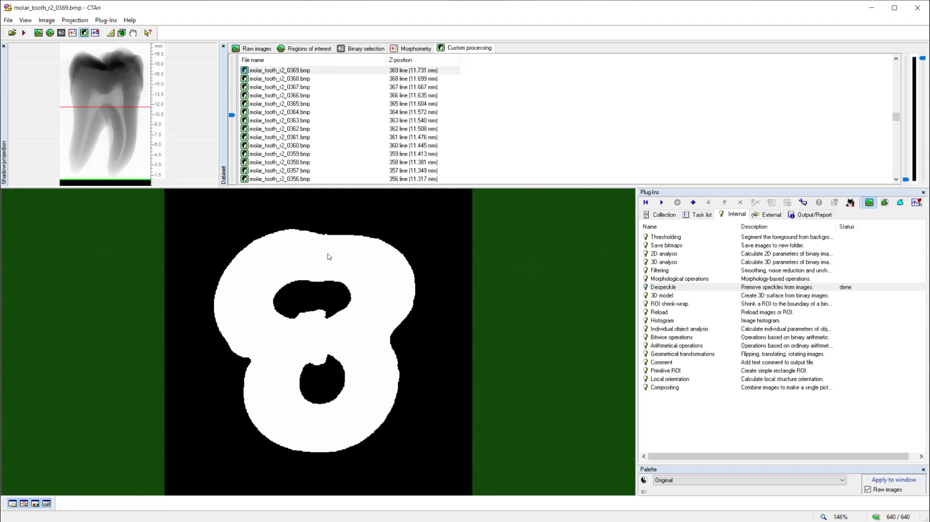
{"action": "mouse_move", "coordinate": [396, 426]}
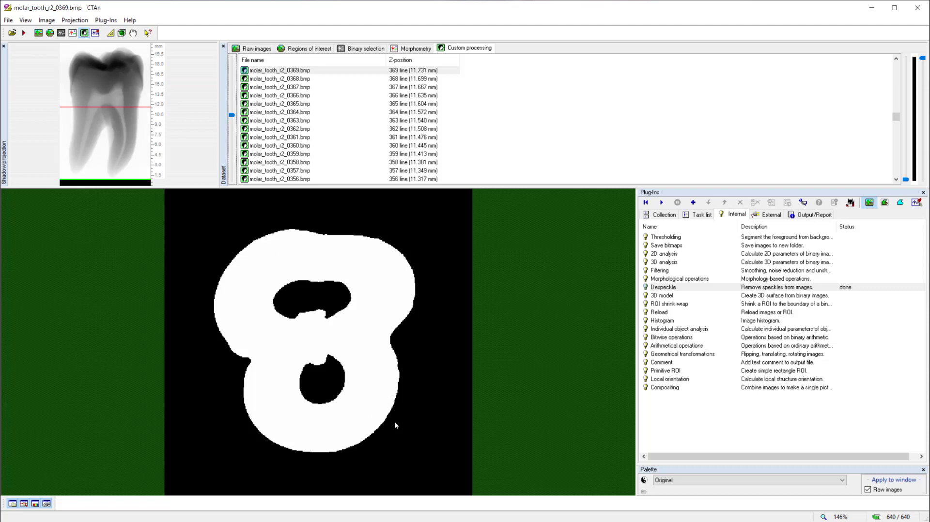
{"action": "mouse_move", "coordinate": [411, 362]}
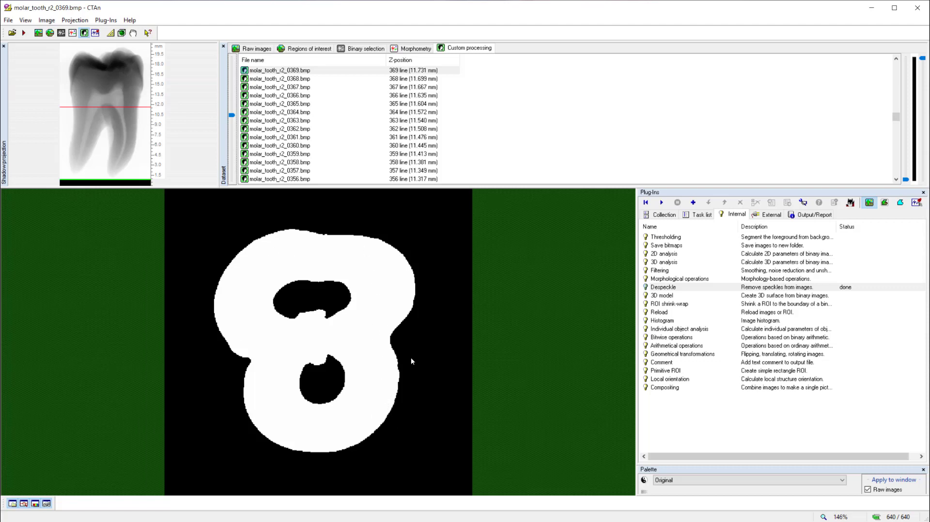
{"action": "mouse_move", "coordinate": [339, 356]}
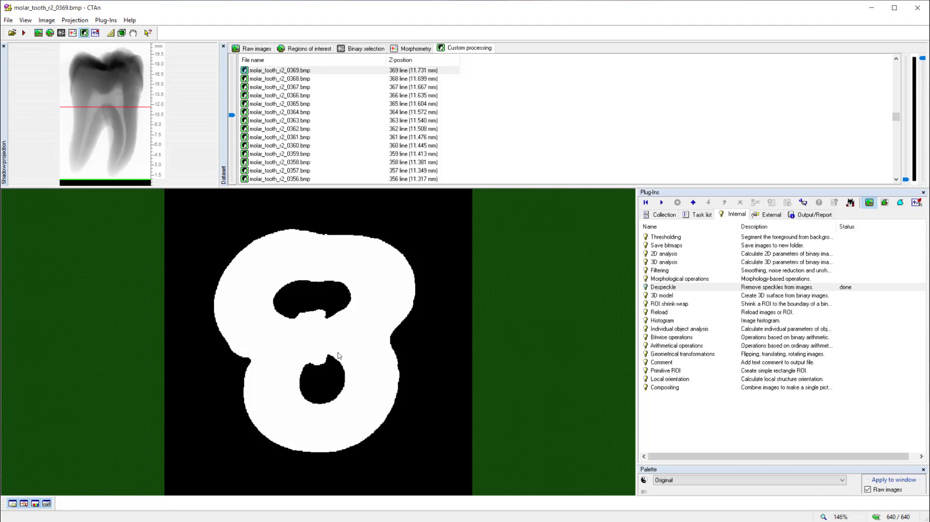
{"action": "mouse_move", "coordinate": [402, 172]}
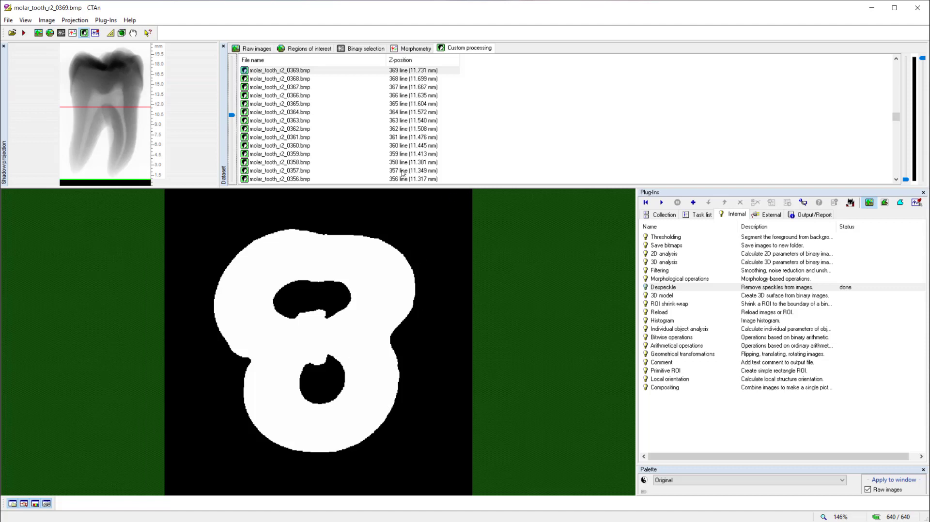
{"action": "left_click", "coordinate": [365, 48]}
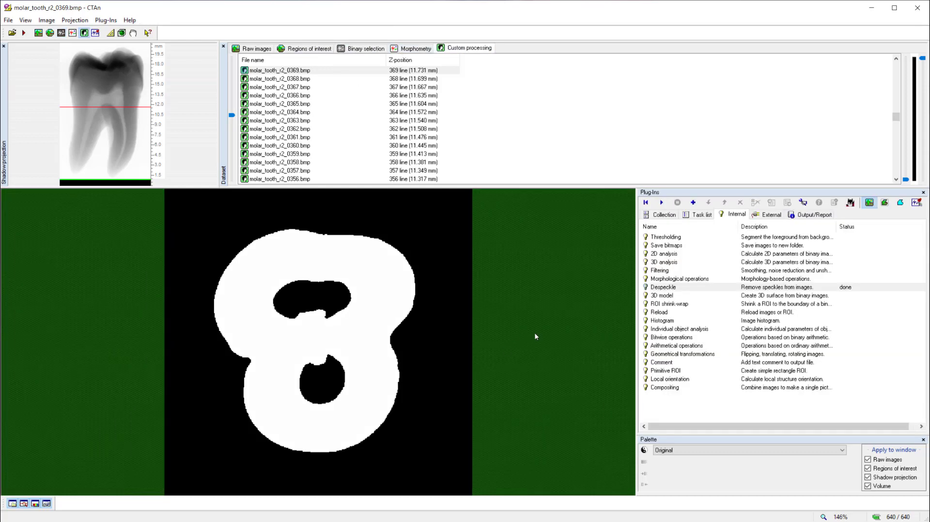
{"action": "mouse_move", "coordinate": [380, 330]}
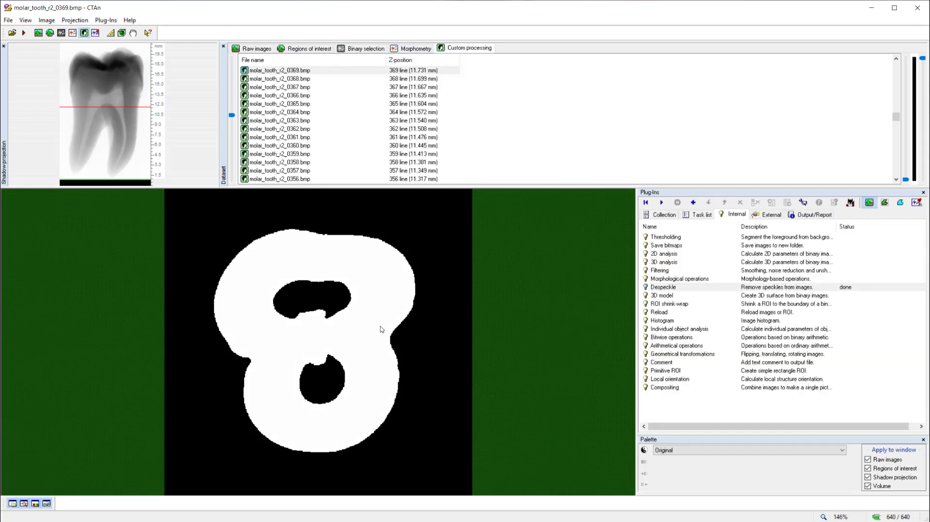
{"action": "mouse_move", "coordinate": [576, 366]}
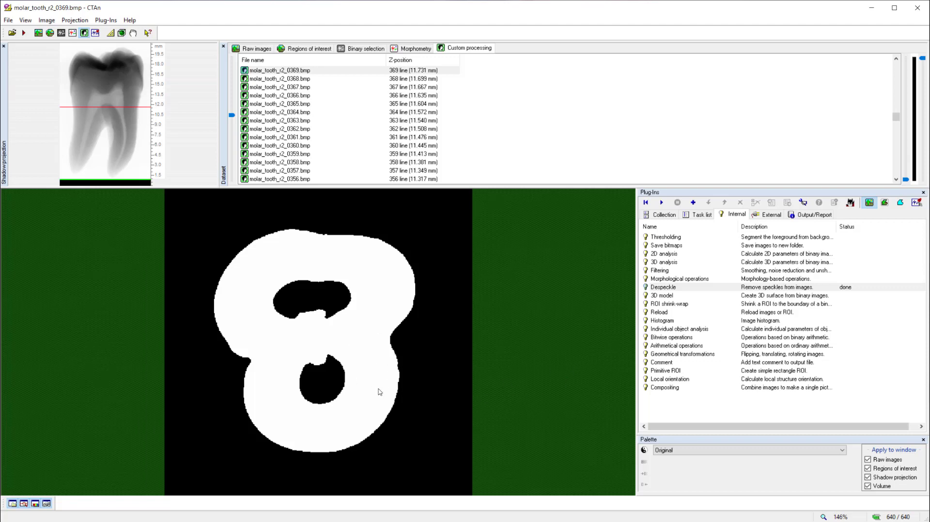
{"action": "mouse_move", "coordinate": [364, 255]}
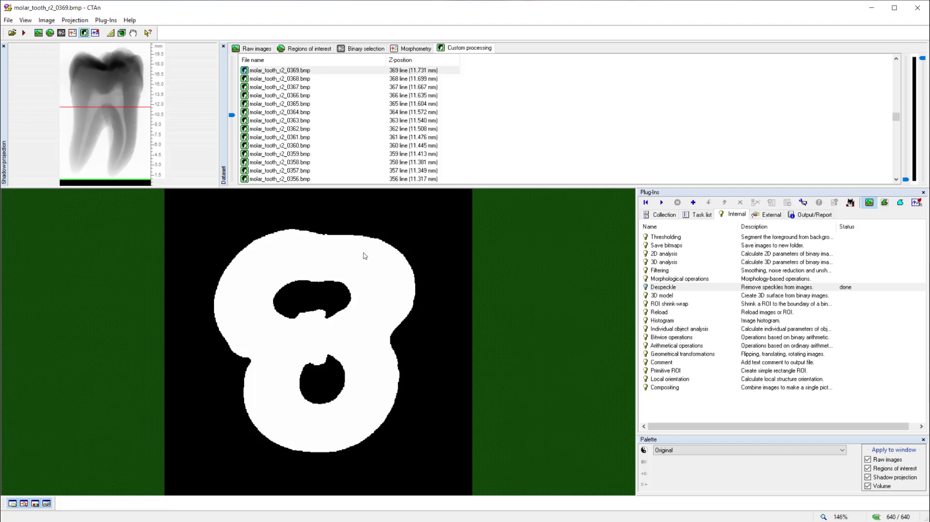
{"action": "mouse_move", "coordinate": [324, 429]}
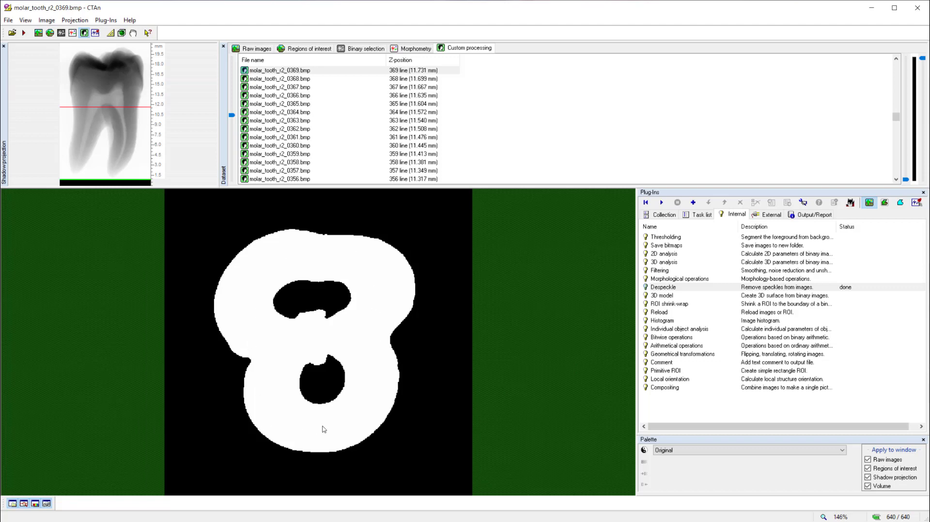
{"action": "mouse_move", "coordinate": [671, 262]}
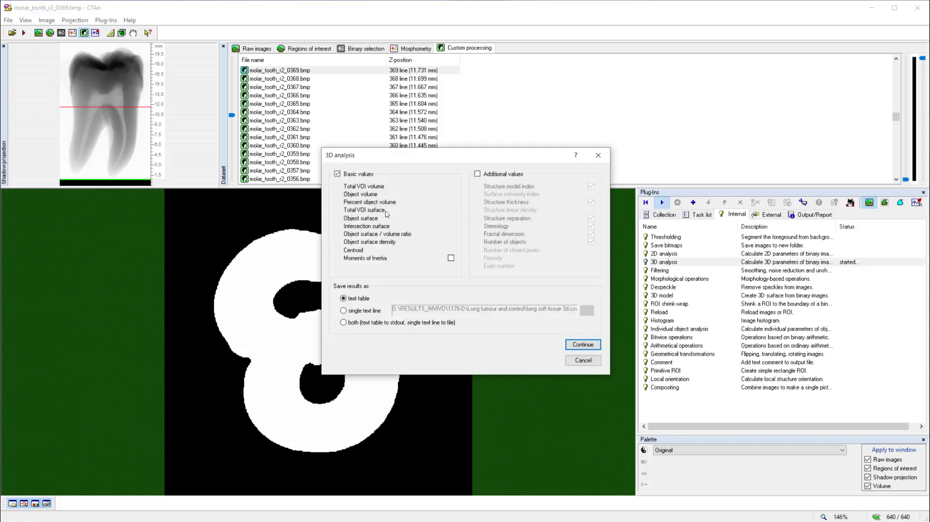
Step: Run 3D analysis with Basic values output to a text table and view the report settings
{"action": "left_click", "coordinate": [582, 345]}
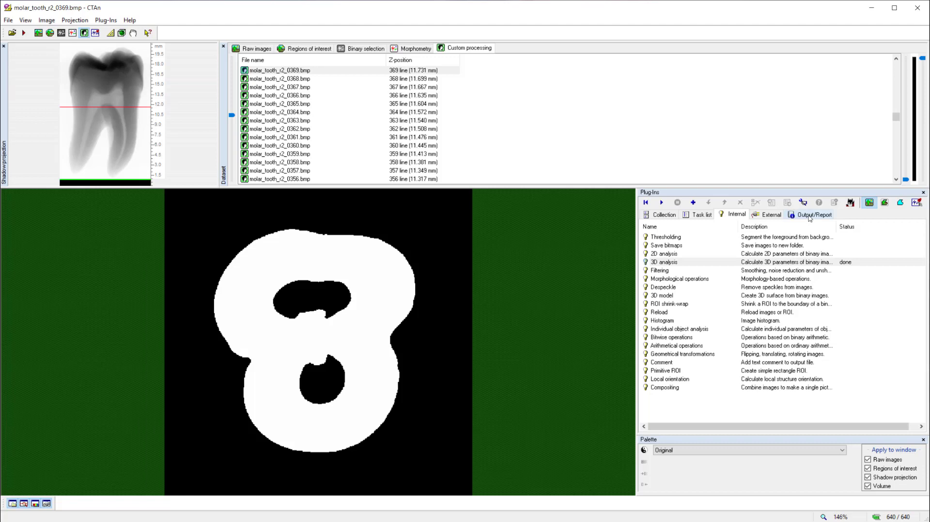
{"action": "left_click", "coordinate": [811, 215]}
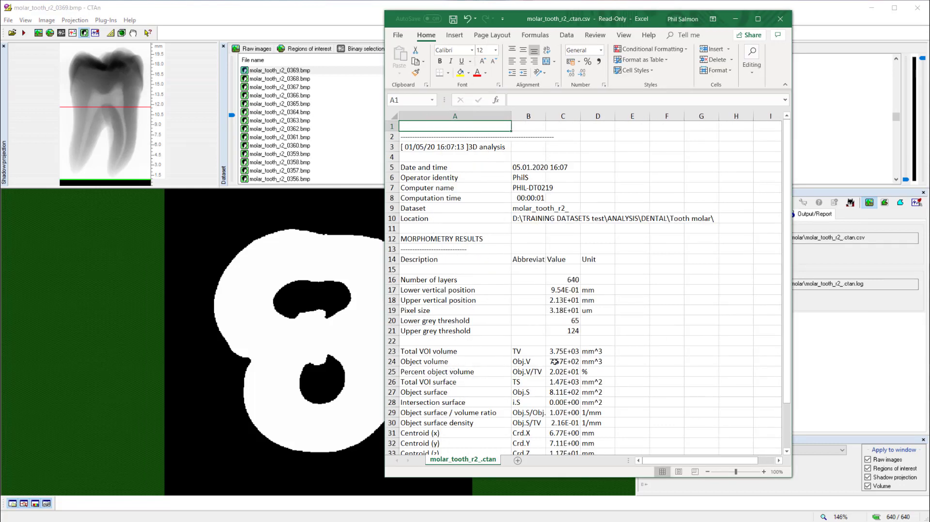
Step: Read the 756.67 mm^3 object volume in cell C24, then close the CSV report
{"action": "left_click", "coordinate": [562, 361]}
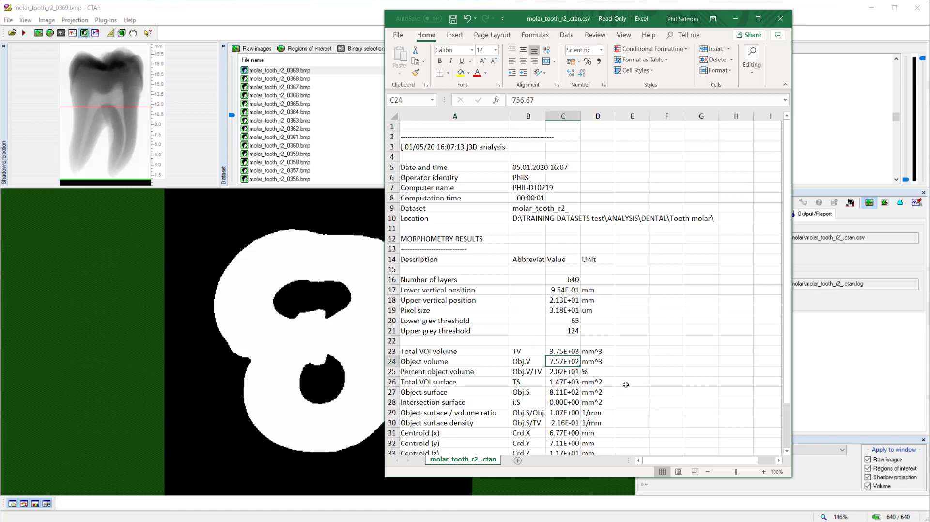
{"action": "mouse_move", "coordinate": [638, 362]}
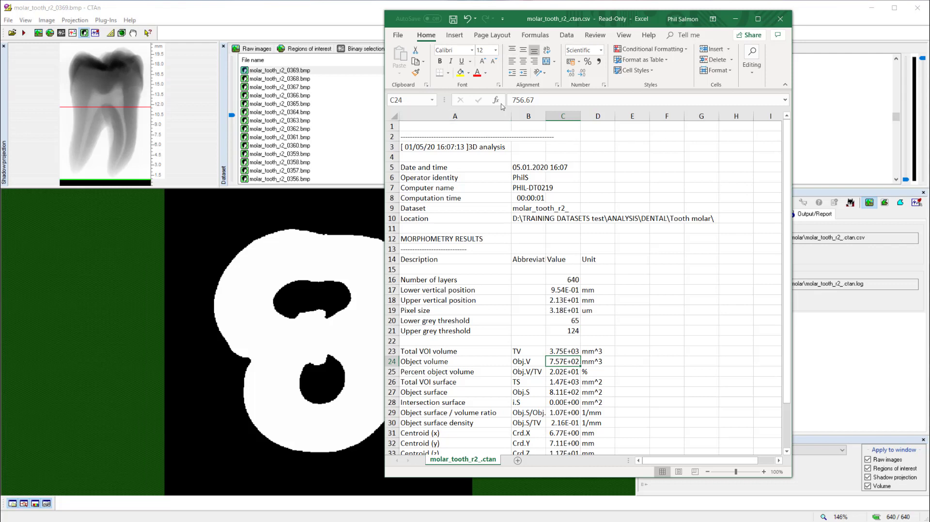
{"action": "mouse_move", "coordinate": [520, 106]}
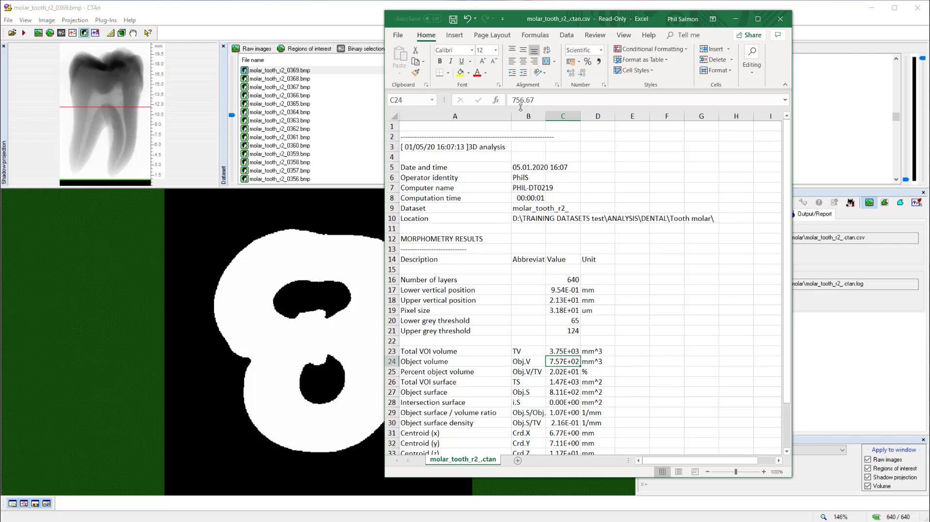
{"action": "mouse_move", "coordinate": [667, 384]}
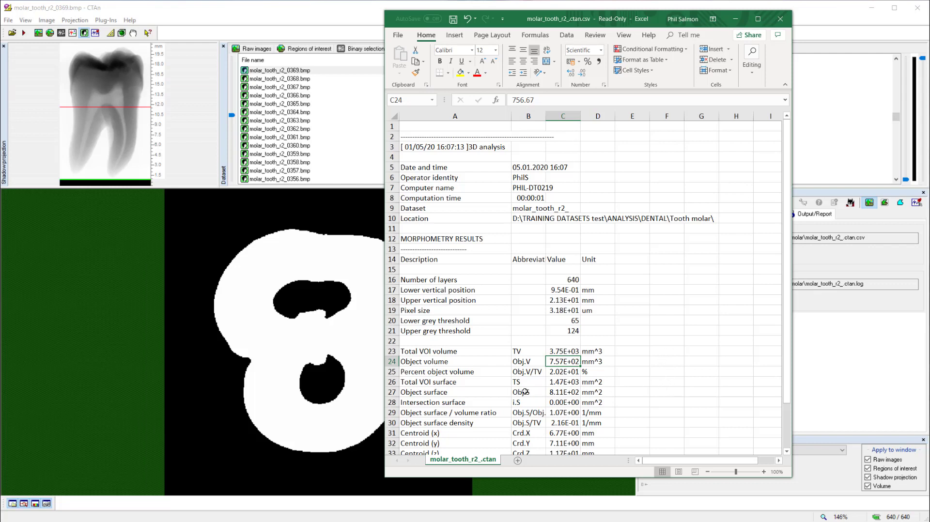
{"action": "mouse_move", "coordinate": [548, 422]}
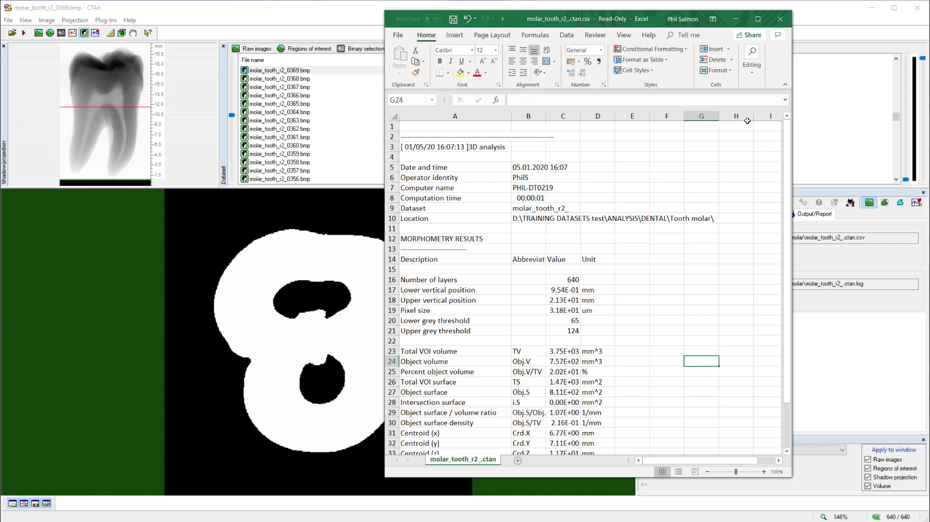
{"action": "left_click", "coordinate": [779, 19]}
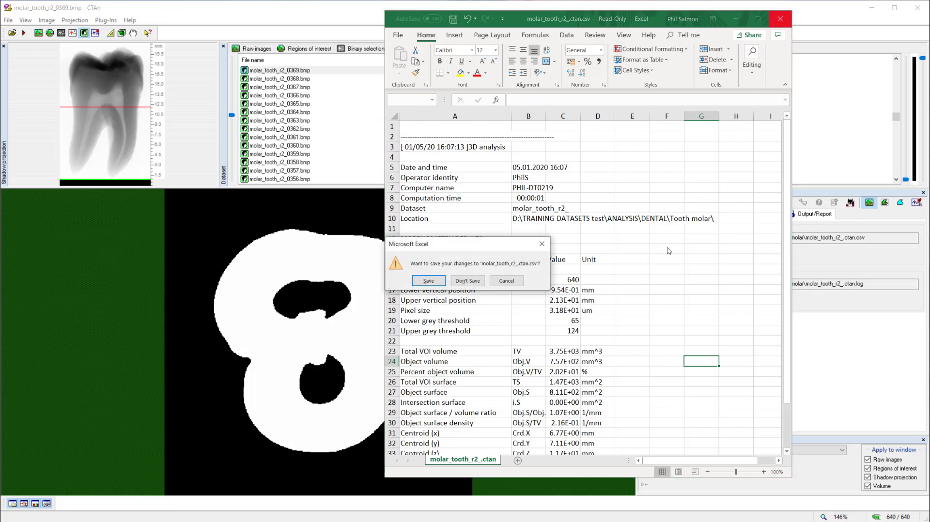
Step: Discard the CSV report changes with Don't Save
{"action": "left_click", "coordinate": [467, 280]}
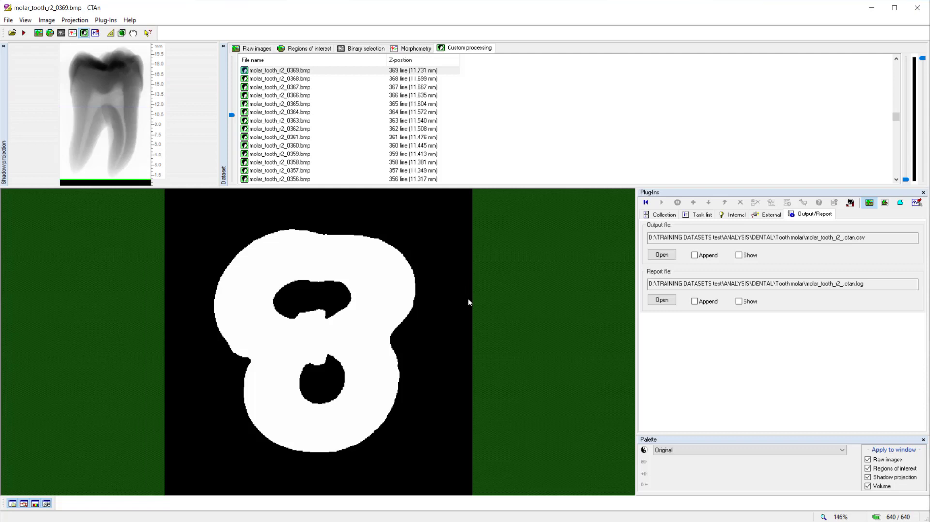
{"action": "mouse_move", "coordinate": [447, 335]}
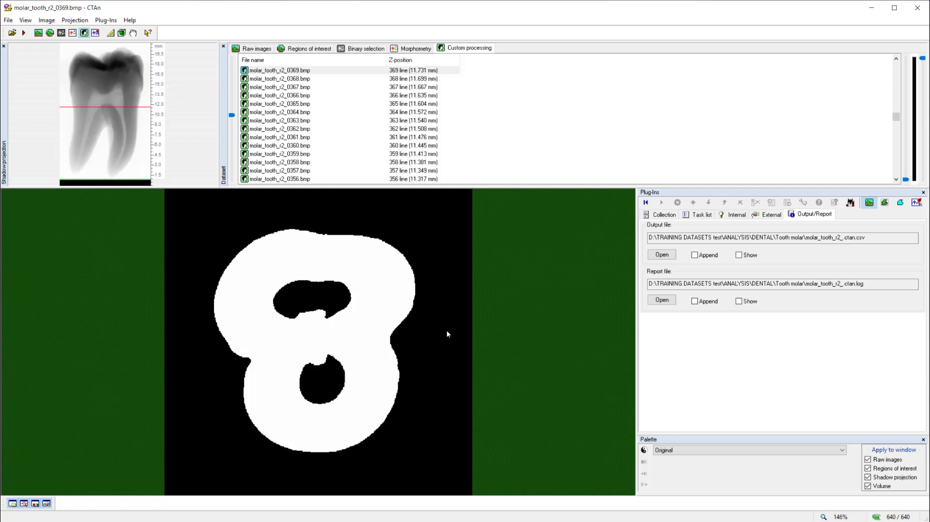
{"action": "mouse_move", "coordinate": [439, 314]}
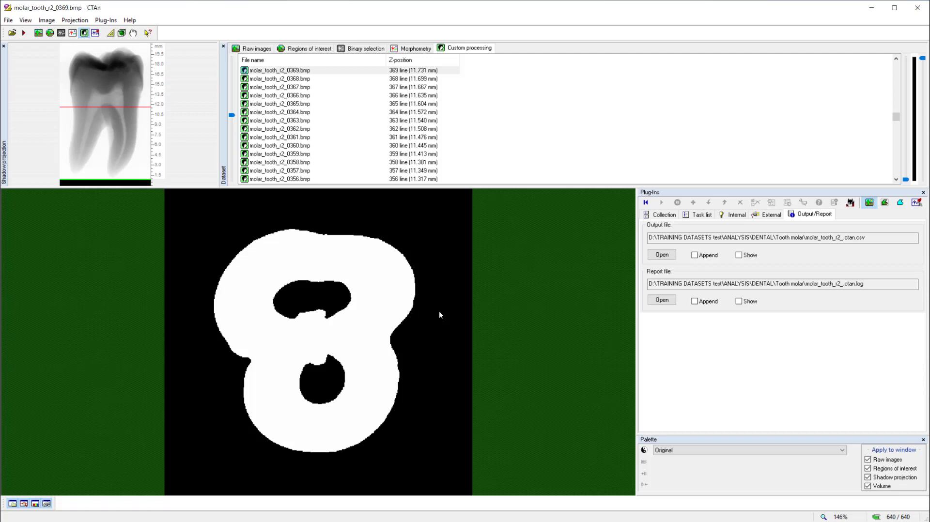
{"action": "mouse_move", "coordinate": [522, 292]}
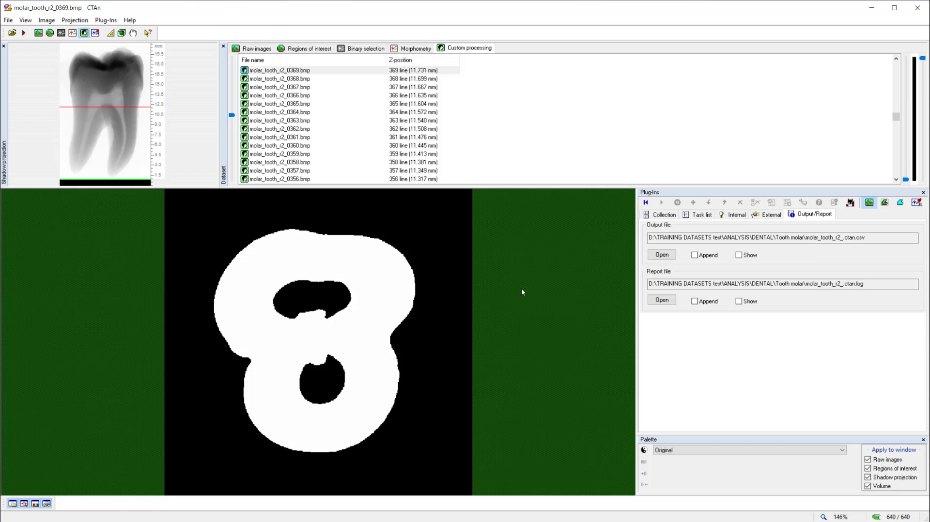
{"action": "mouse_move", "coordinate": [217, 35]}
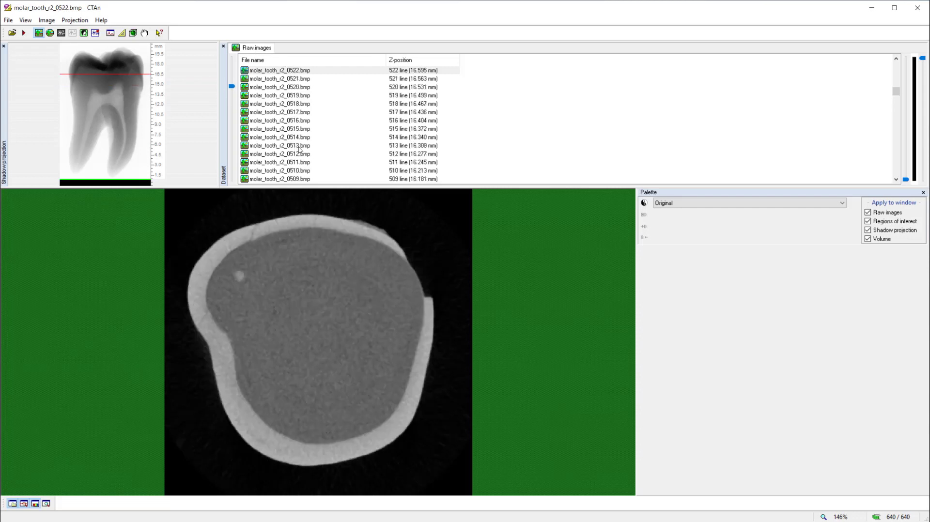
{"action": "mouse_move", "coordinate": [50, 32]}
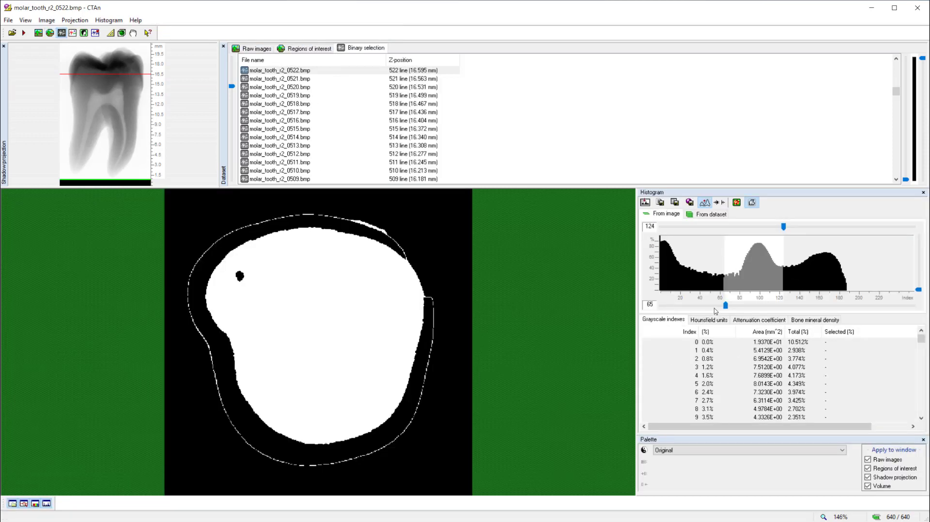
{"action": "mouse_move", "coordinate": [341, 260]}
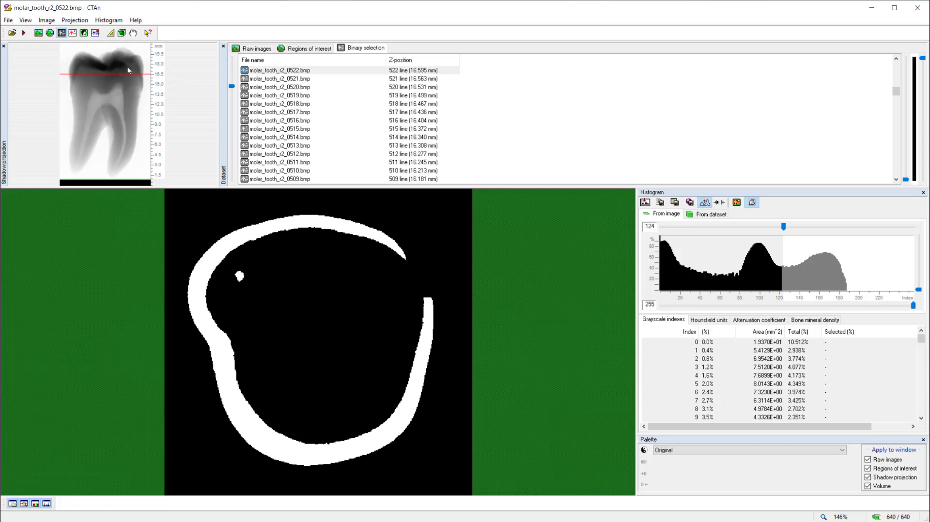
{"action": "mouse_move", "coordinate": [256, 95]}
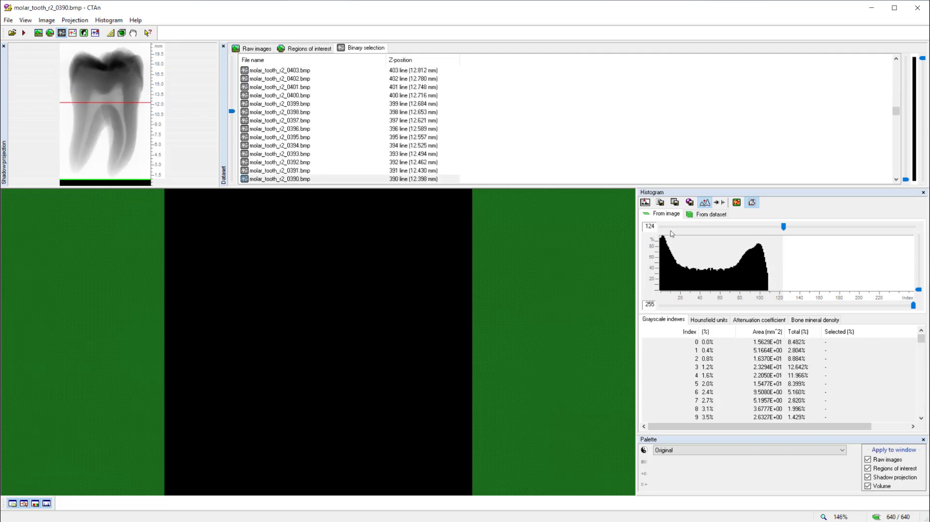
Step: Drag the threshold sliders to grey level 68 for slice 390's 2D morphometry preview
{"action": "left_click_drag", "start_coordinate": [782, 226], "coordinate": [832, 226]}
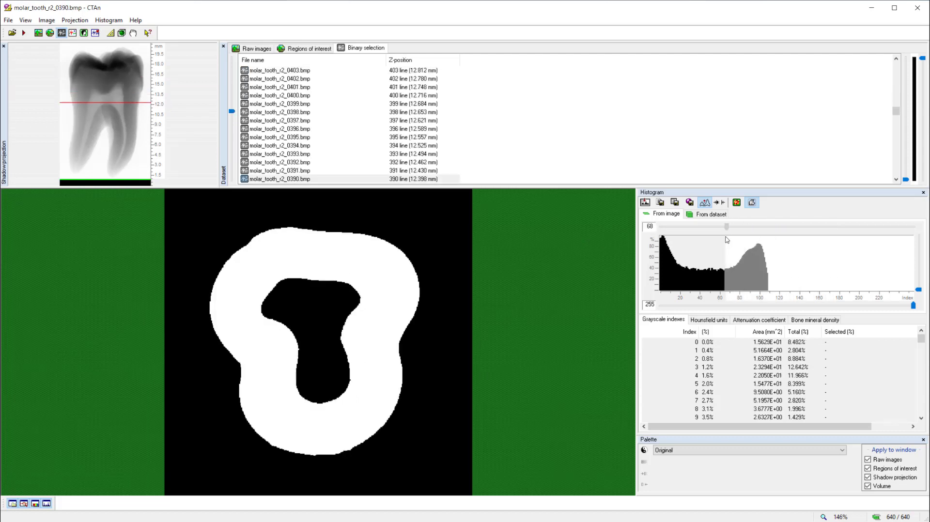
{"action": "left_click_drag", "start_coordinate": [724, 227], "coordinate": [724, 227]}
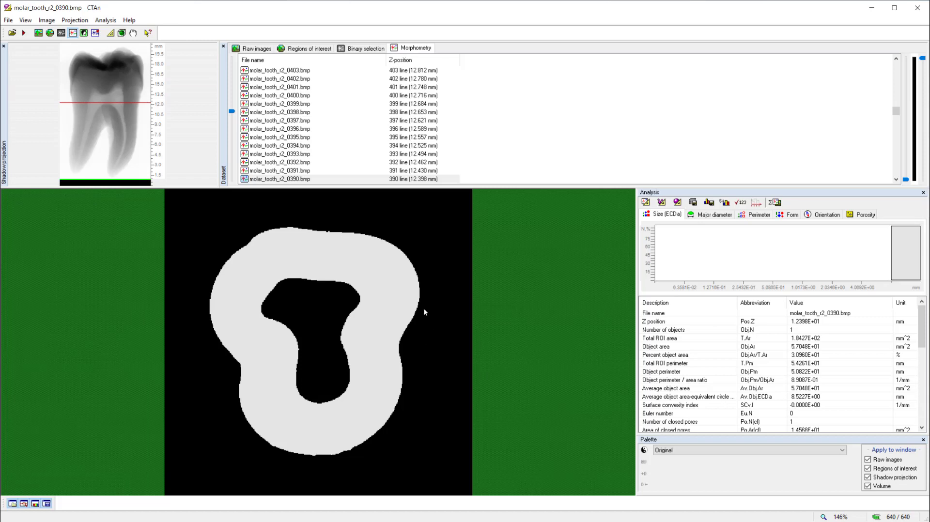
{"action": "mouse_move", "coordinate": [182, 137]}
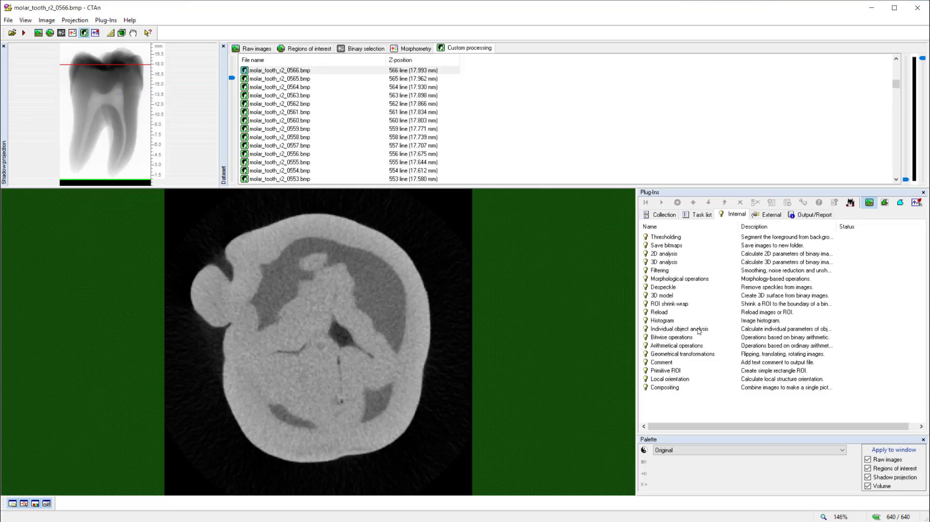
{"action": "mouse_move", "coordinate": [706, 326]}
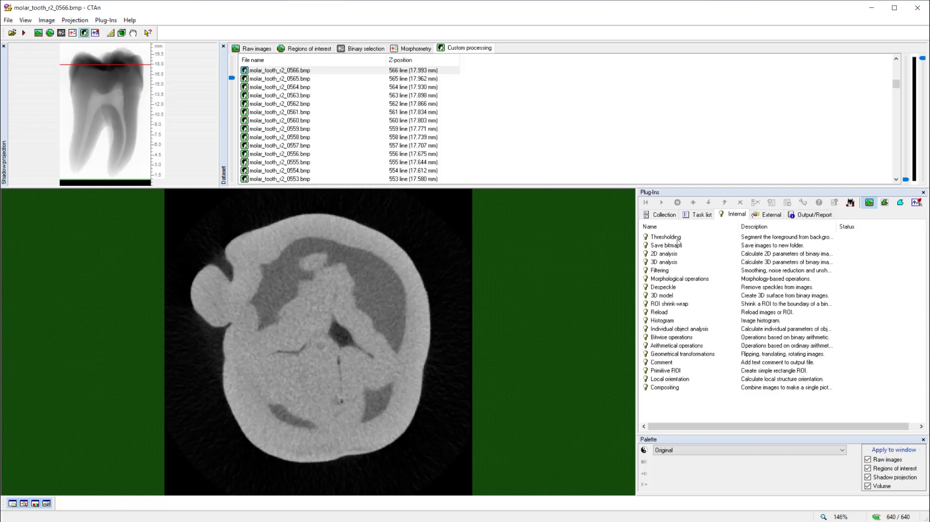
{"action": "mouse_move", "coordinate": [681, 242]}
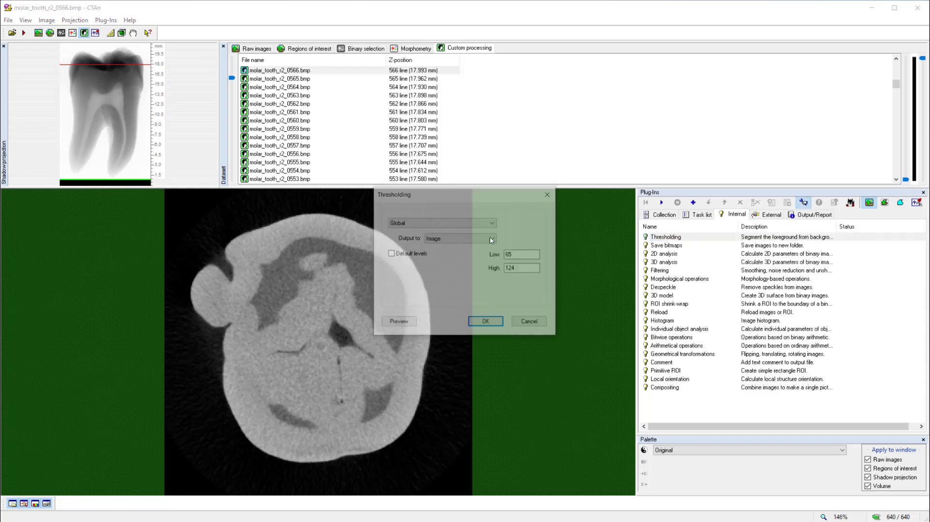
Step: Set the Thresholding plug-in range to grey levels 124–255 and select the step
{"action": "left_click", "coordinate": [522, 254]}
{"action": "type", "text": "124"}
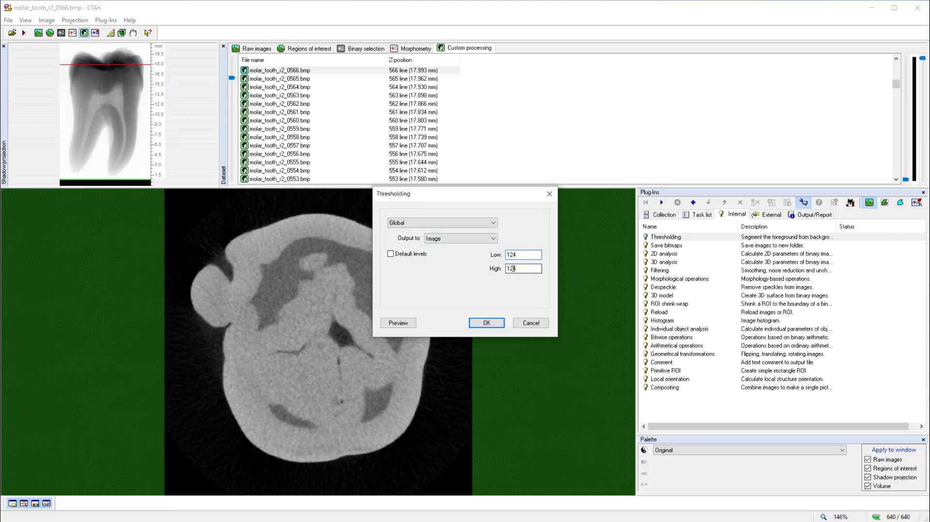
{"action": "type", "text": "255"}
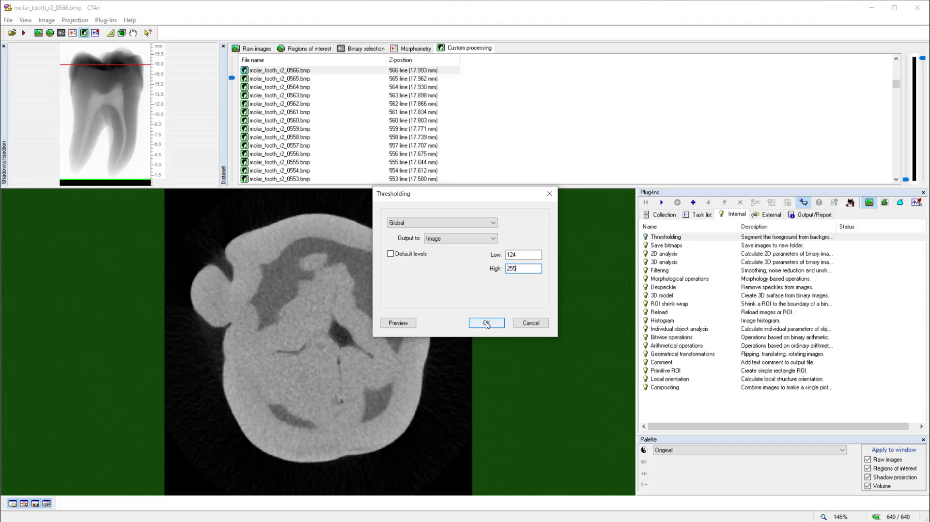
{"action": "left_click", "coordinate": [486, 323]}
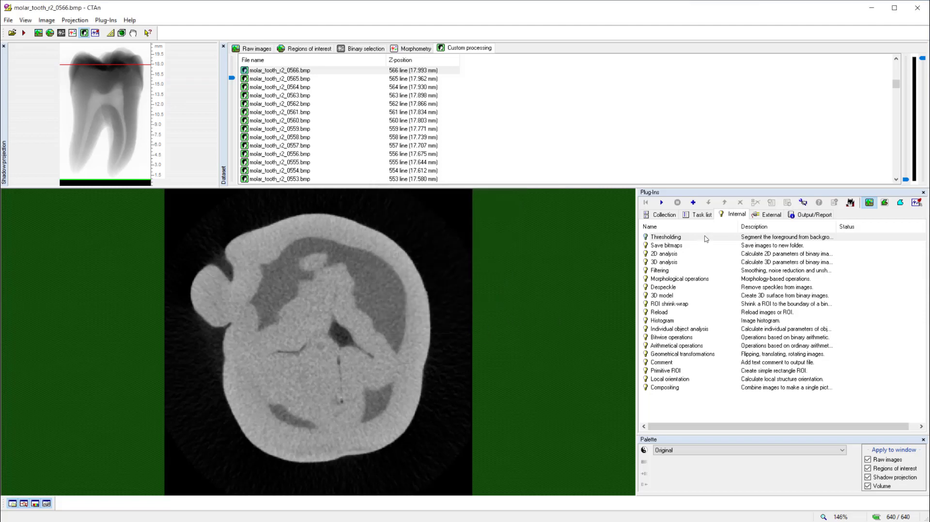
{"action": "left_click", "coordinate": [665, 237]}
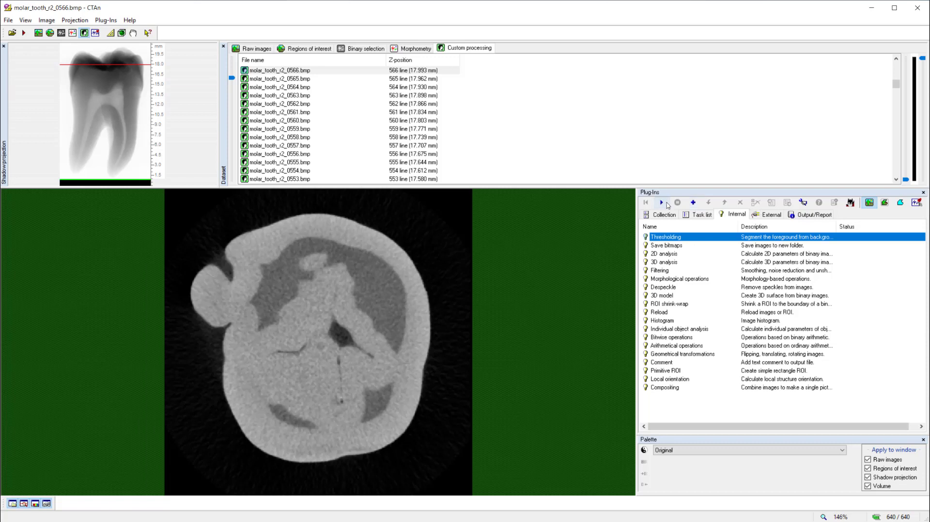
Step: Queue Thresholding and a 3D despeckle that removes all but the largest object
{"action": "left_click", "coordinate": [700, 215]}
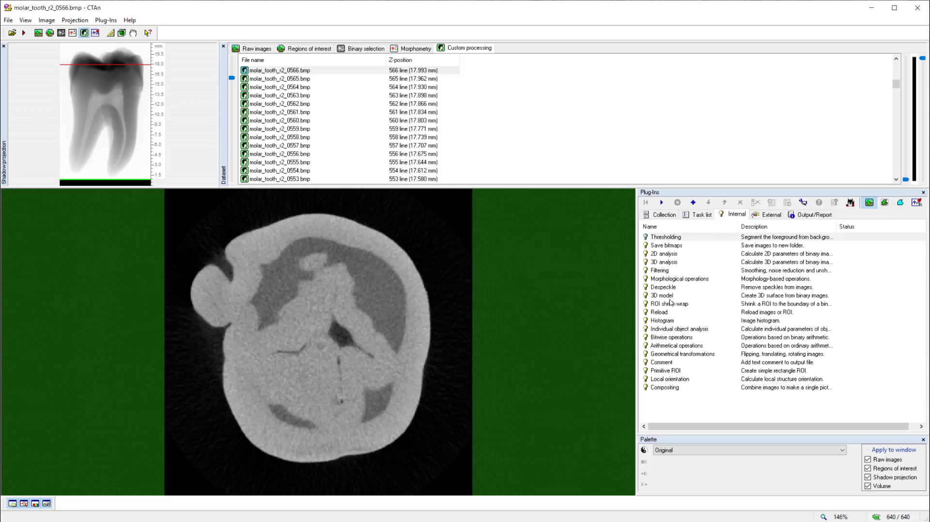
{"action": "left_click", "coordinate": [662, 287]}
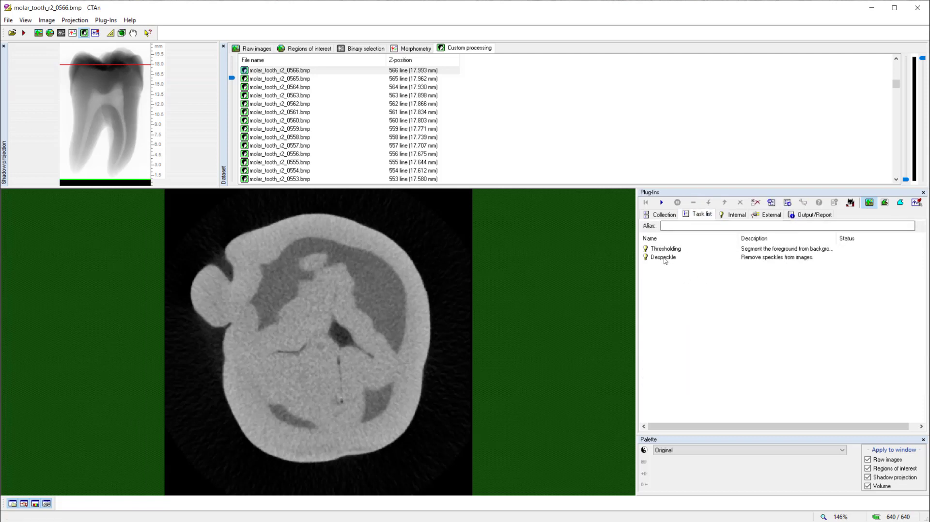
{"action": "double_click", "coordinate": [662, 257]}
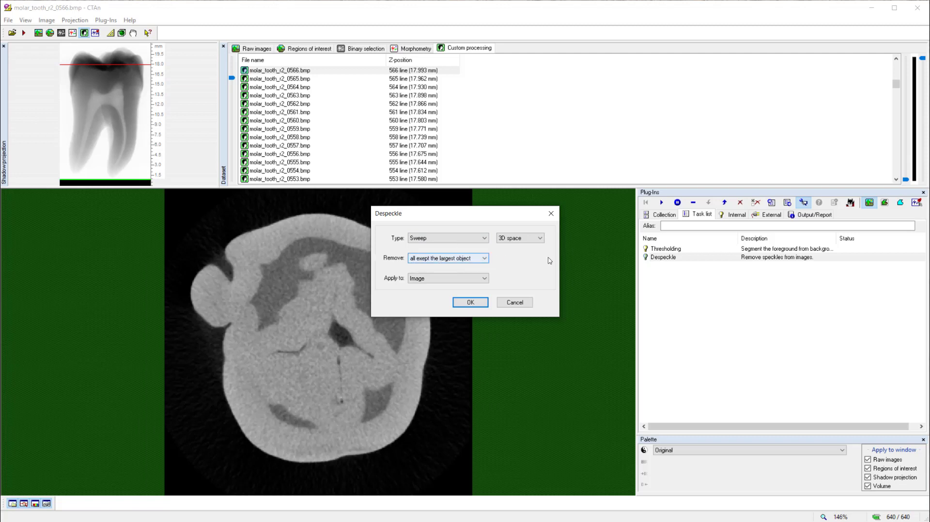
{"action": "left_click", "coordinate": [470, 303]}
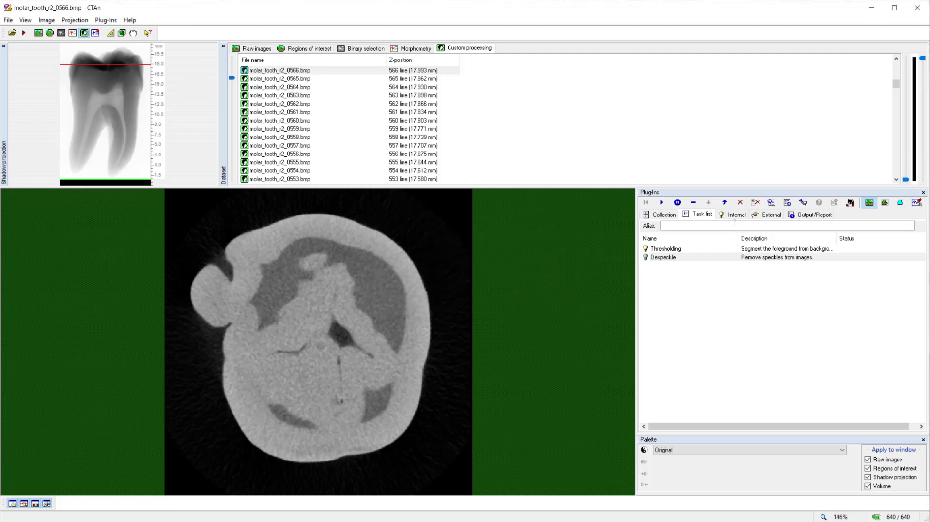
Step: Queue a 3D analysis step with basic values accepted
{"action": "left_click", "coordinate": [735, 214]}
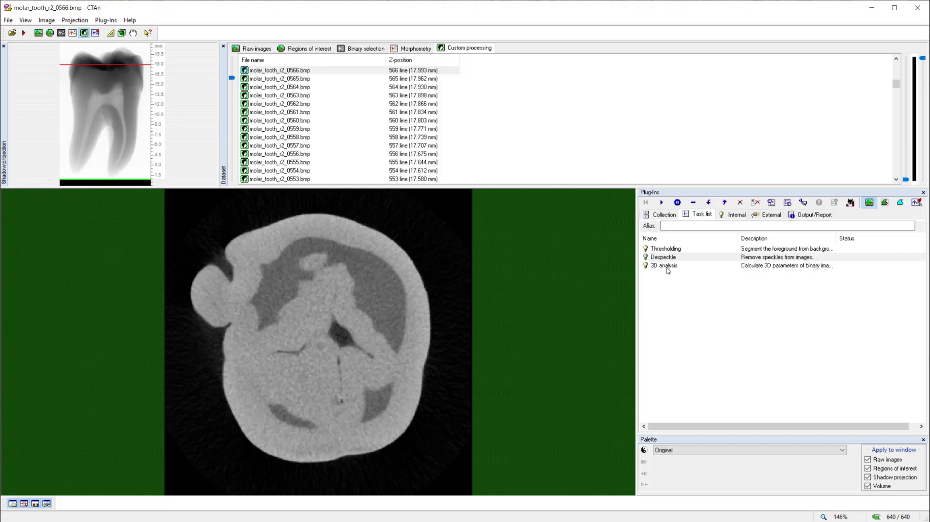
{"action": "double_click", "coordinate": [663, 265]}
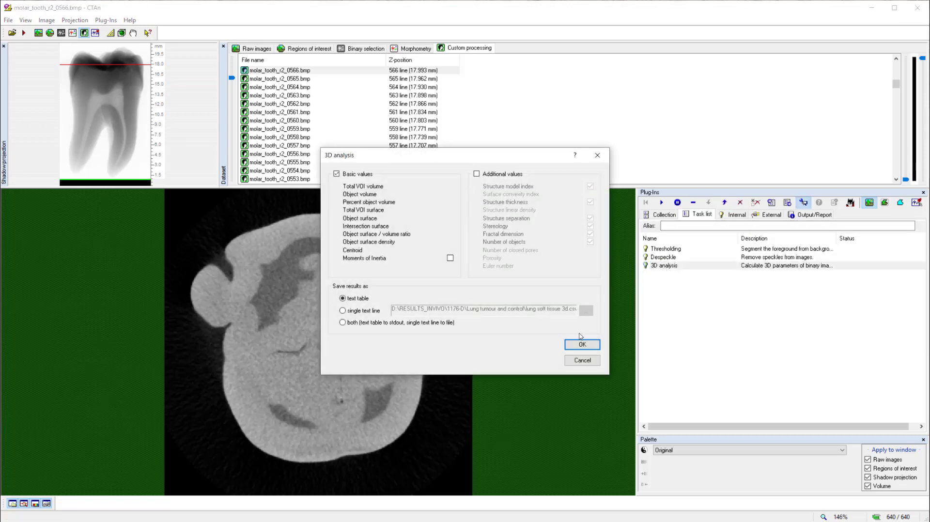
{"action": "left_click", "coordinate": [581, 345]}
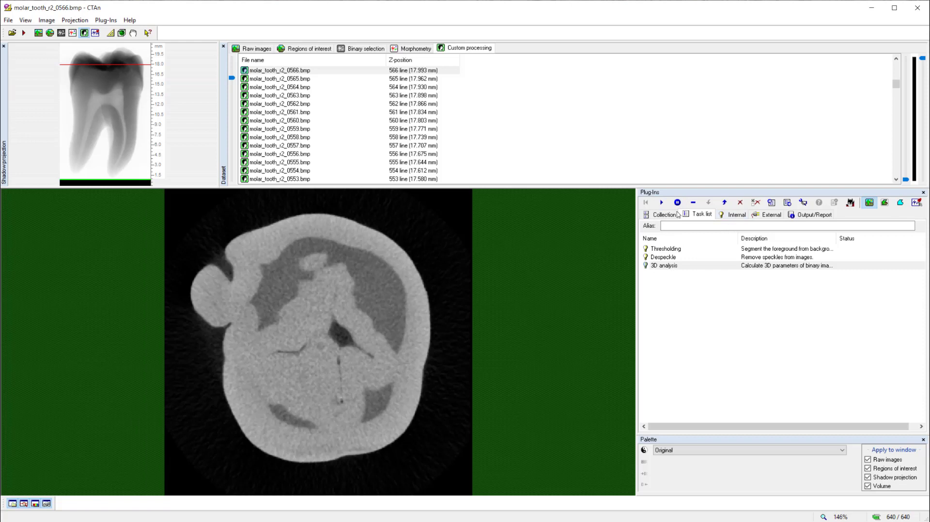
{"action": "mouse_move", "coordinate": [661, 202]}
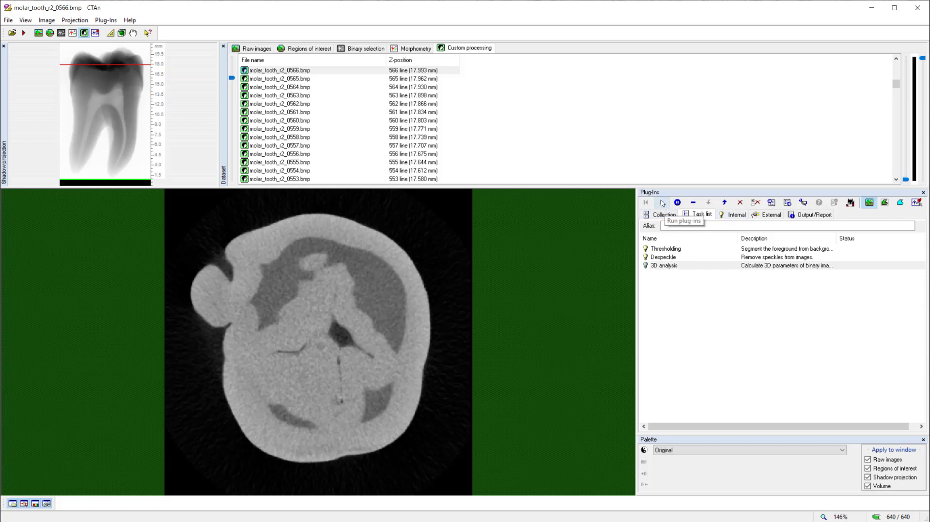
Step: Run the thresholding, despeckle and 3D analysis task list and open its CSV report
{"action": "left_click", "coordinate": [661, 202]}
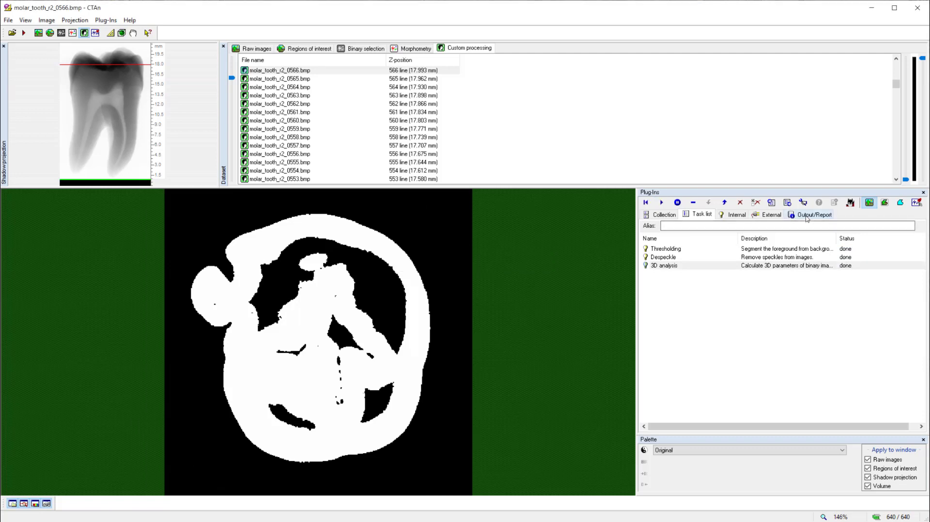
{"action": "left_click", "coordinate": [813, 214]}
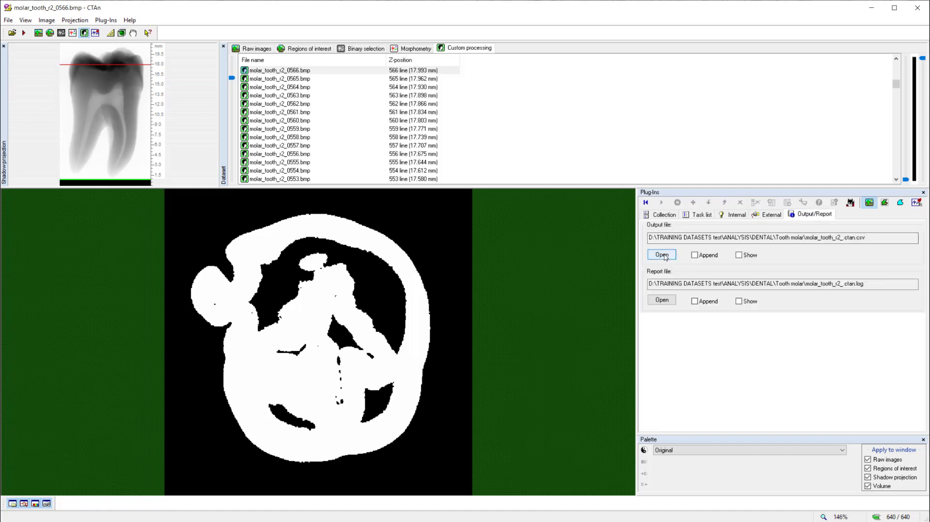
{"action": "left_click", "coordinate": [661, 255]}
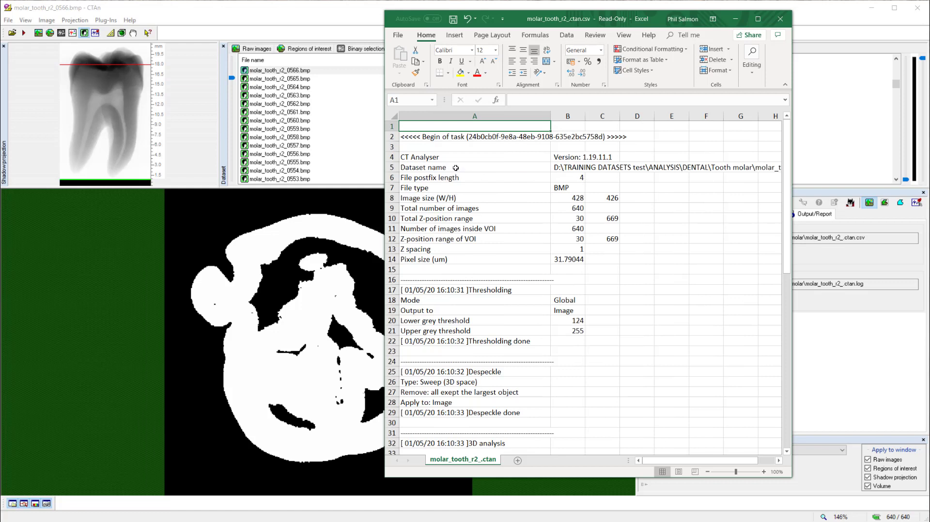
Step: Review logged thresholds and the 1.86E+02 mm^3 object volume, then close without saving
{"action": "left_click", "coordinate": [474, 167]}
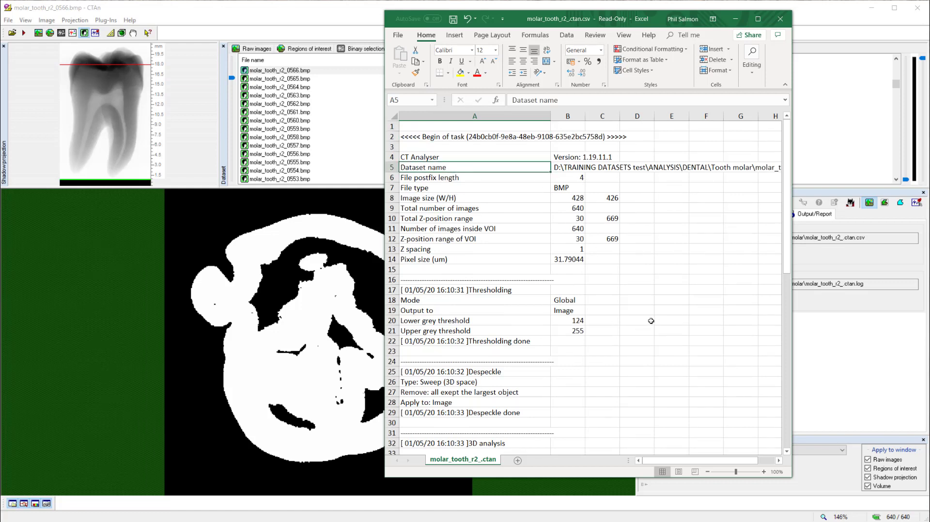
{"action": "left_click", "coordinate": [475, 290]}
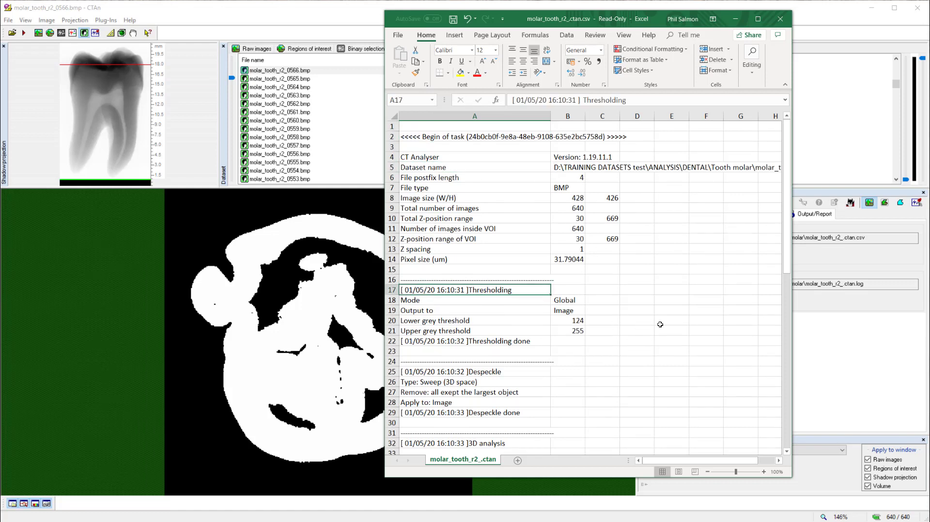
{"action": "left_click", "coordinate": [568, 290]}
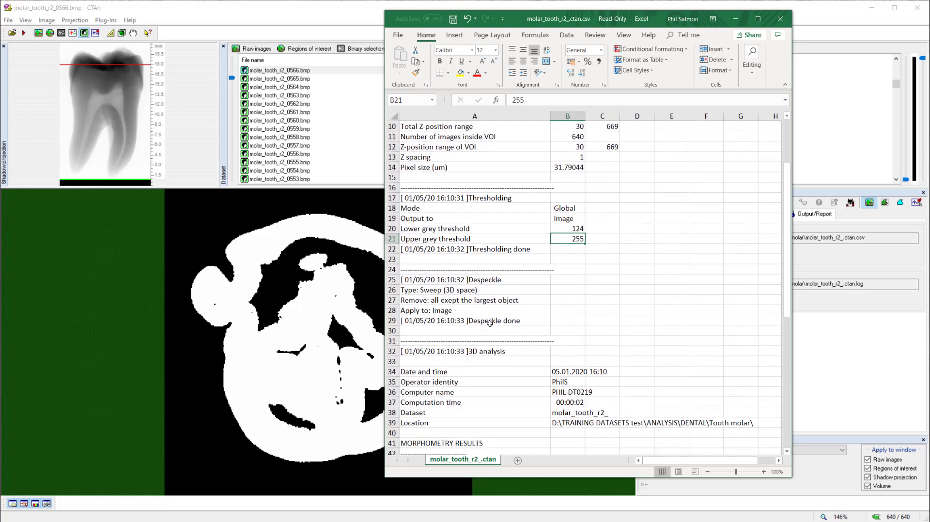
{"action": "mouse_move", "coordinate": [454, 305]}
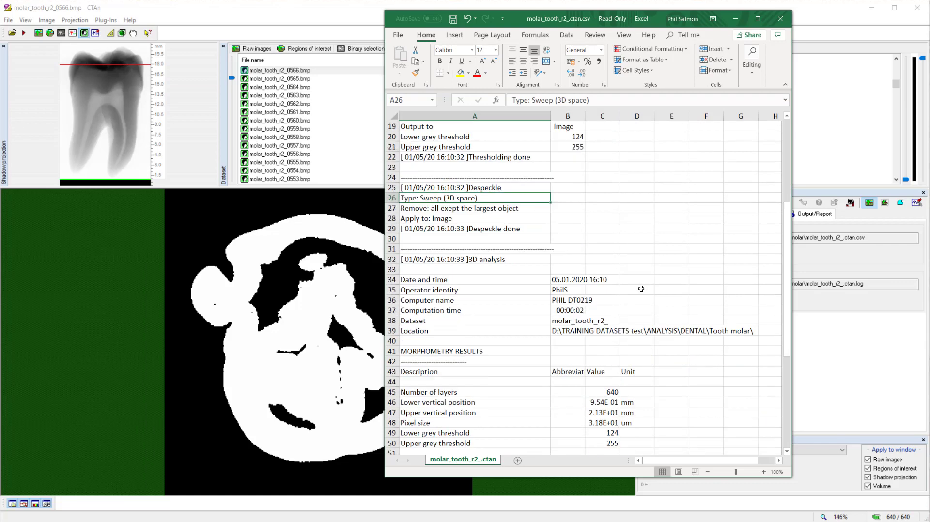
{"action": "scroll", "scroll_direction": "down", "scroll_amount": 3}
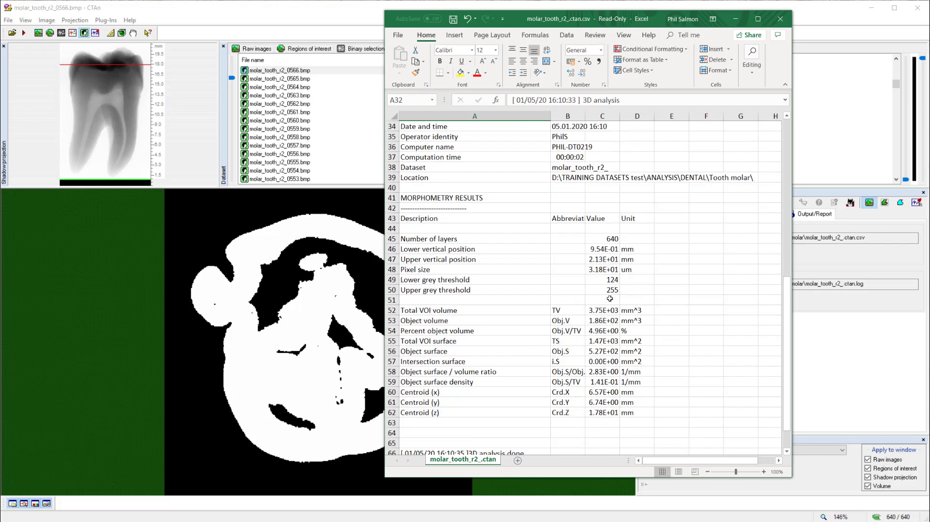
{"action": "scroll", "scroll_direction": "down", "scroll_amount": 3}
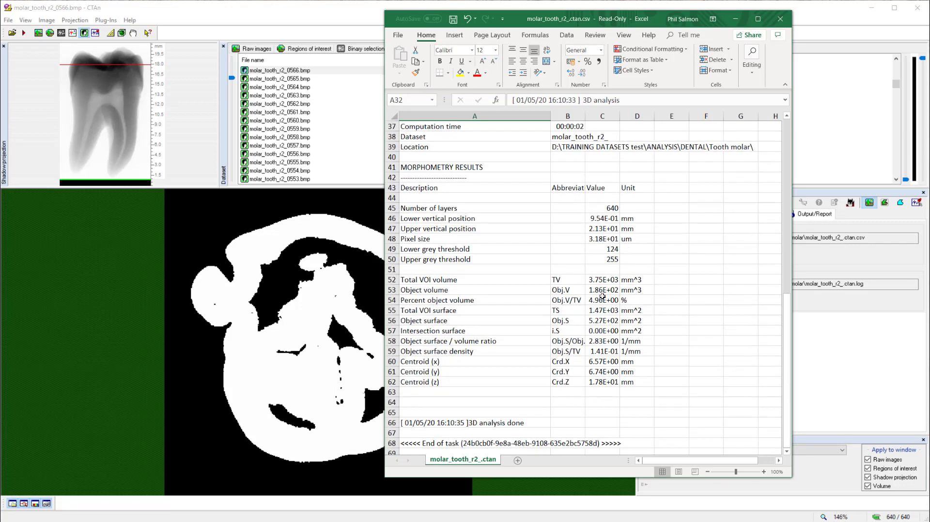
{"action": "left_click", "coordinate": [602, 289]}
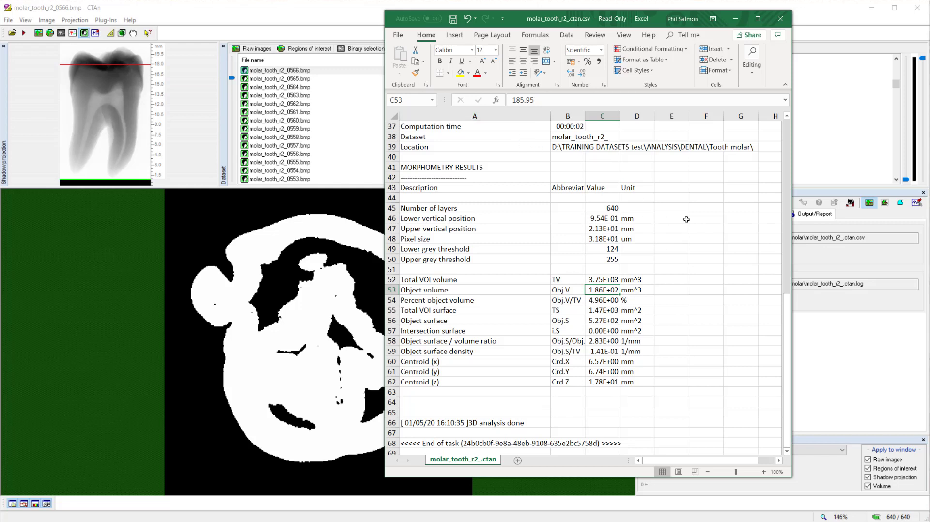
{"action": "mouse_move", "coordinate": [697, 308]}
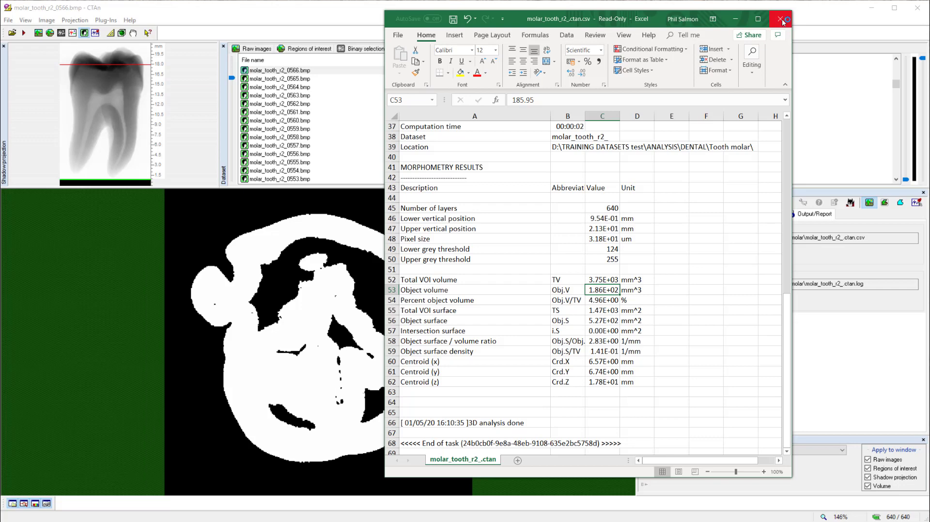
{"action": "left_click", "coordinate": [780, 19]}
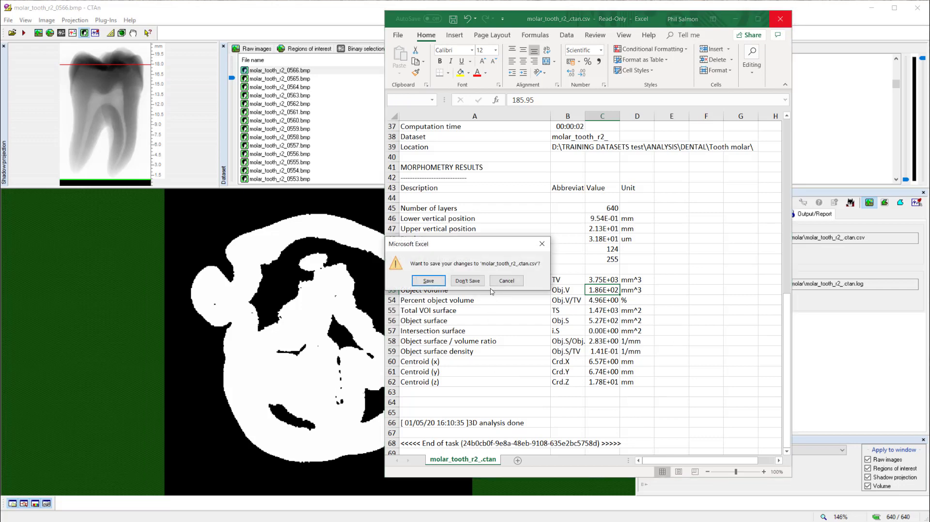
{"action": "left_click", "coordinate": [467, 281]}
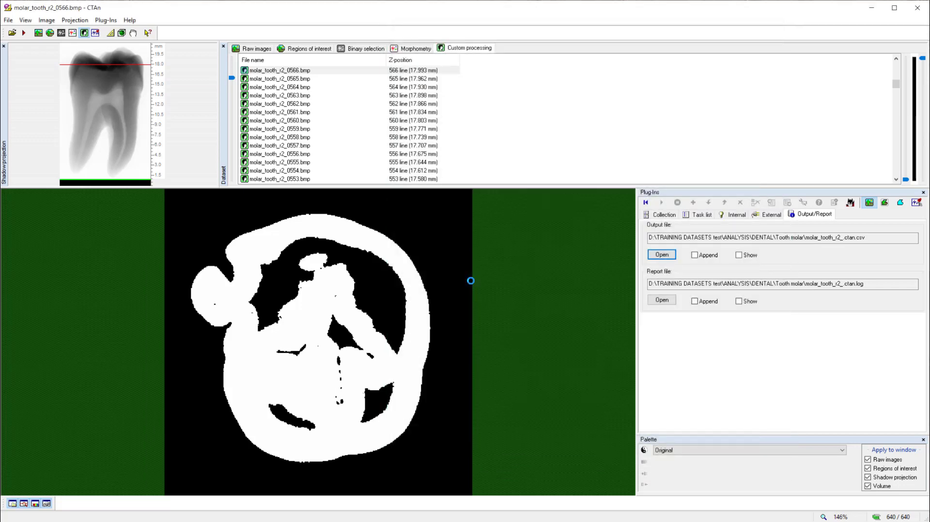